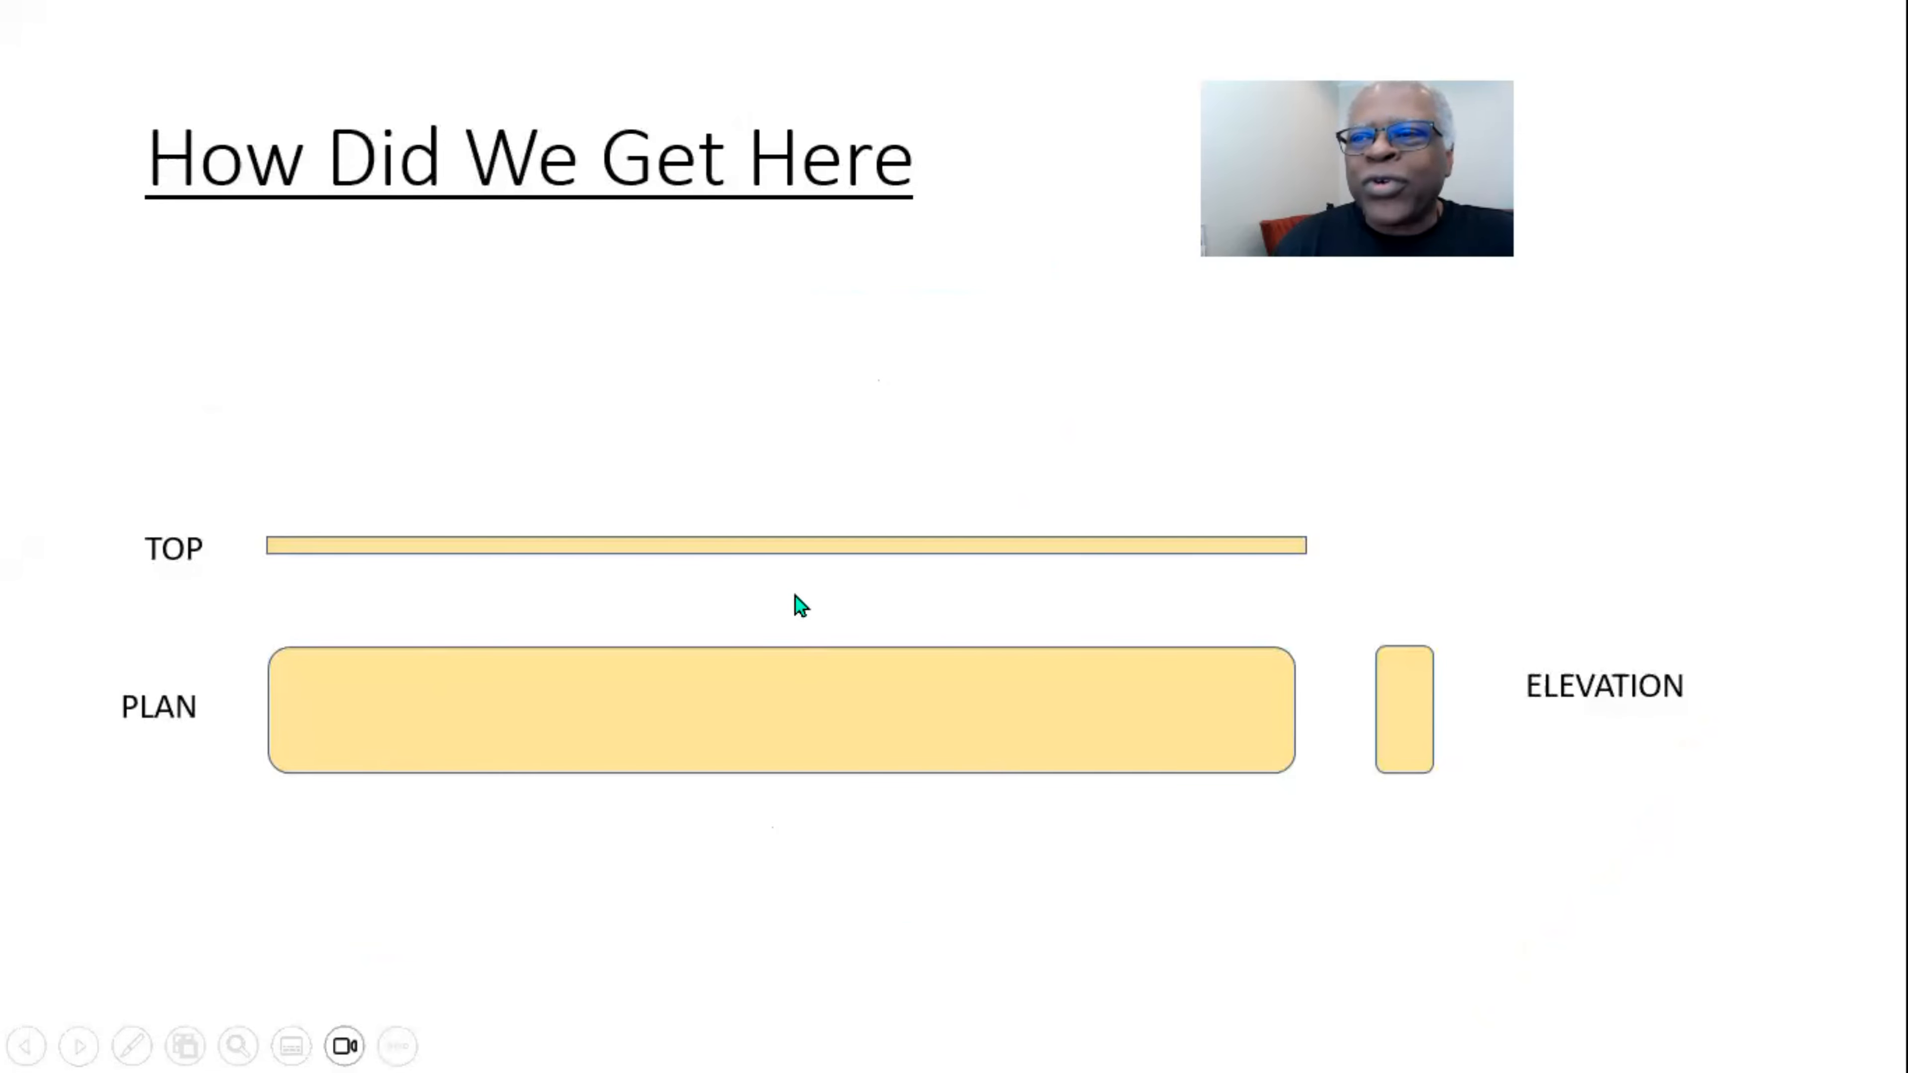
mouse_move(683, 780)
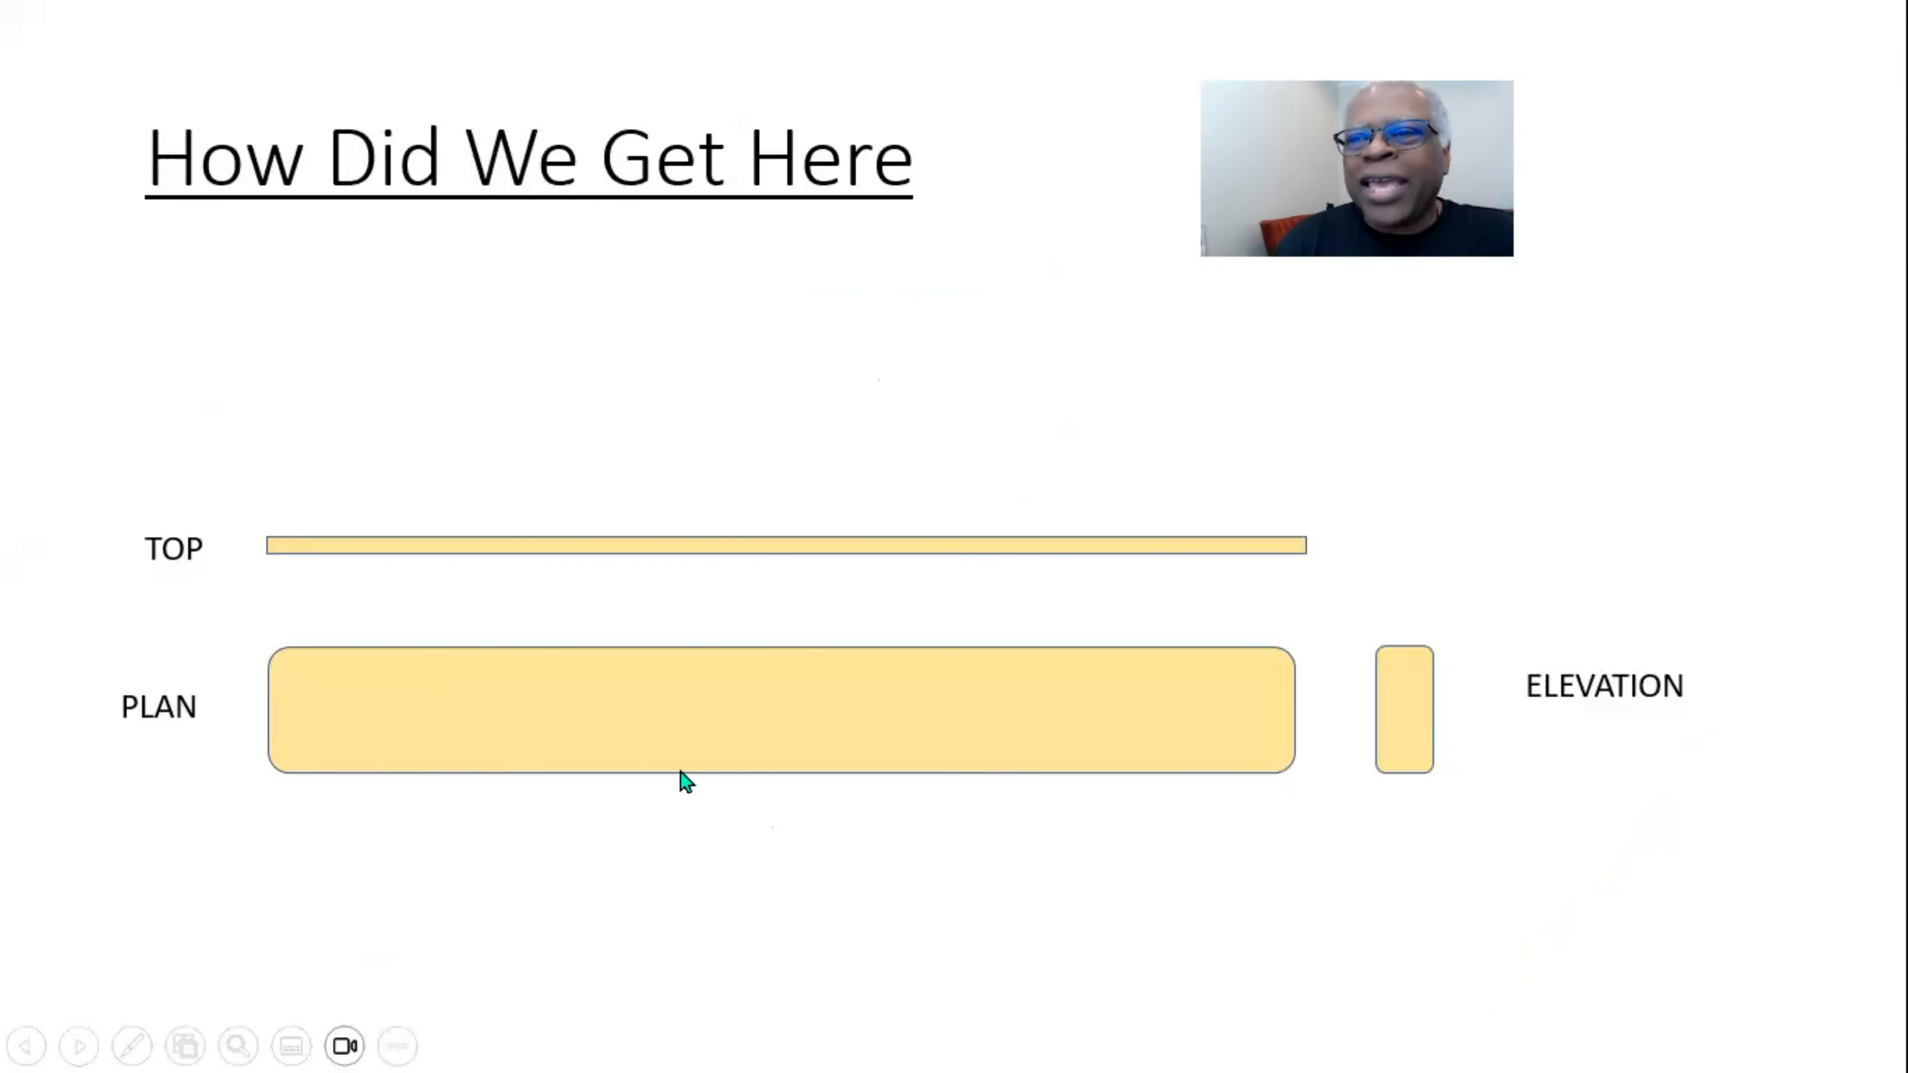
mouse_move(919, 698)
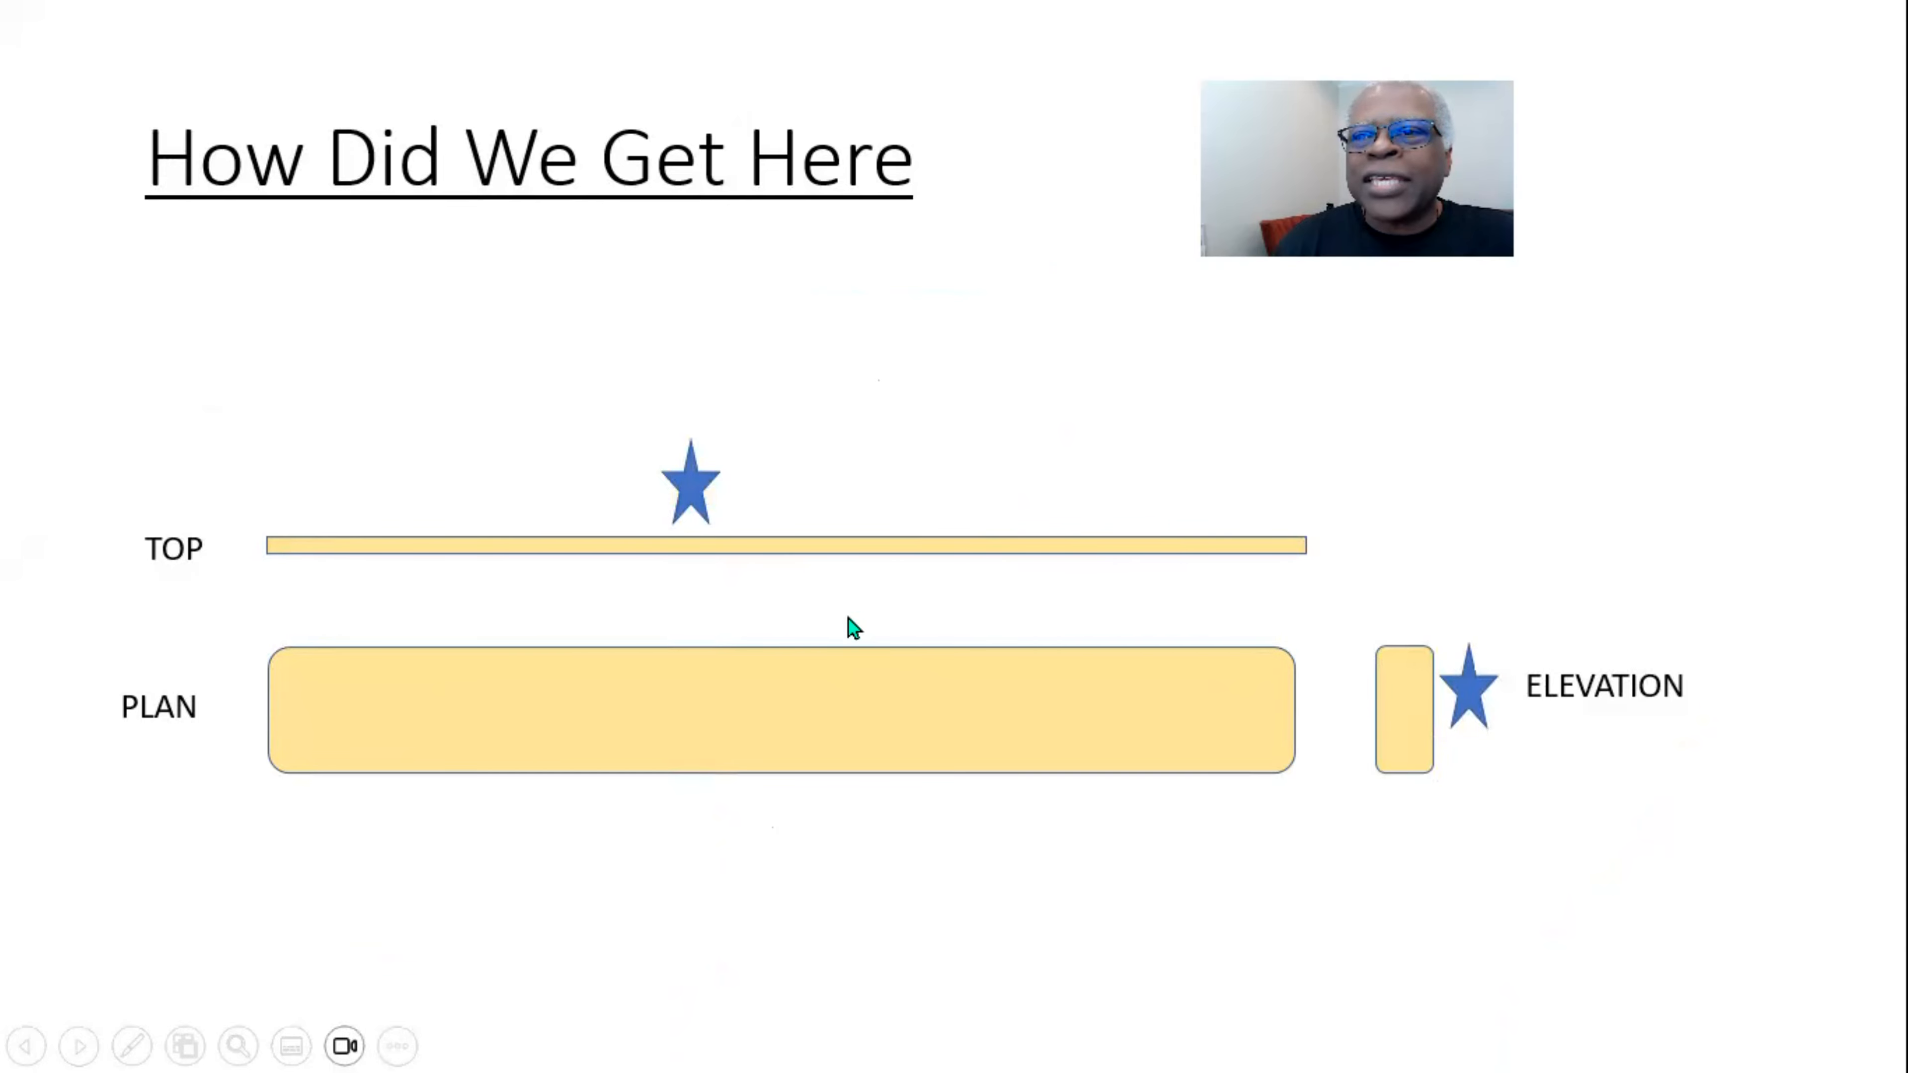
mouse_move(785, 634)
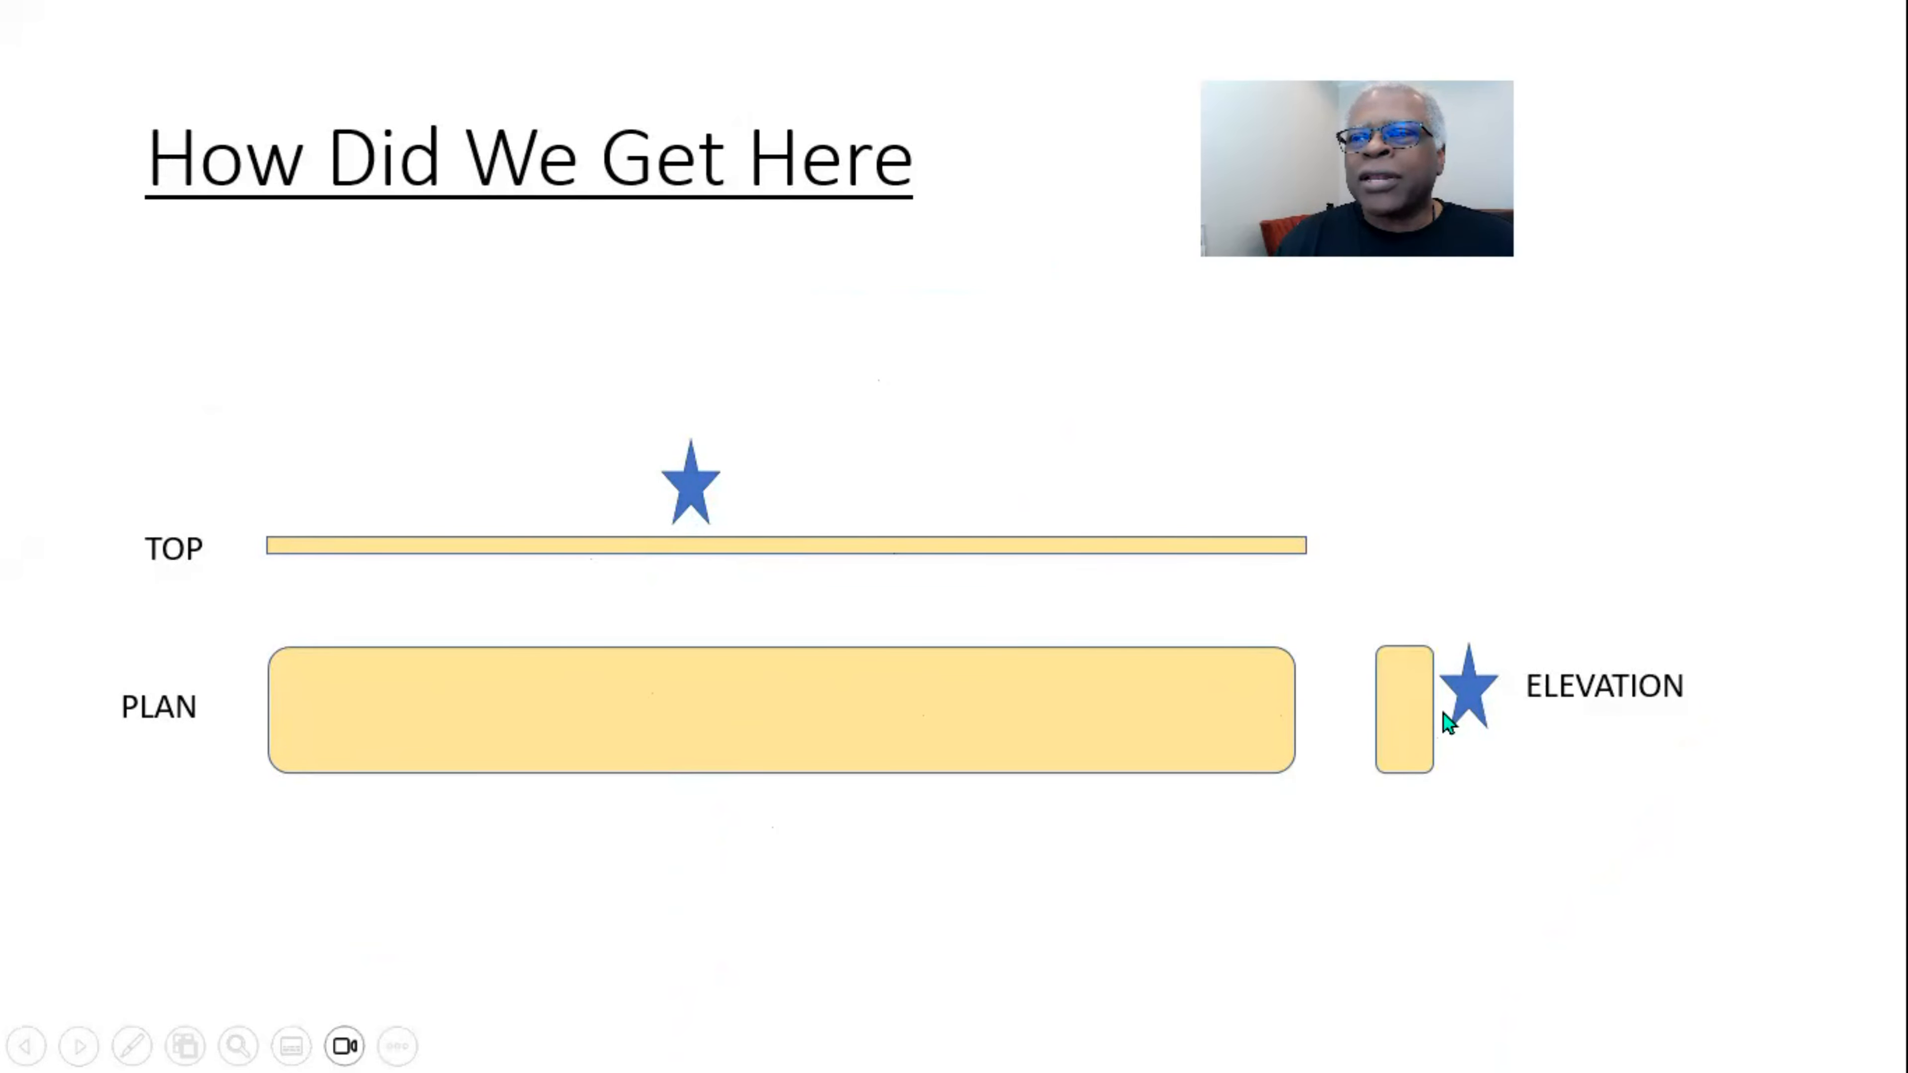
mouse_move(1086, 791)
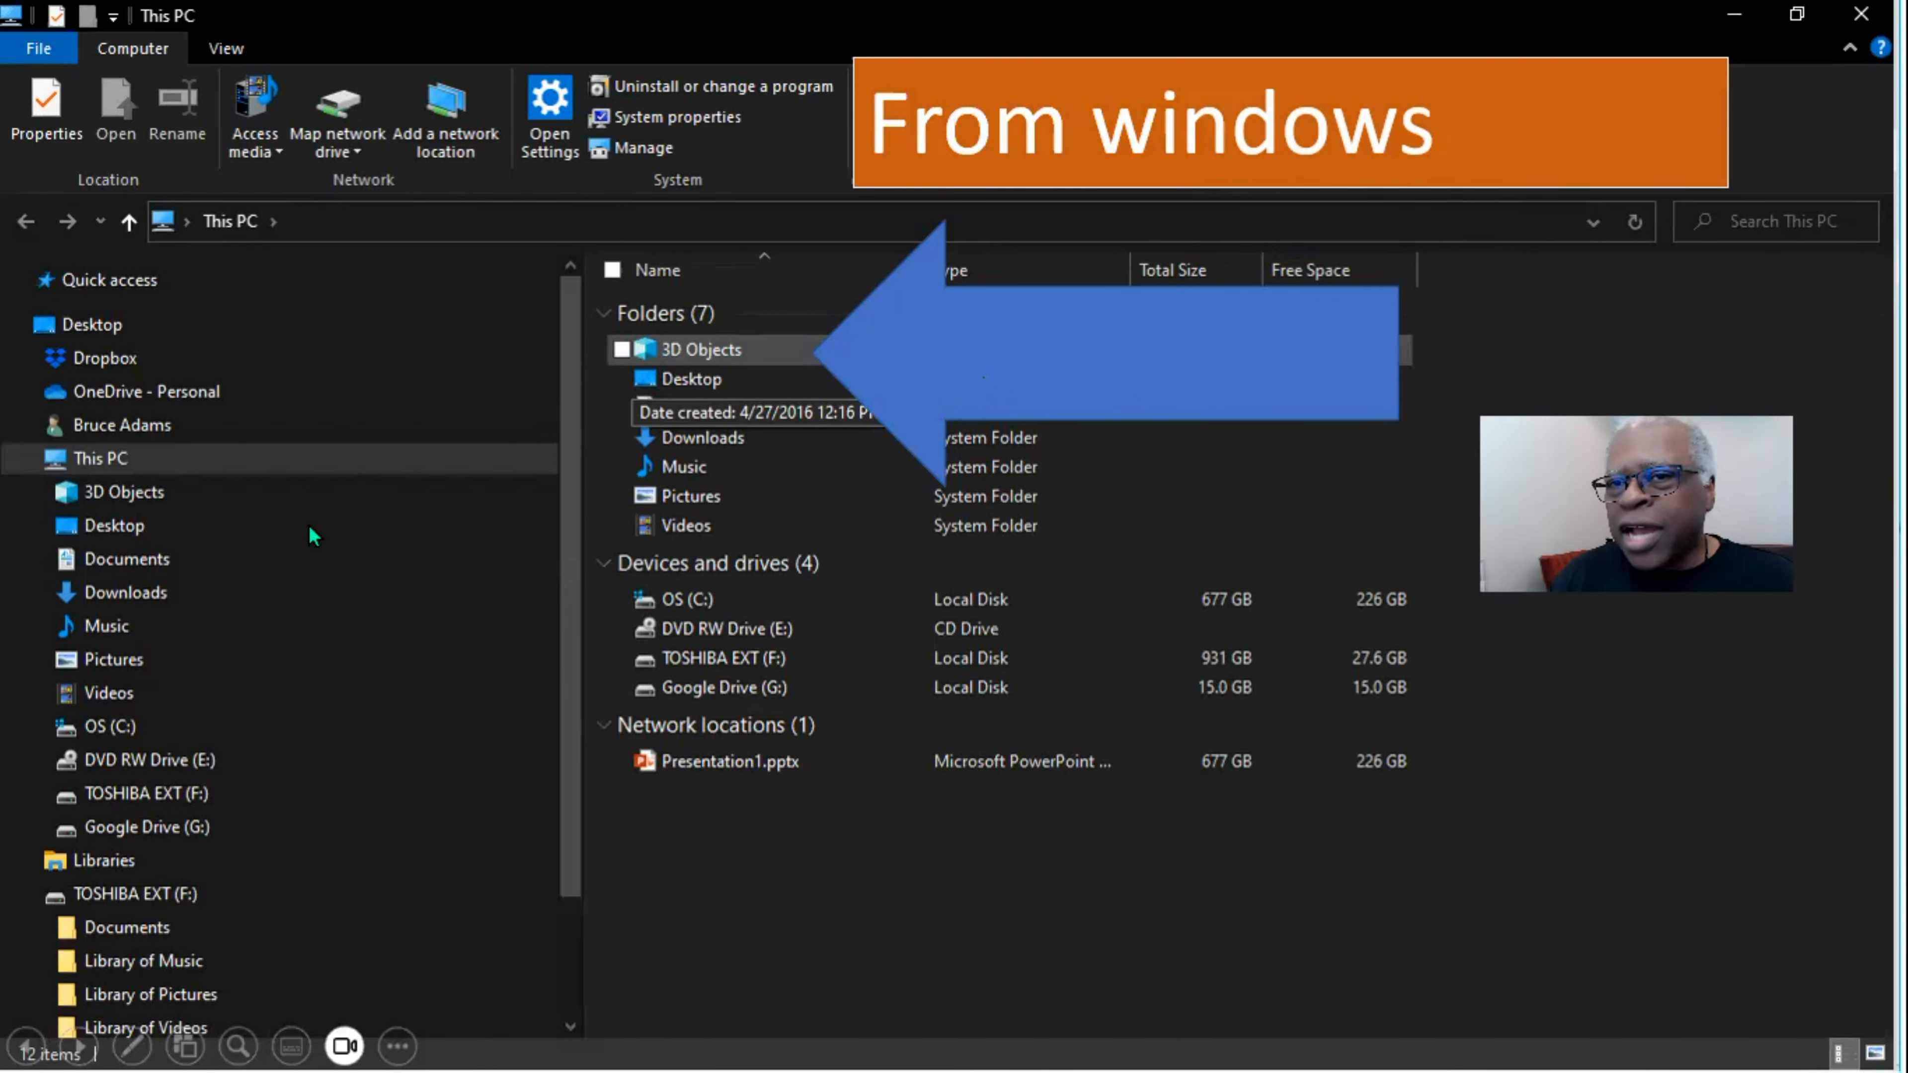
mouse_move(955, 934)
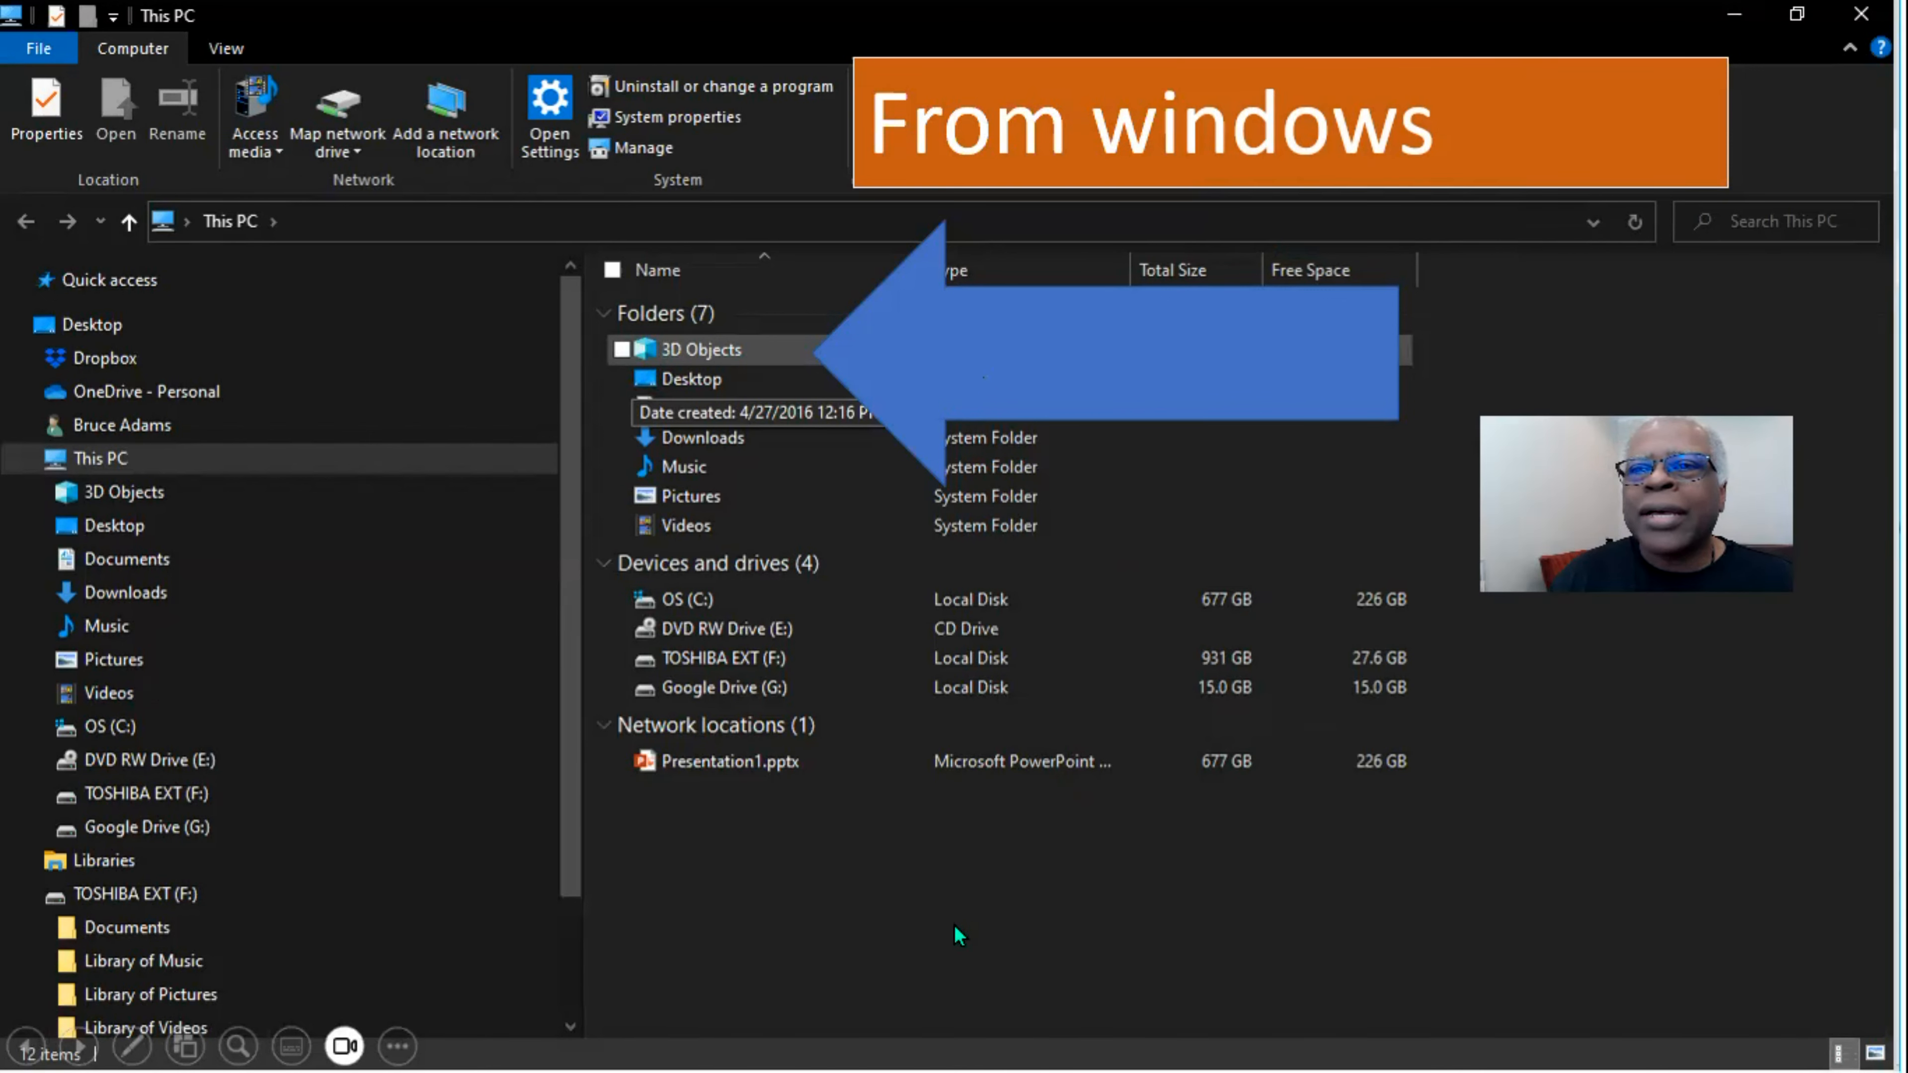
Advance the slideshow to the slide listing the 3D Objects folder's sample models.
double_click(702, 348)
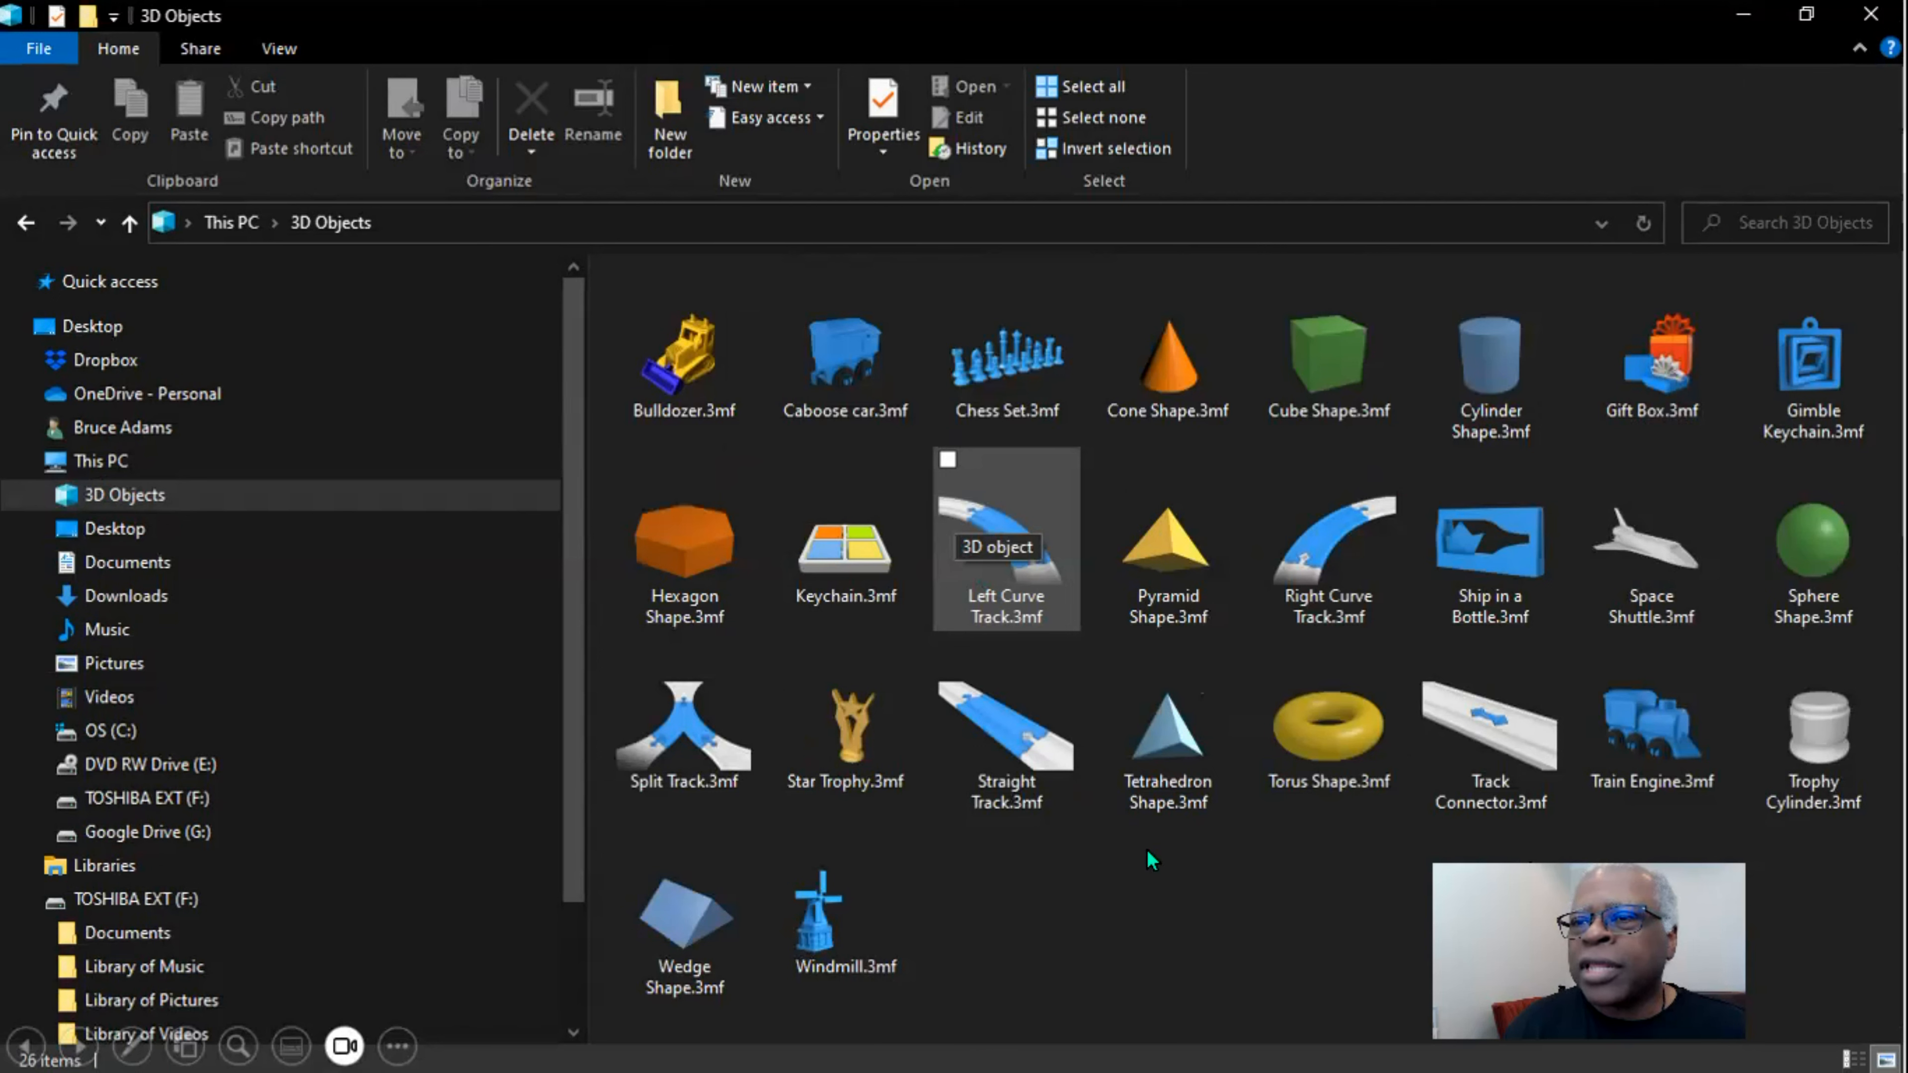
mouse_move(1181, 910)
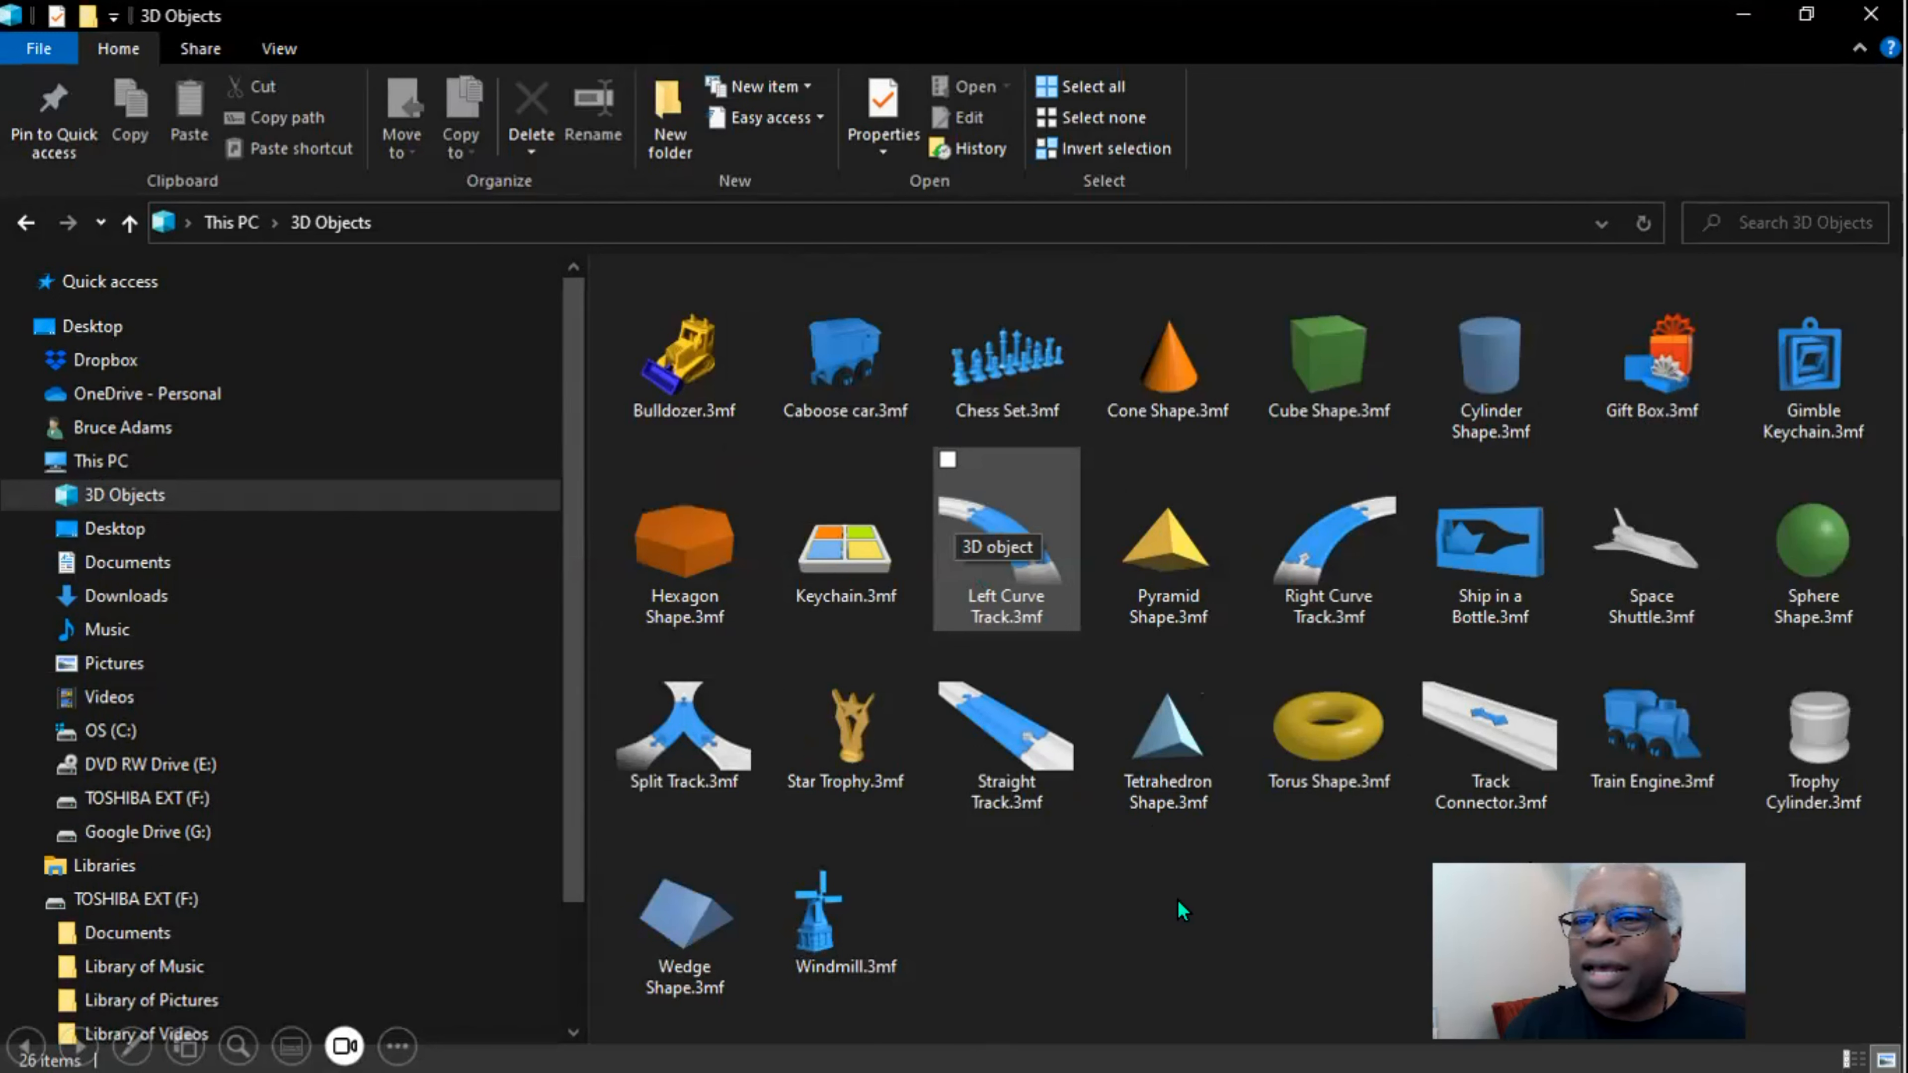
mouse_move(1107, 894)
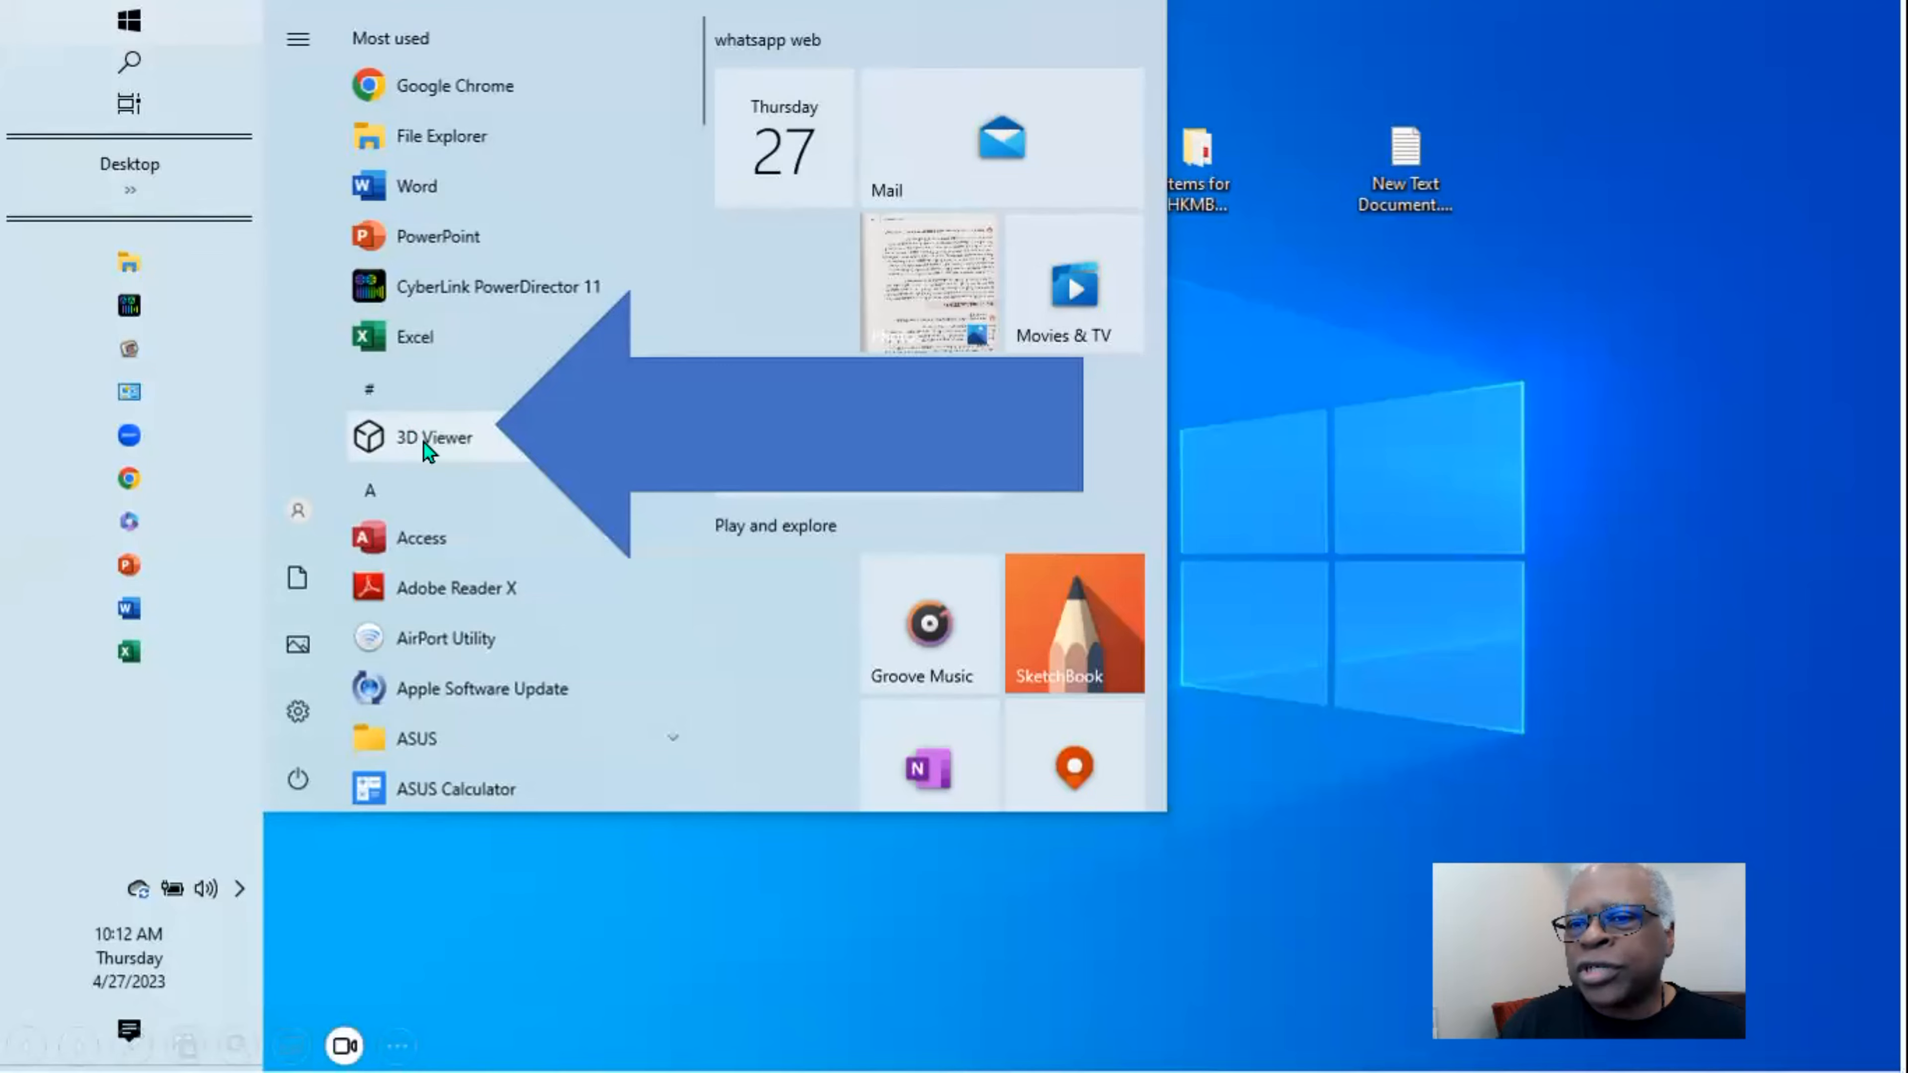
Advance the slideshow to the 3D library slide captioned 12 Groups; 514 models.
left_click(429, 437)
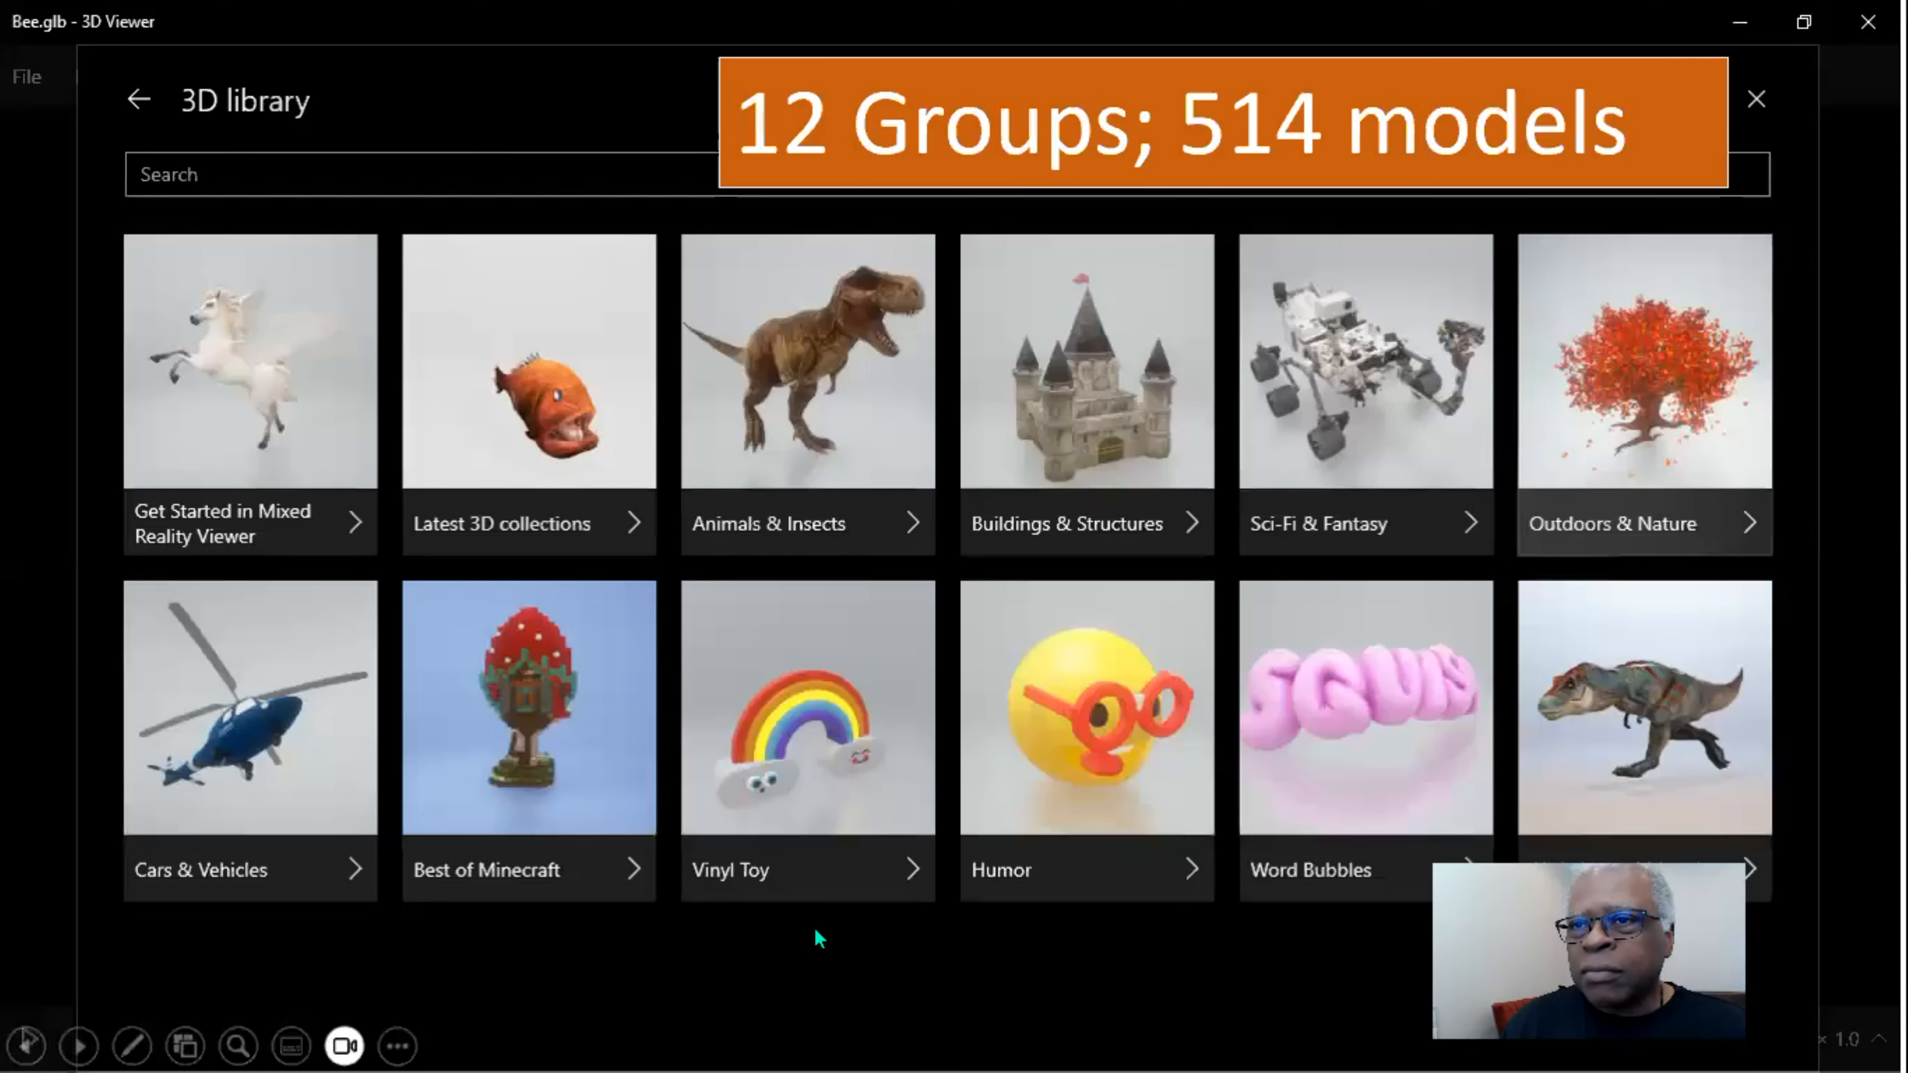
mouse_move(1518, 466)
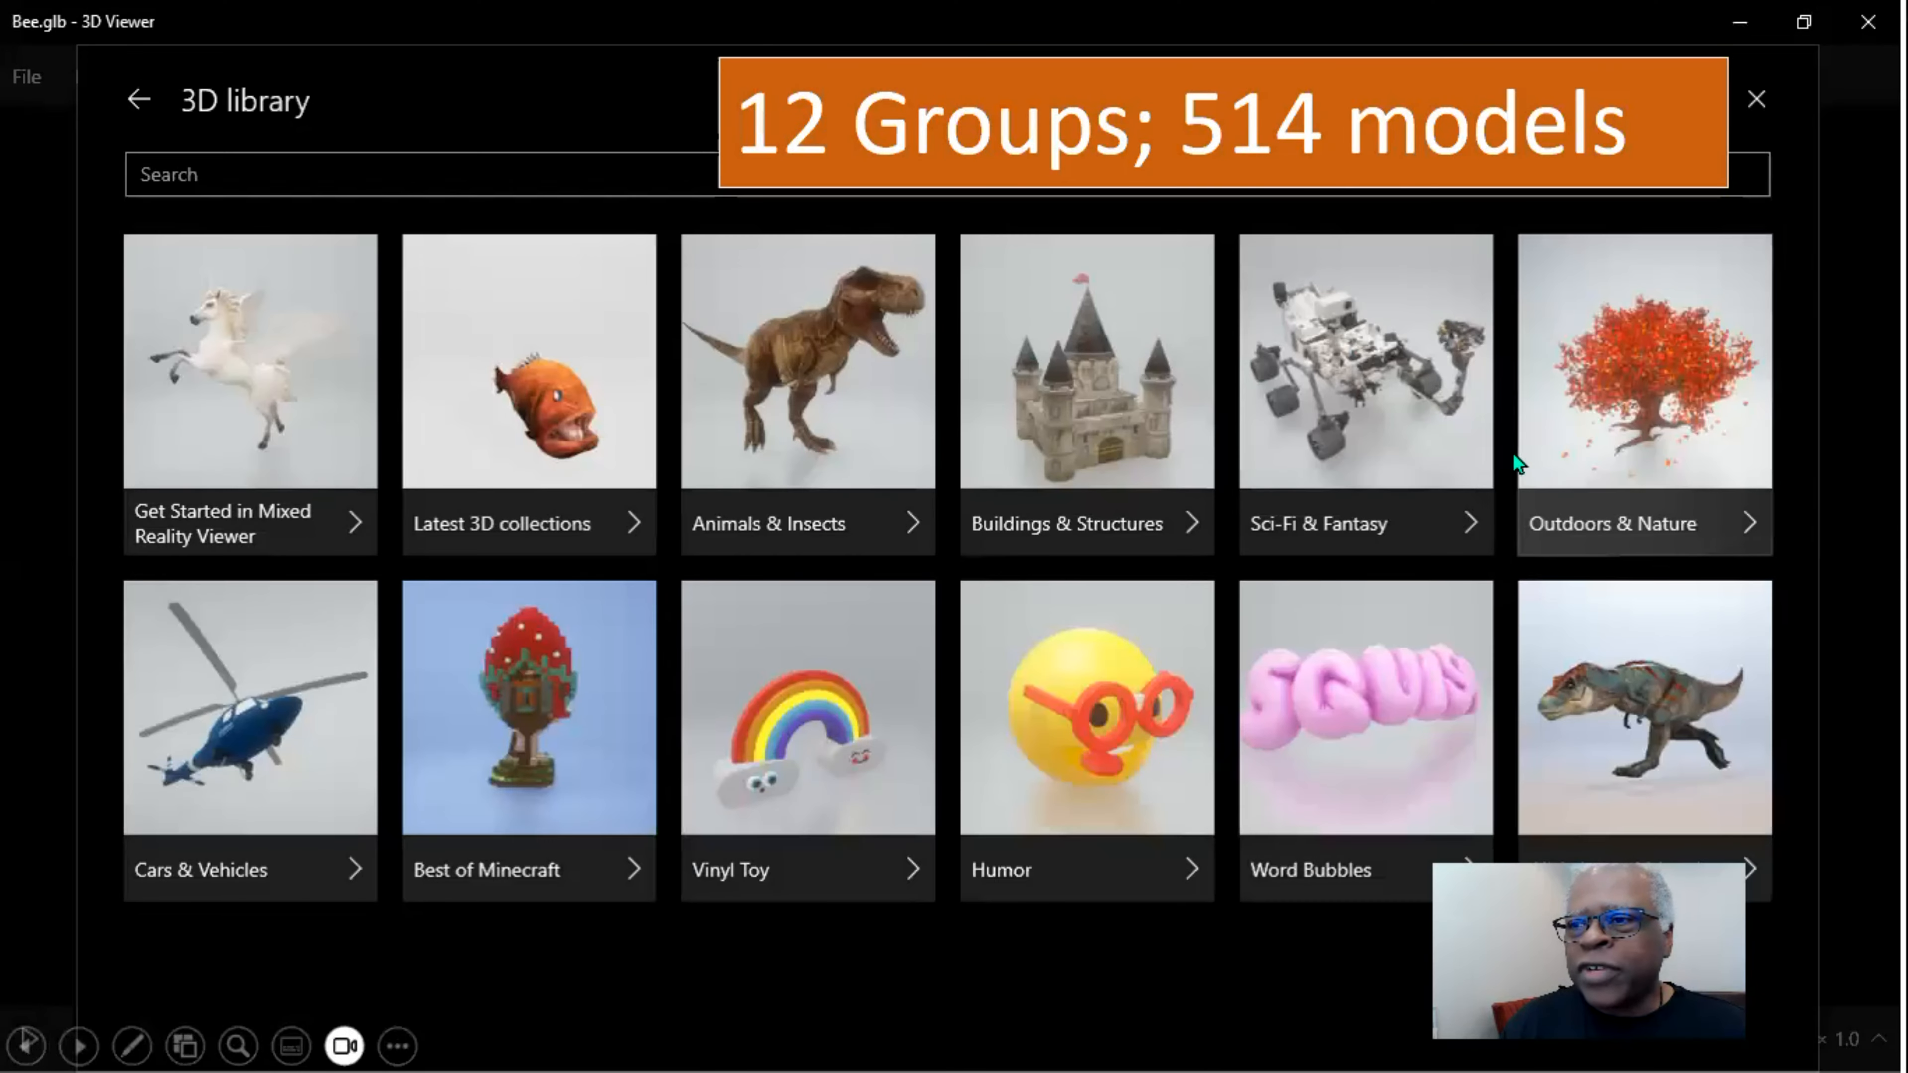
mouse_move(973, 807)
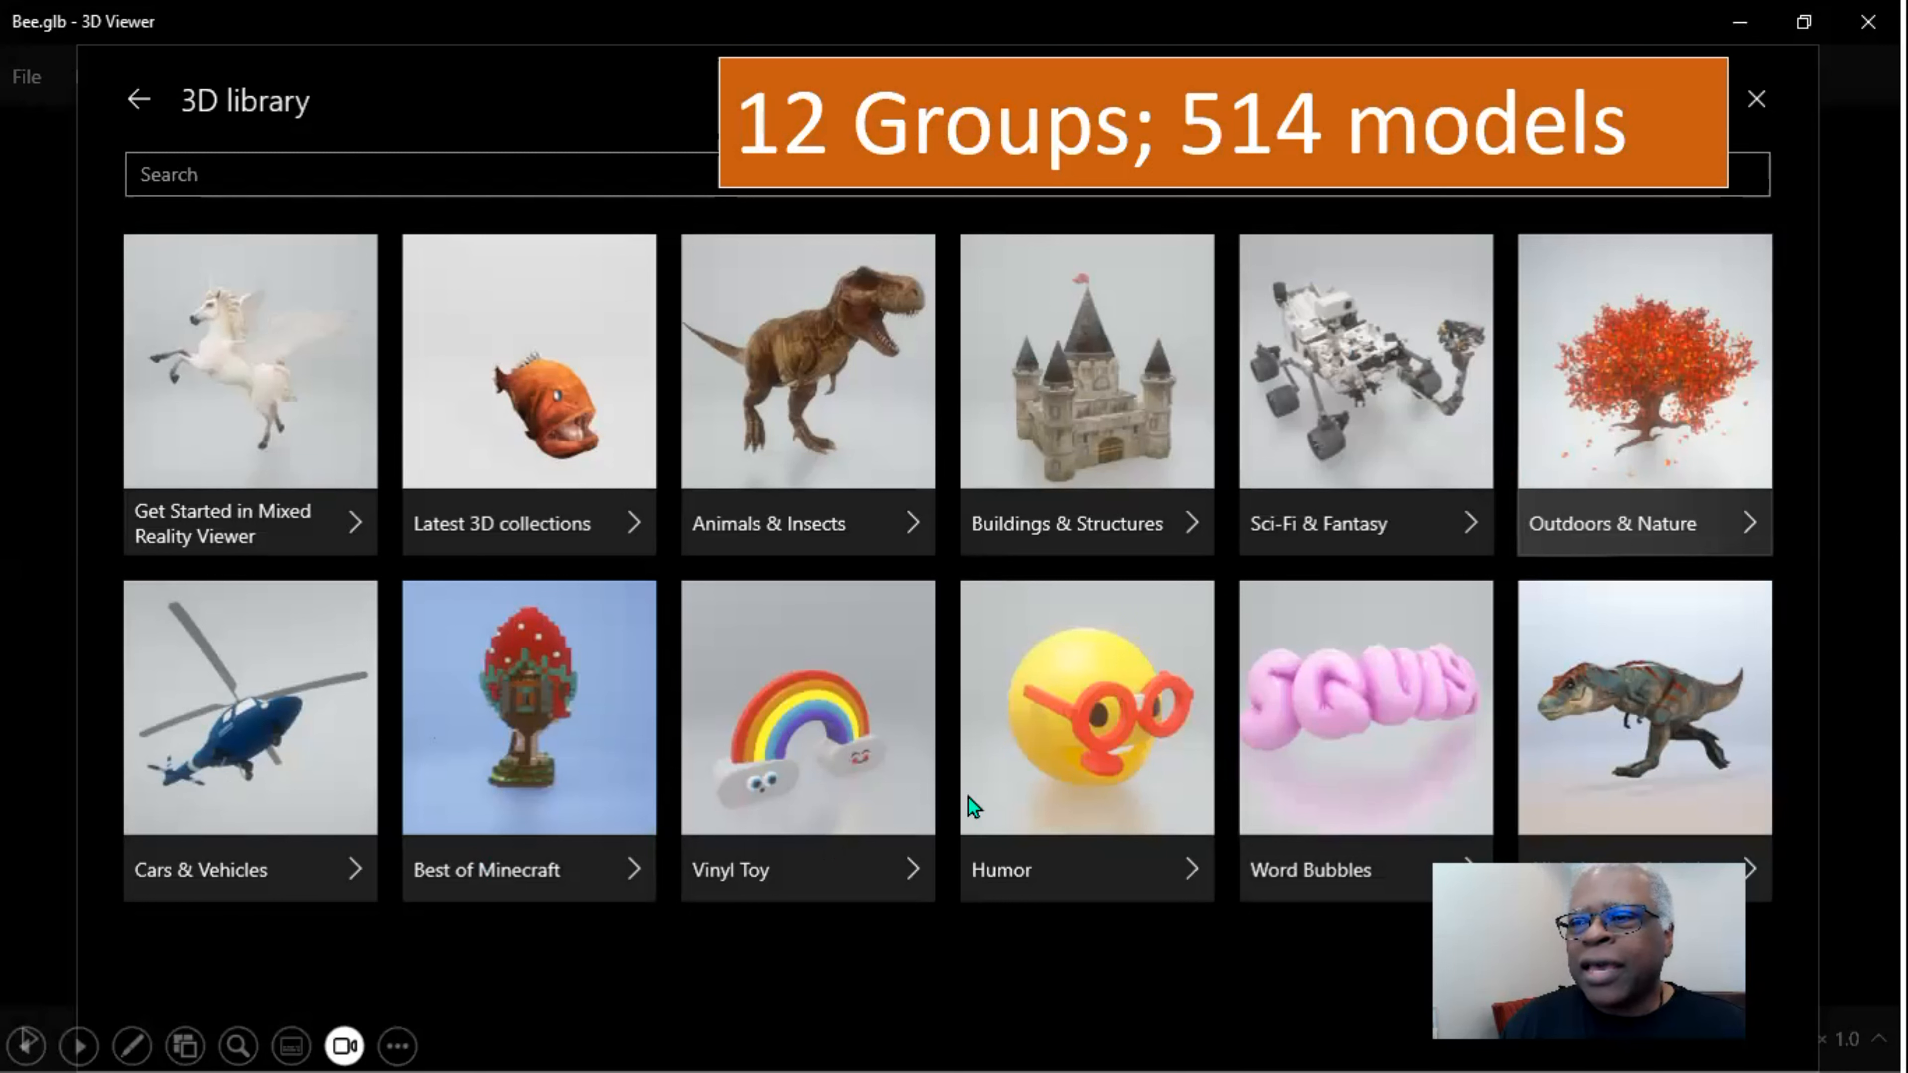
mouse_move(1492, 823)
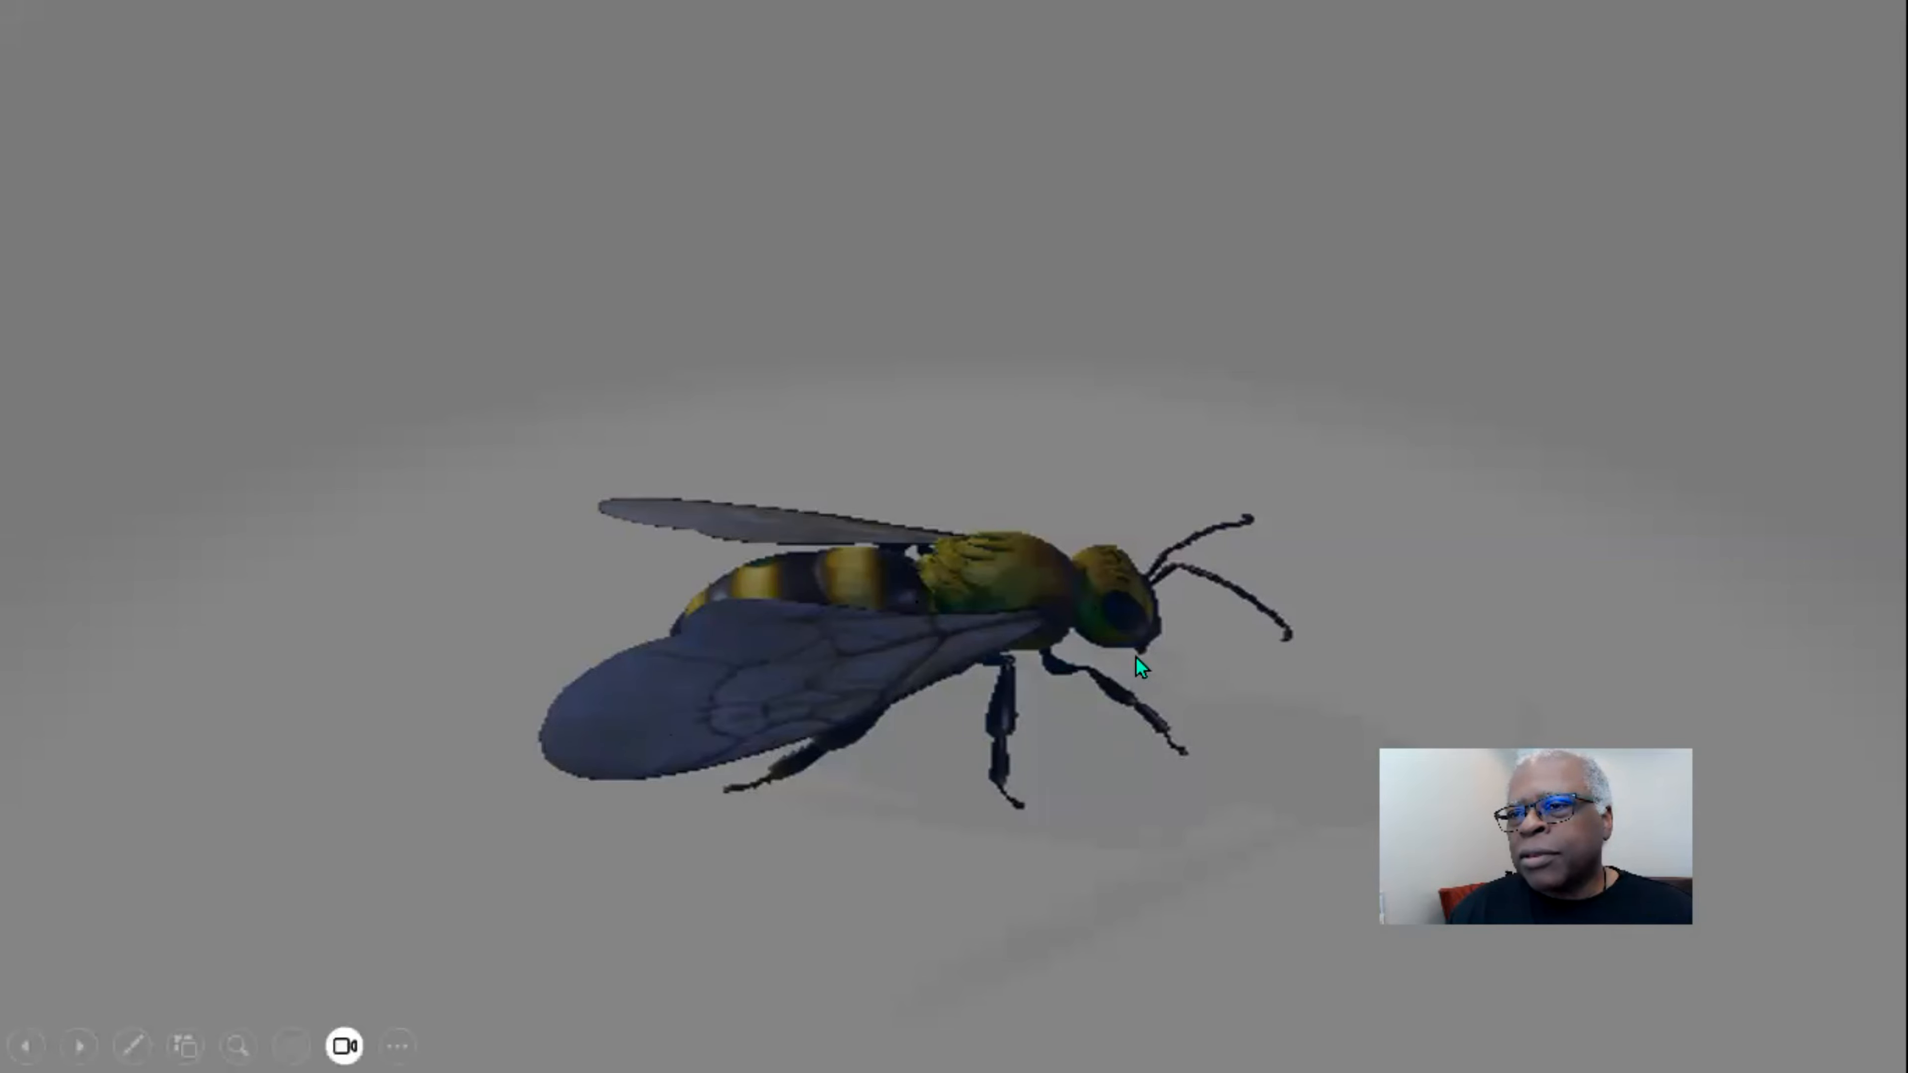
mouse_move(1015, 538)
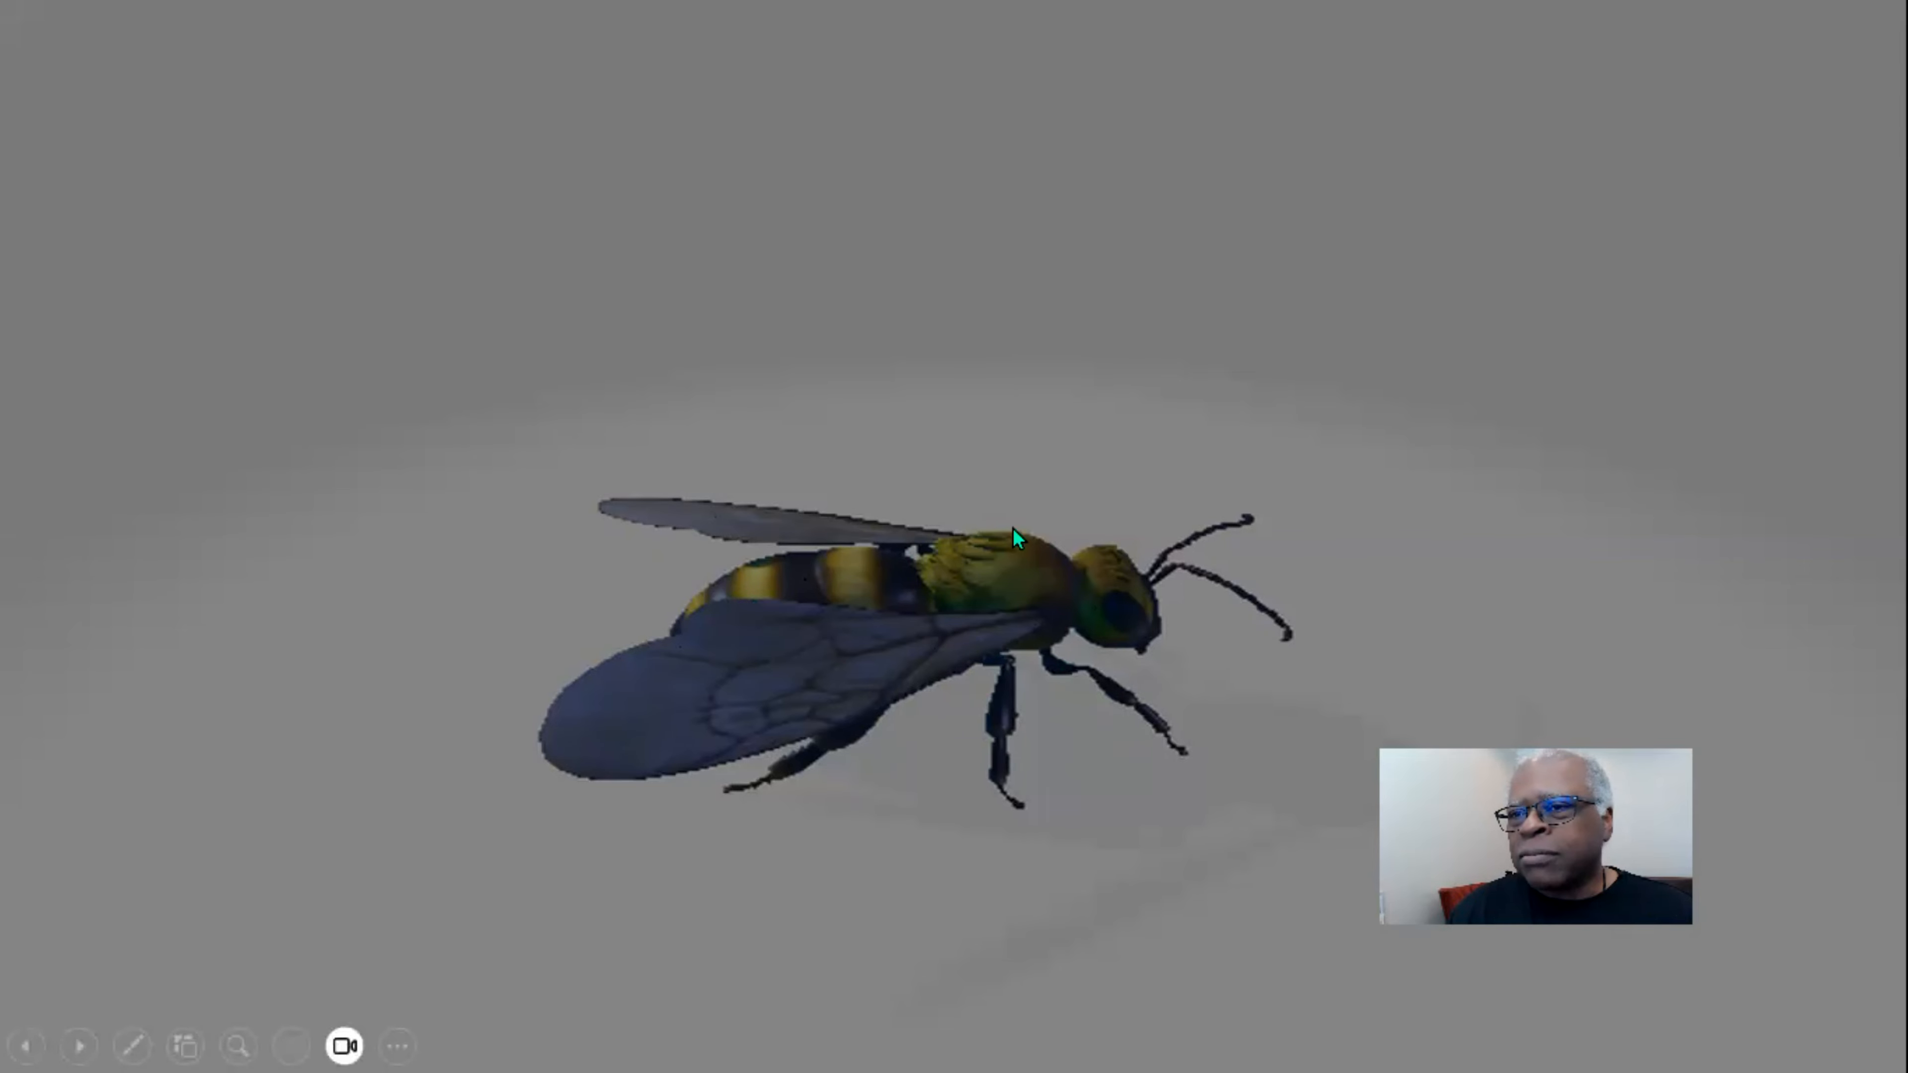
mouse_move(918, 907)
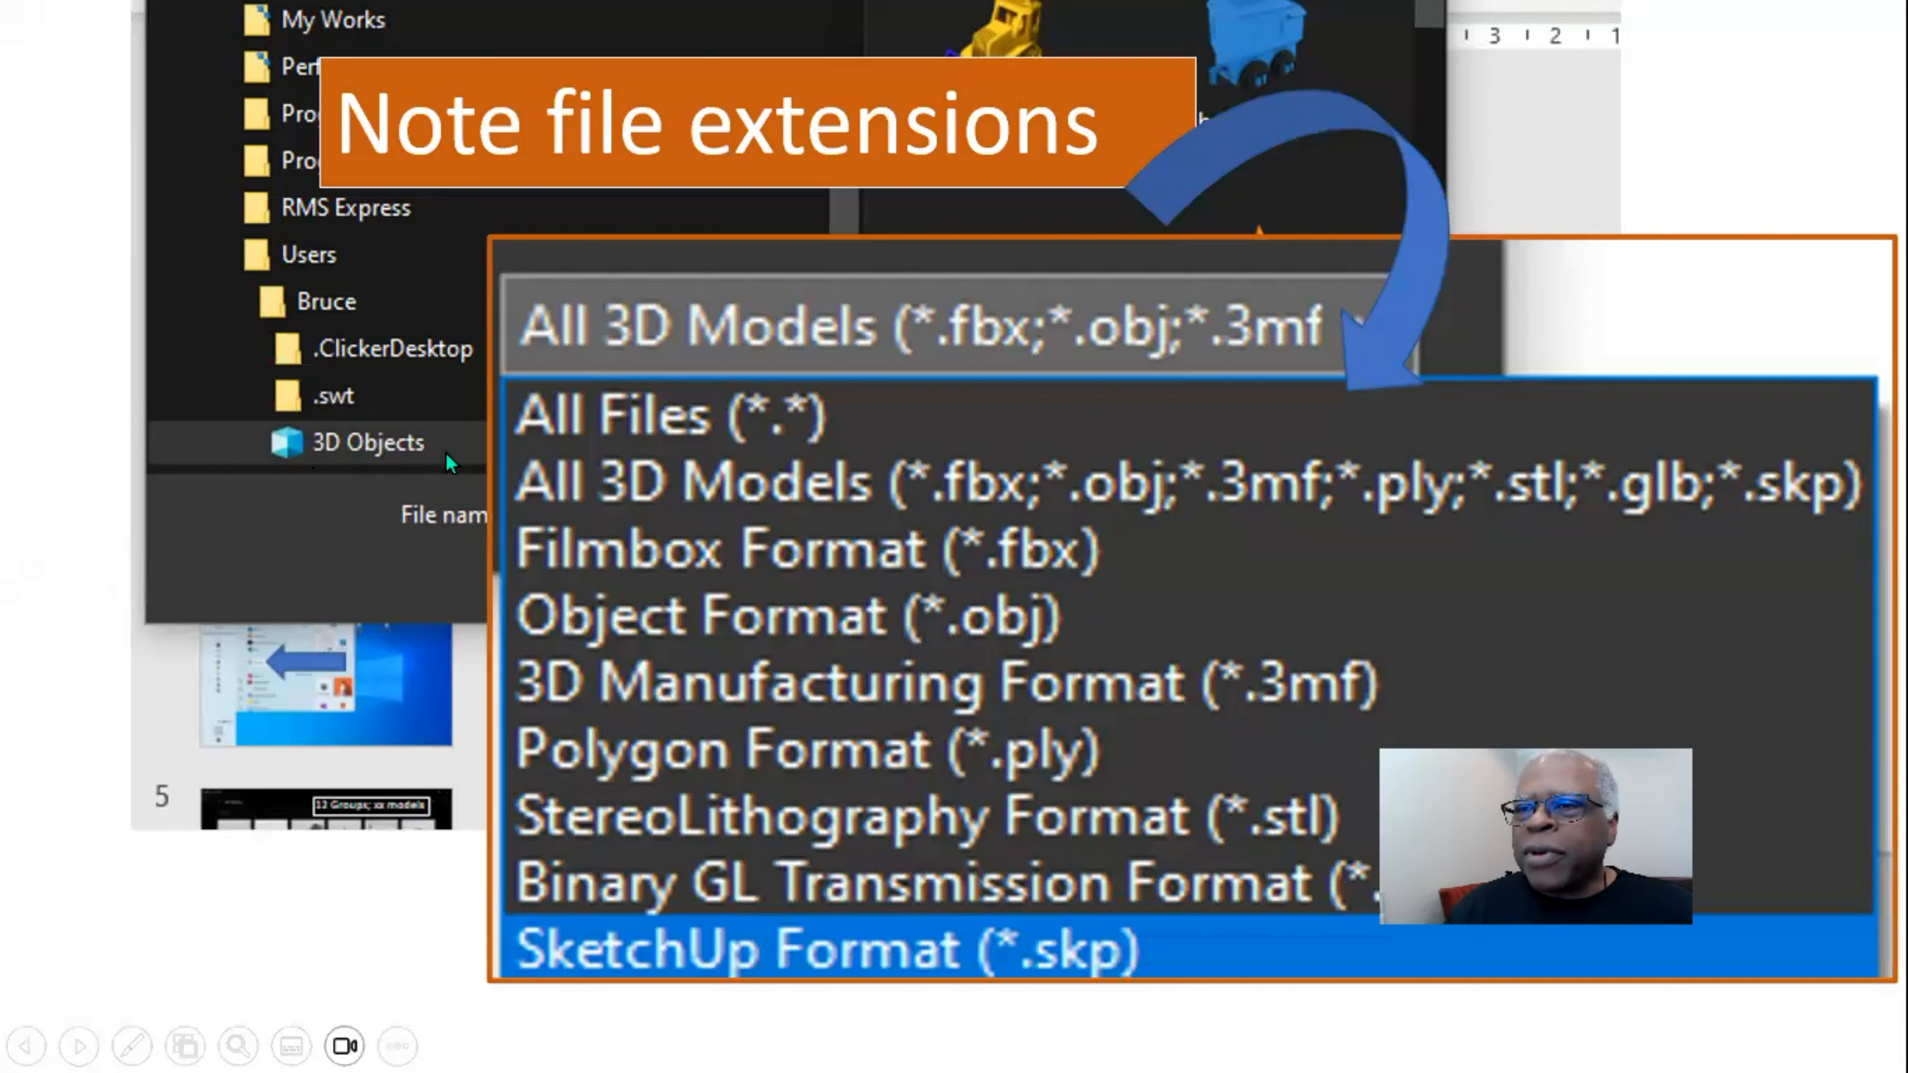
mouse_move(310, 791)
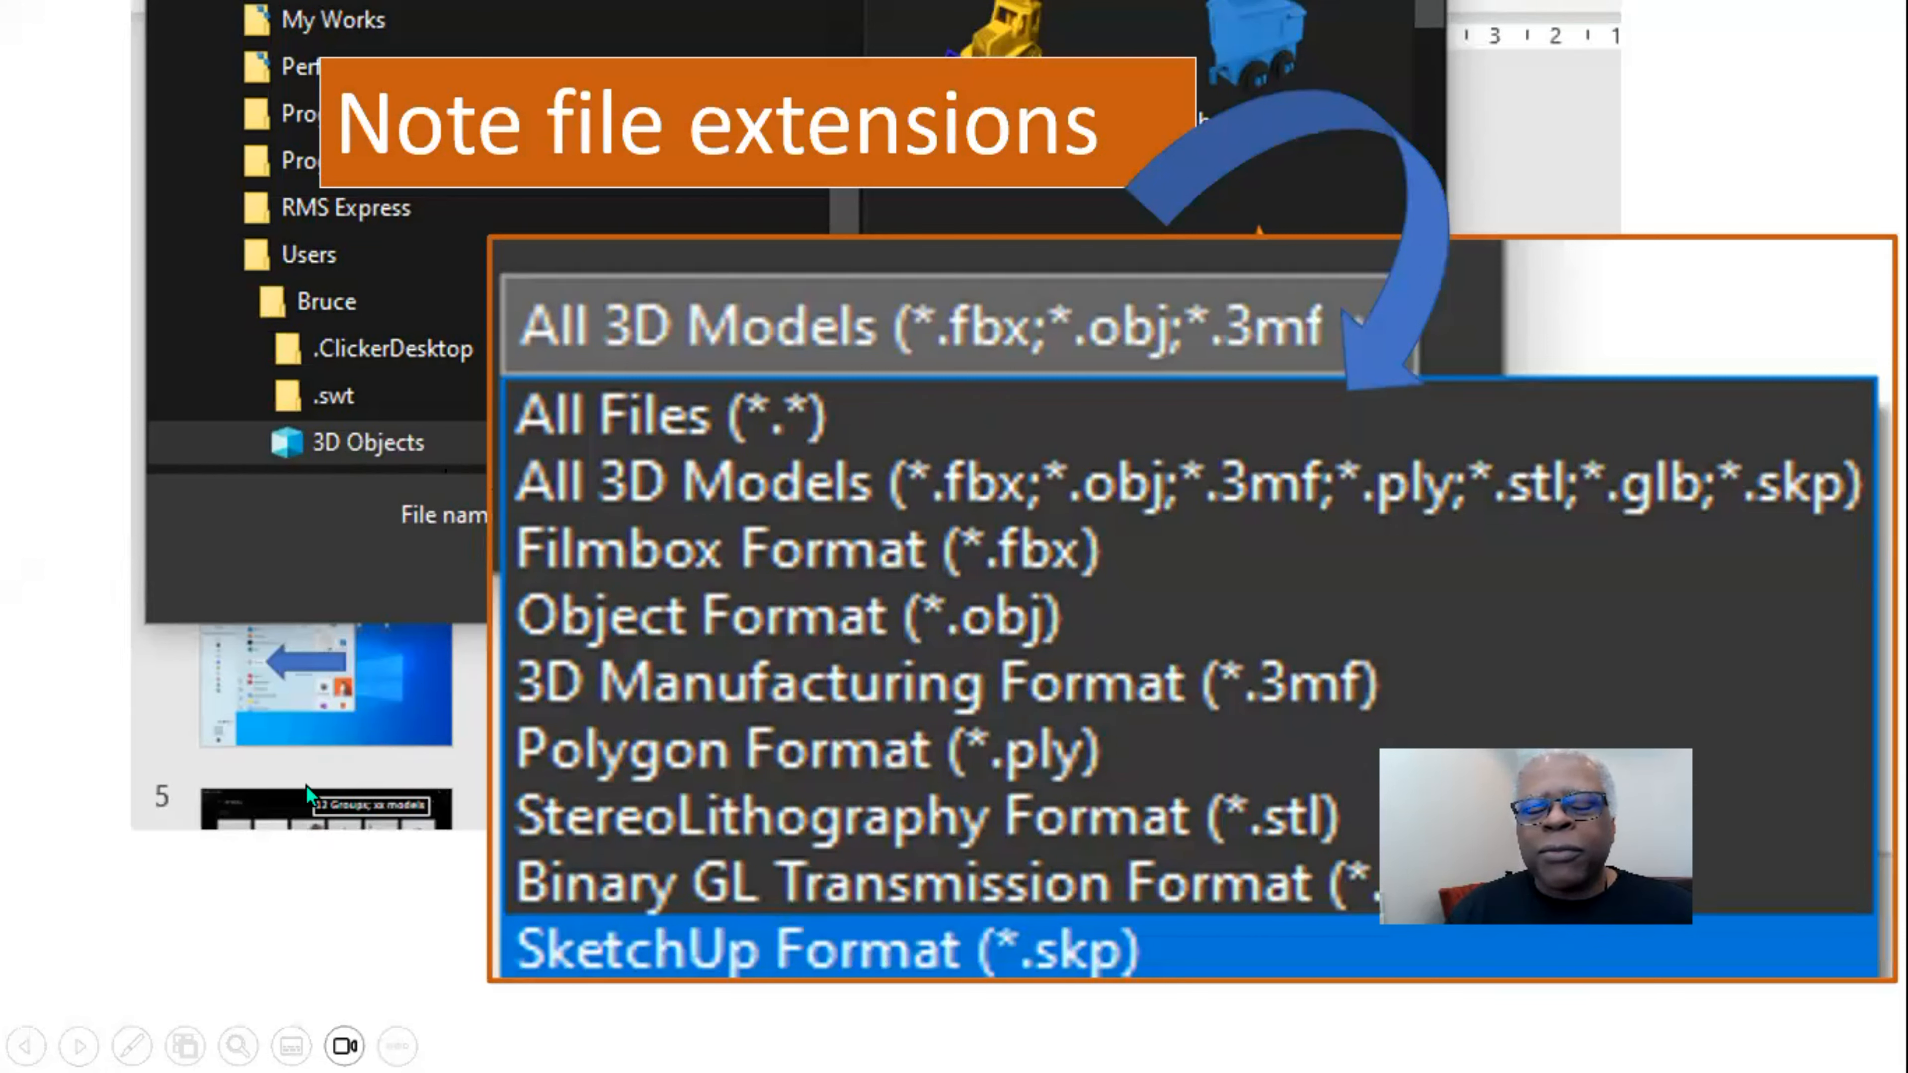
mouse_move(1156, 516)
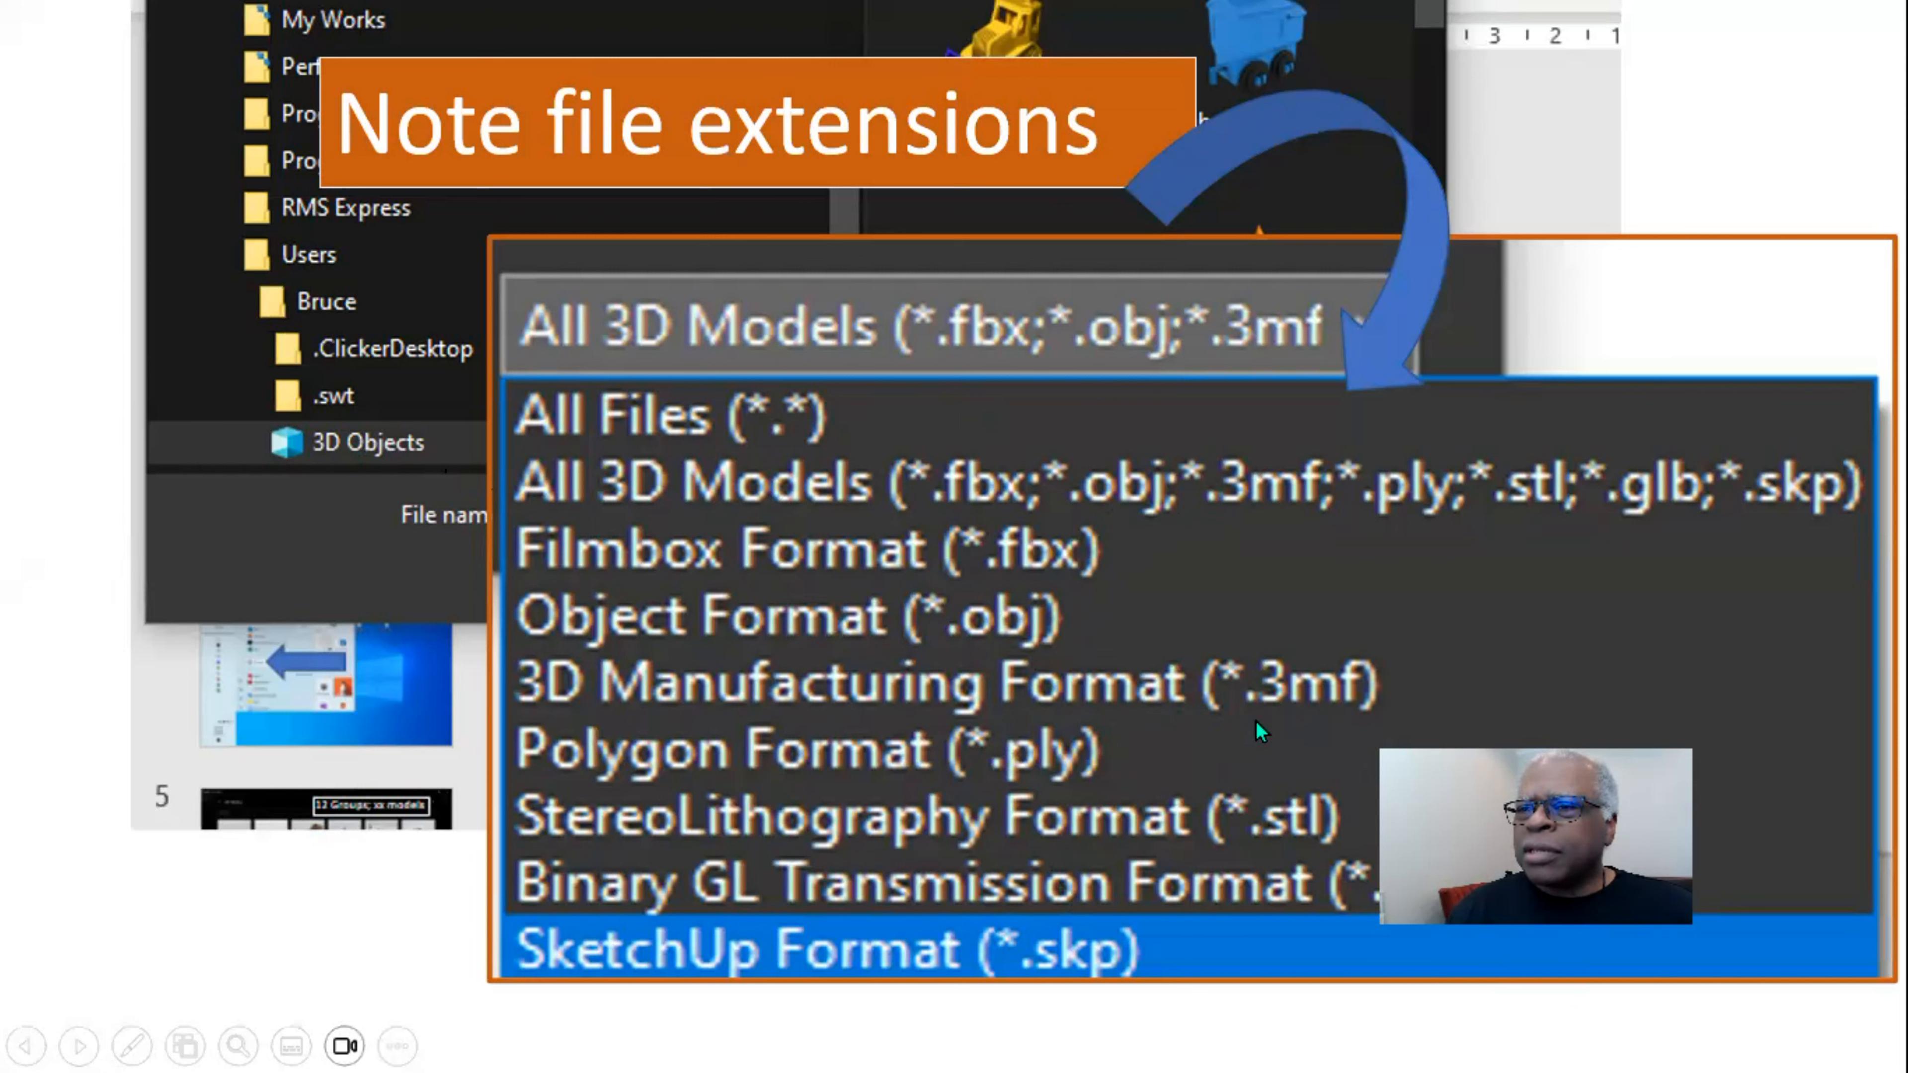
mouse_move(1363, 797)
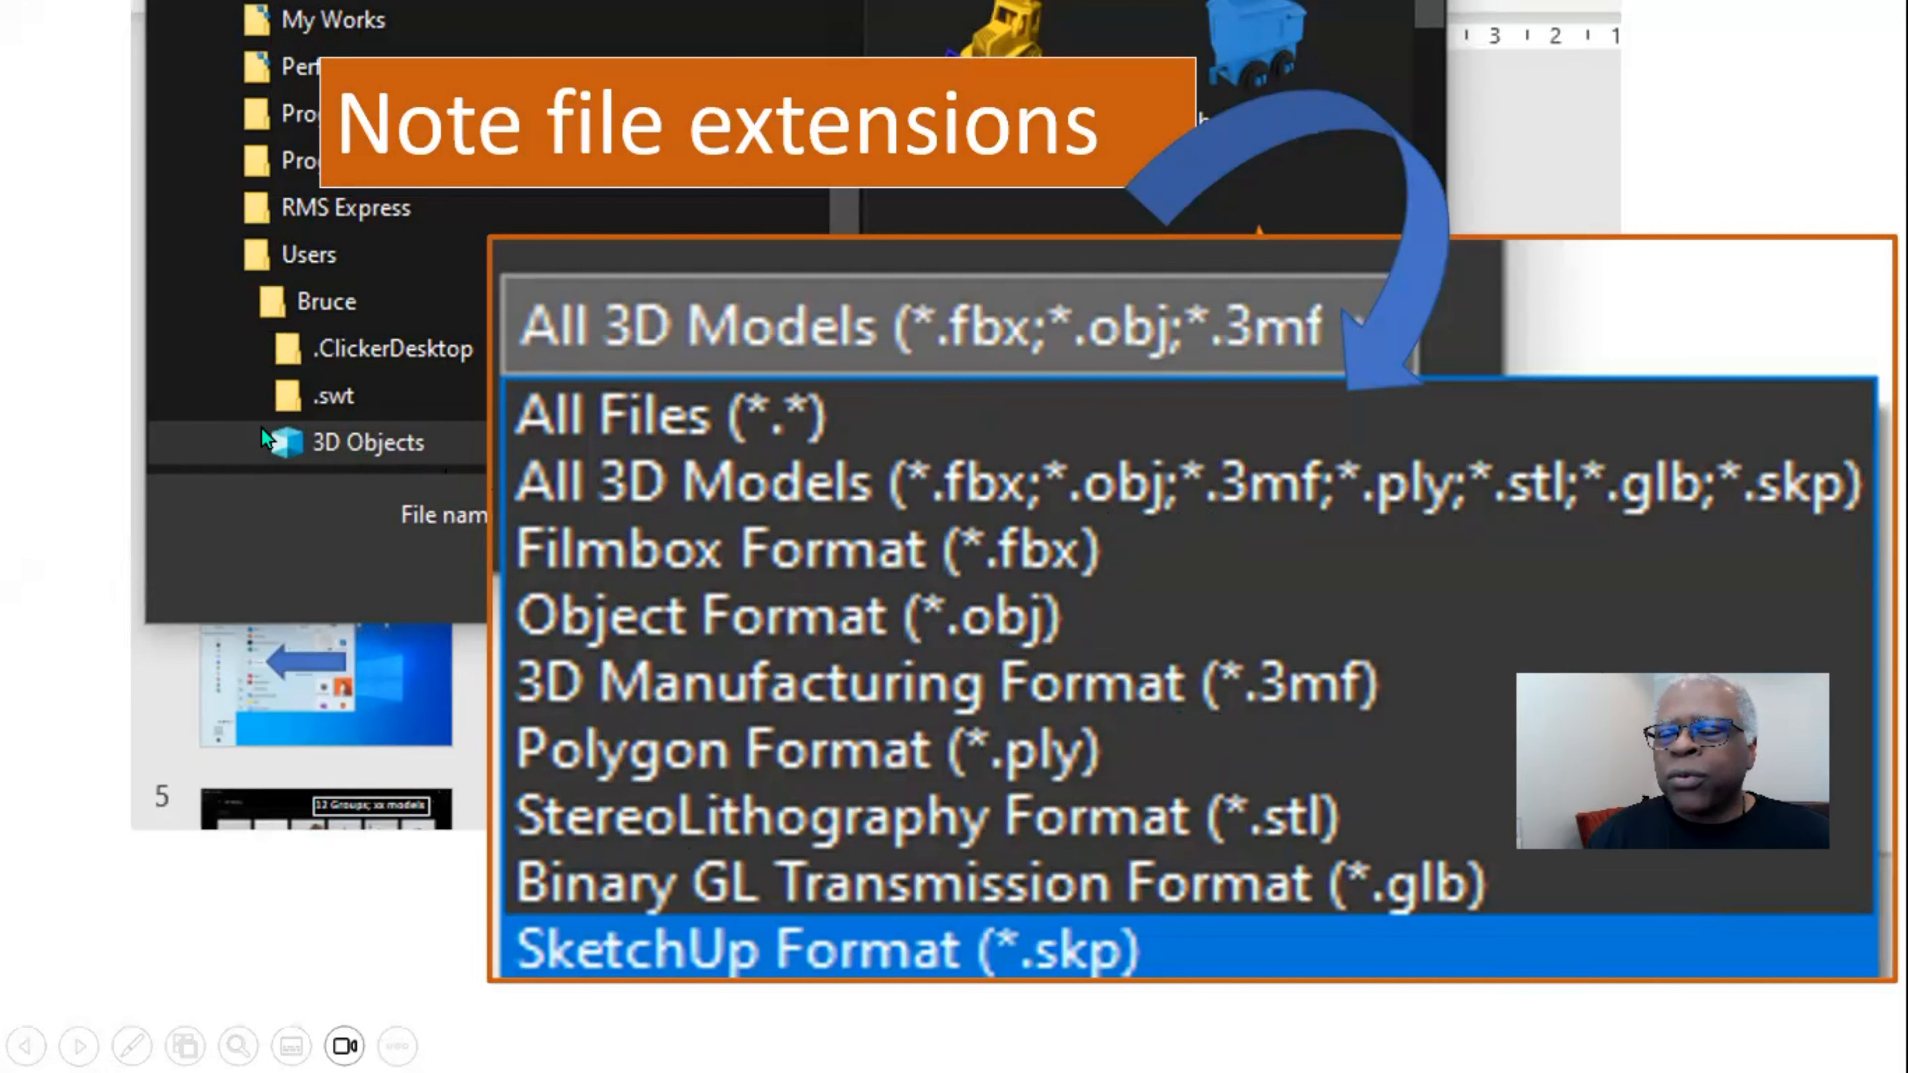
mouse_move(677, 884)
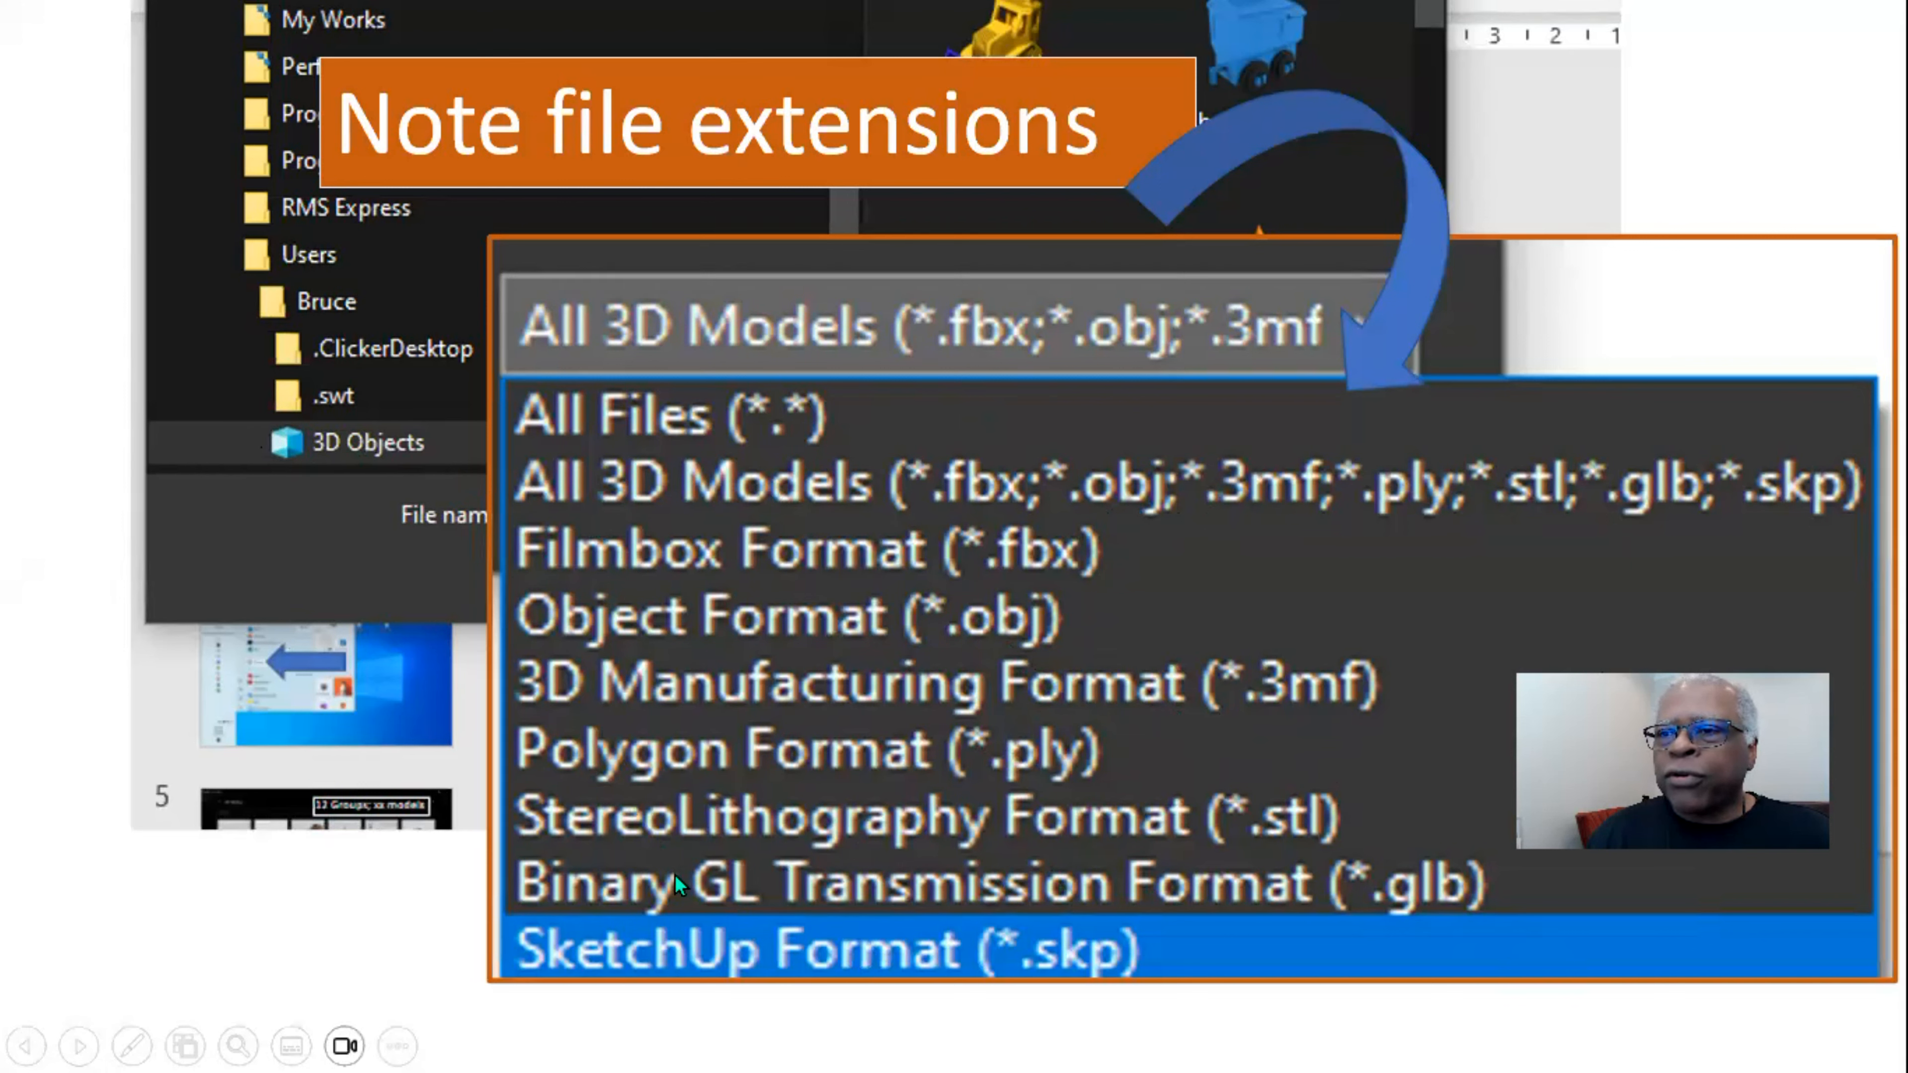
mouse_move(925, 353)
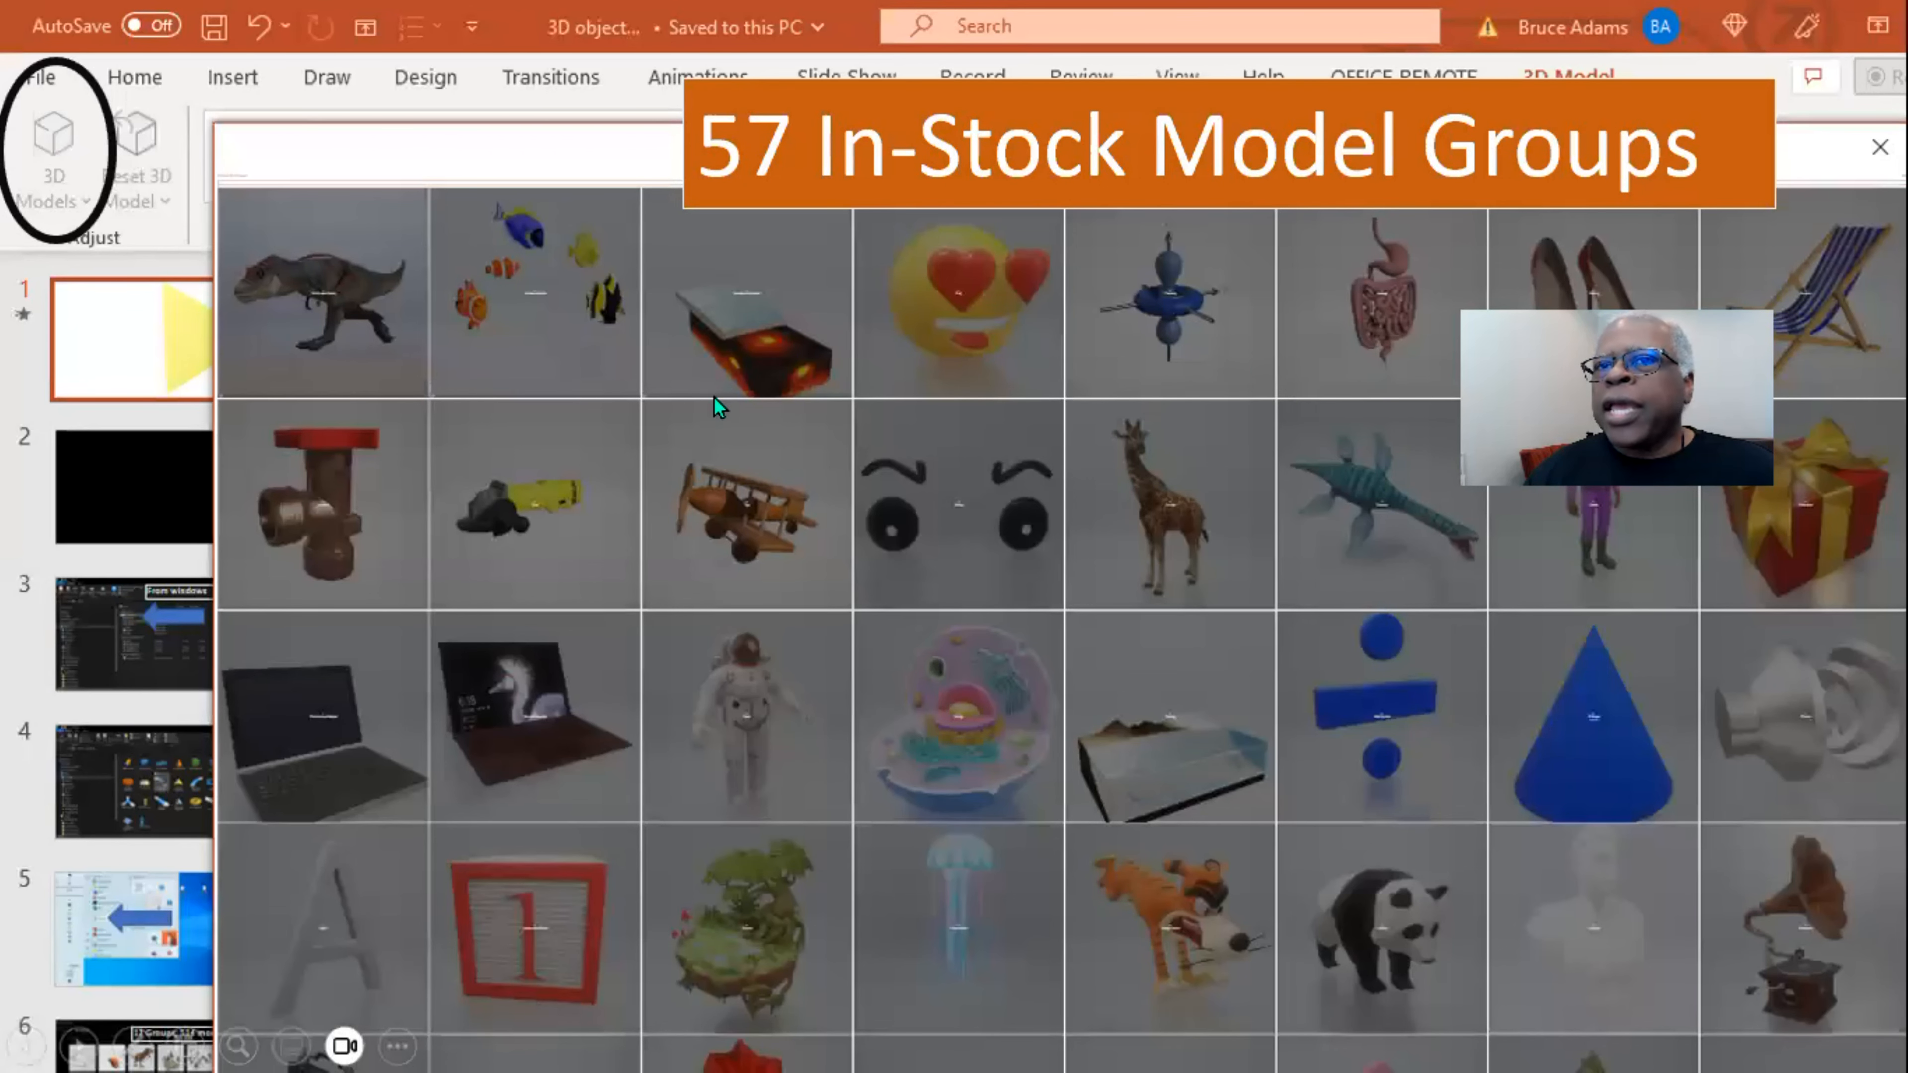
mouse_move(1161, 143)
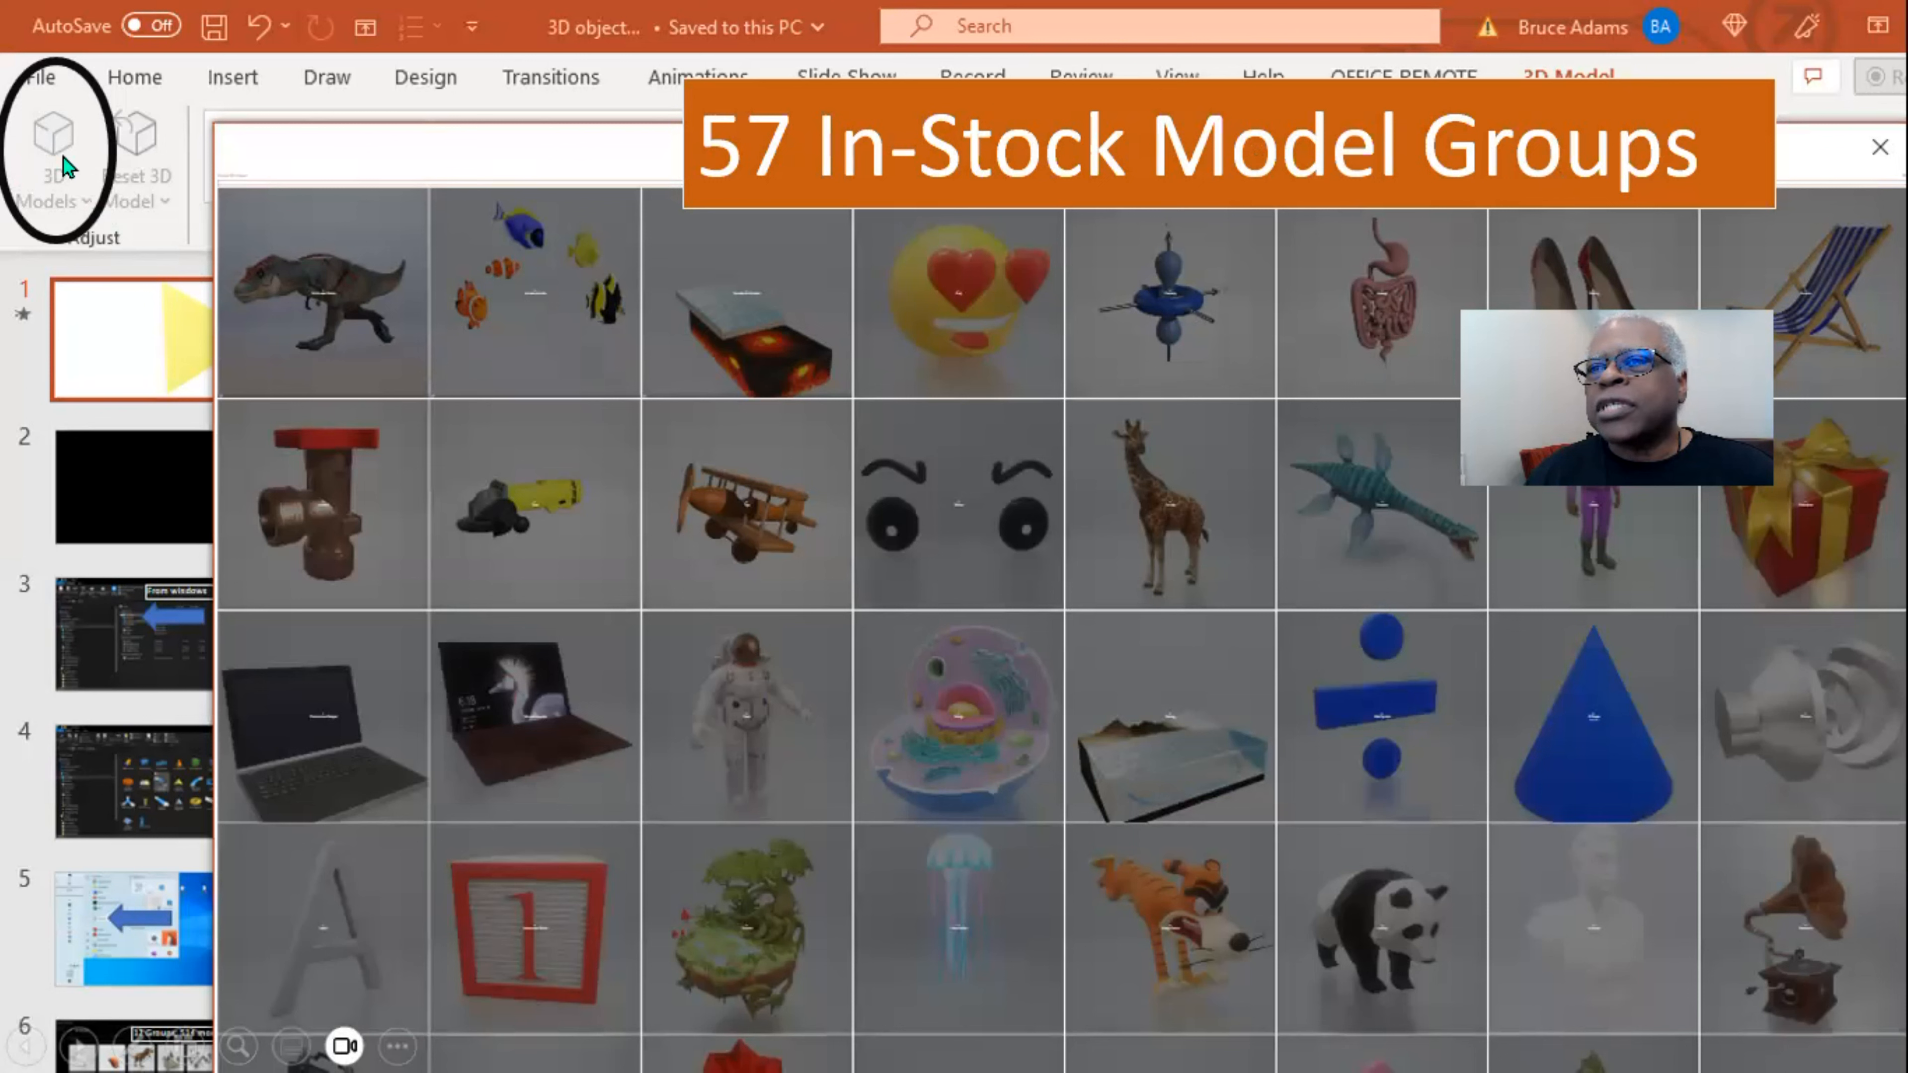
mouse_move(67, 229)
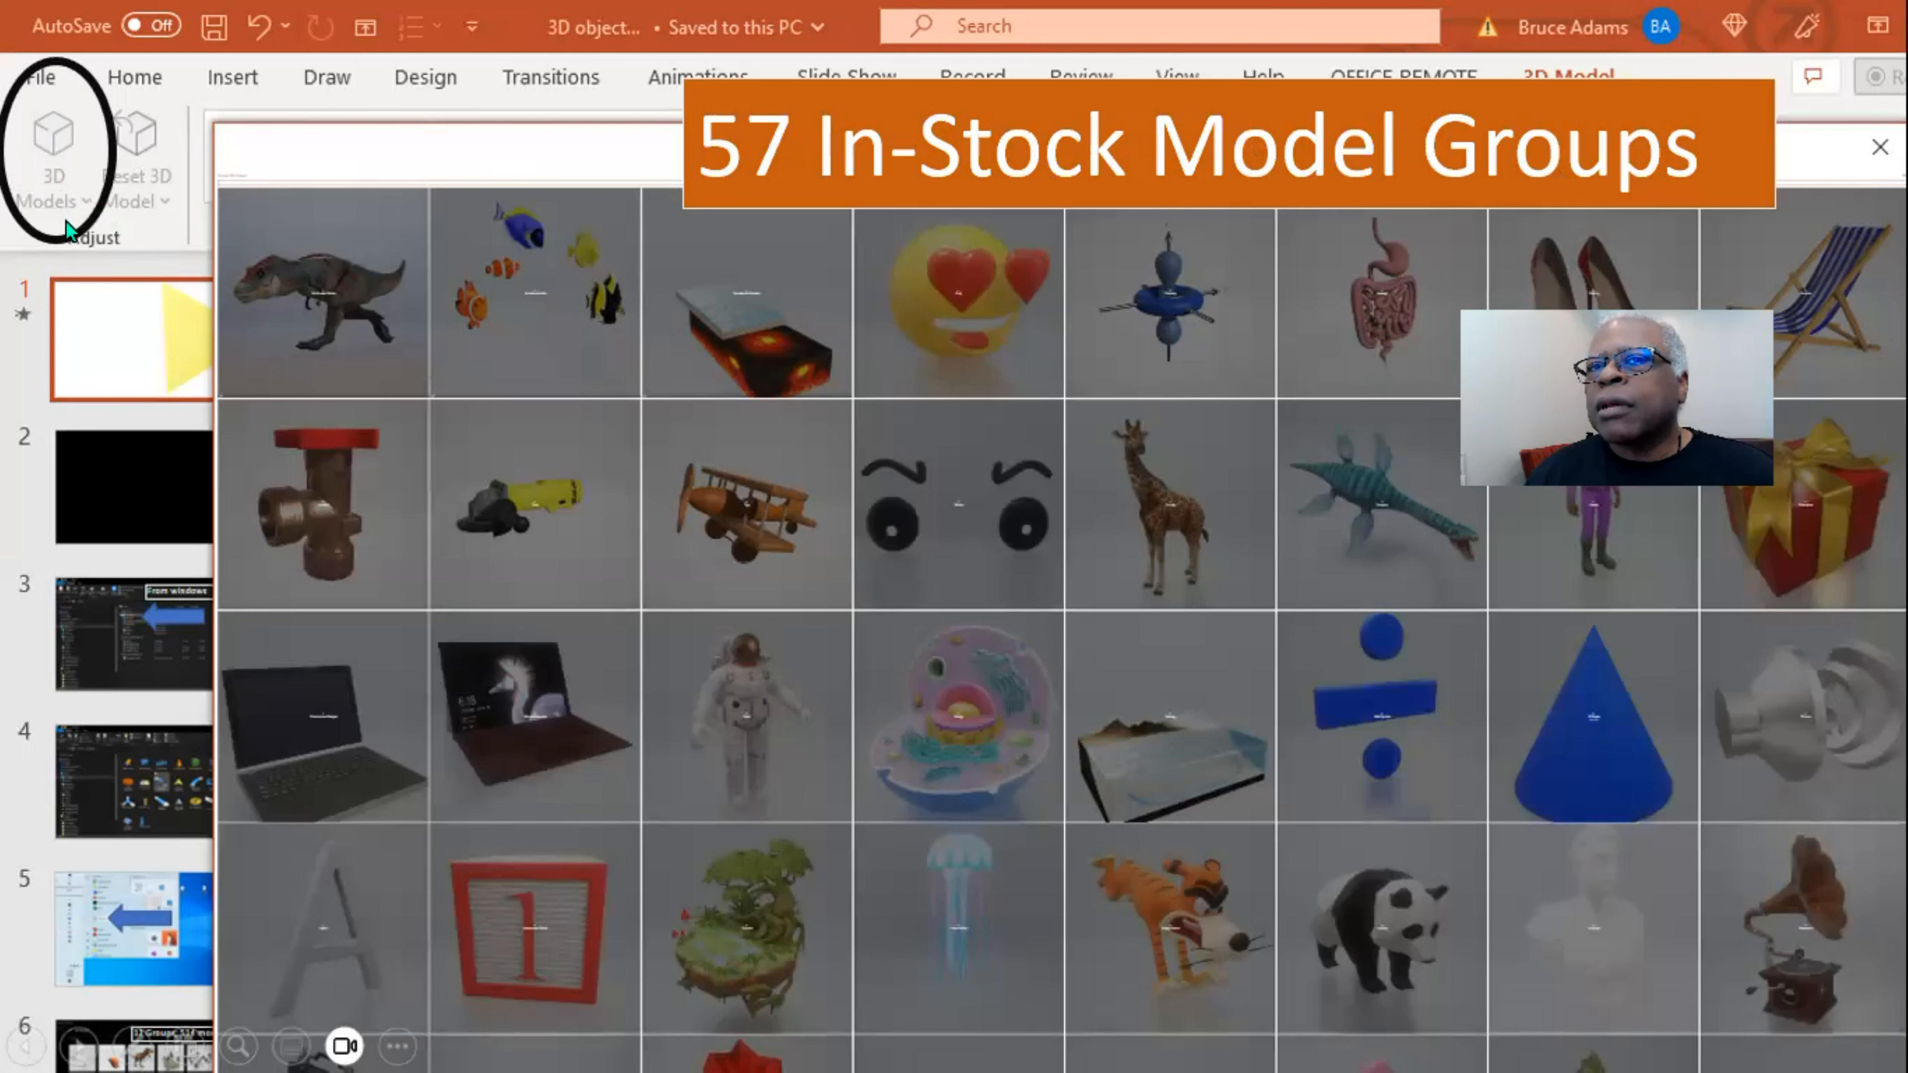
mouse_move(762, 174)
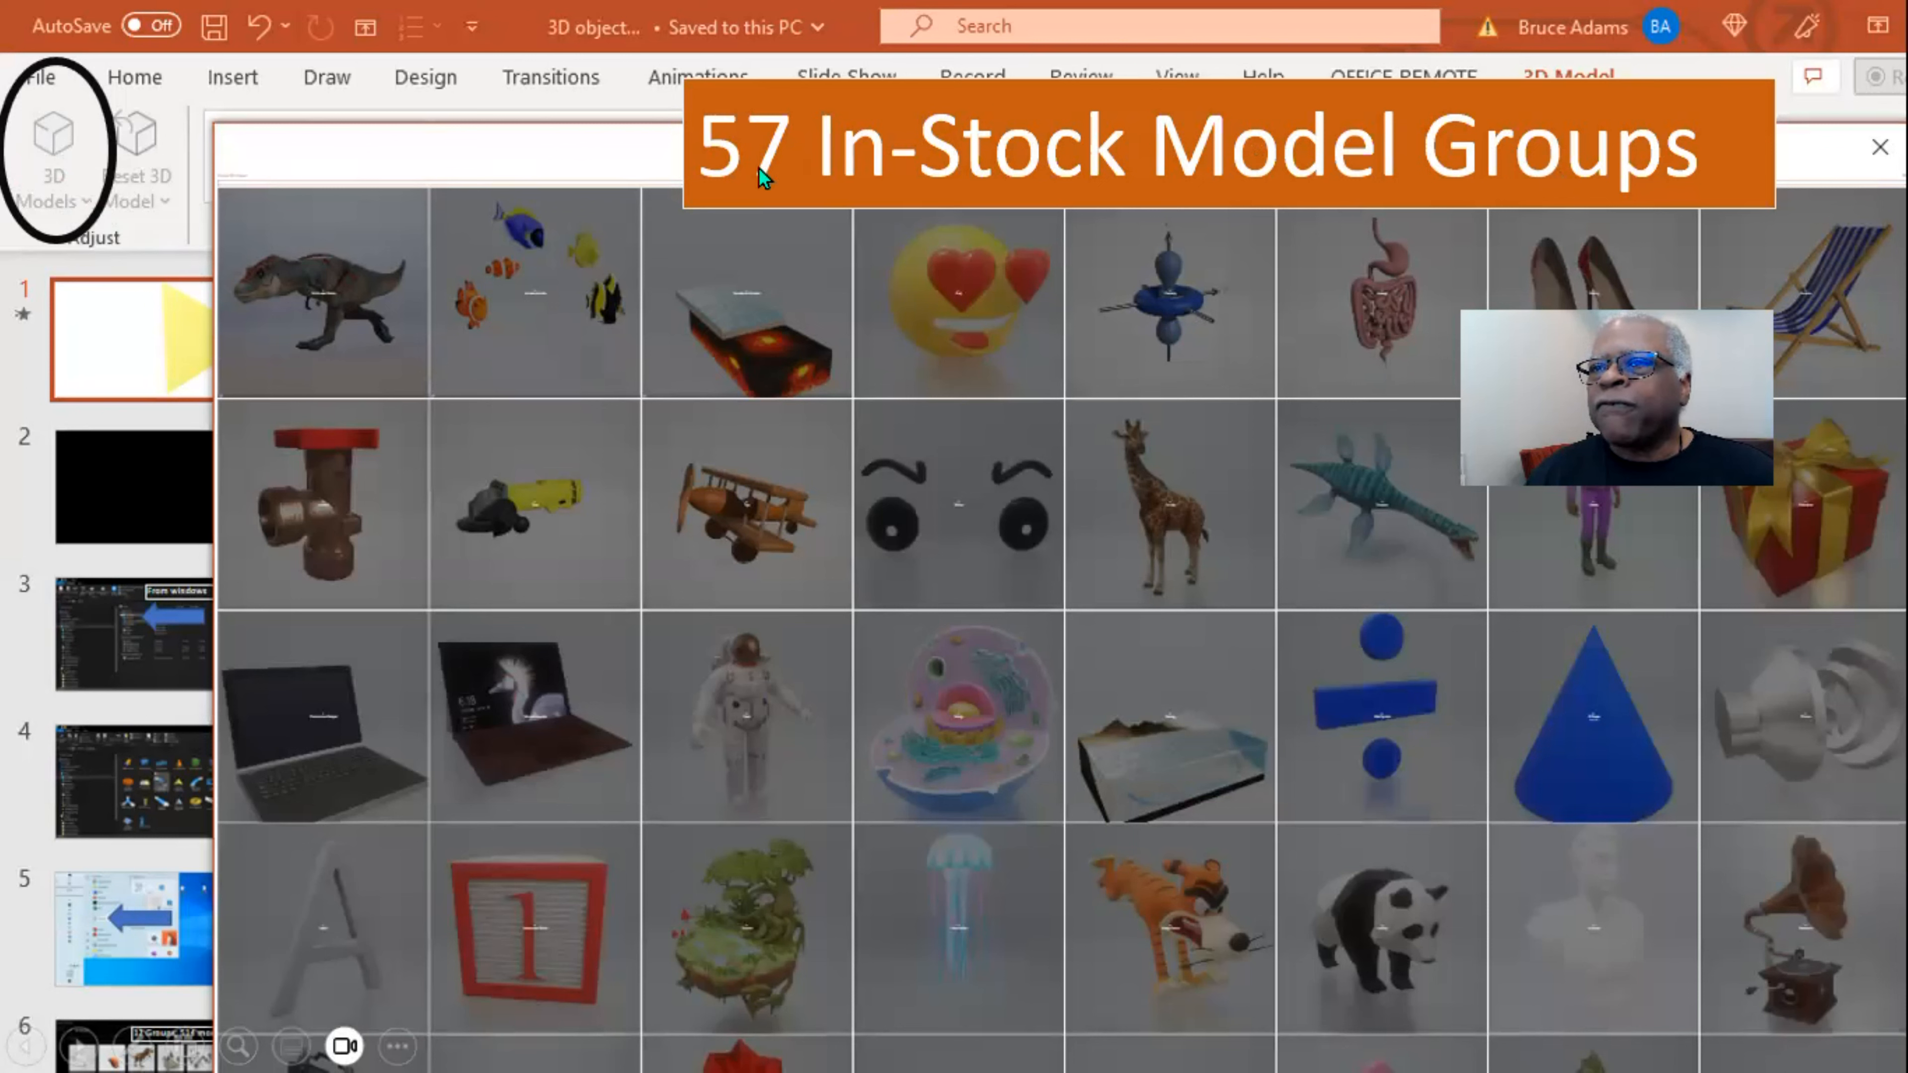
mouse_move(1454, 189)
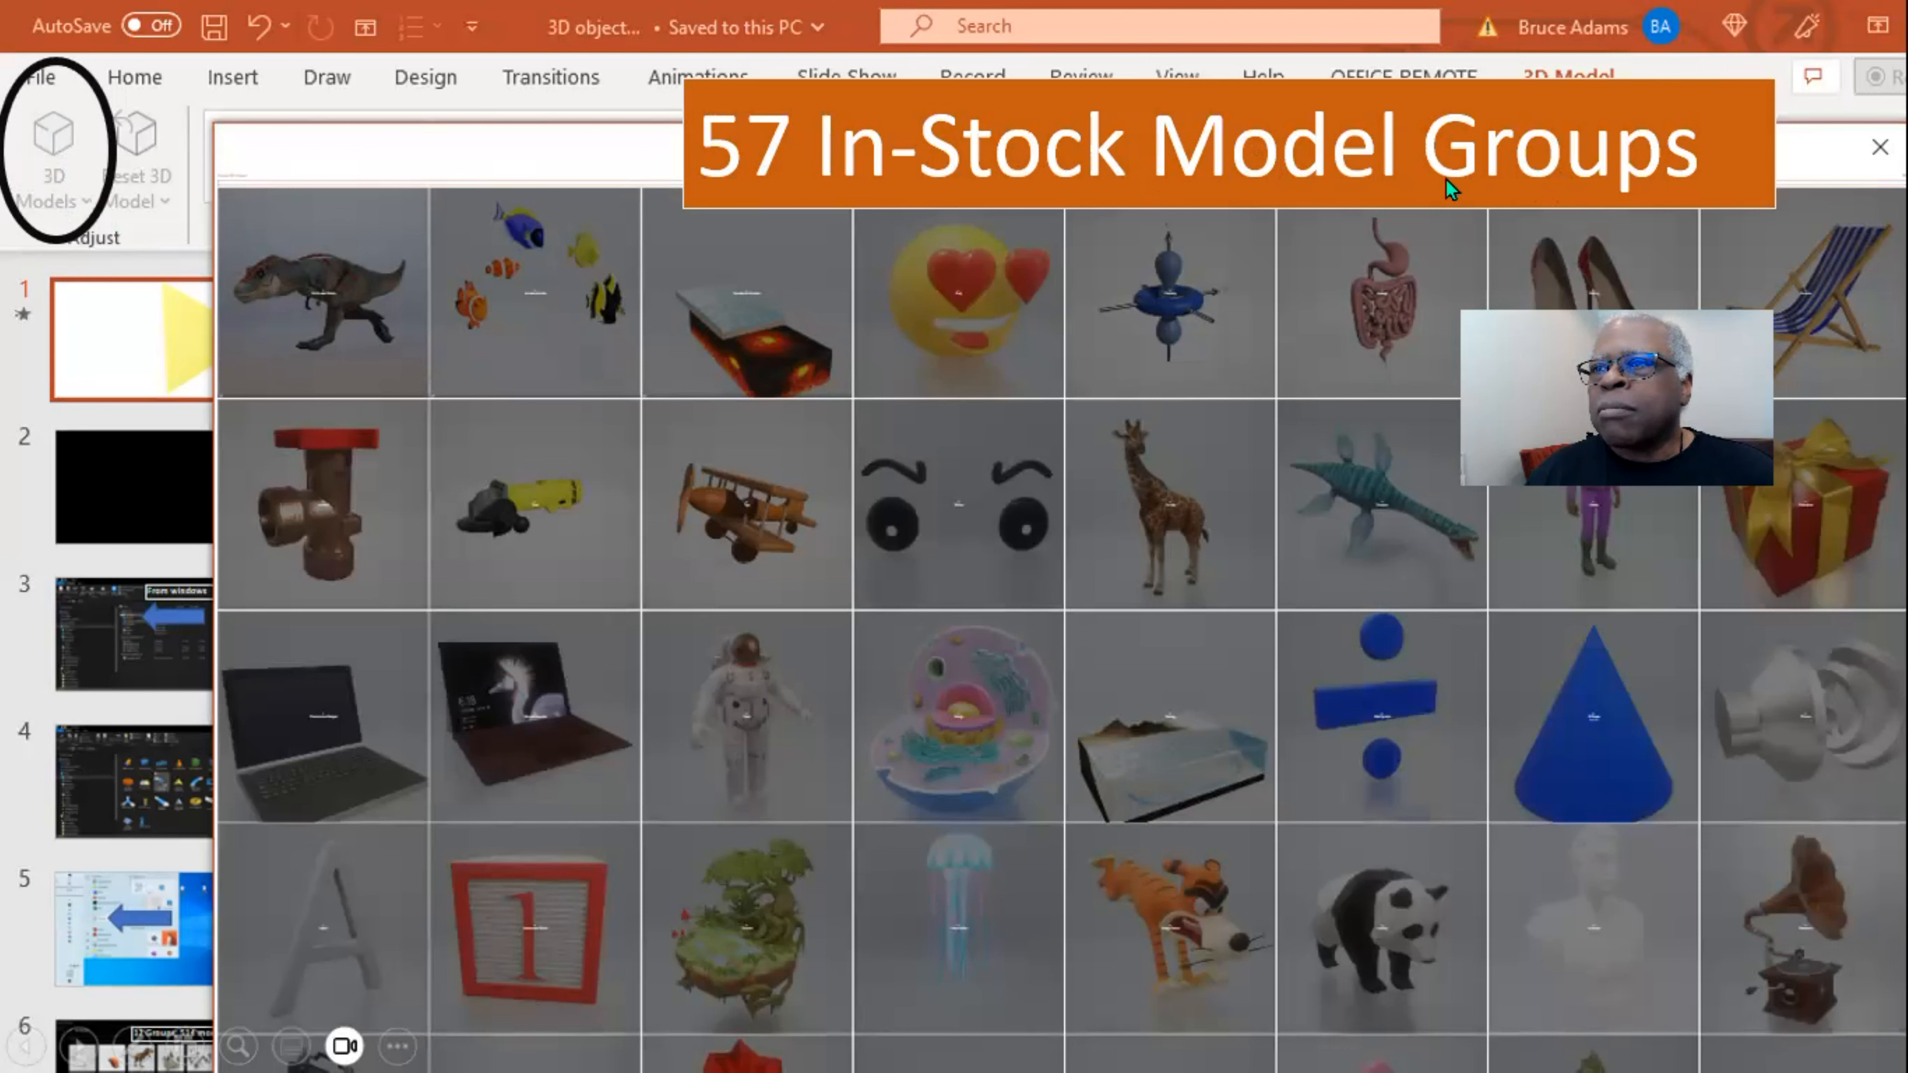
mouse_move(1531, 182)
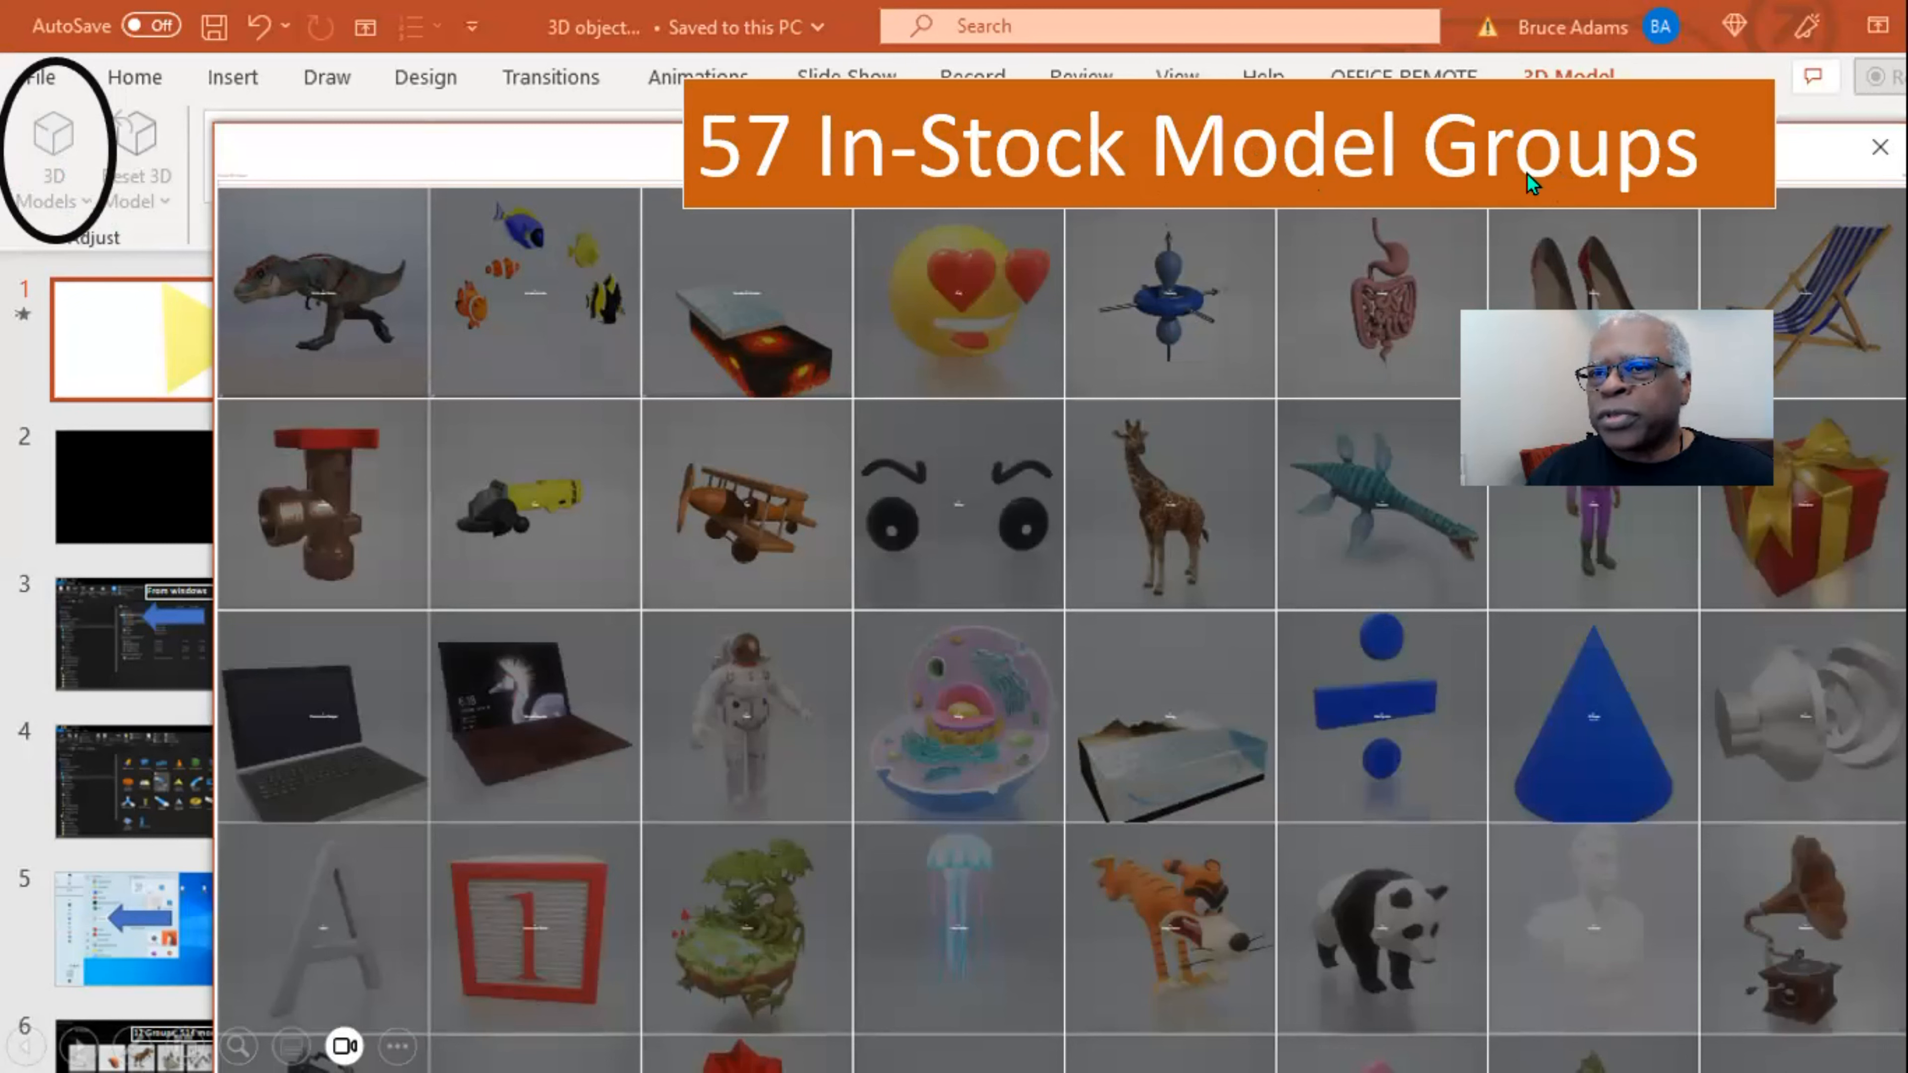
mouse_move(828, 328)
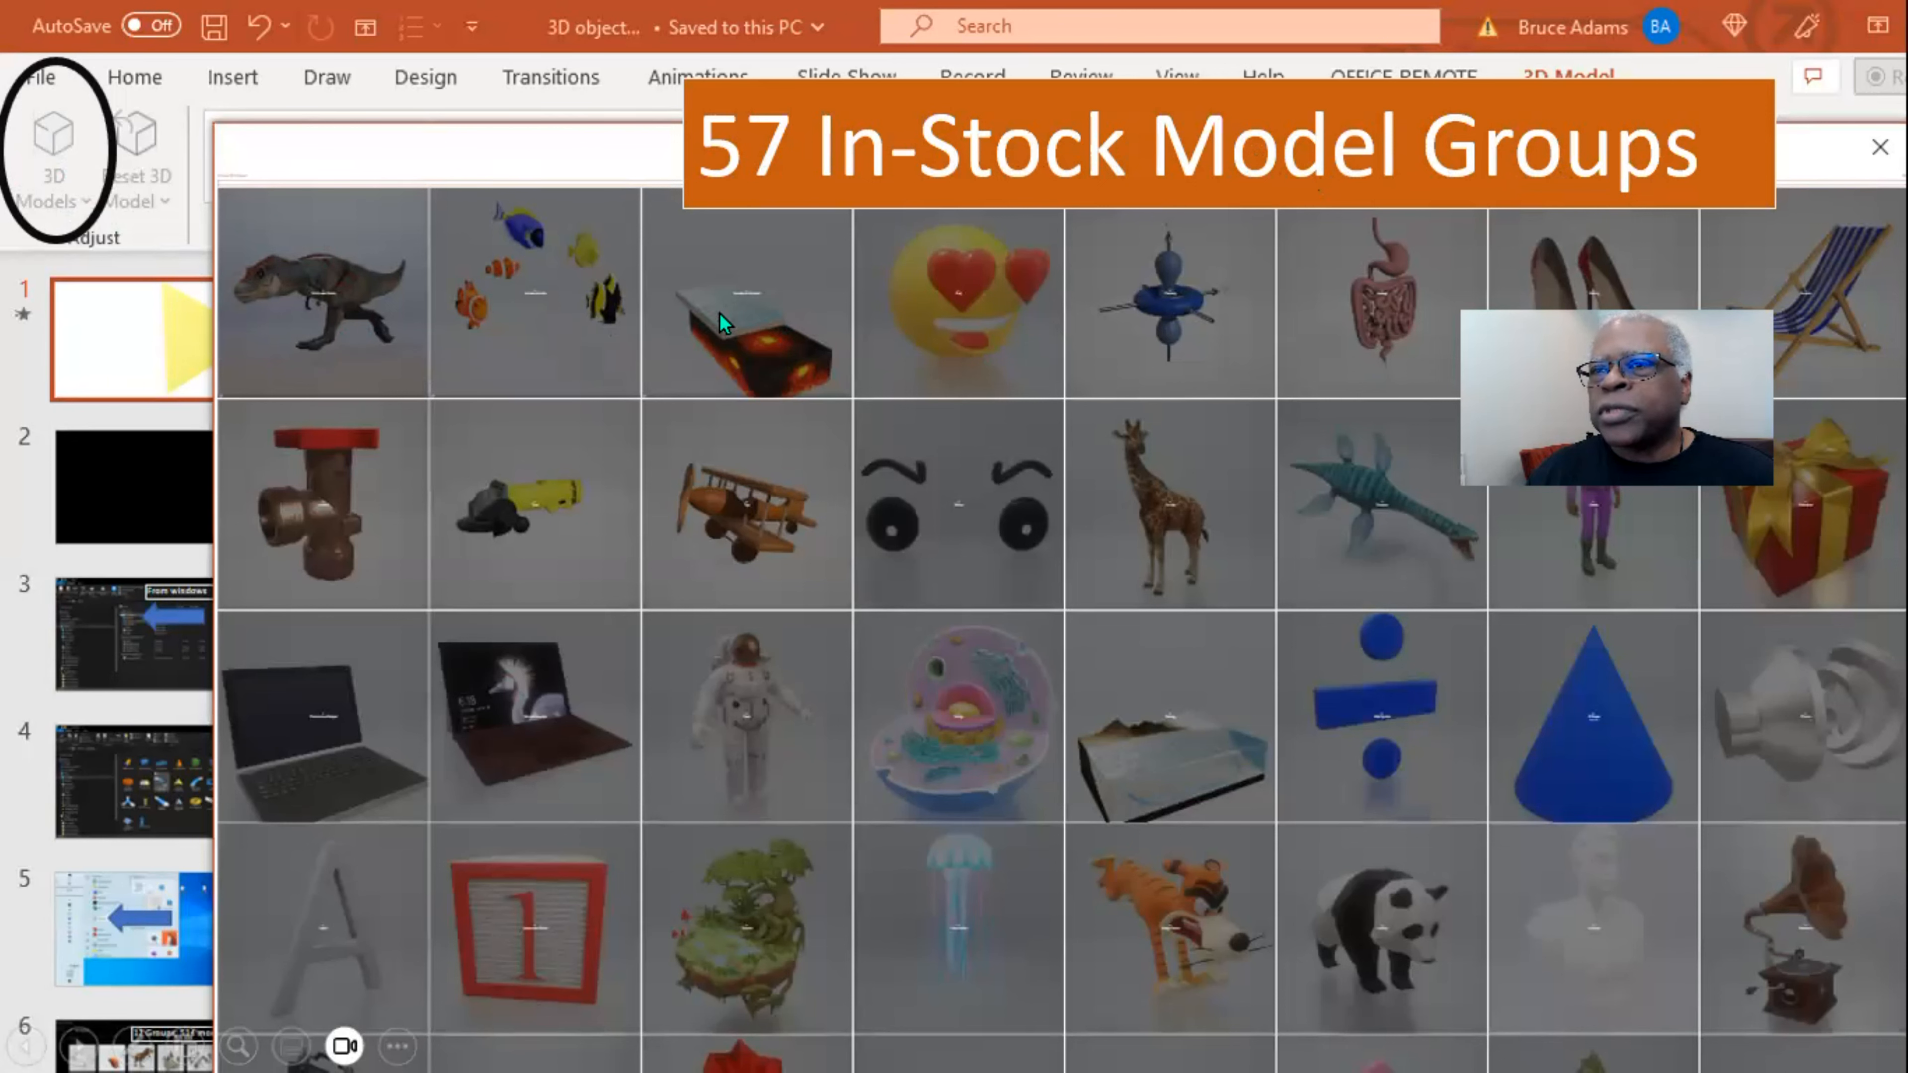
mouse_move(1093, 479)
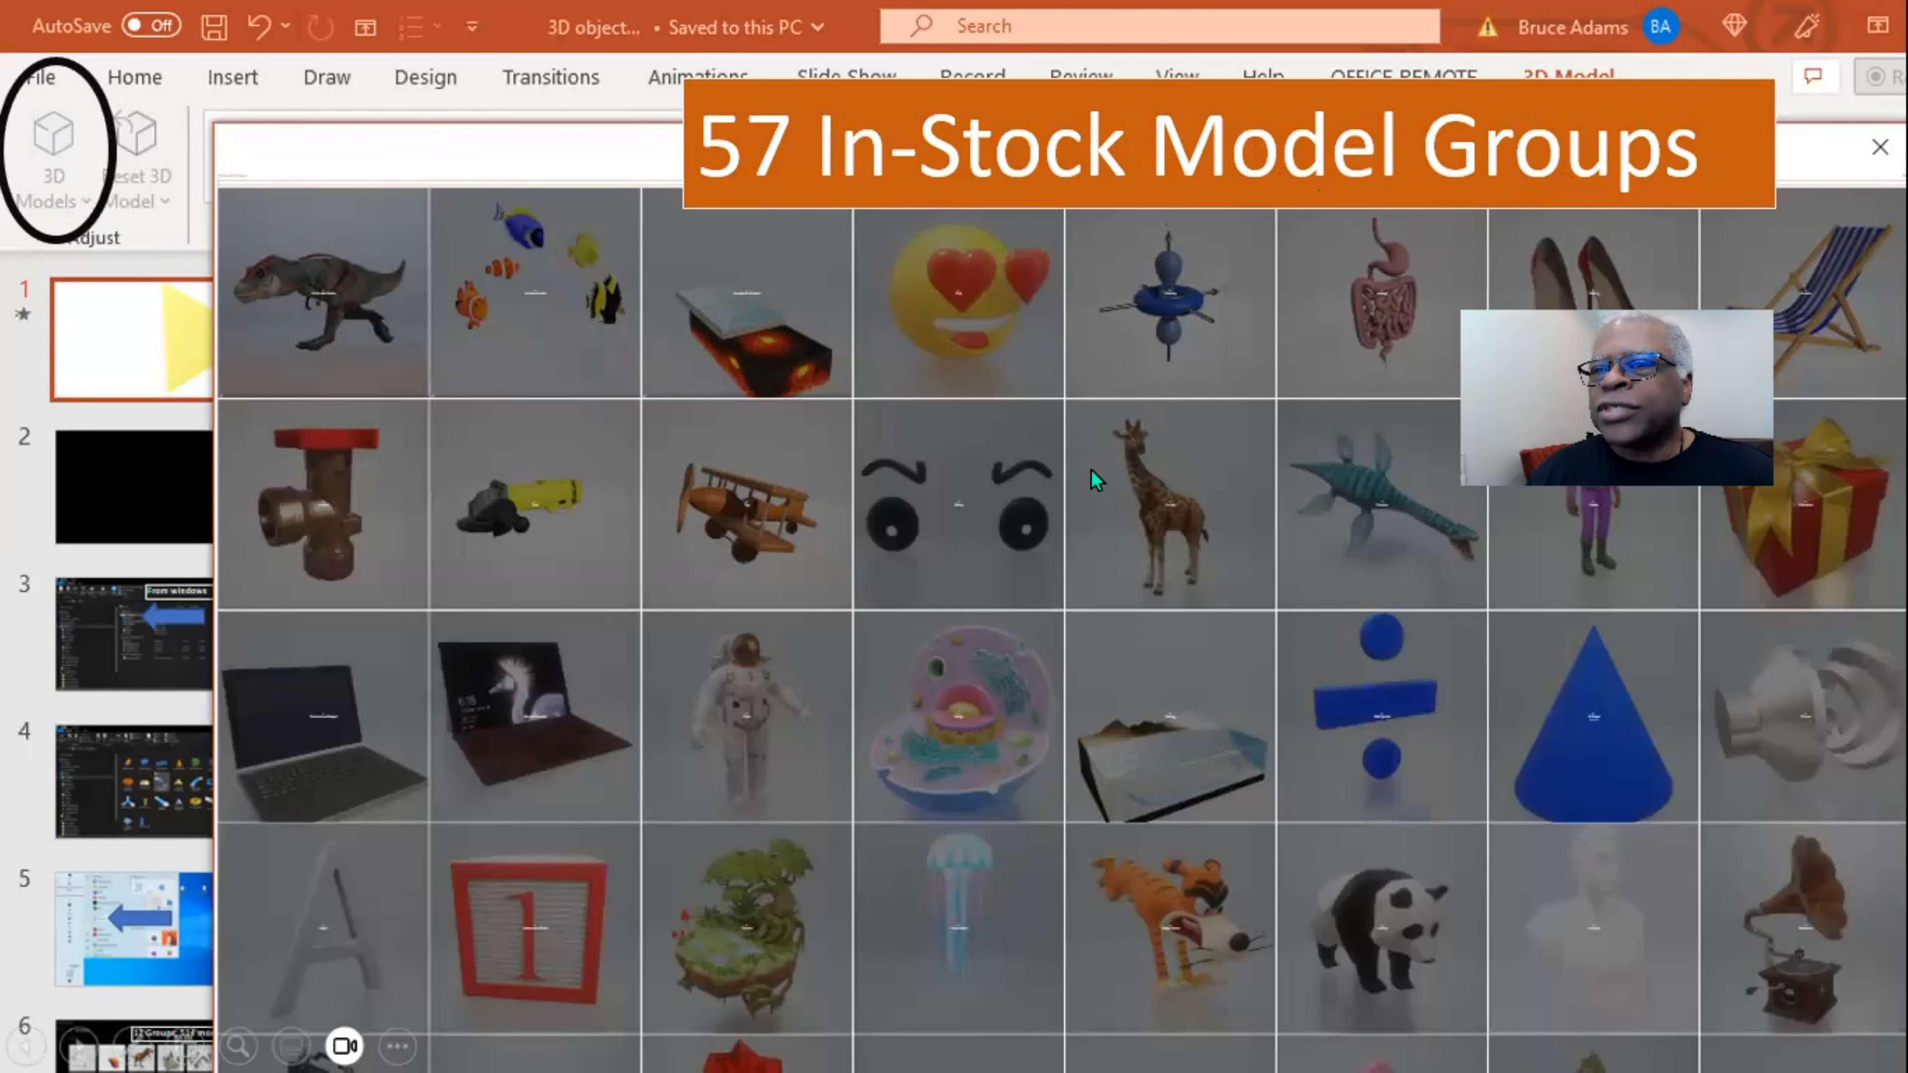
mouse_move(1334, 733)
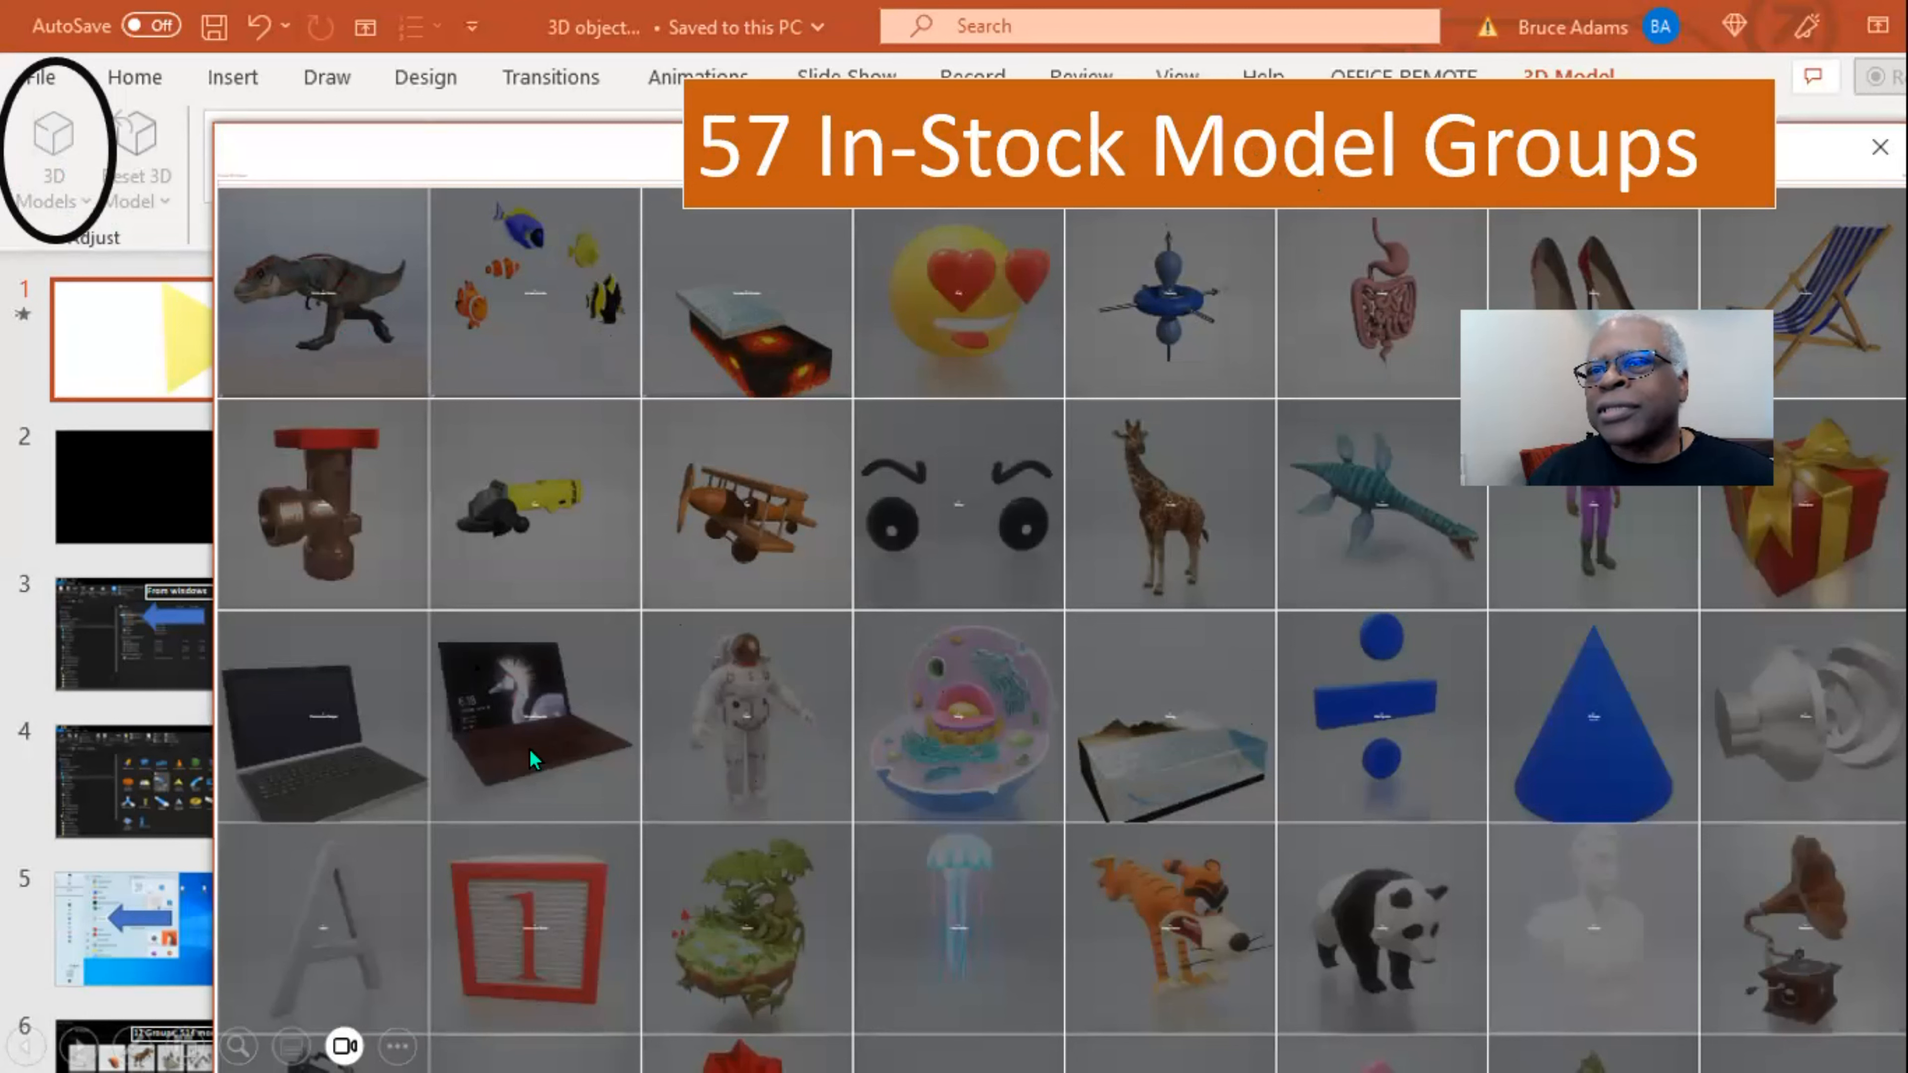
mouse_move(819, 357)
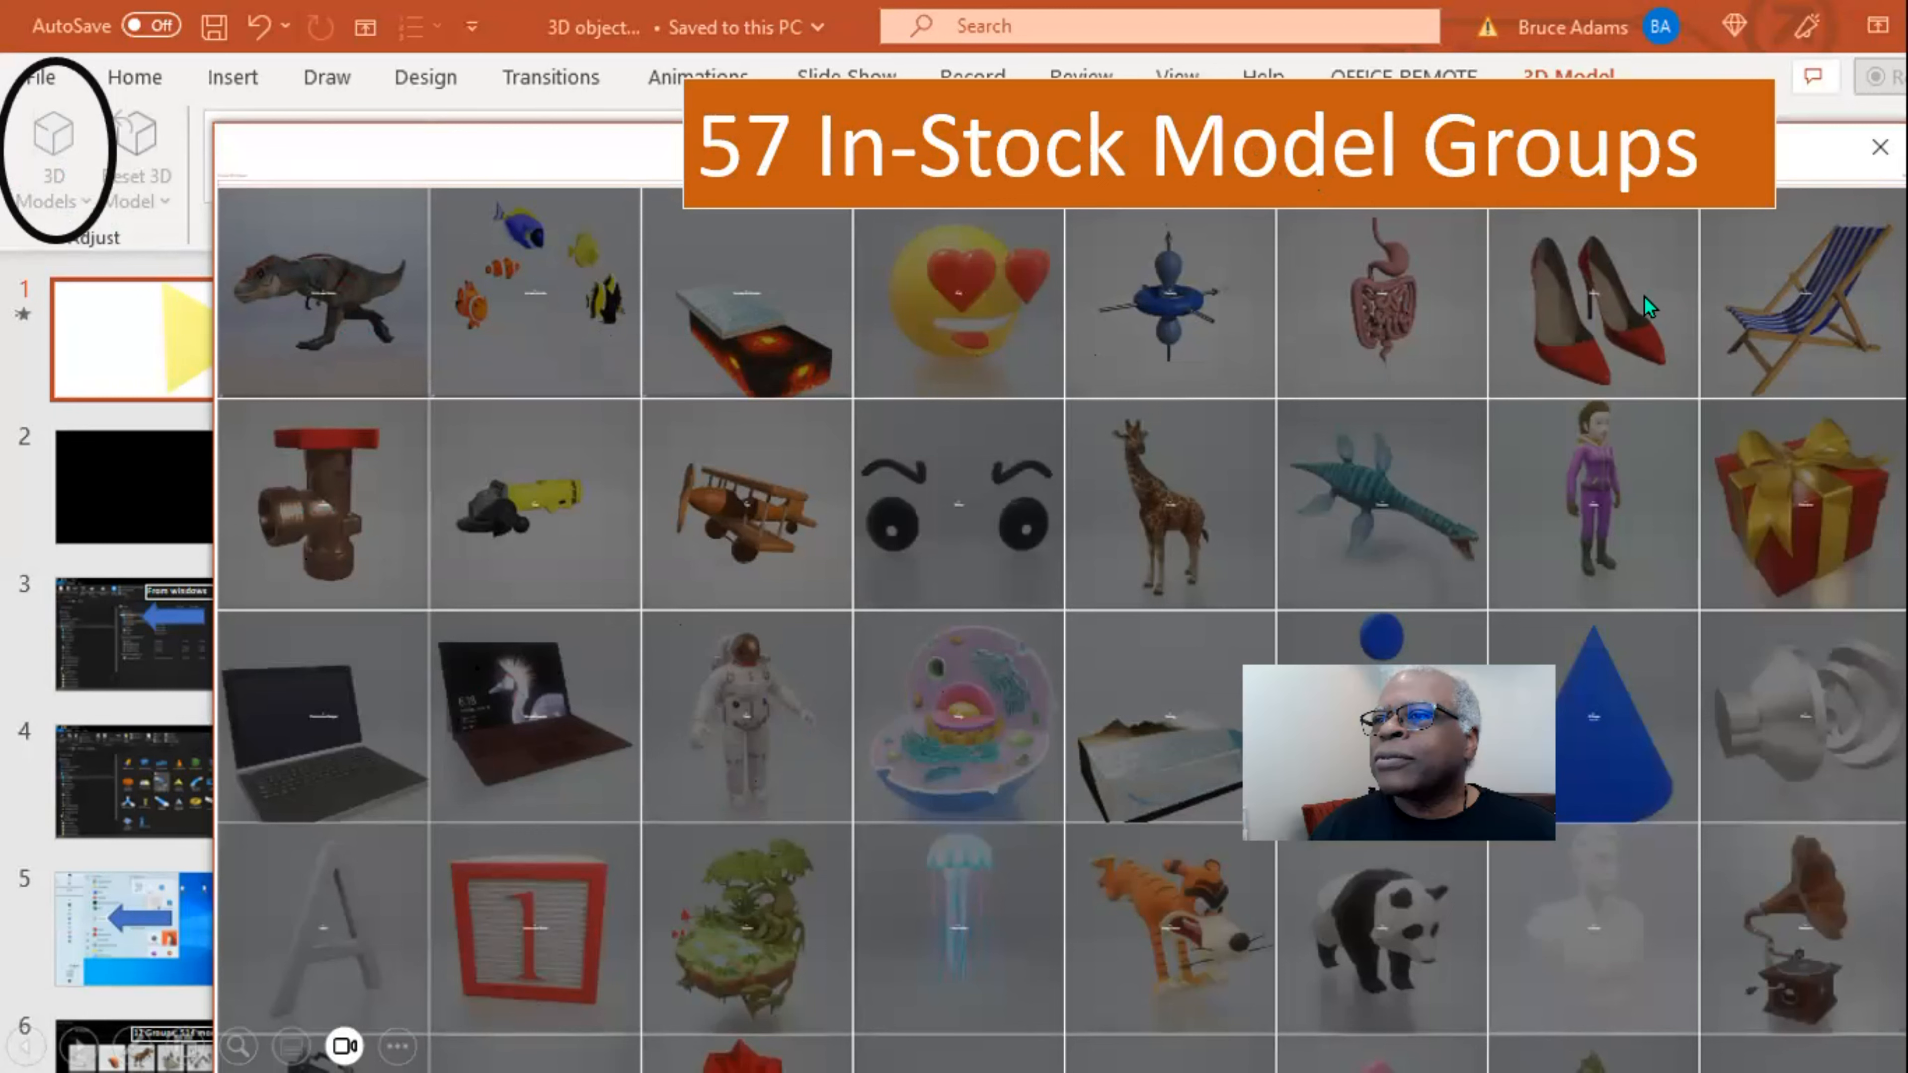
mouse_move(1752, 401)
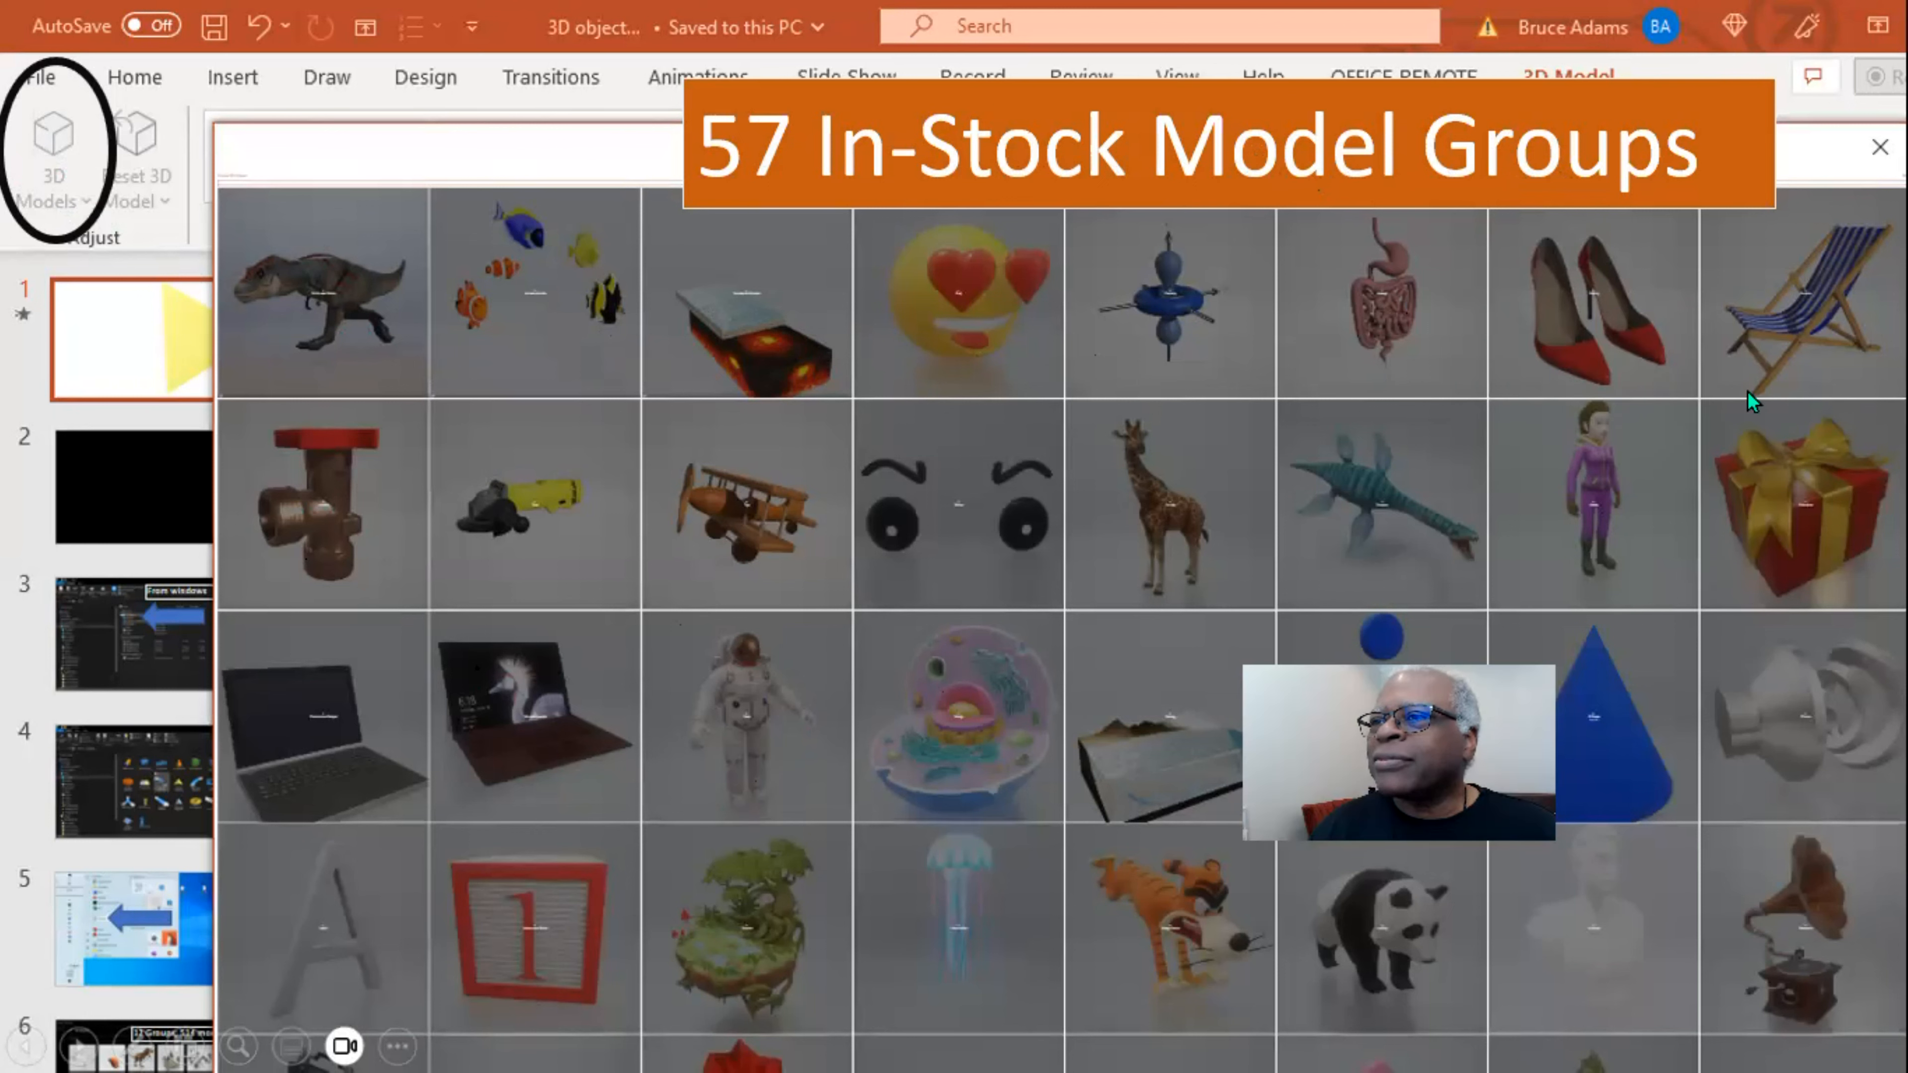
mouse_move(1671, 520)
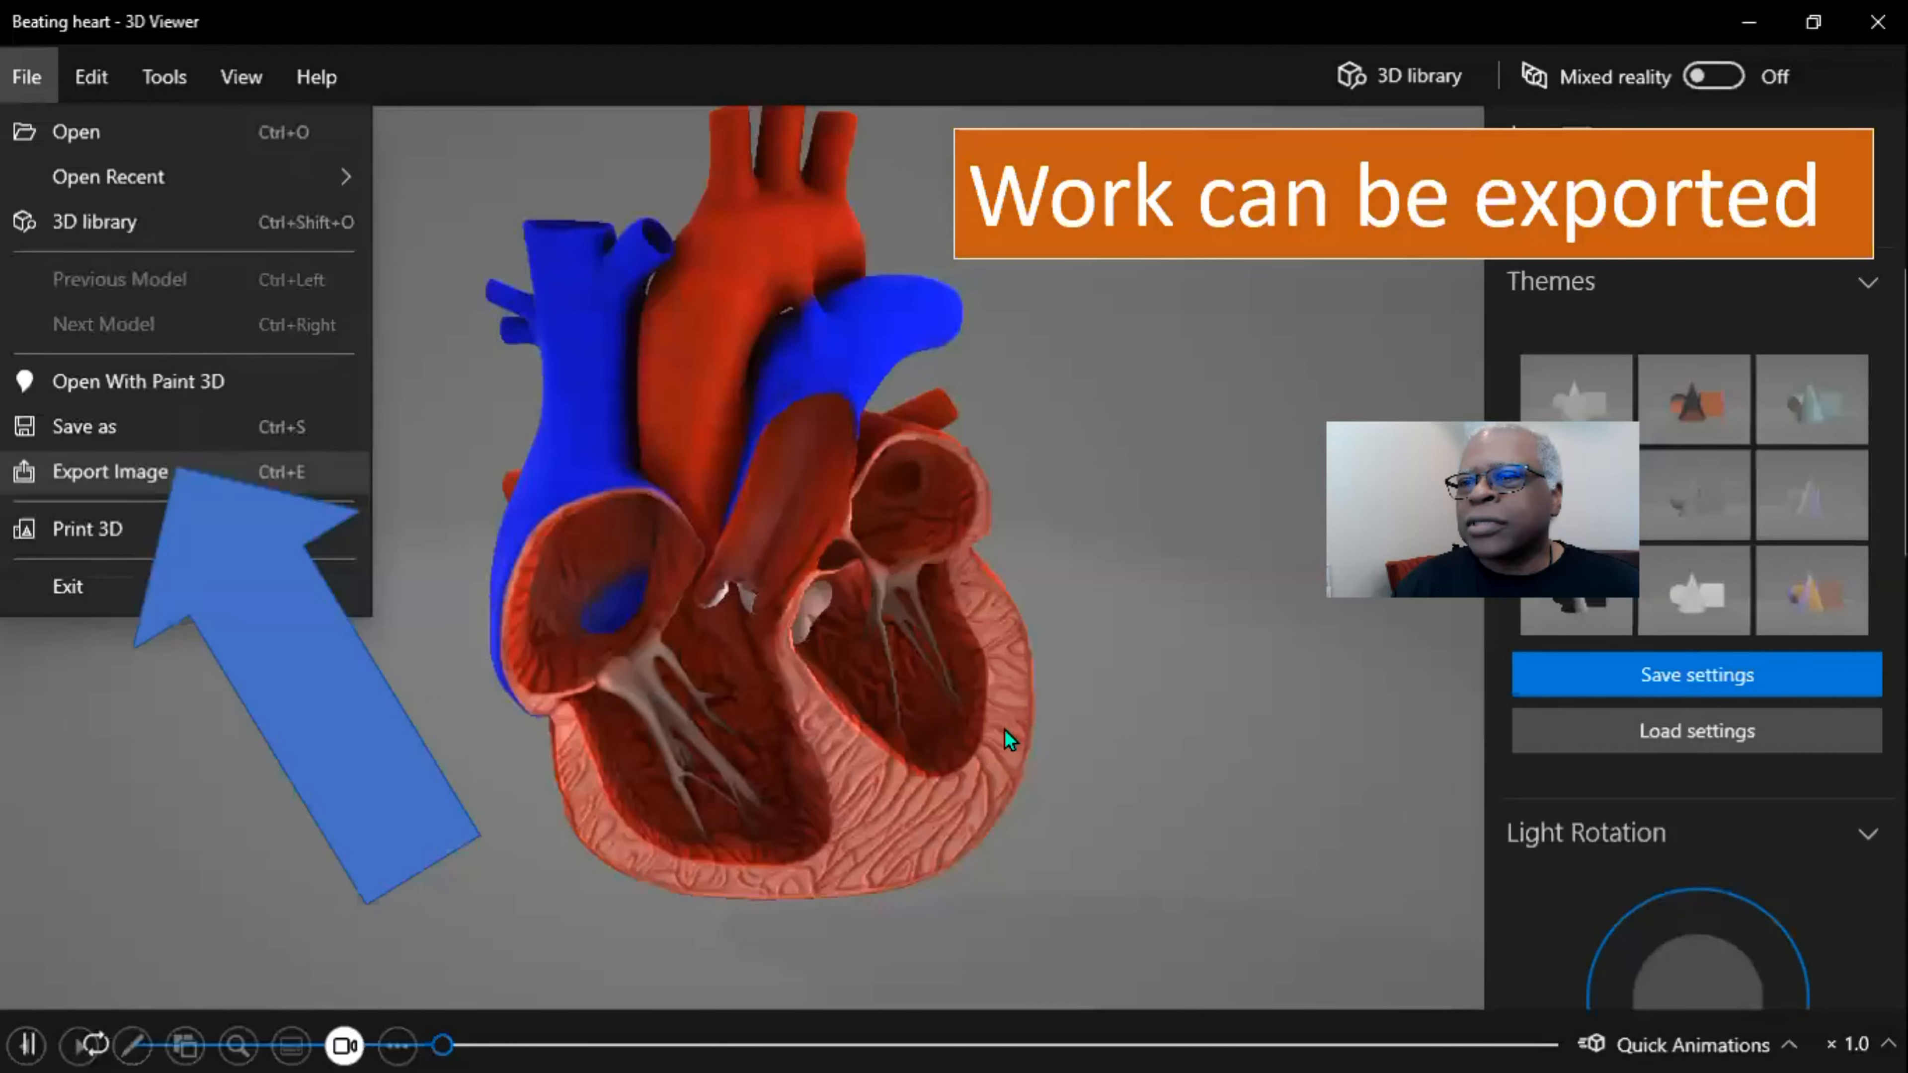
mouse_move(779, 657)
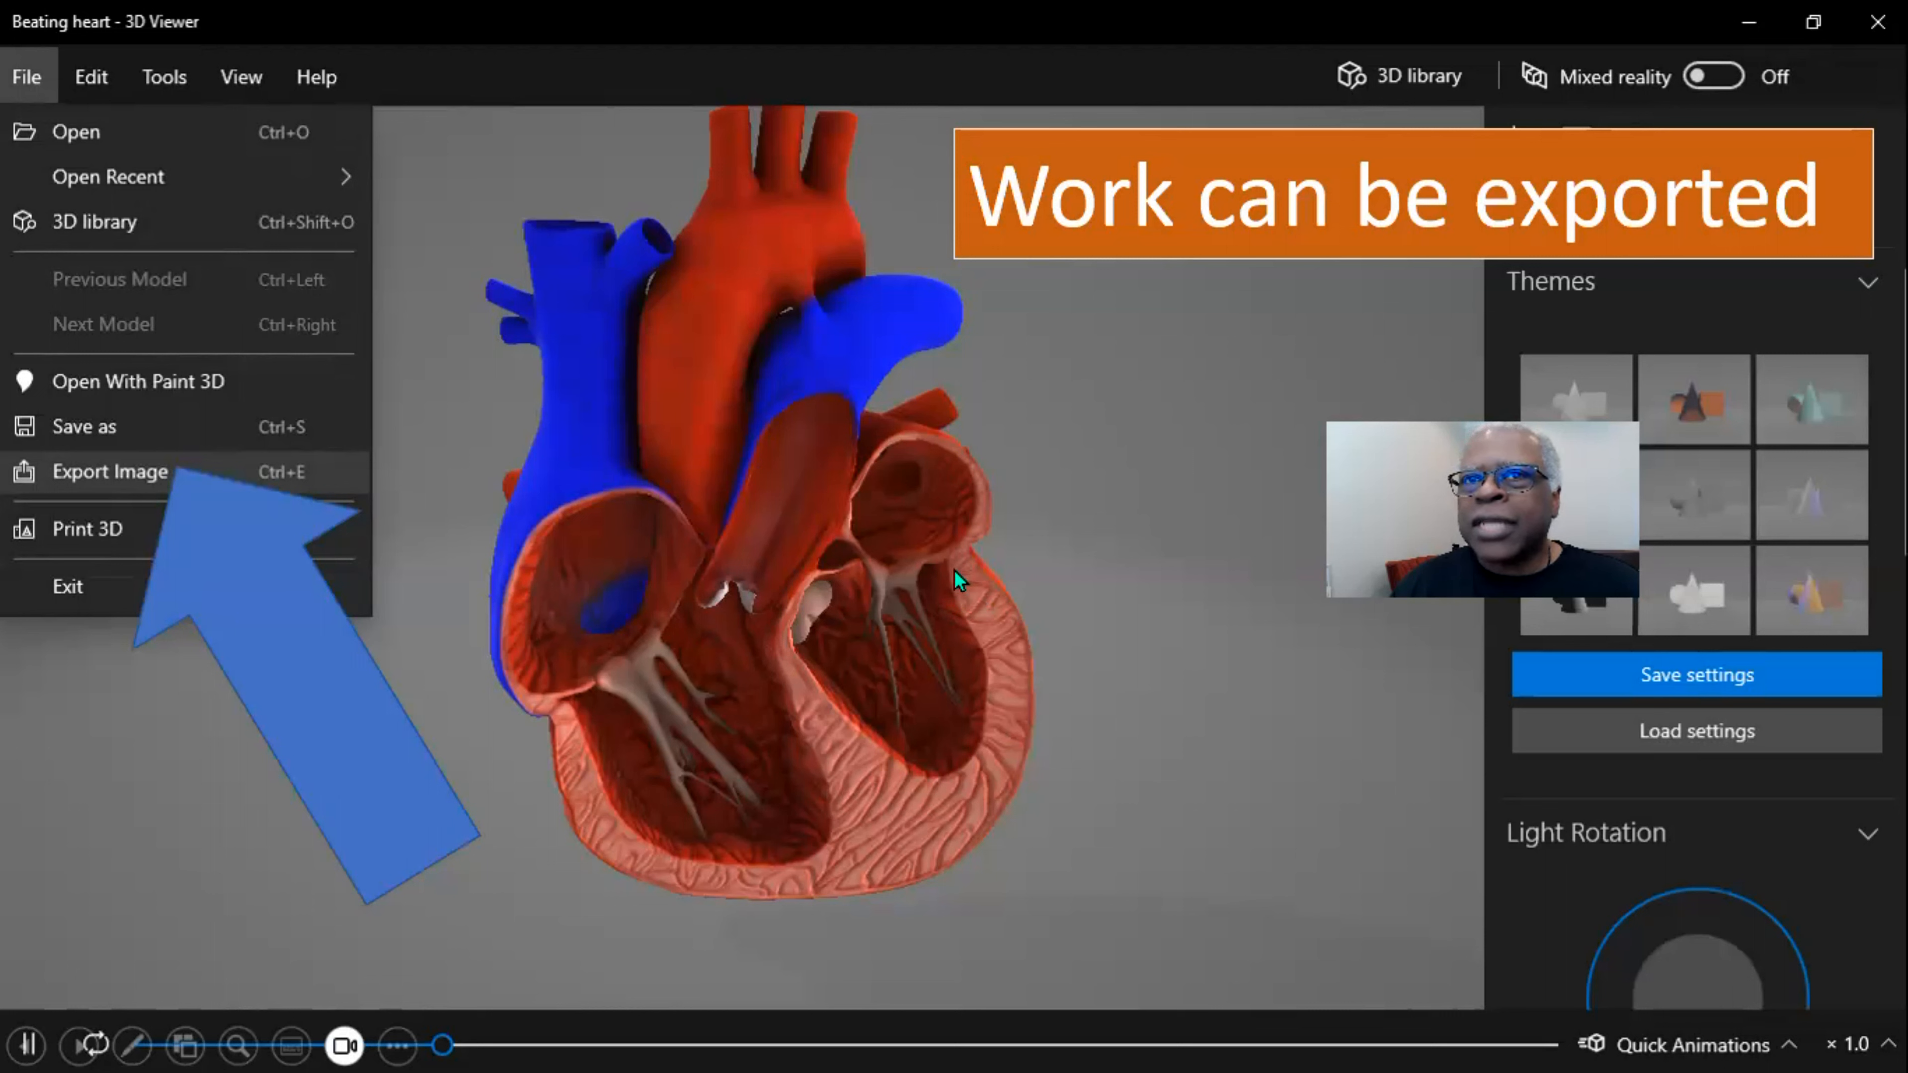
mouse_move(1101, 596)
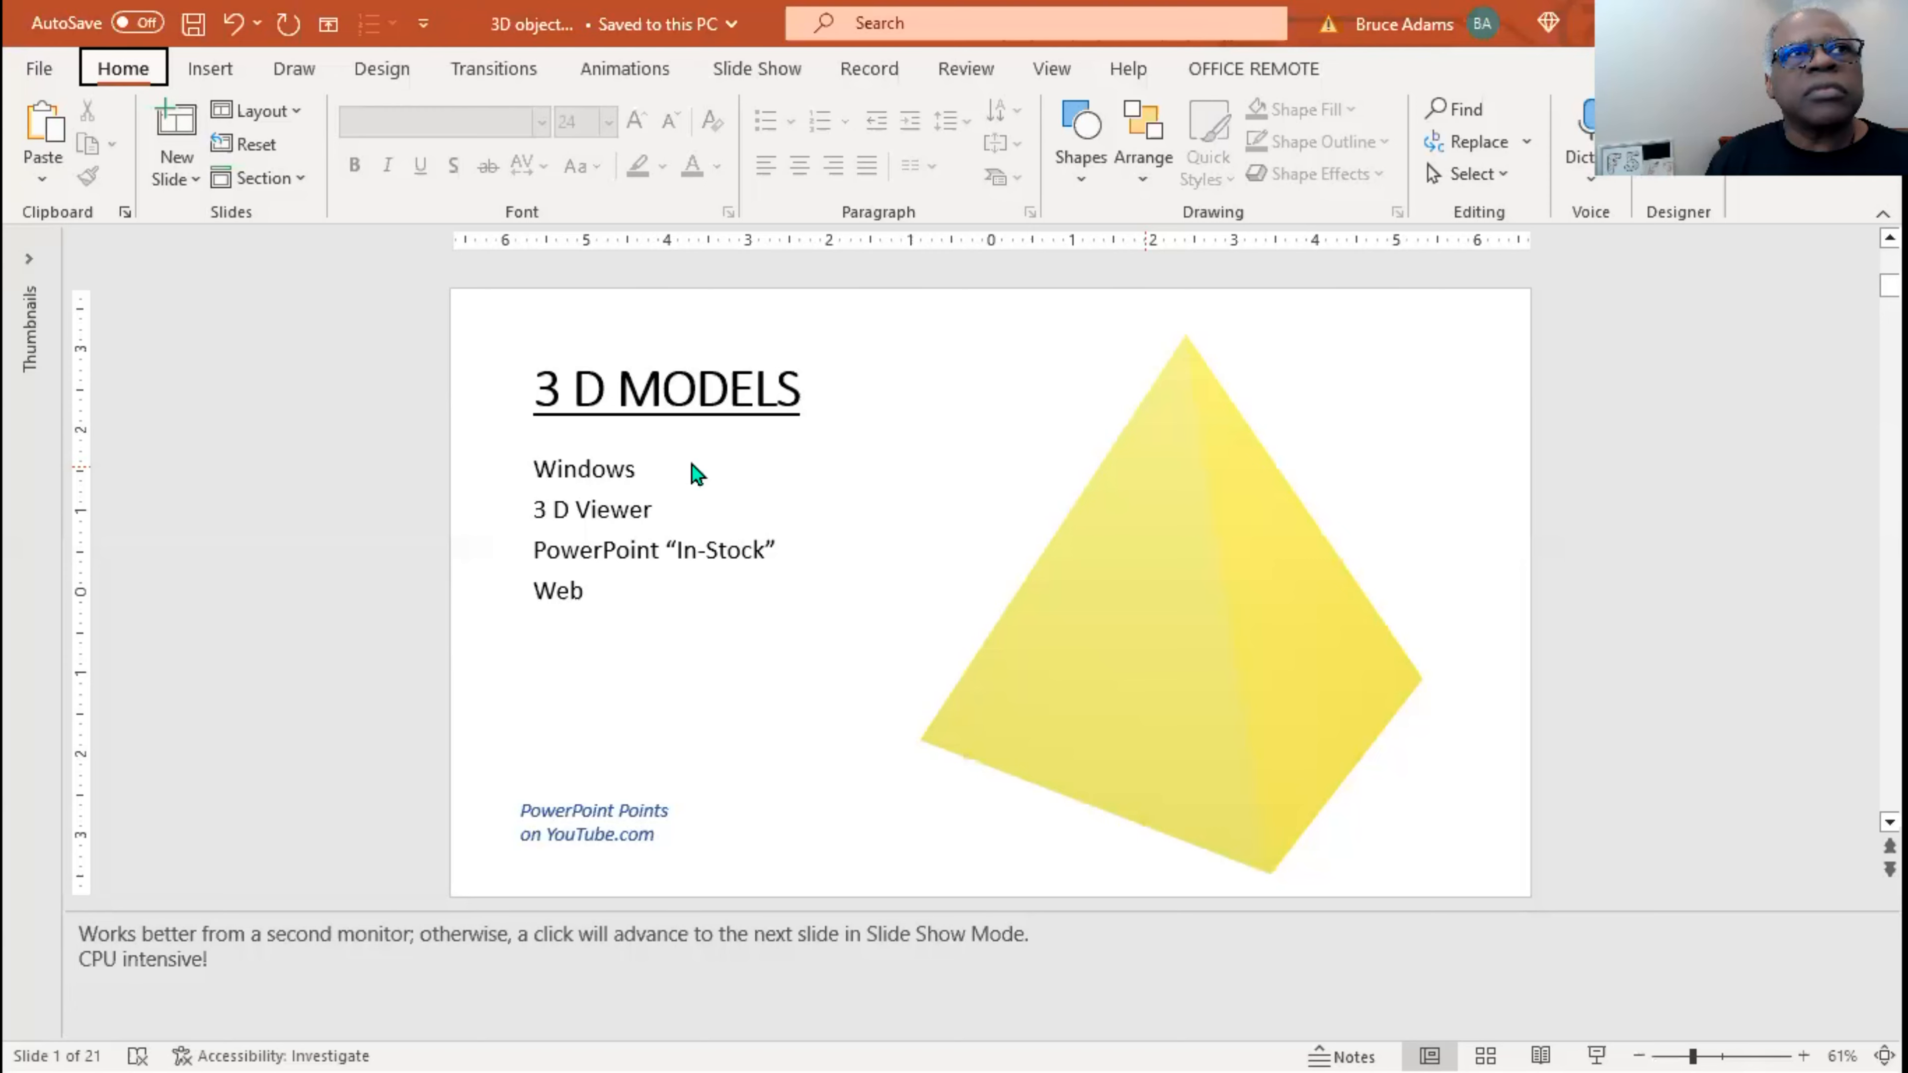
Cancel the Insert 3D Model file browser without inserting anything.
key("alt")
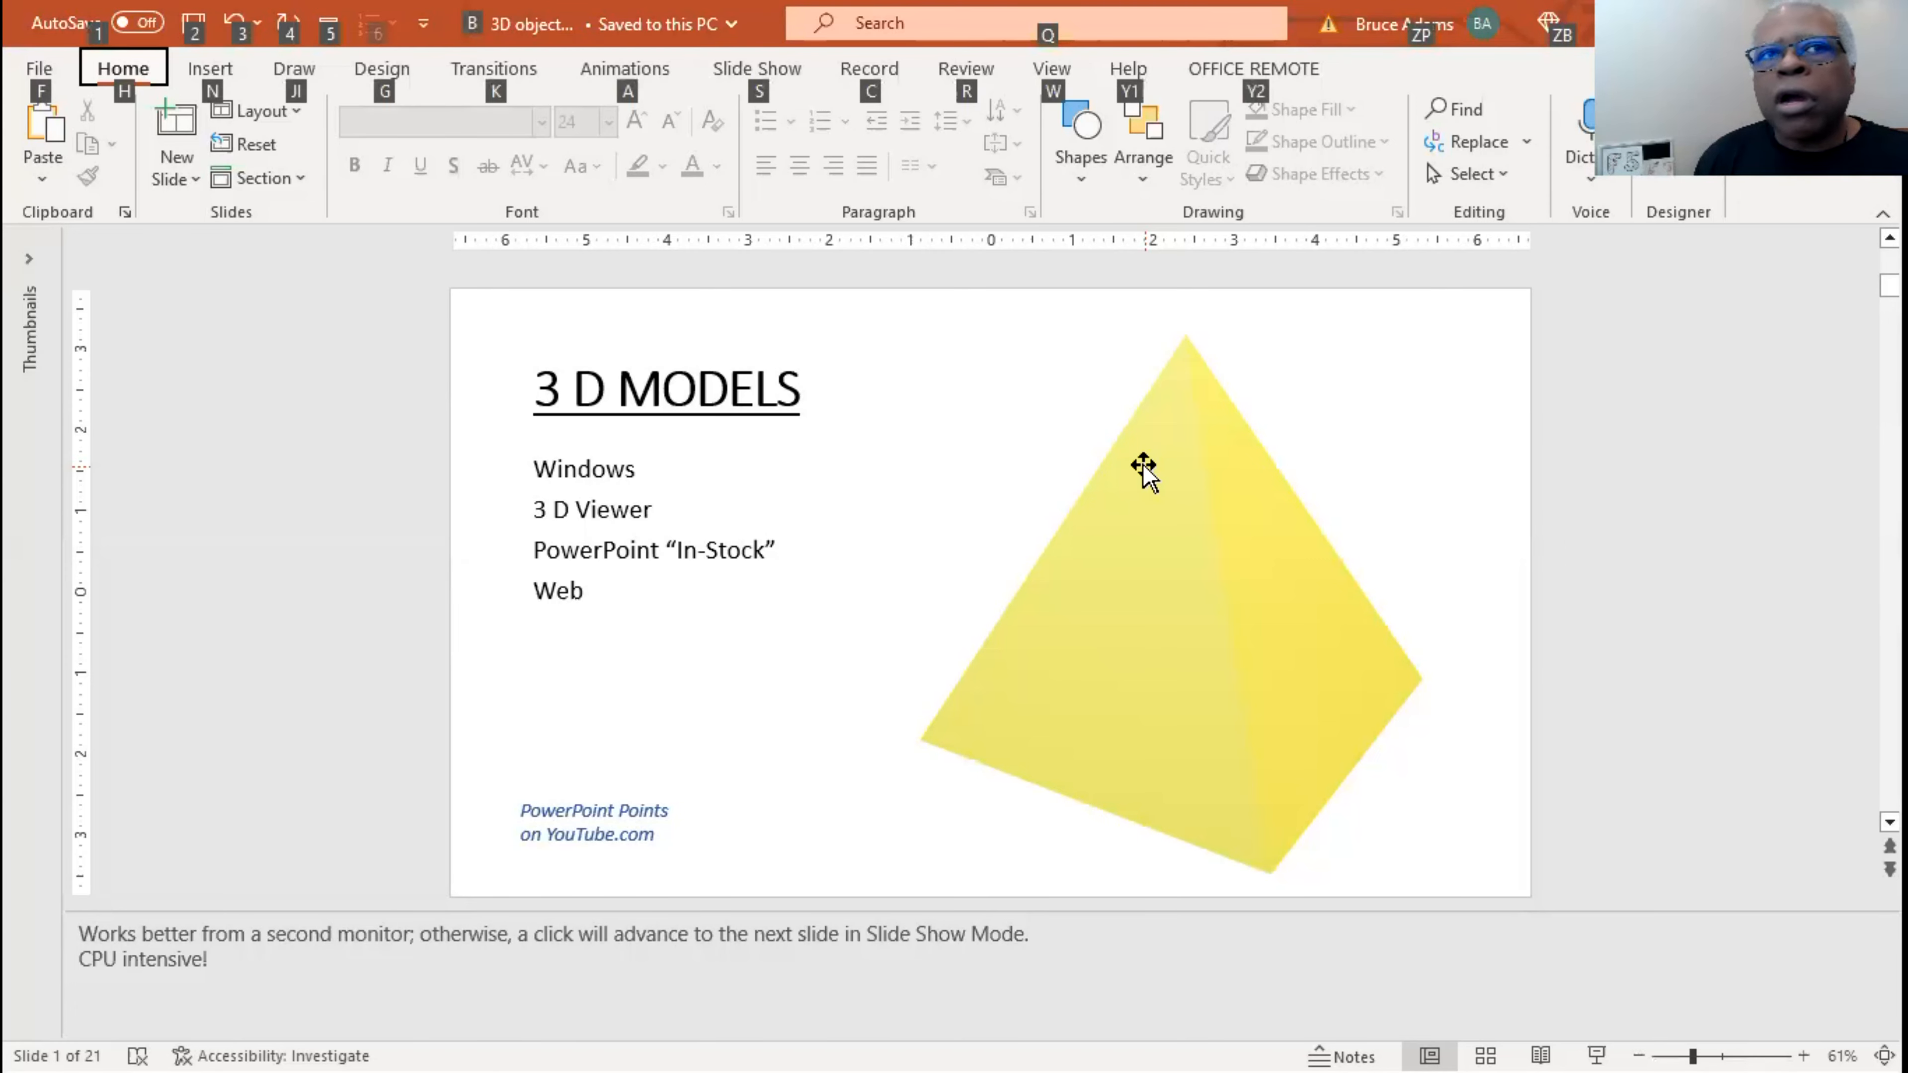
mouse_move(1216, 401)
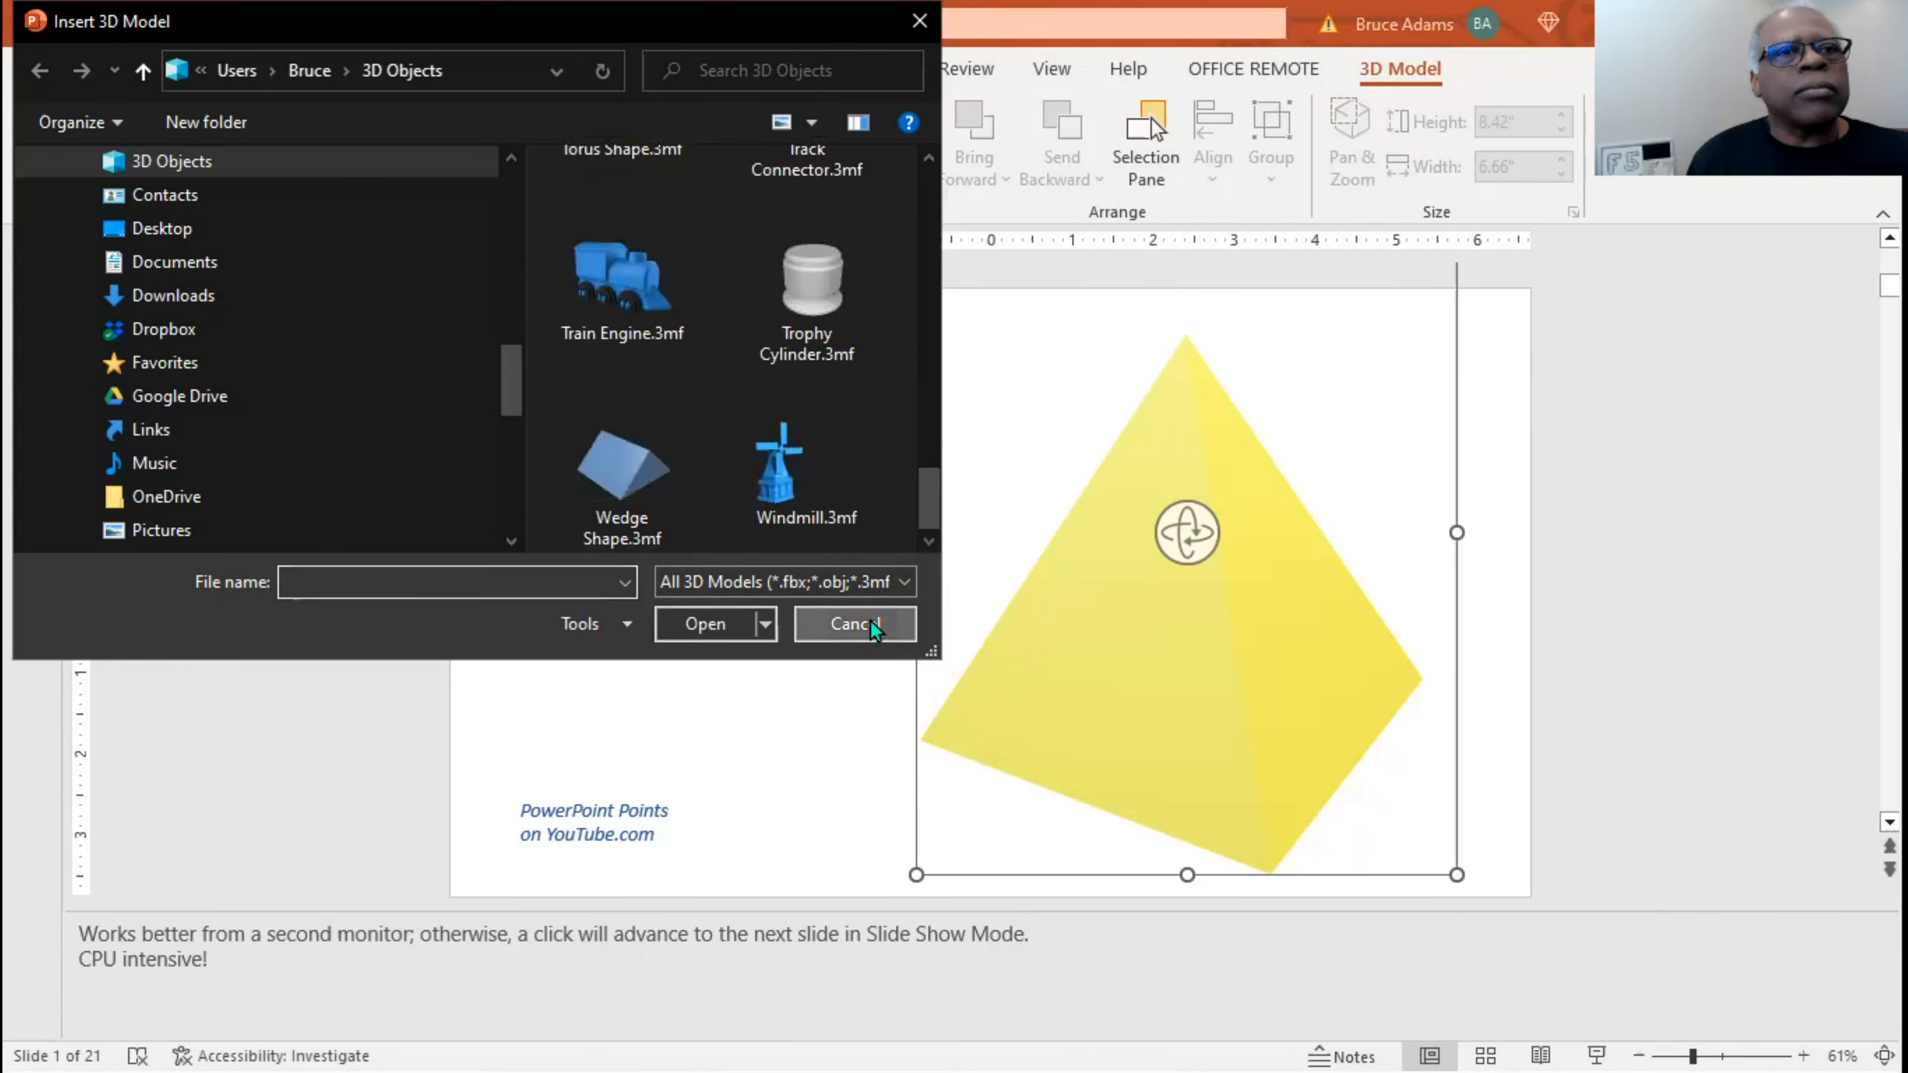
left_click(851, 623)
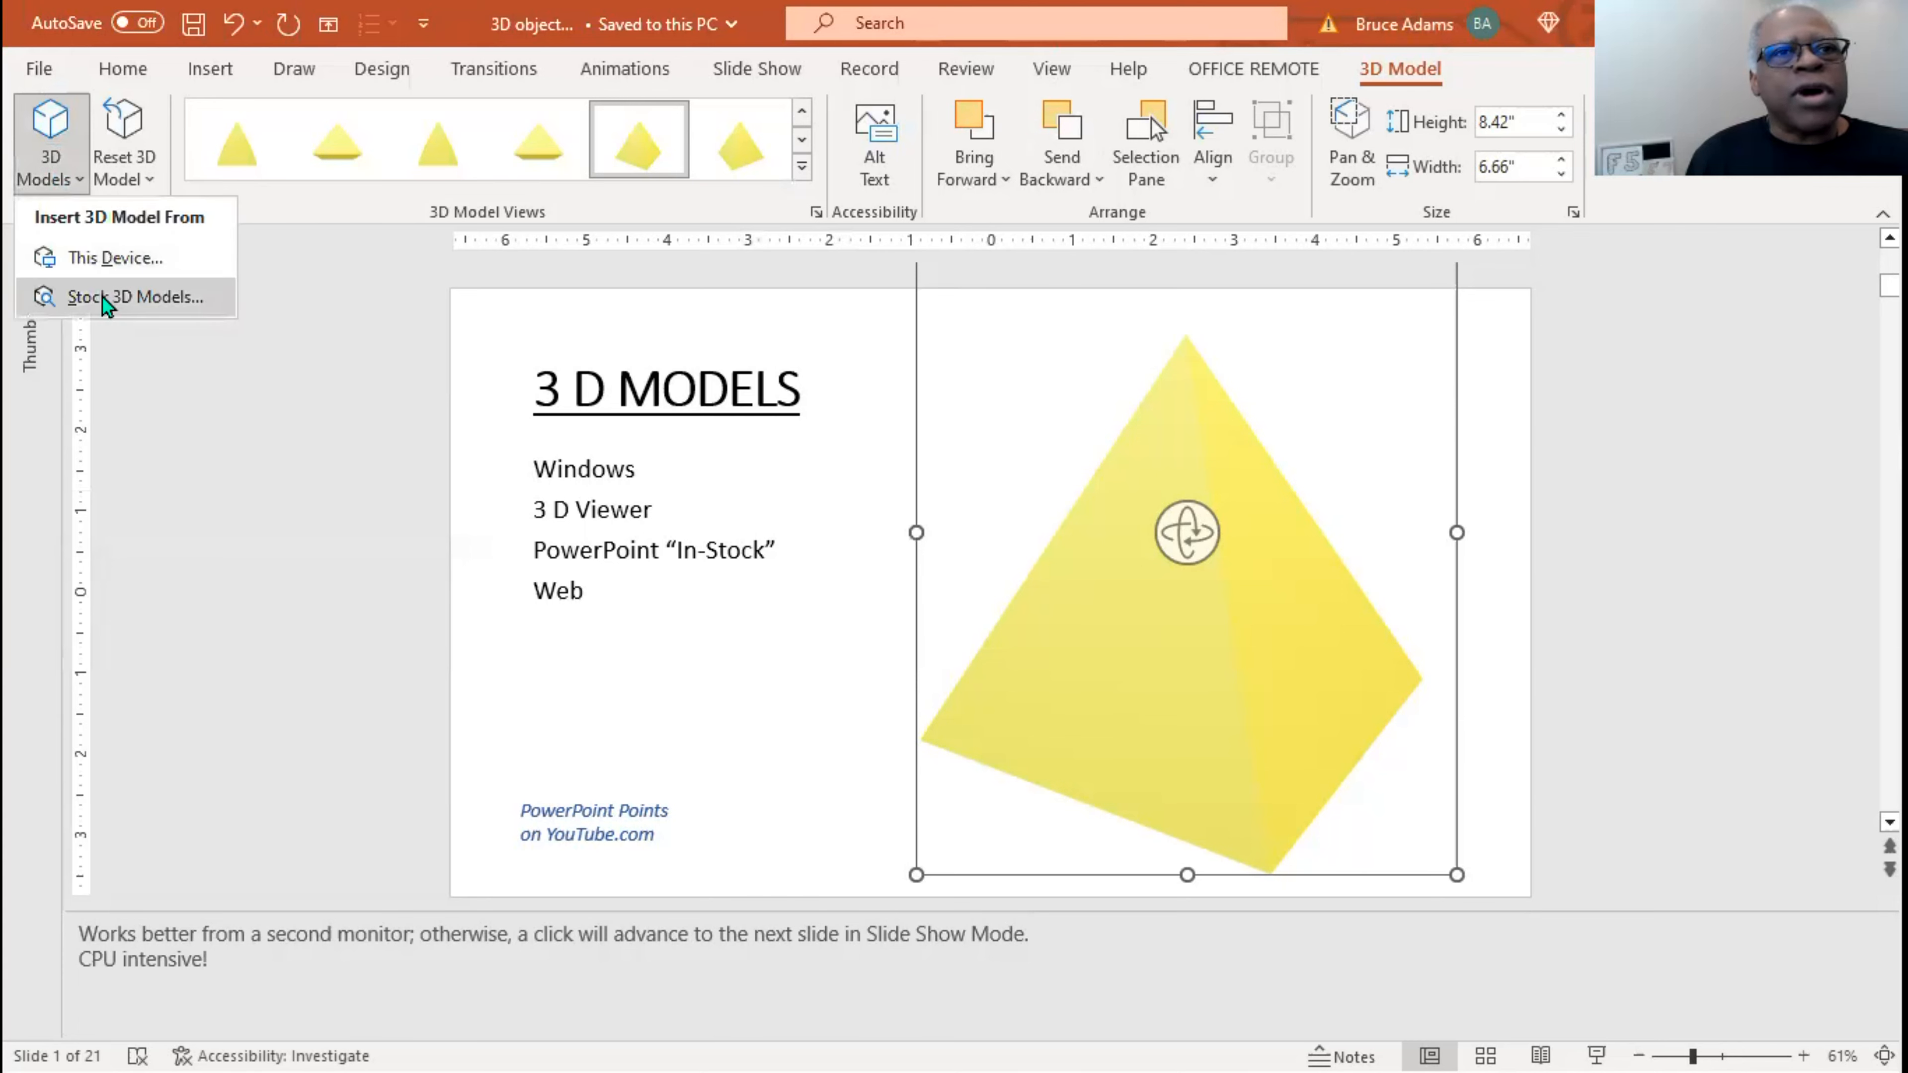
Browse the Online 3D Models stock categories down to Buildings, Cats and Dogs and Insects.
left_click(134, 296)
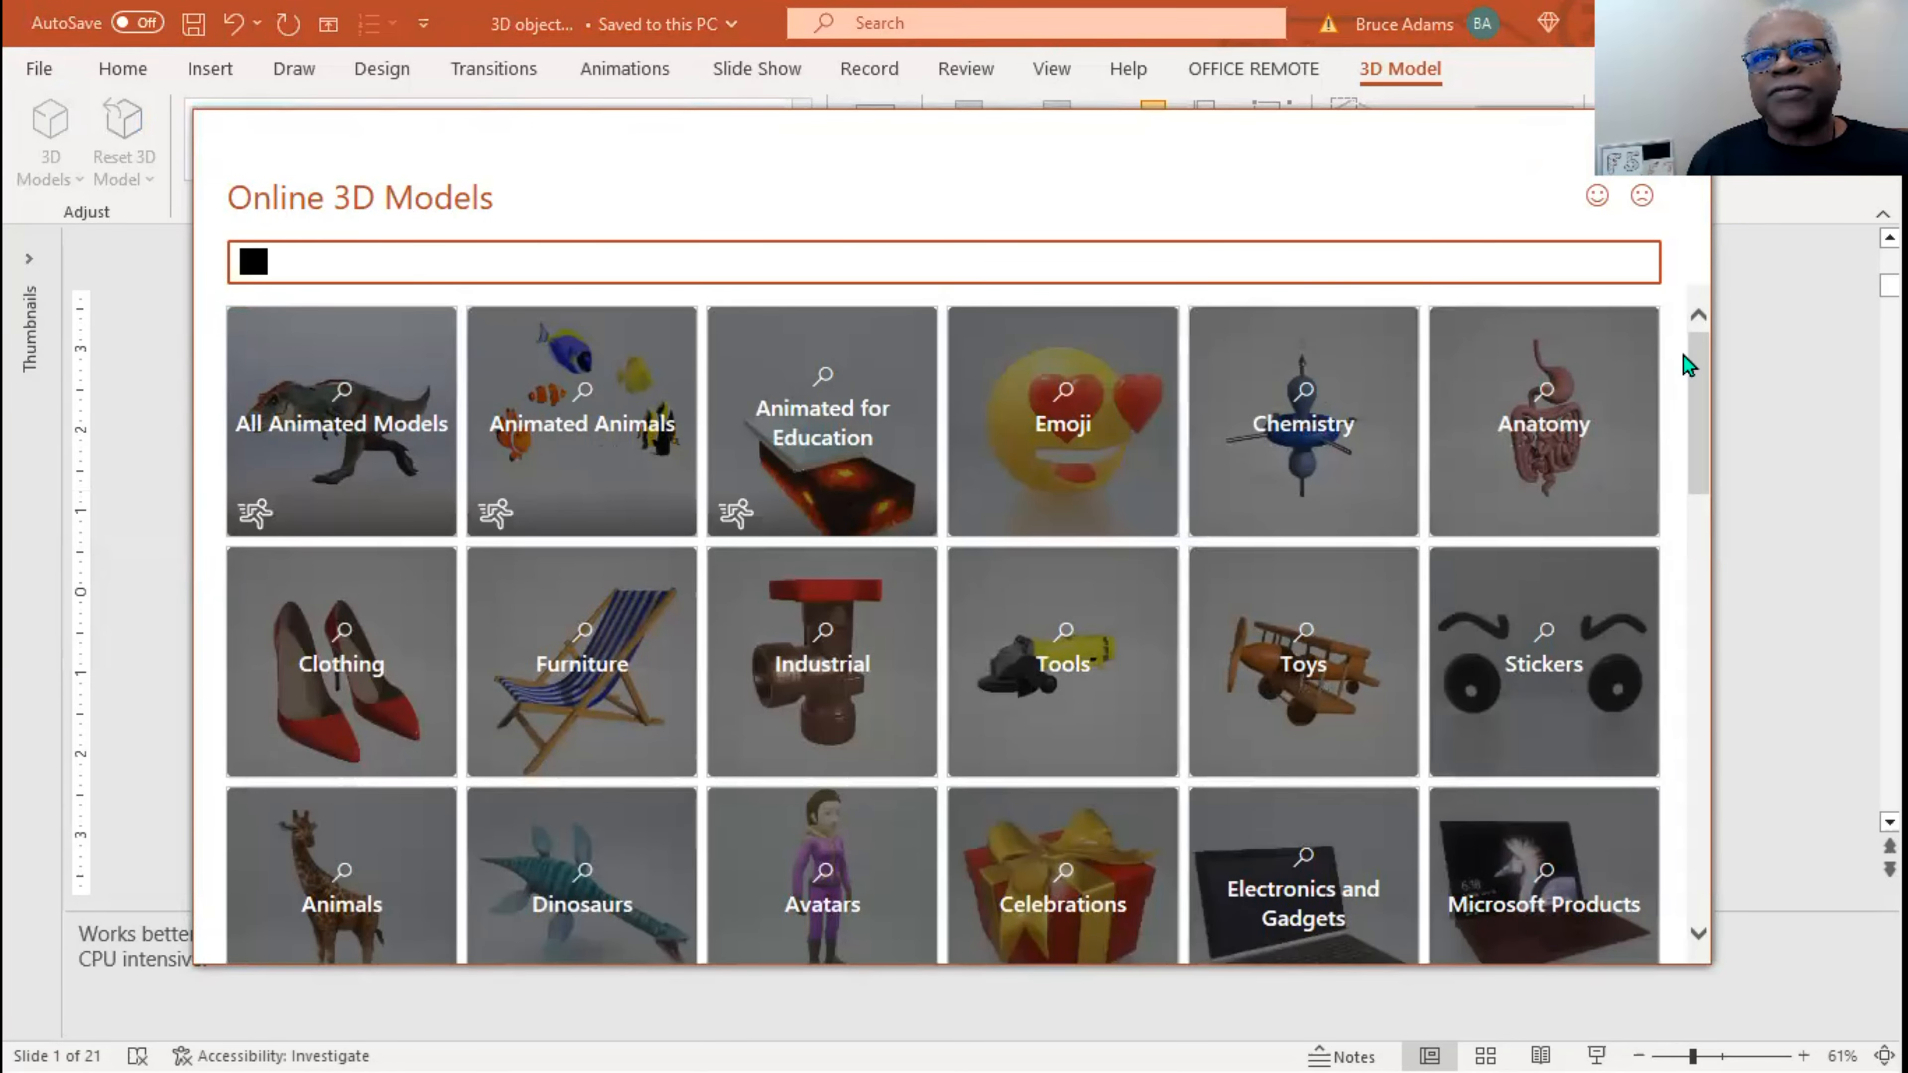
scroll("down", 3)
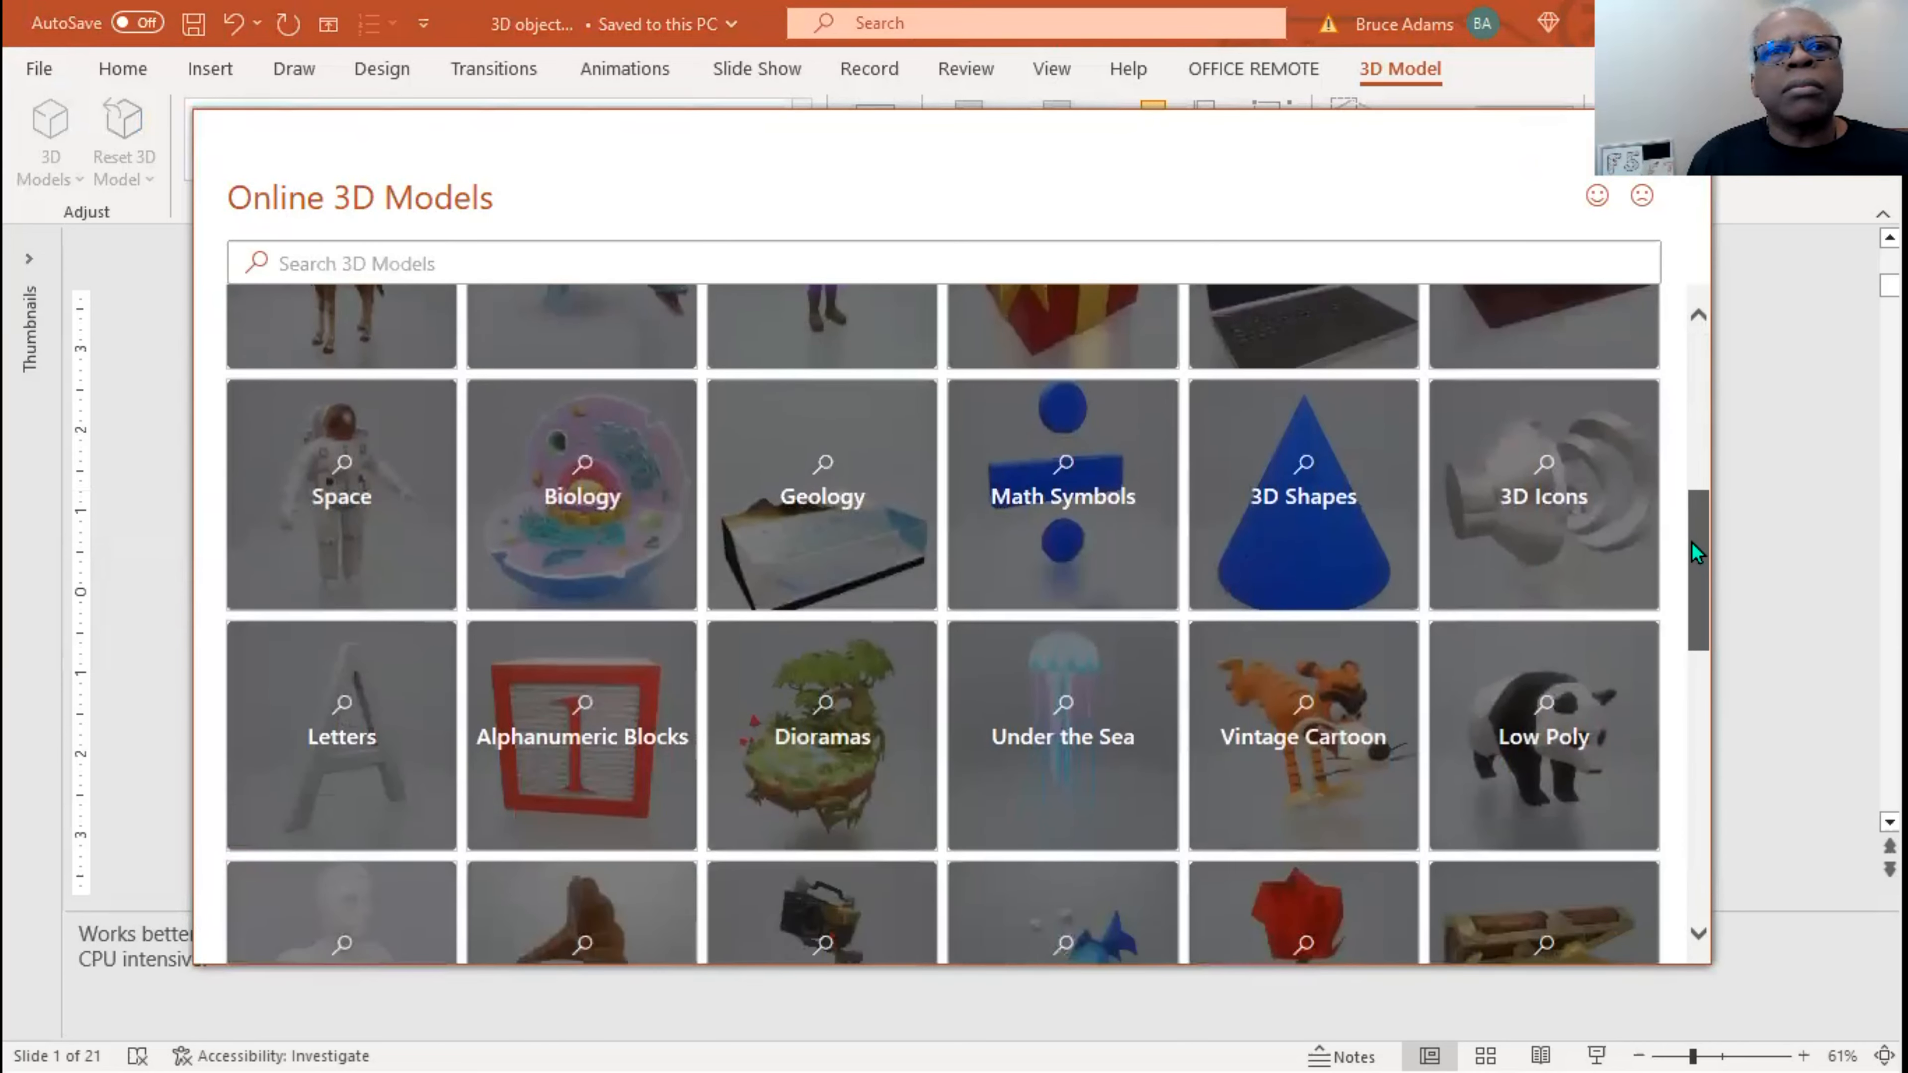
scroll("down", 3)
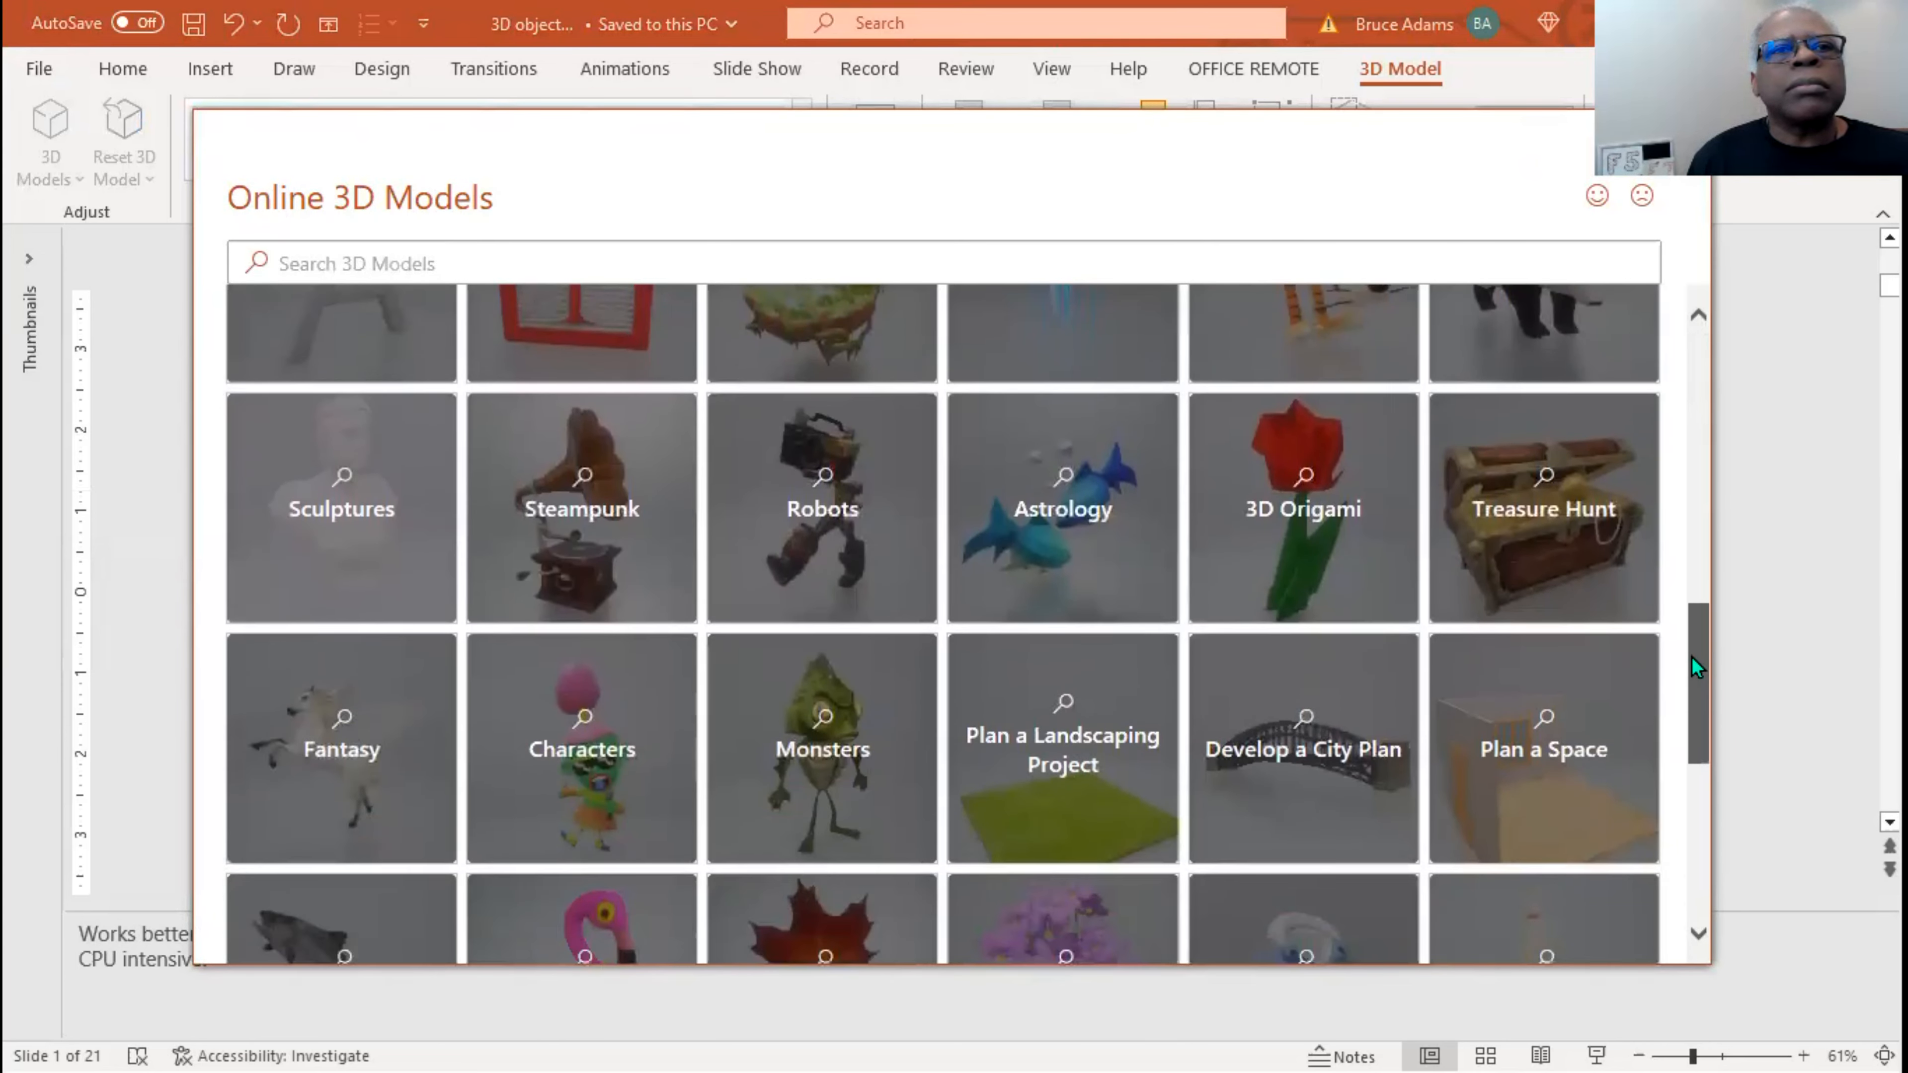
scroll("down", 3)
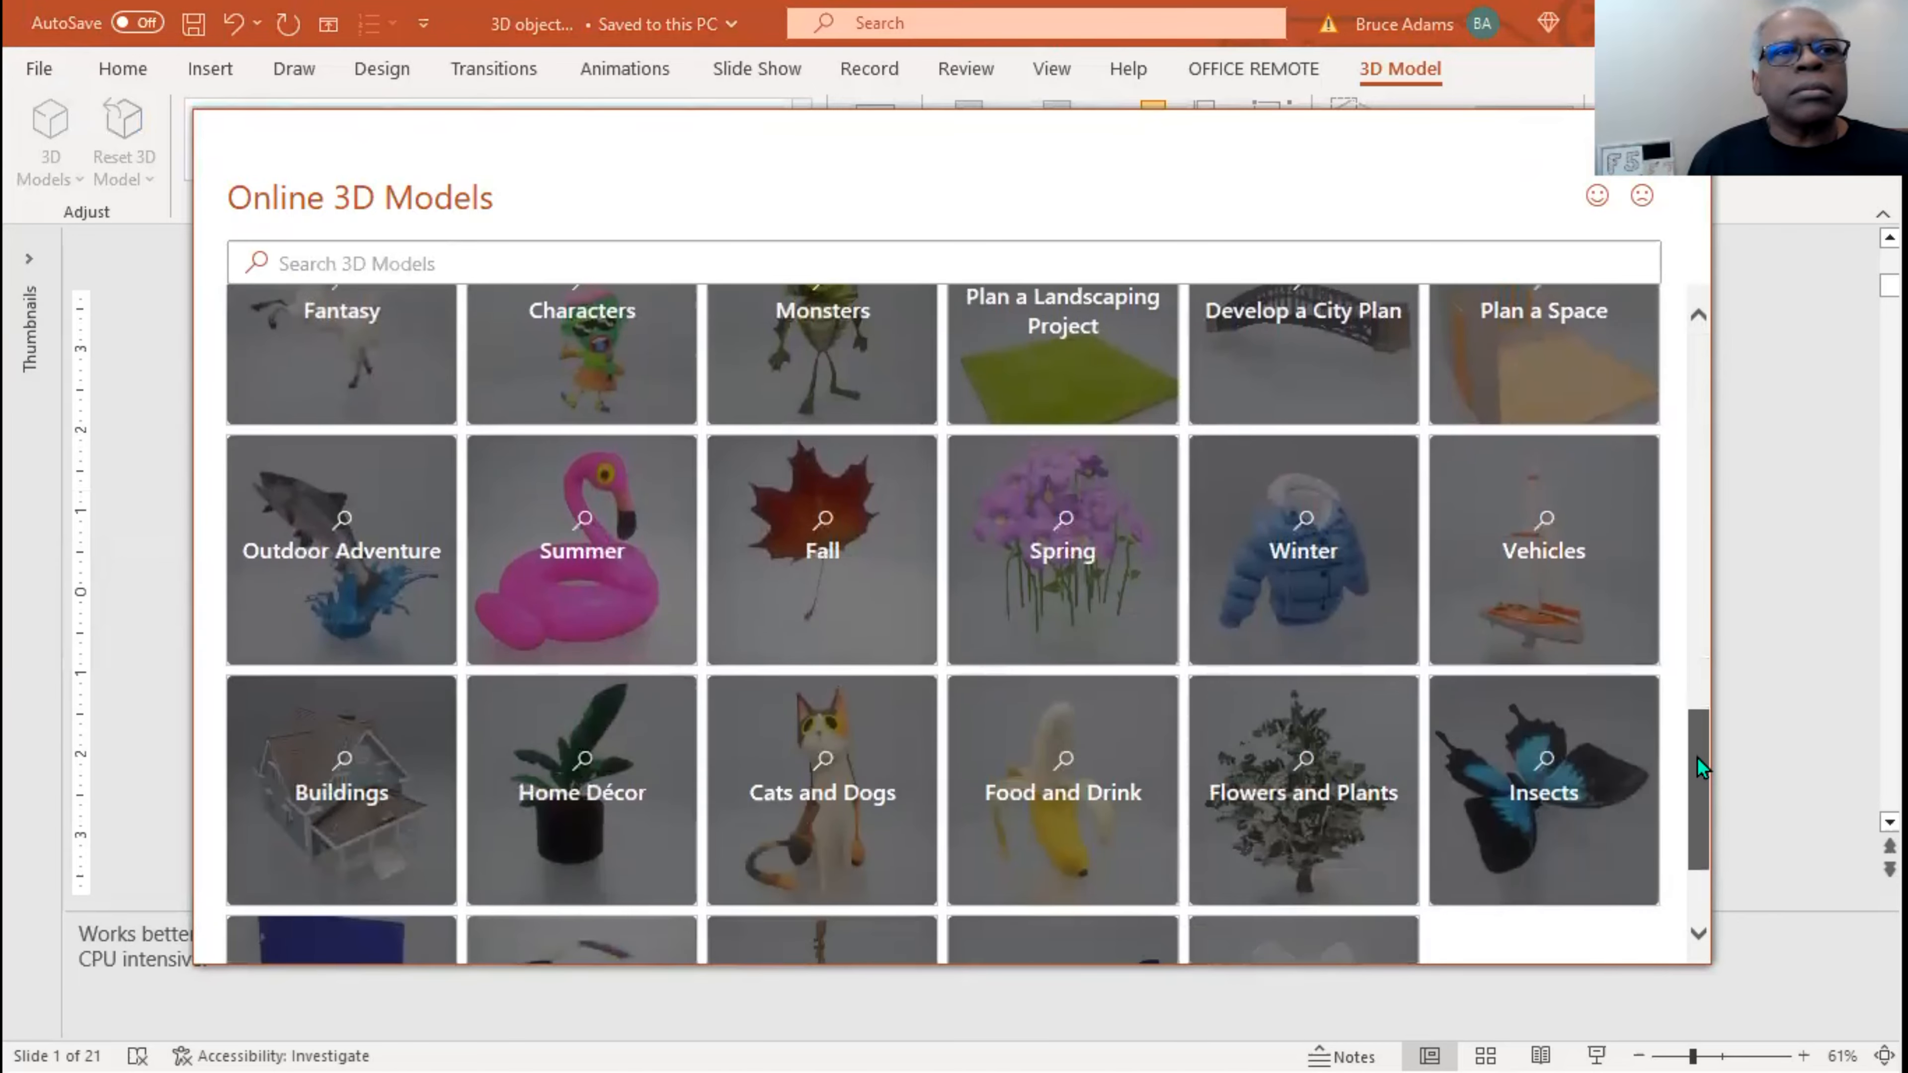
scroll("down", 3)
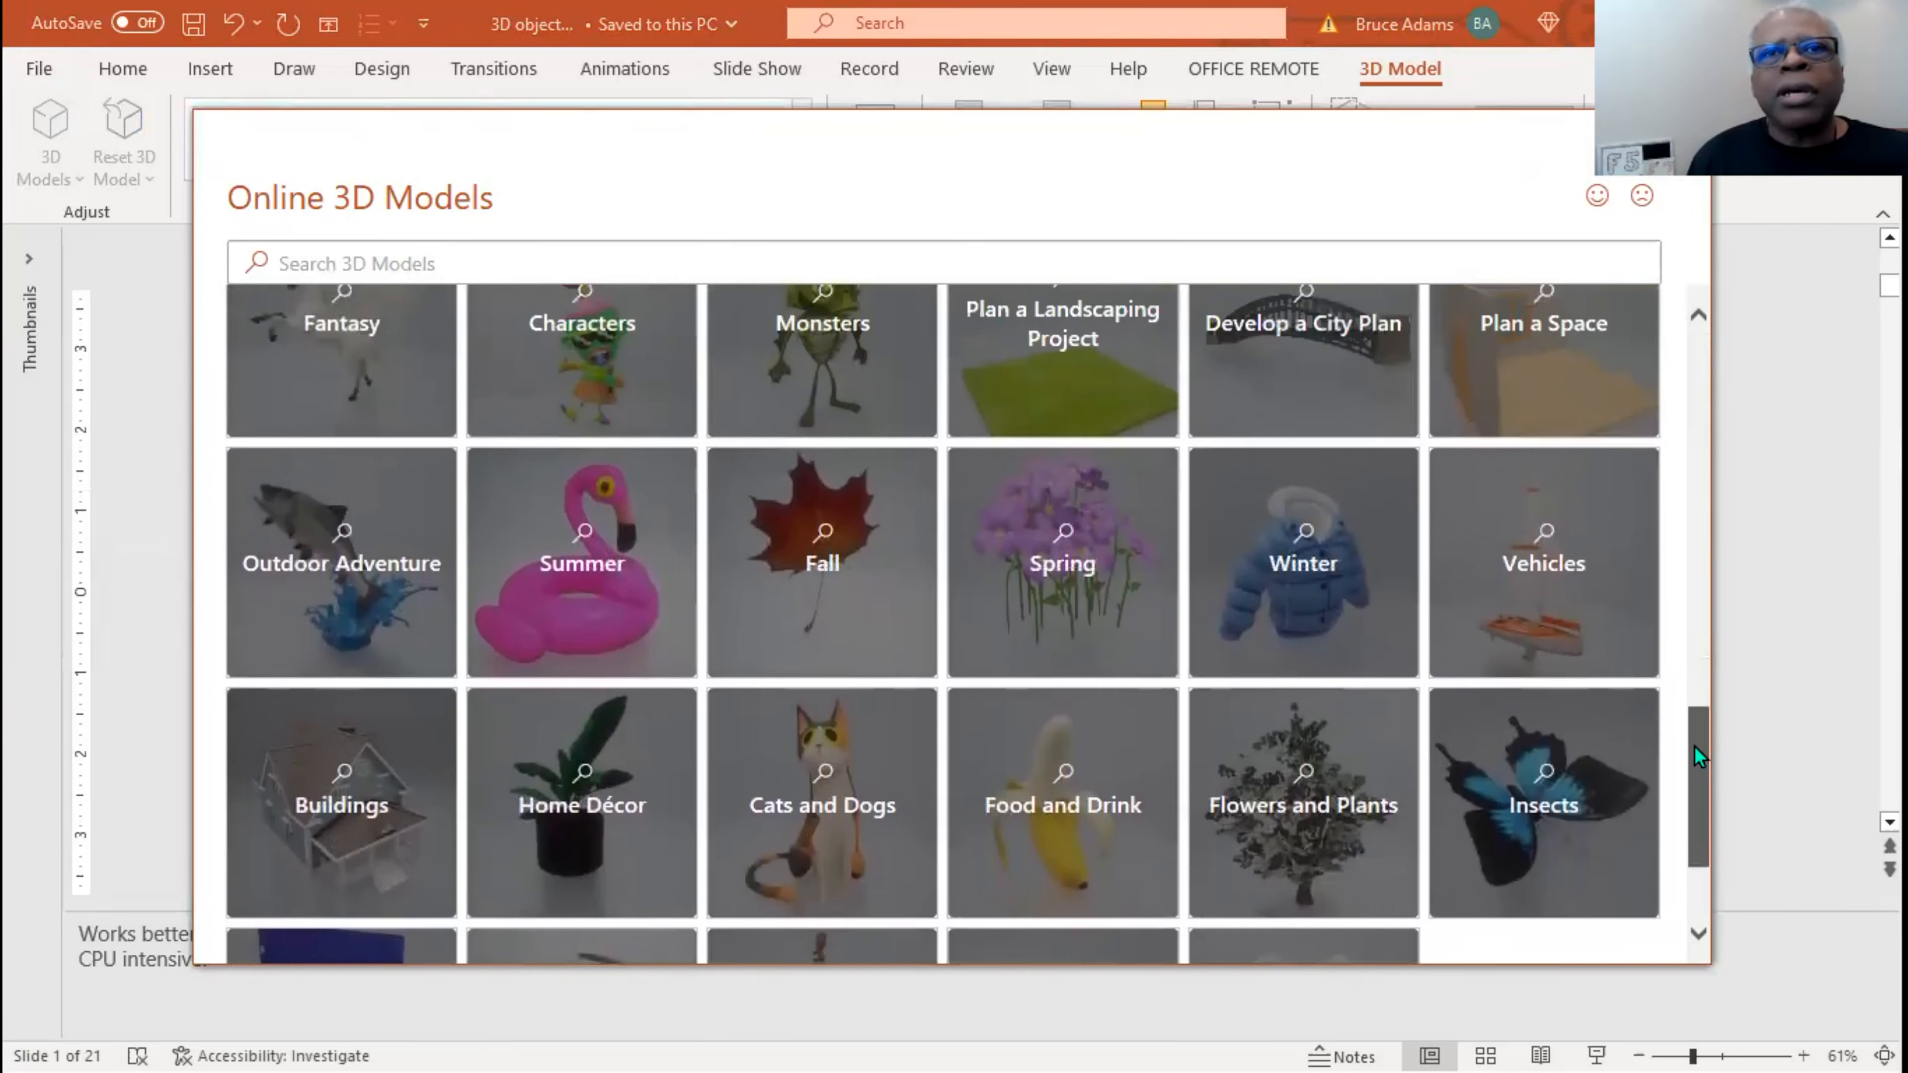
type("Medical")
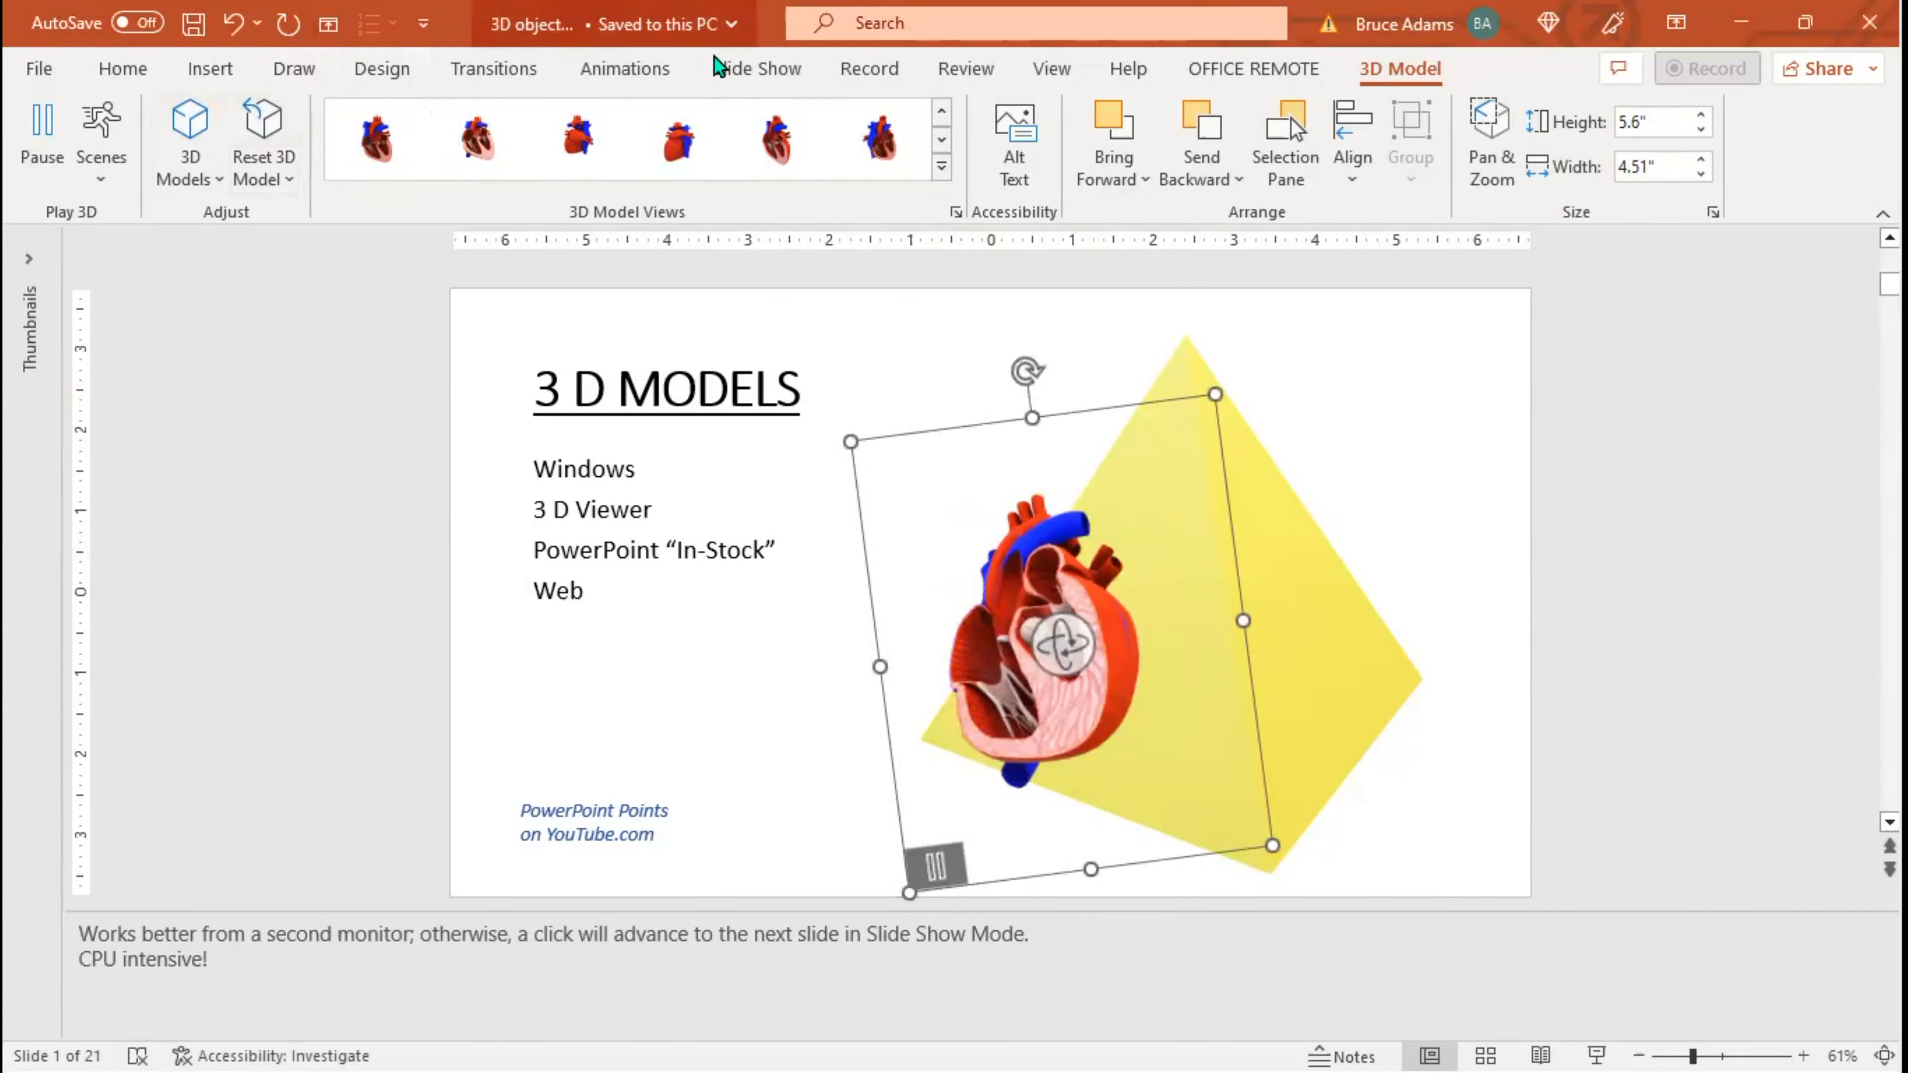
Try several 3D Model Views presets on the heart, including the expanded gallery.
left_click(776, 139)
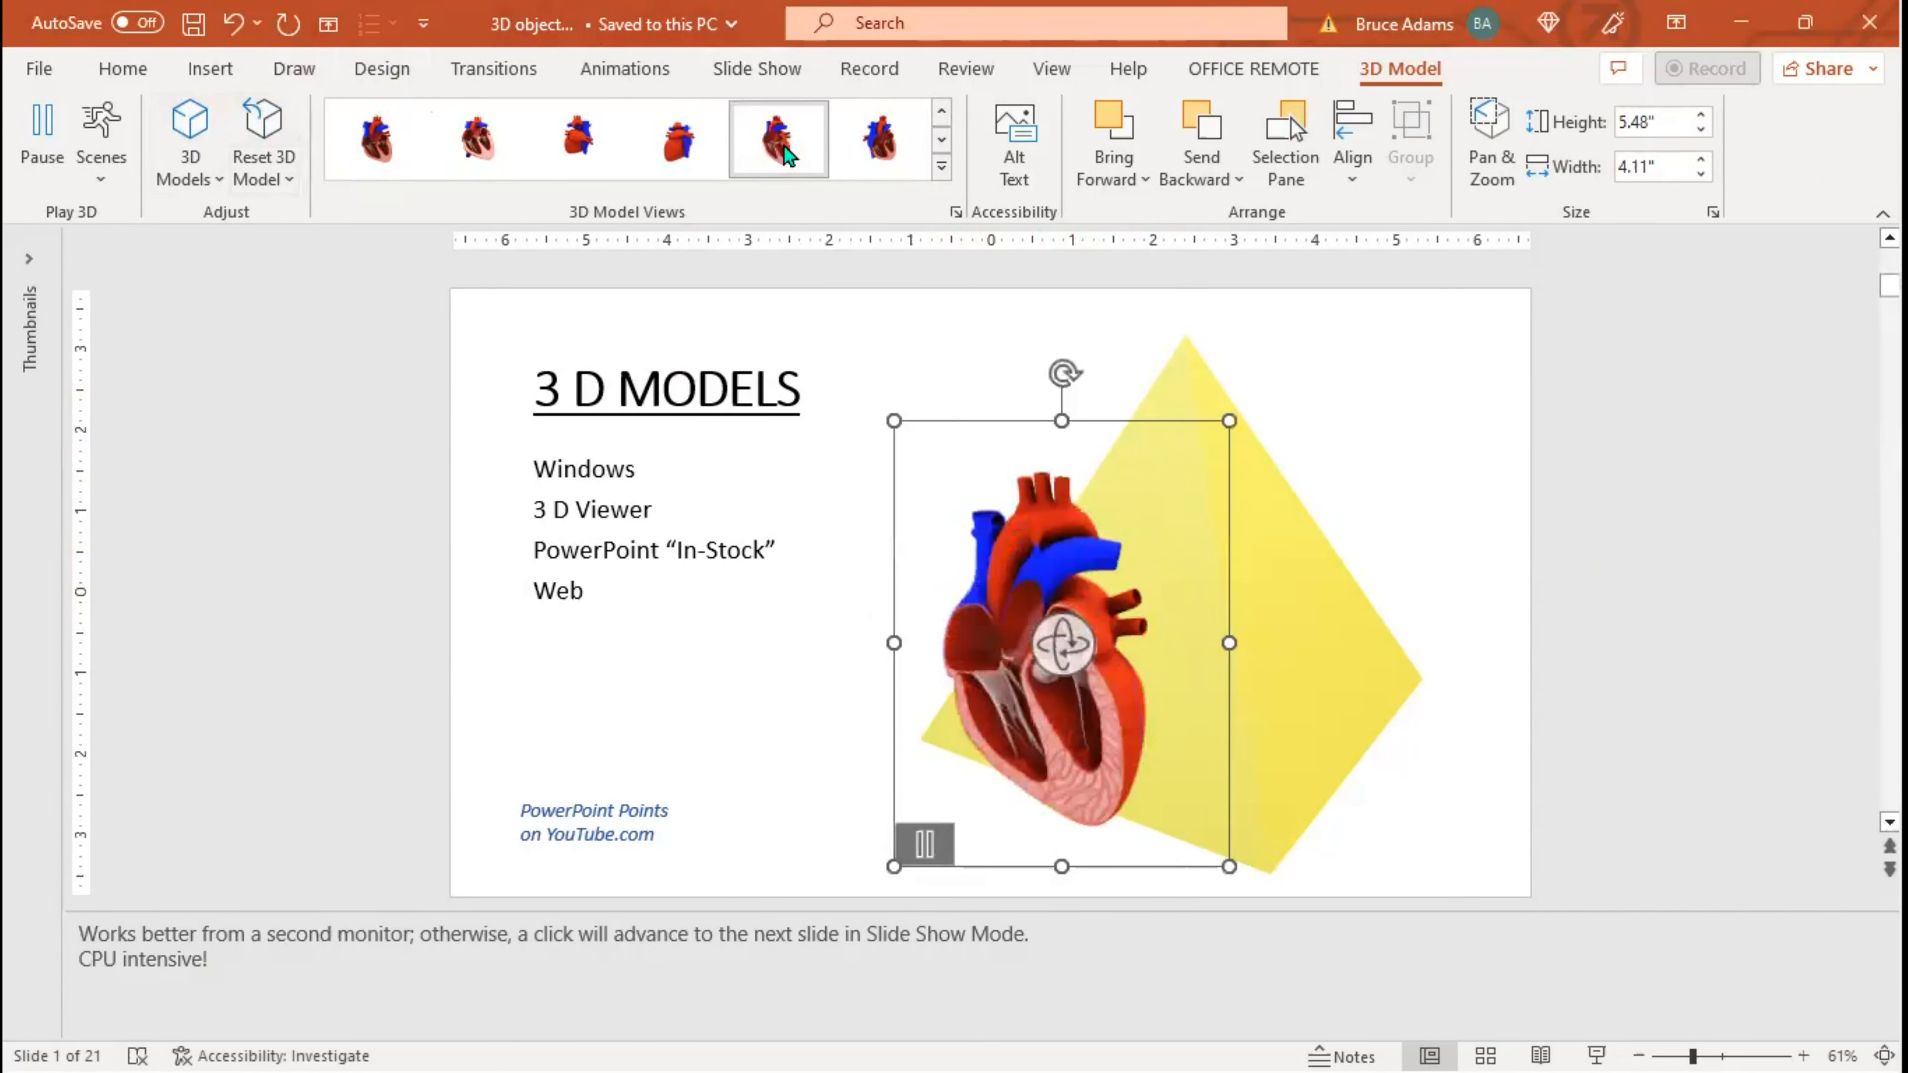
left_click(878, 137)
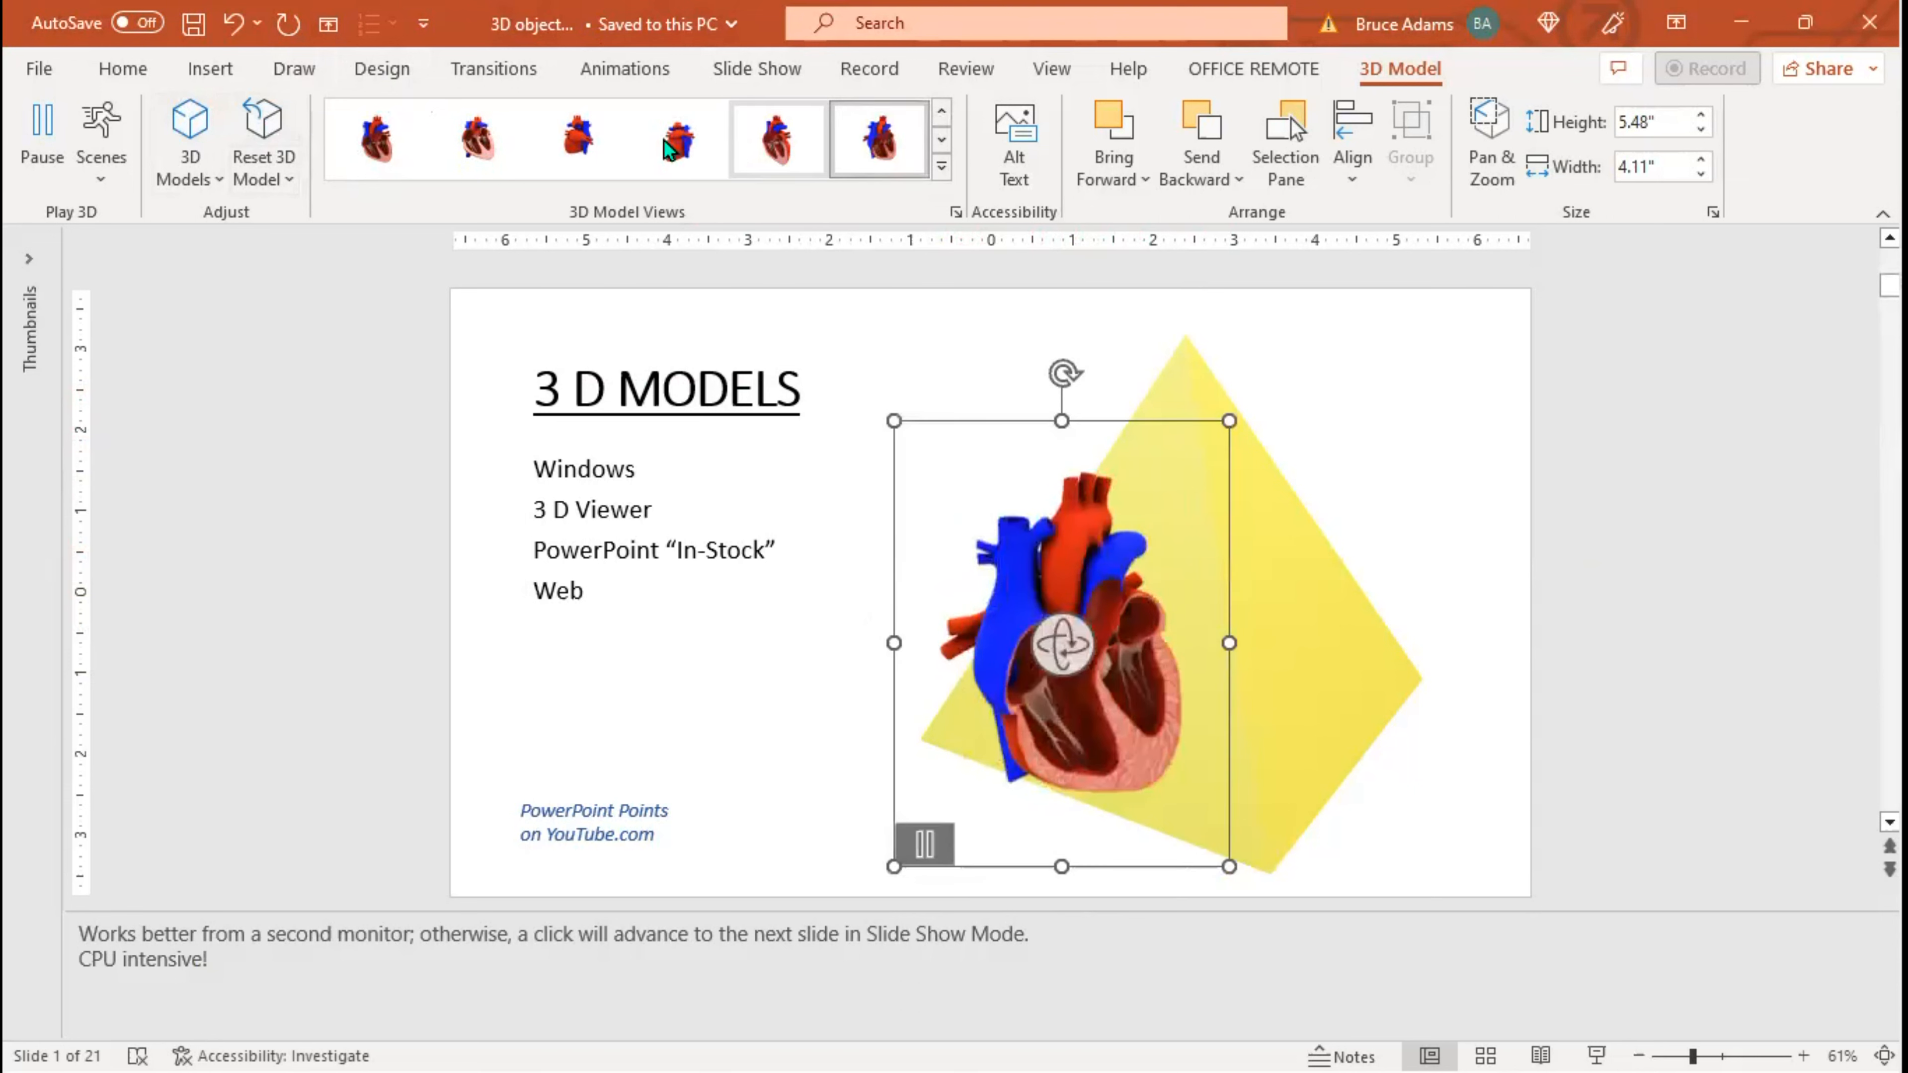
left_click(678, 137)
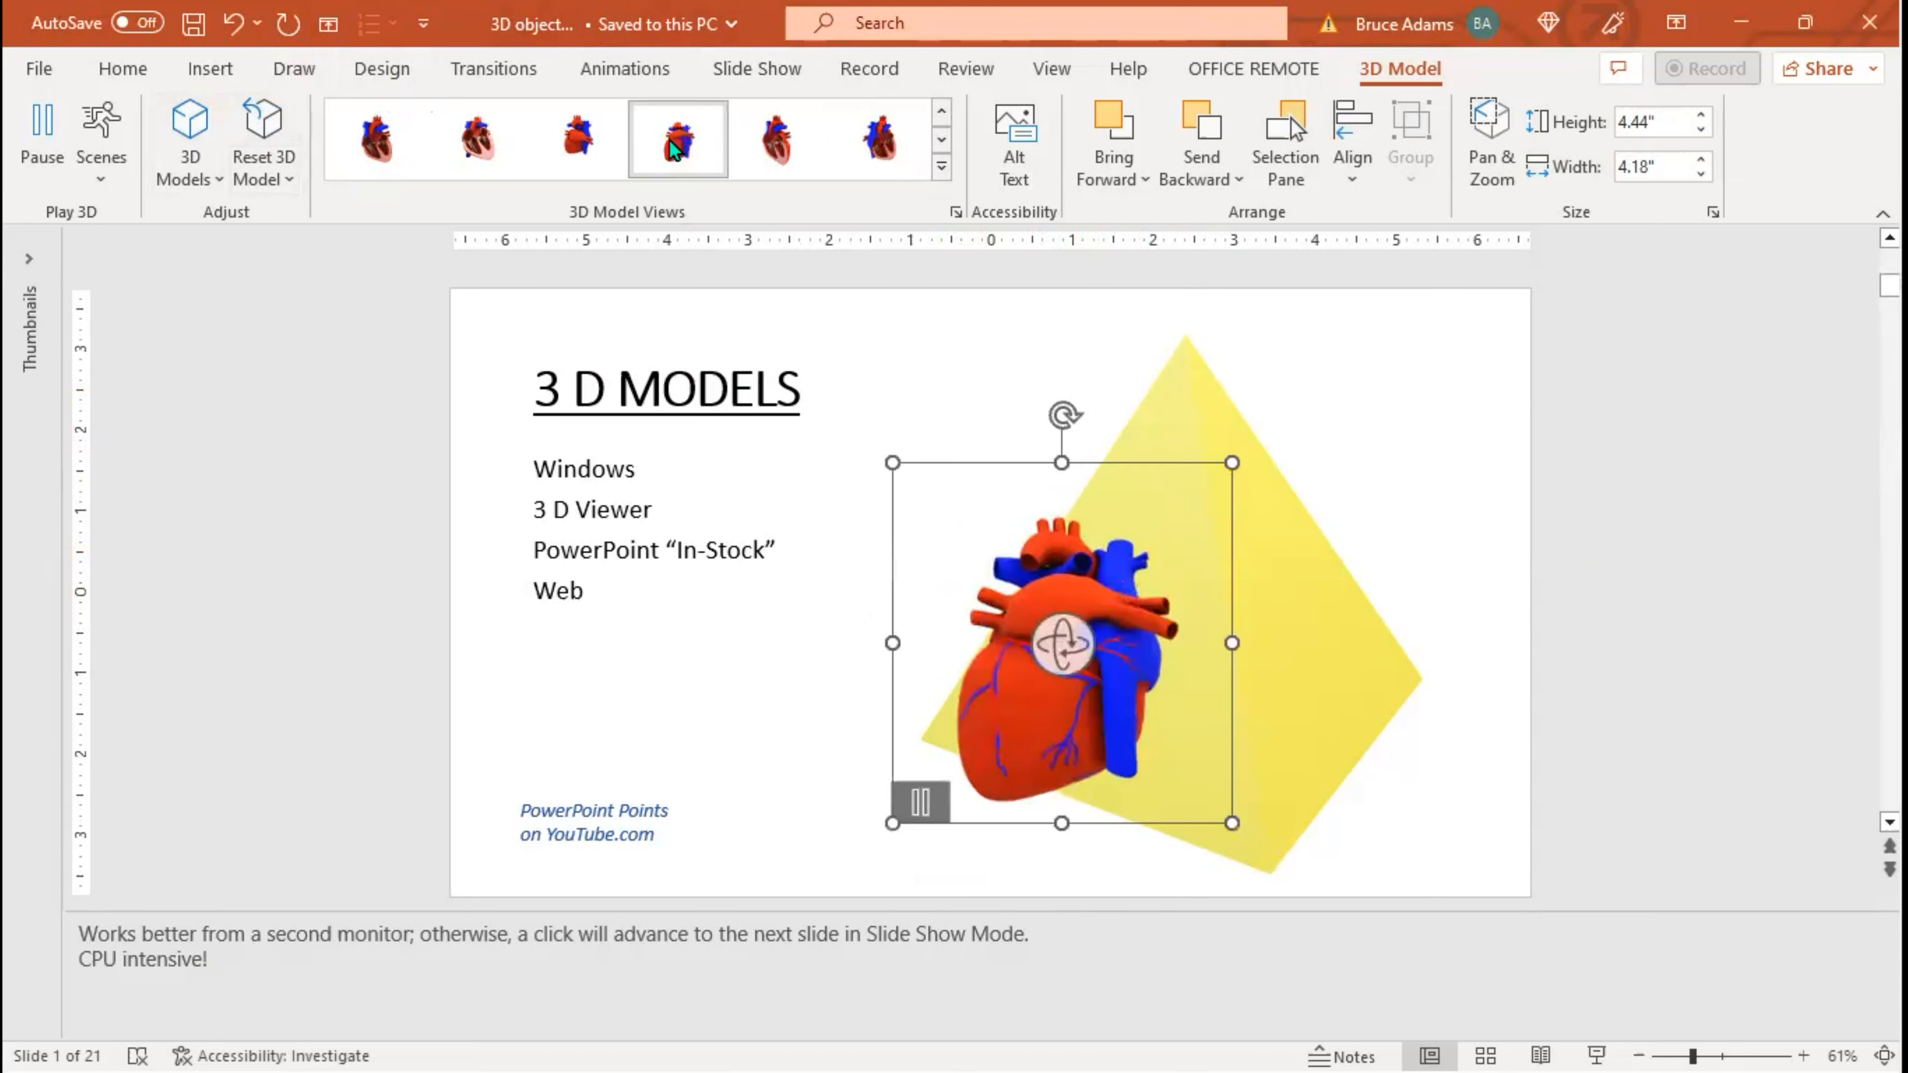
left_click(576, 138)
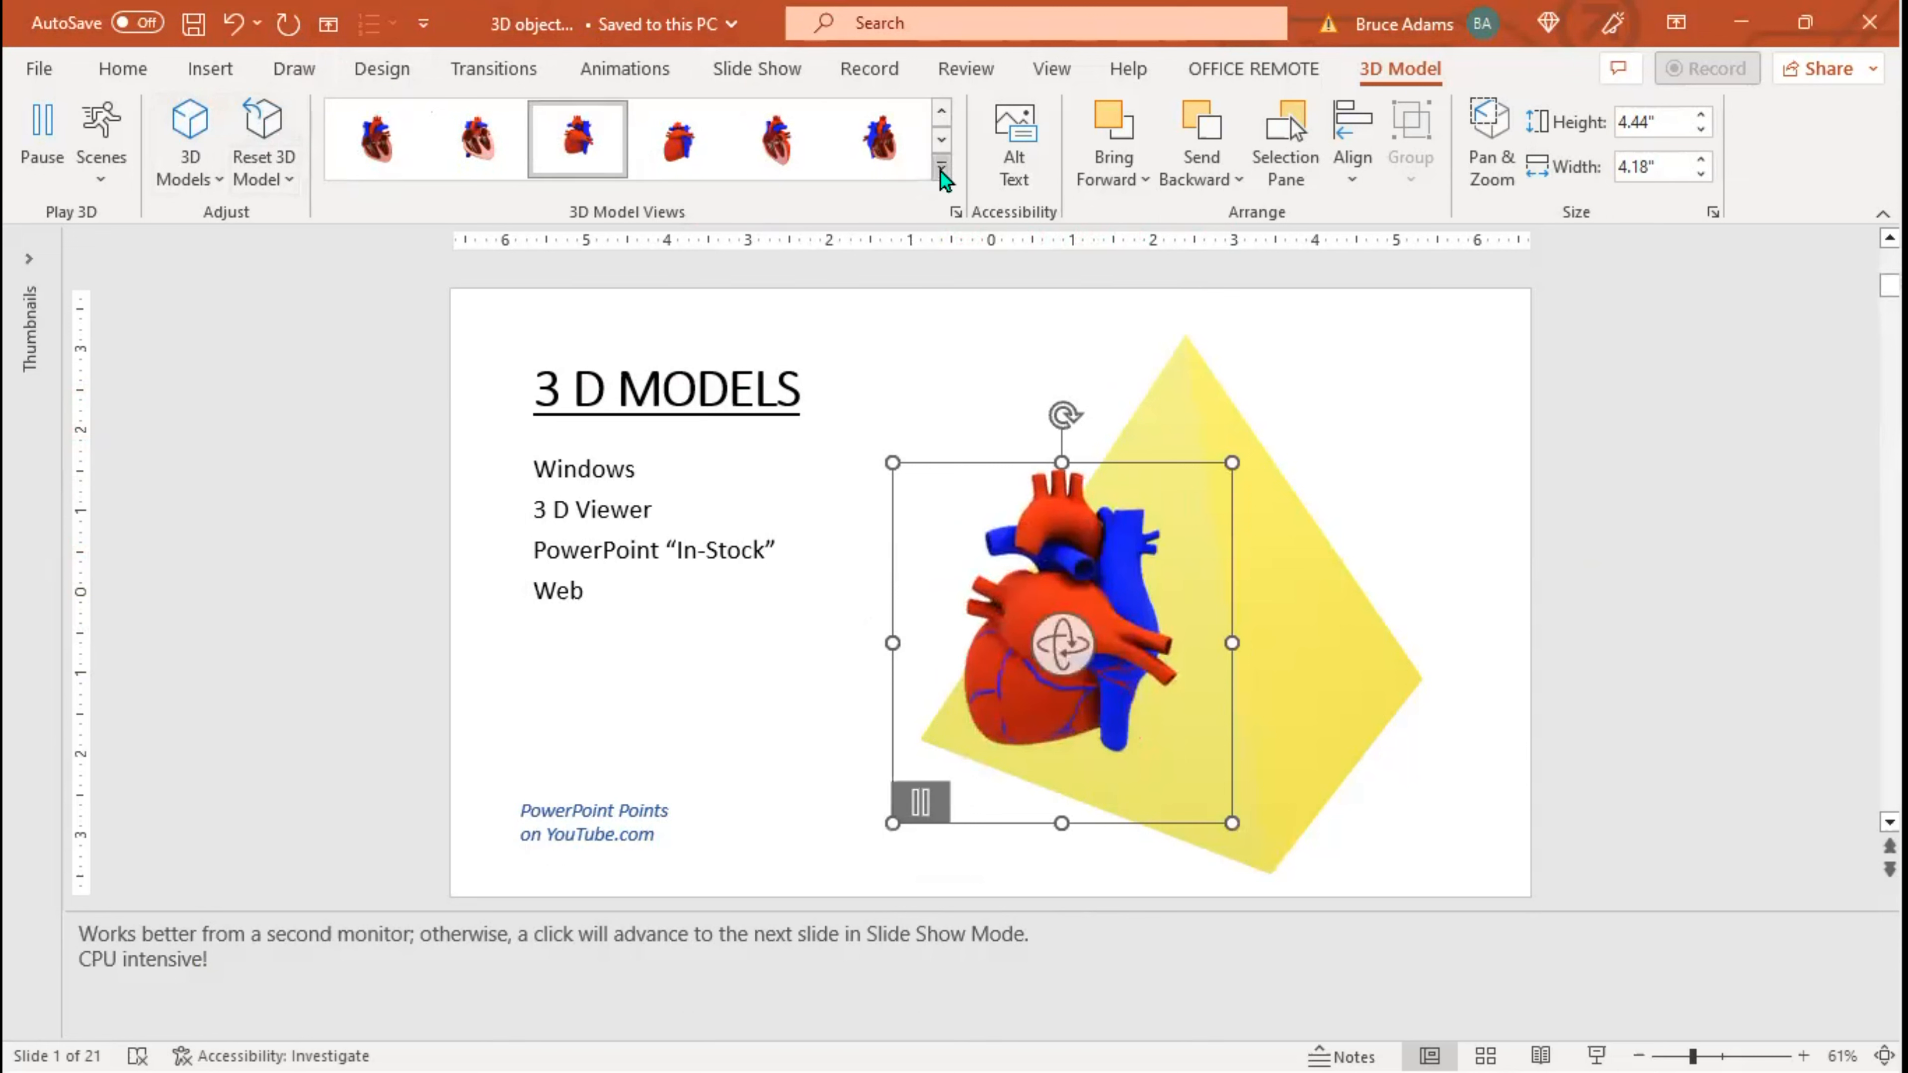
left_click(941, 170)
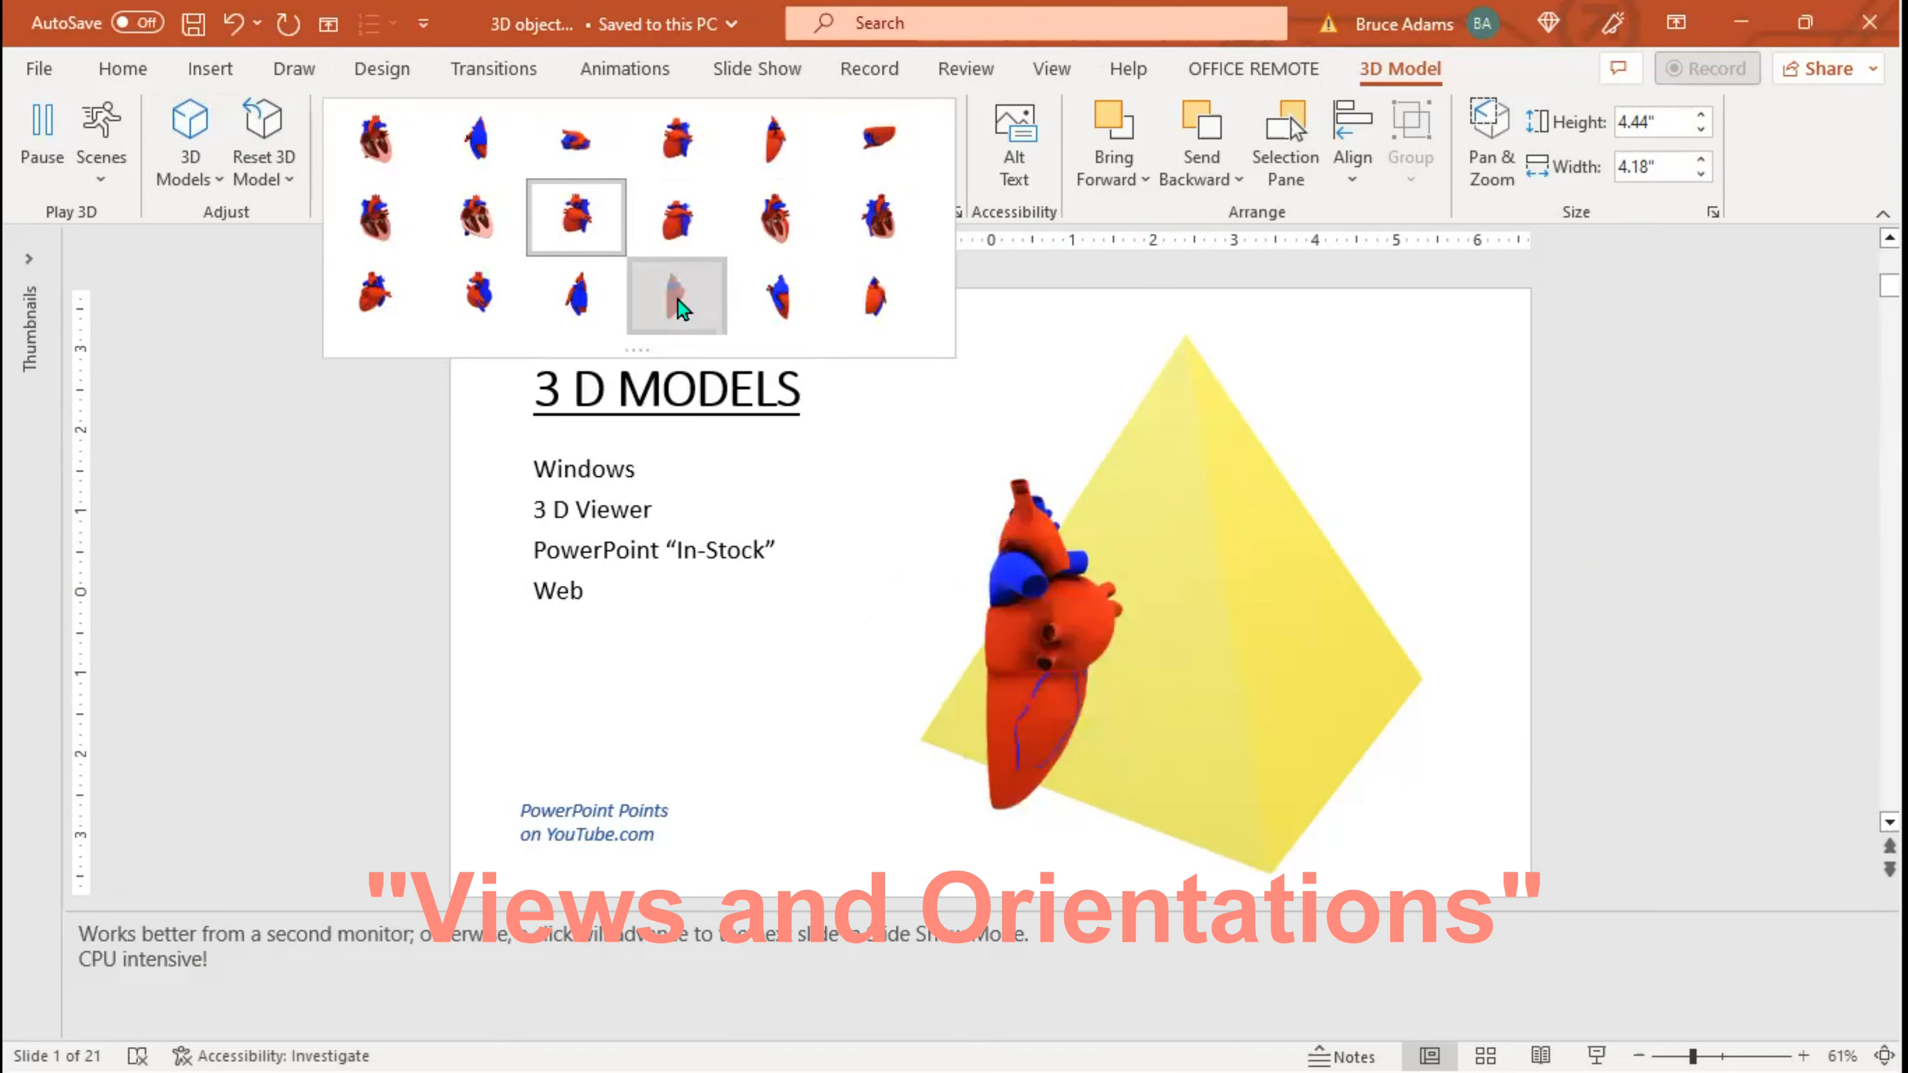
left_click(476, 137)
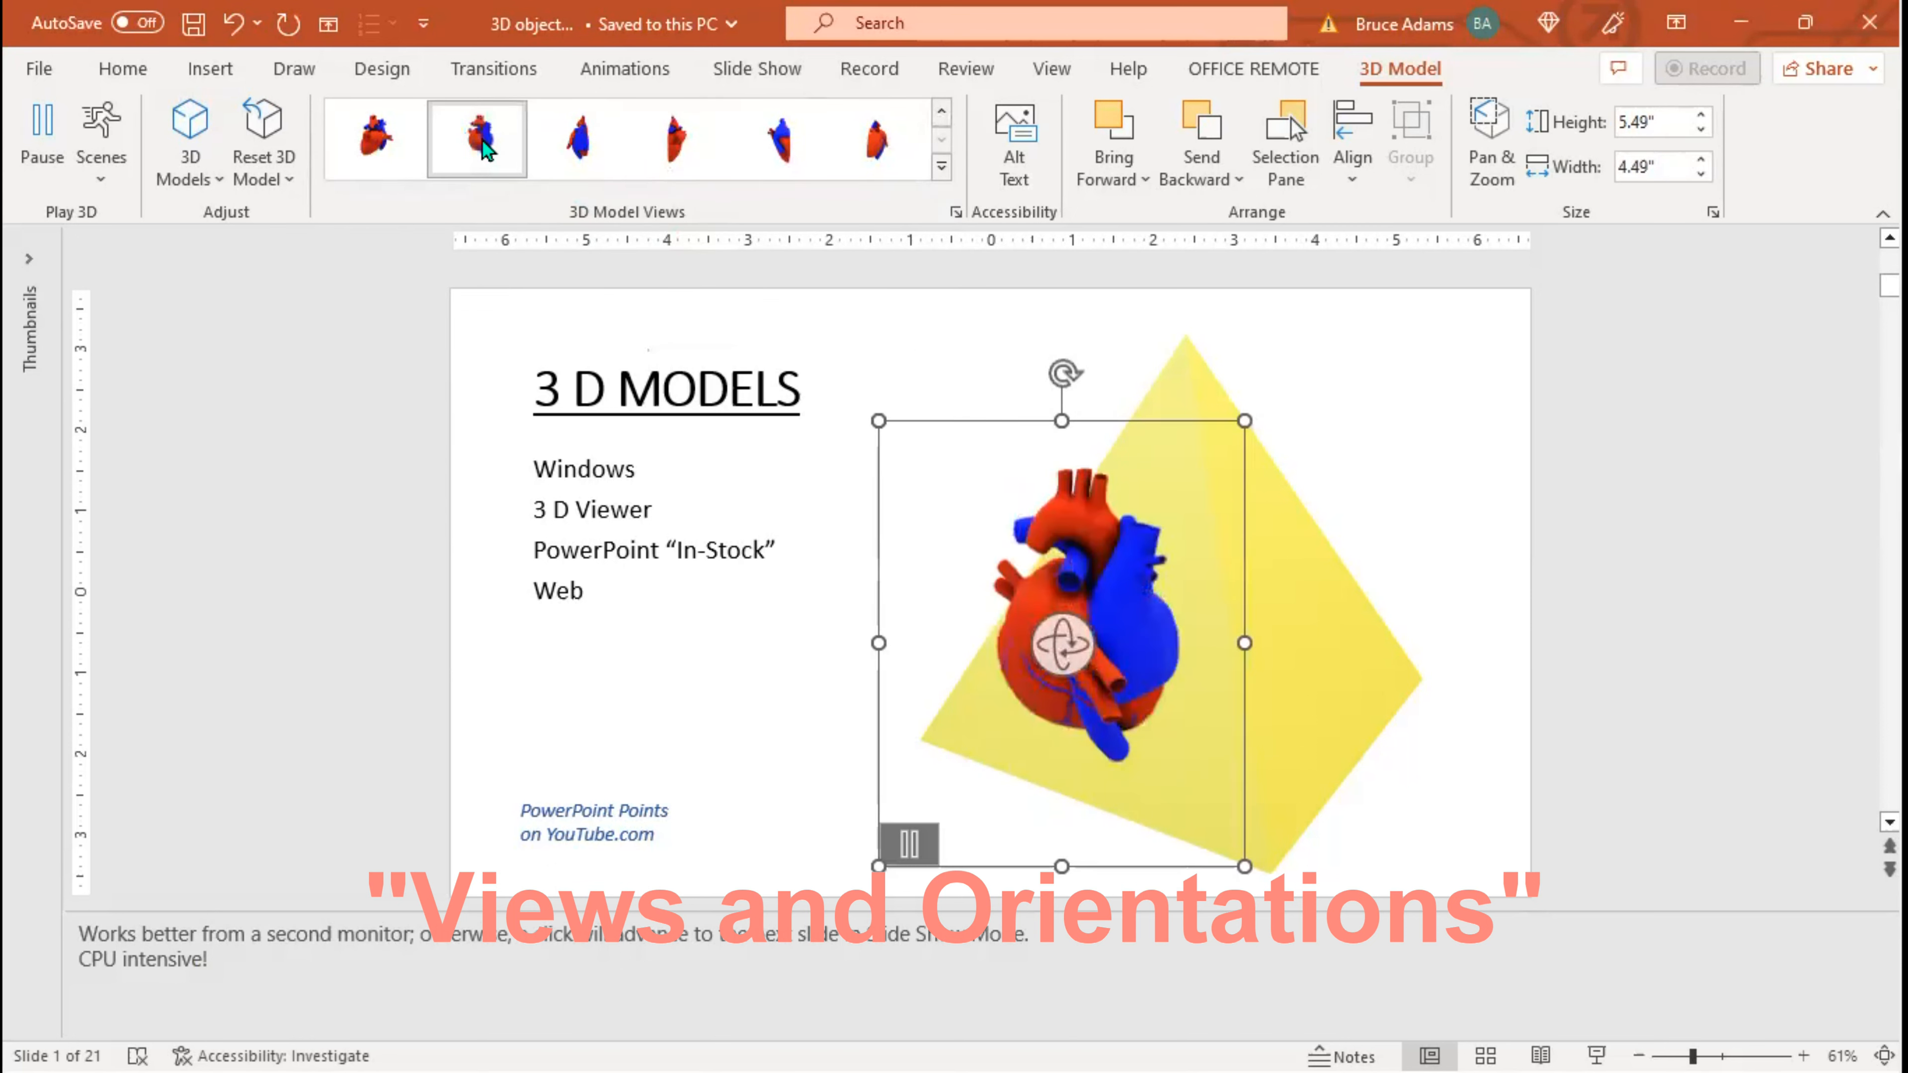
left_click(775, 137)
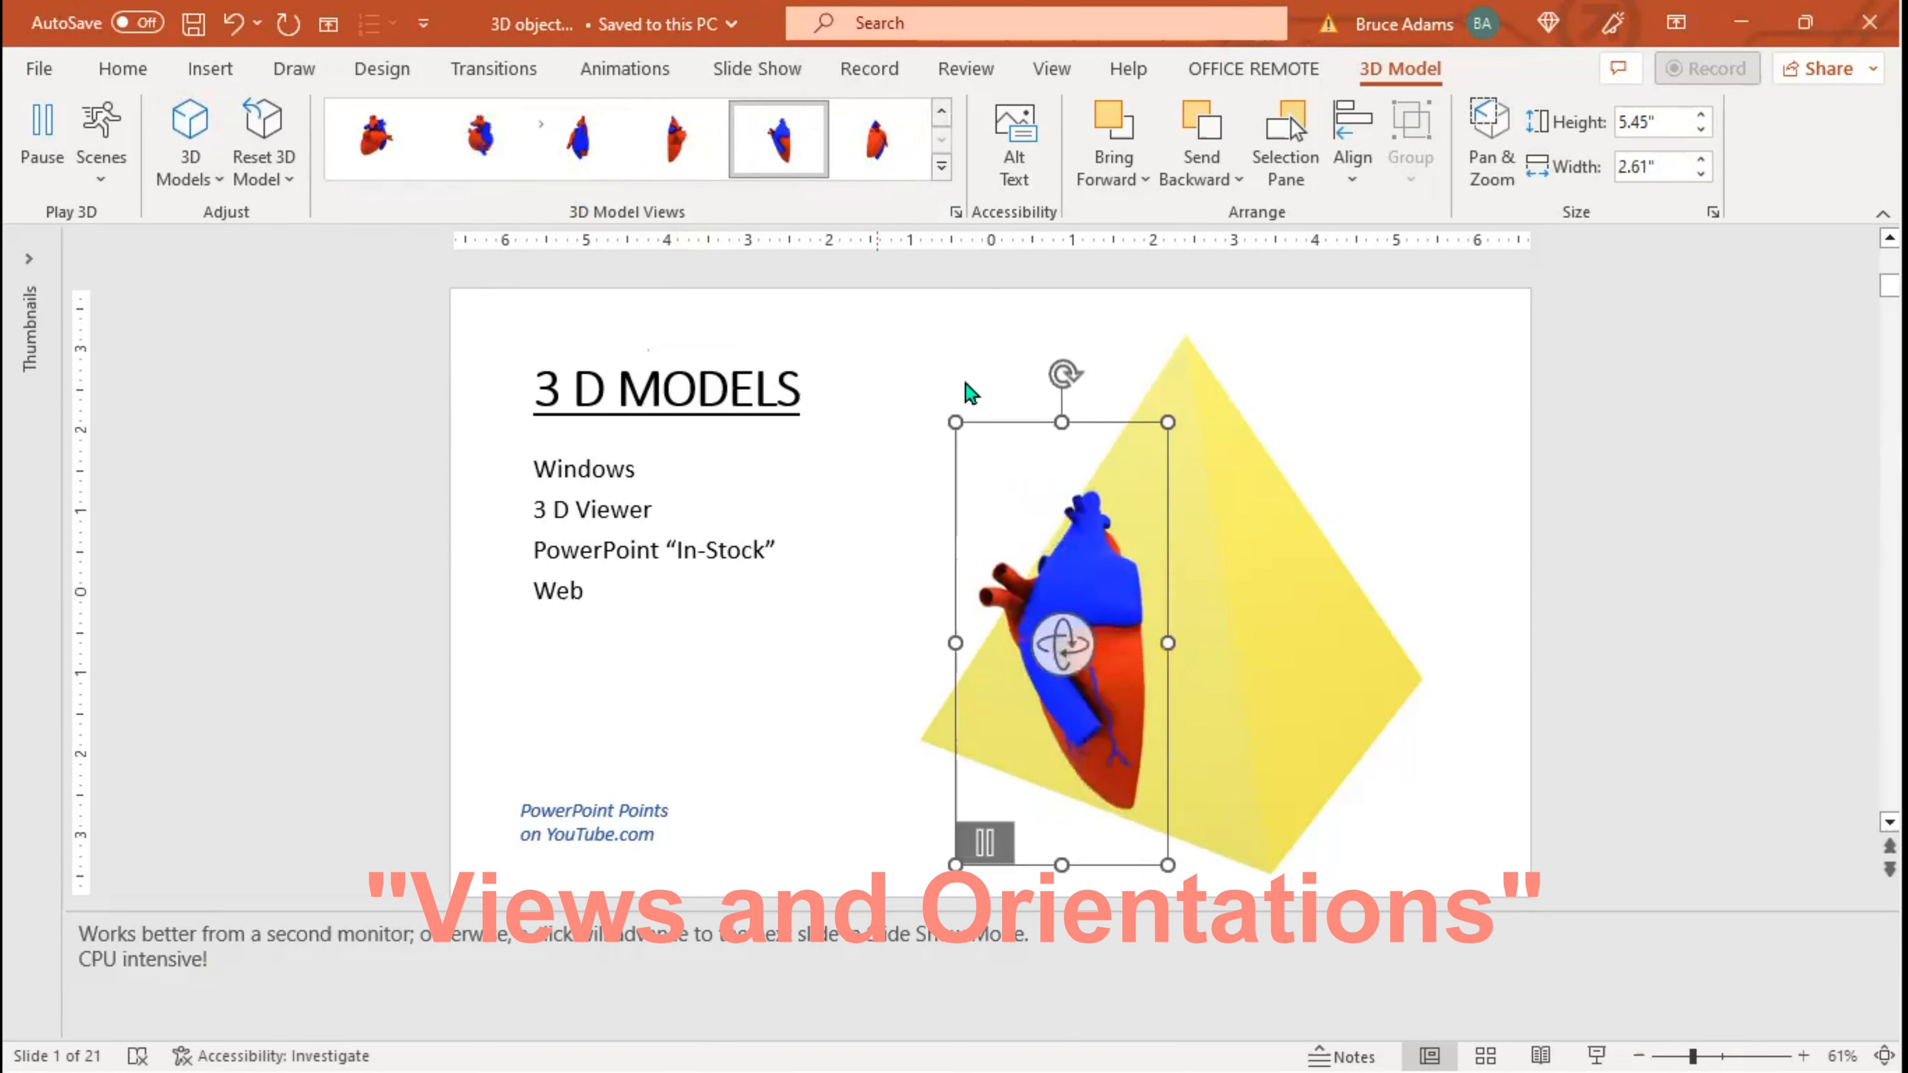
Rotate the heart to its cutaway interior and shrink it beside the pyramid's left edge.
left_click_drag(967, 391, 1062, 644)
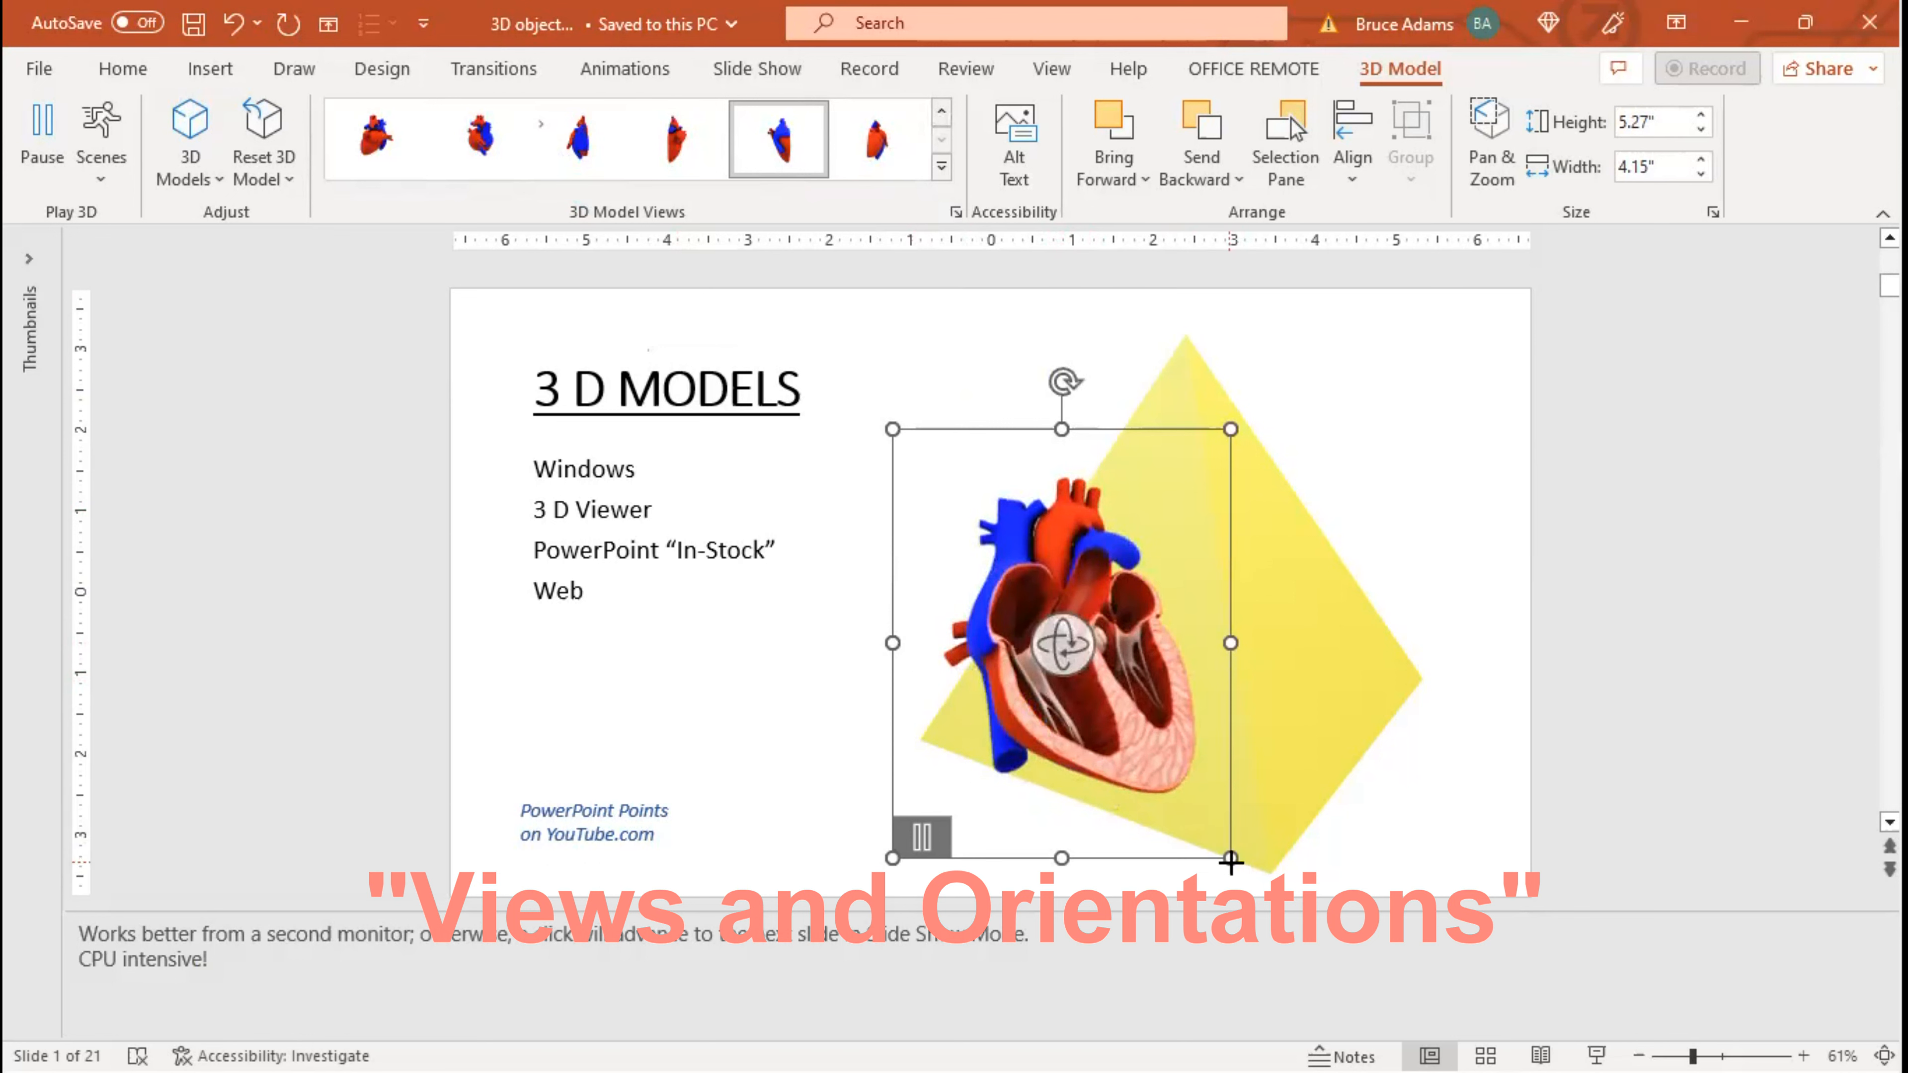
left_click_drag(1229, 864, 1256, 888)
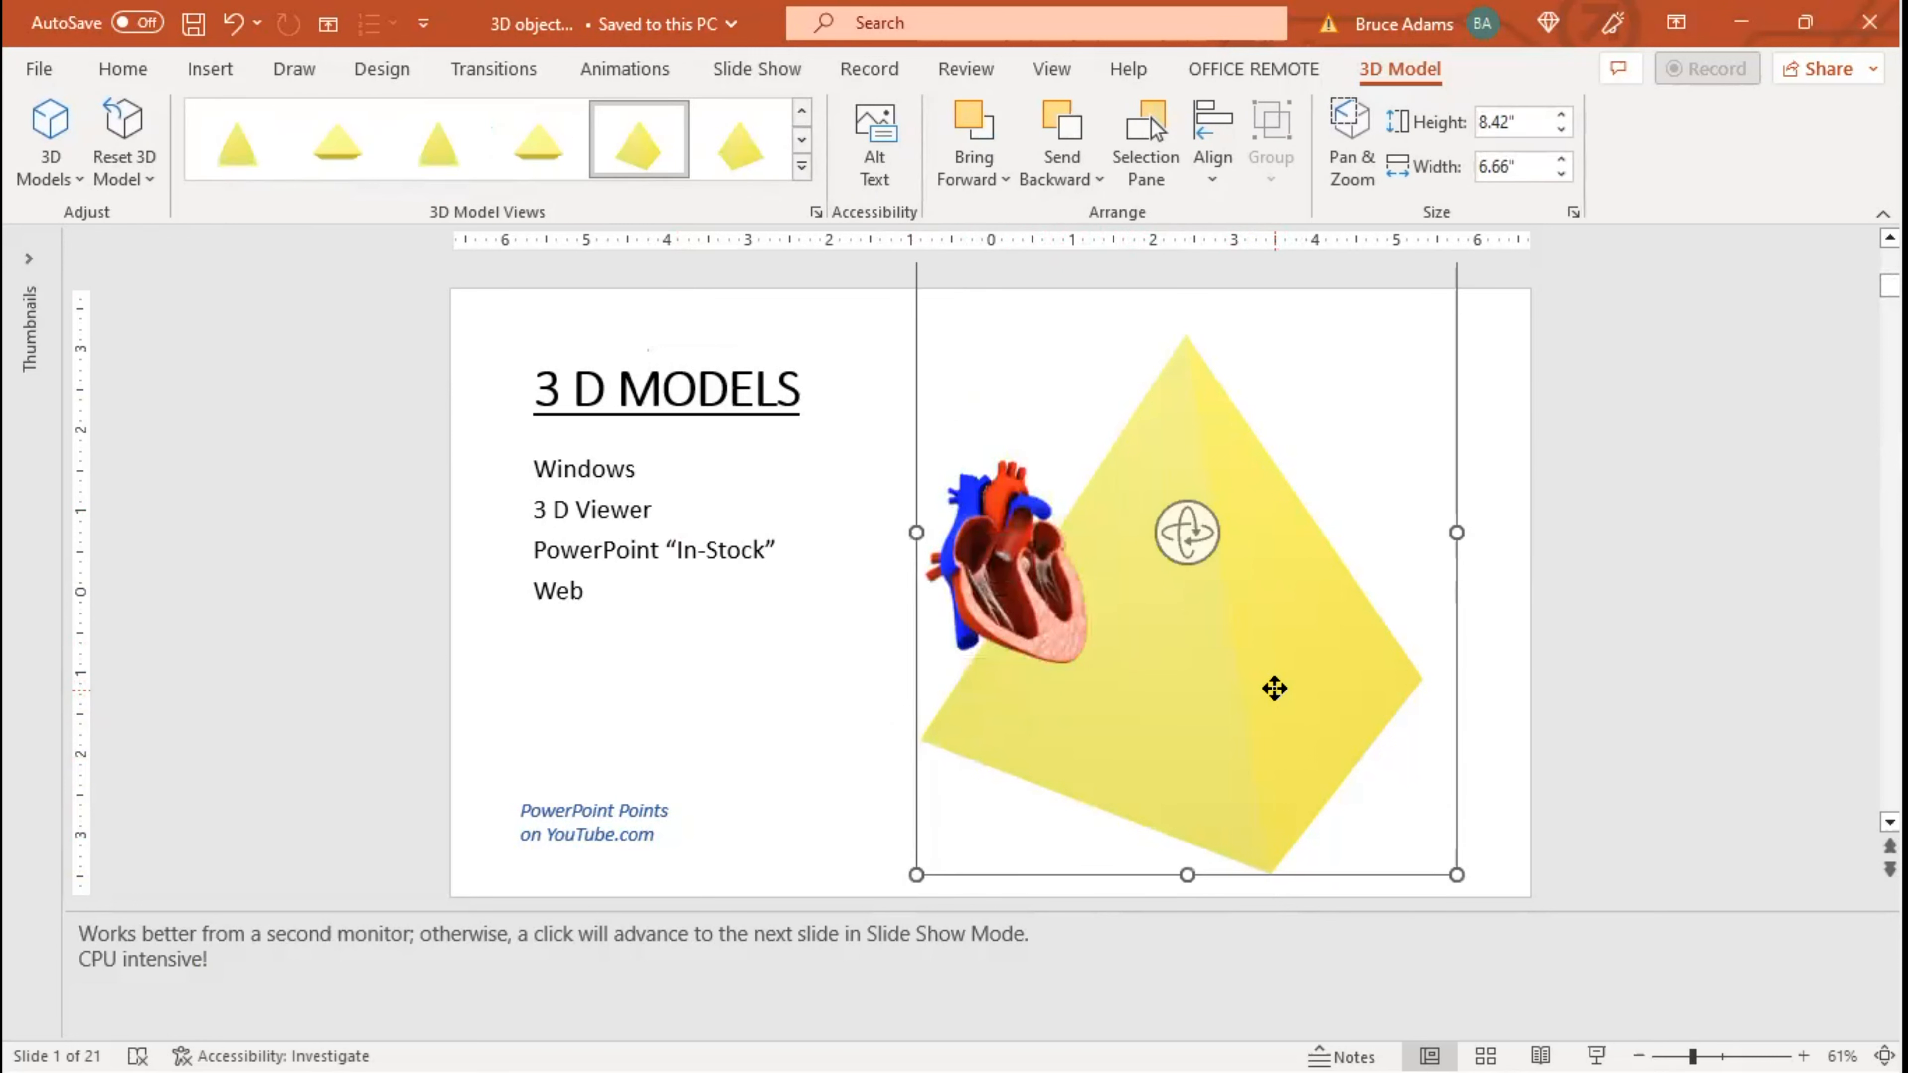
mouse_move(1095, 12)
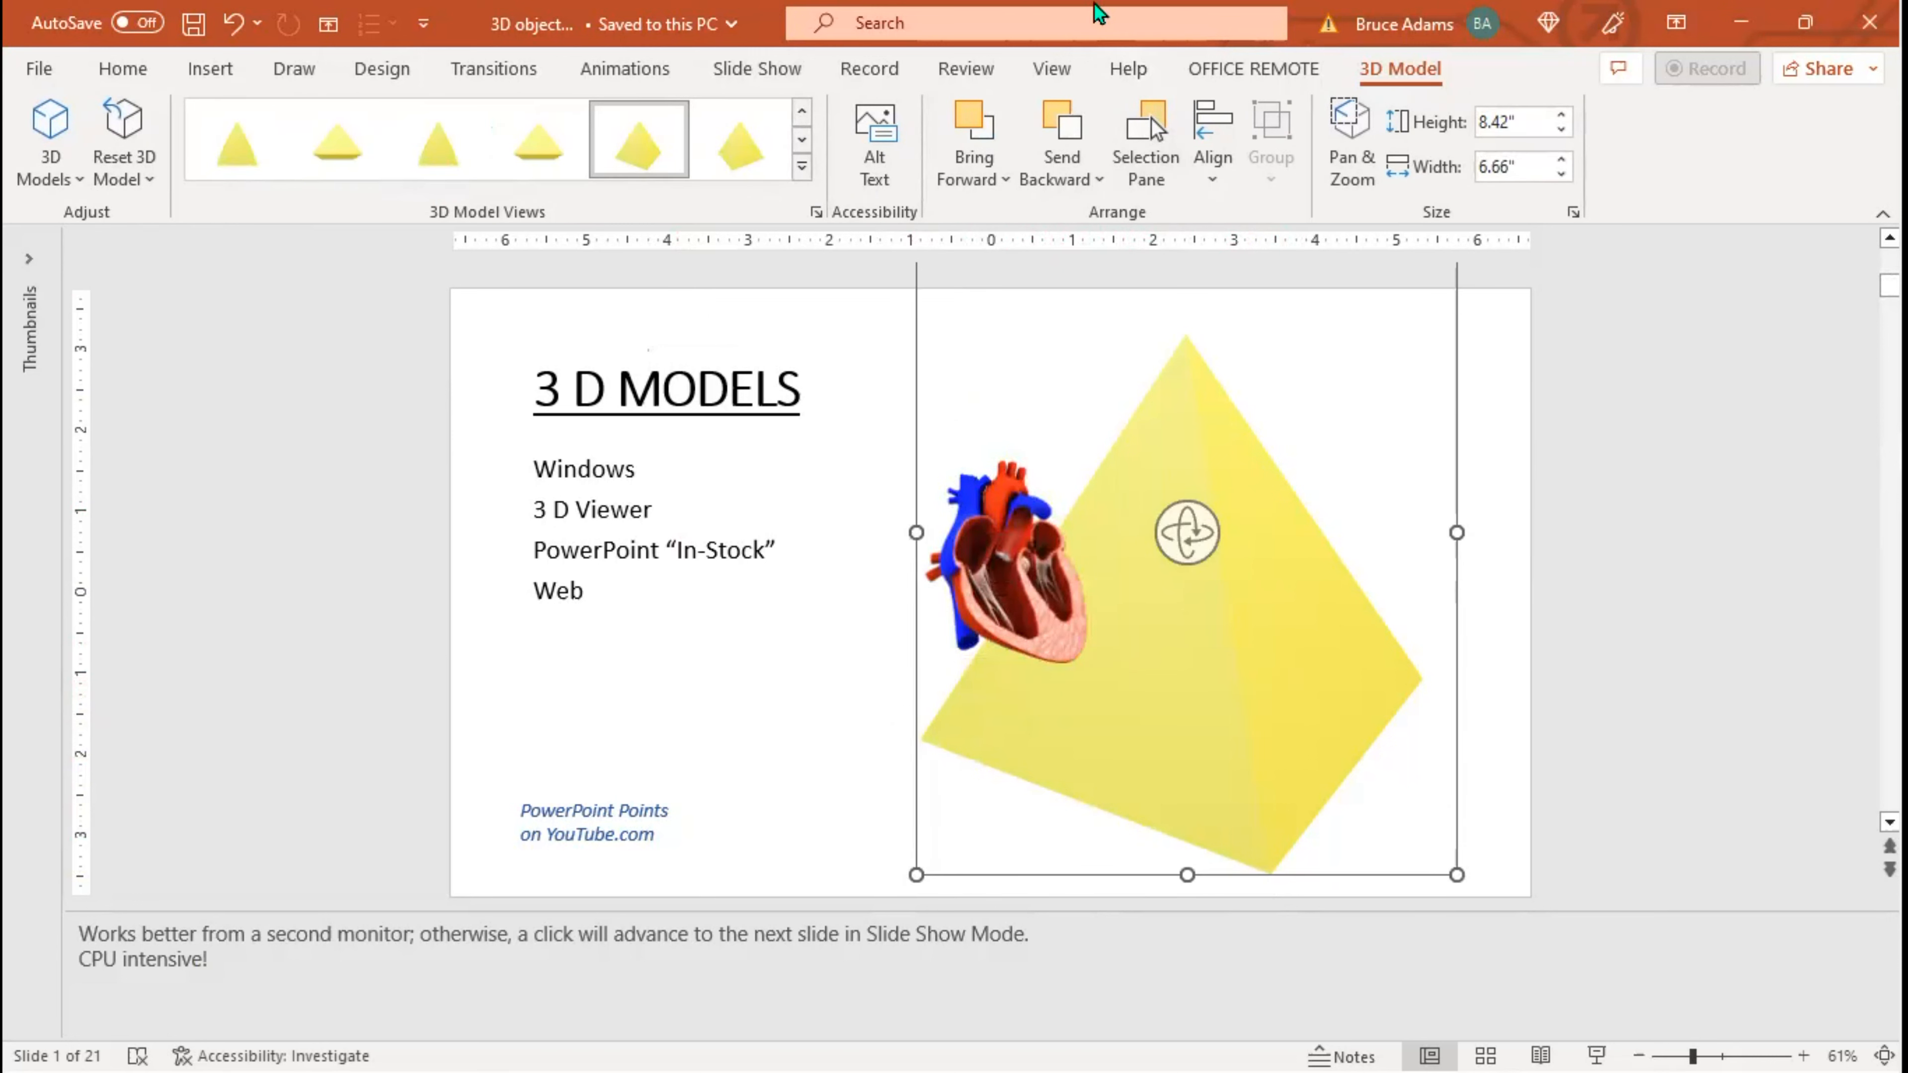
mouse_move(1362, 345)
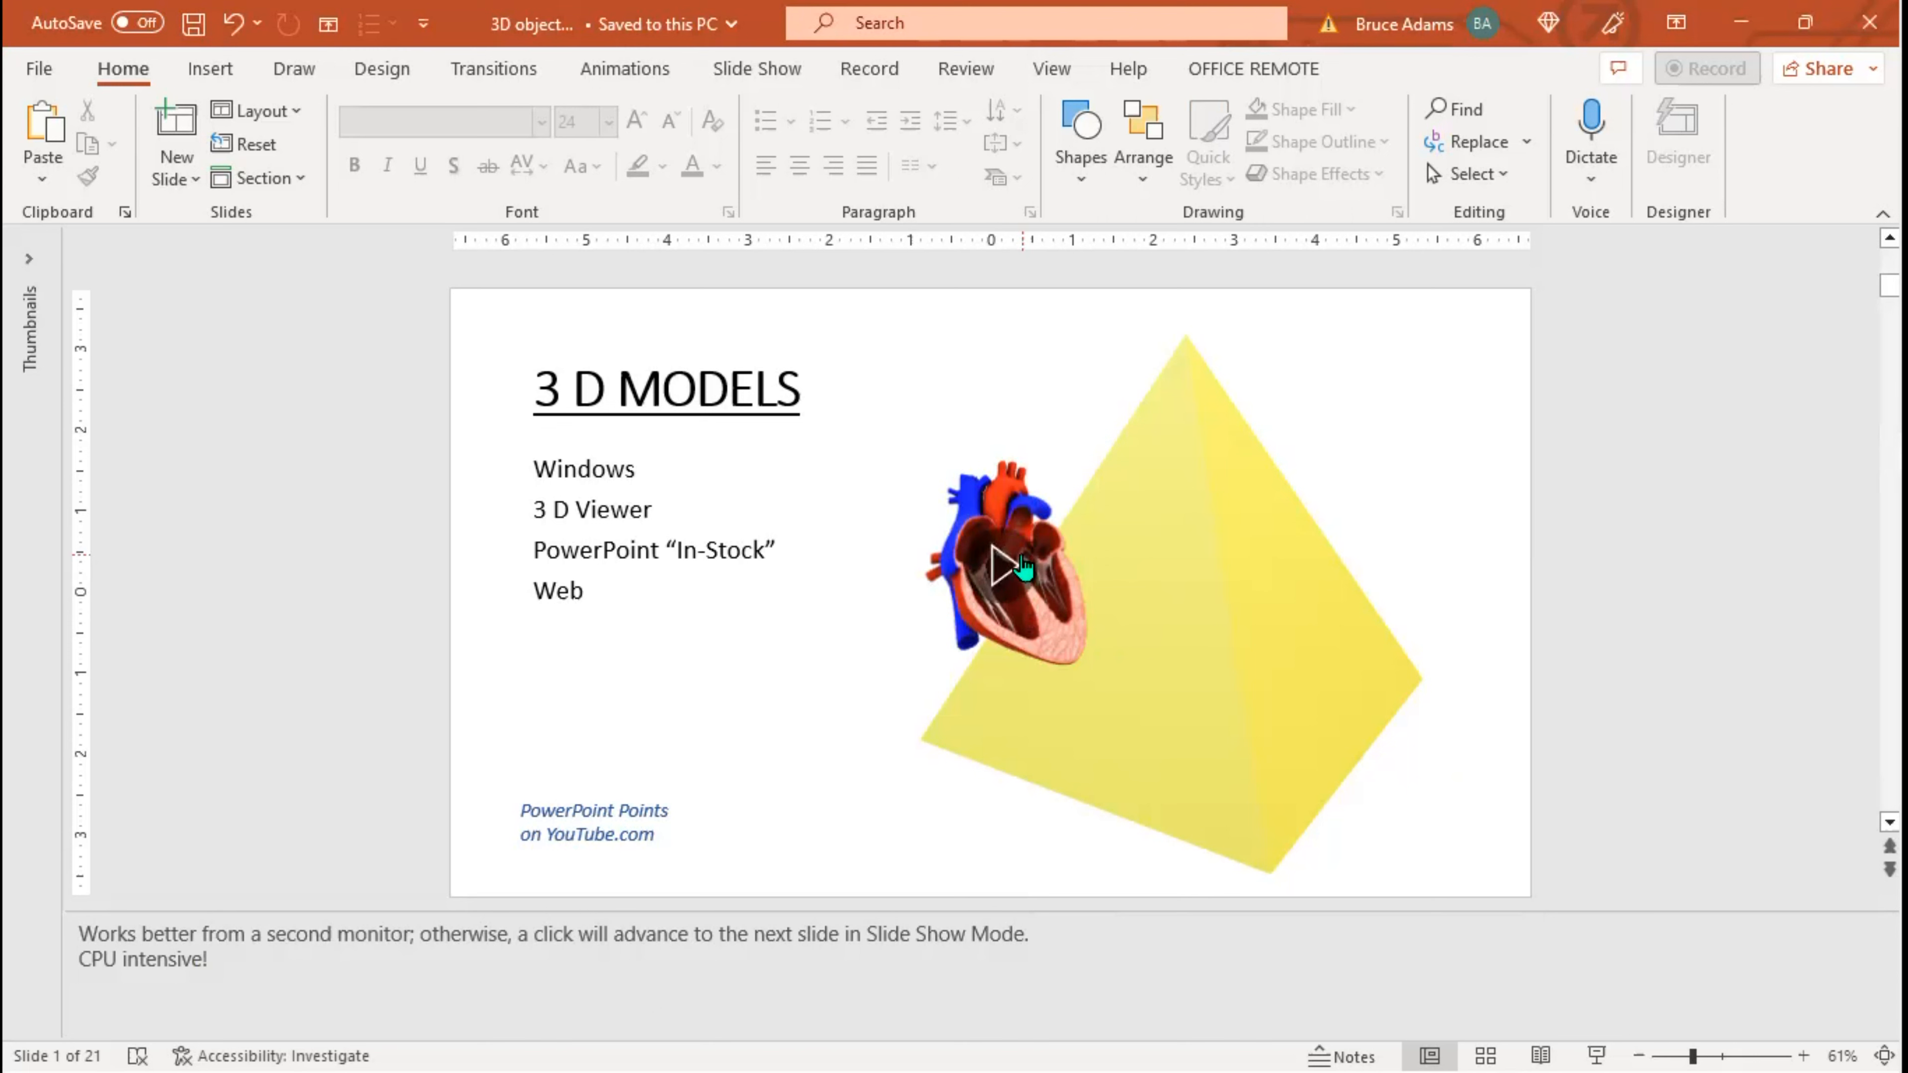
Start the heart model's beating animation from its Play overlay.
left_click(1001, 564)
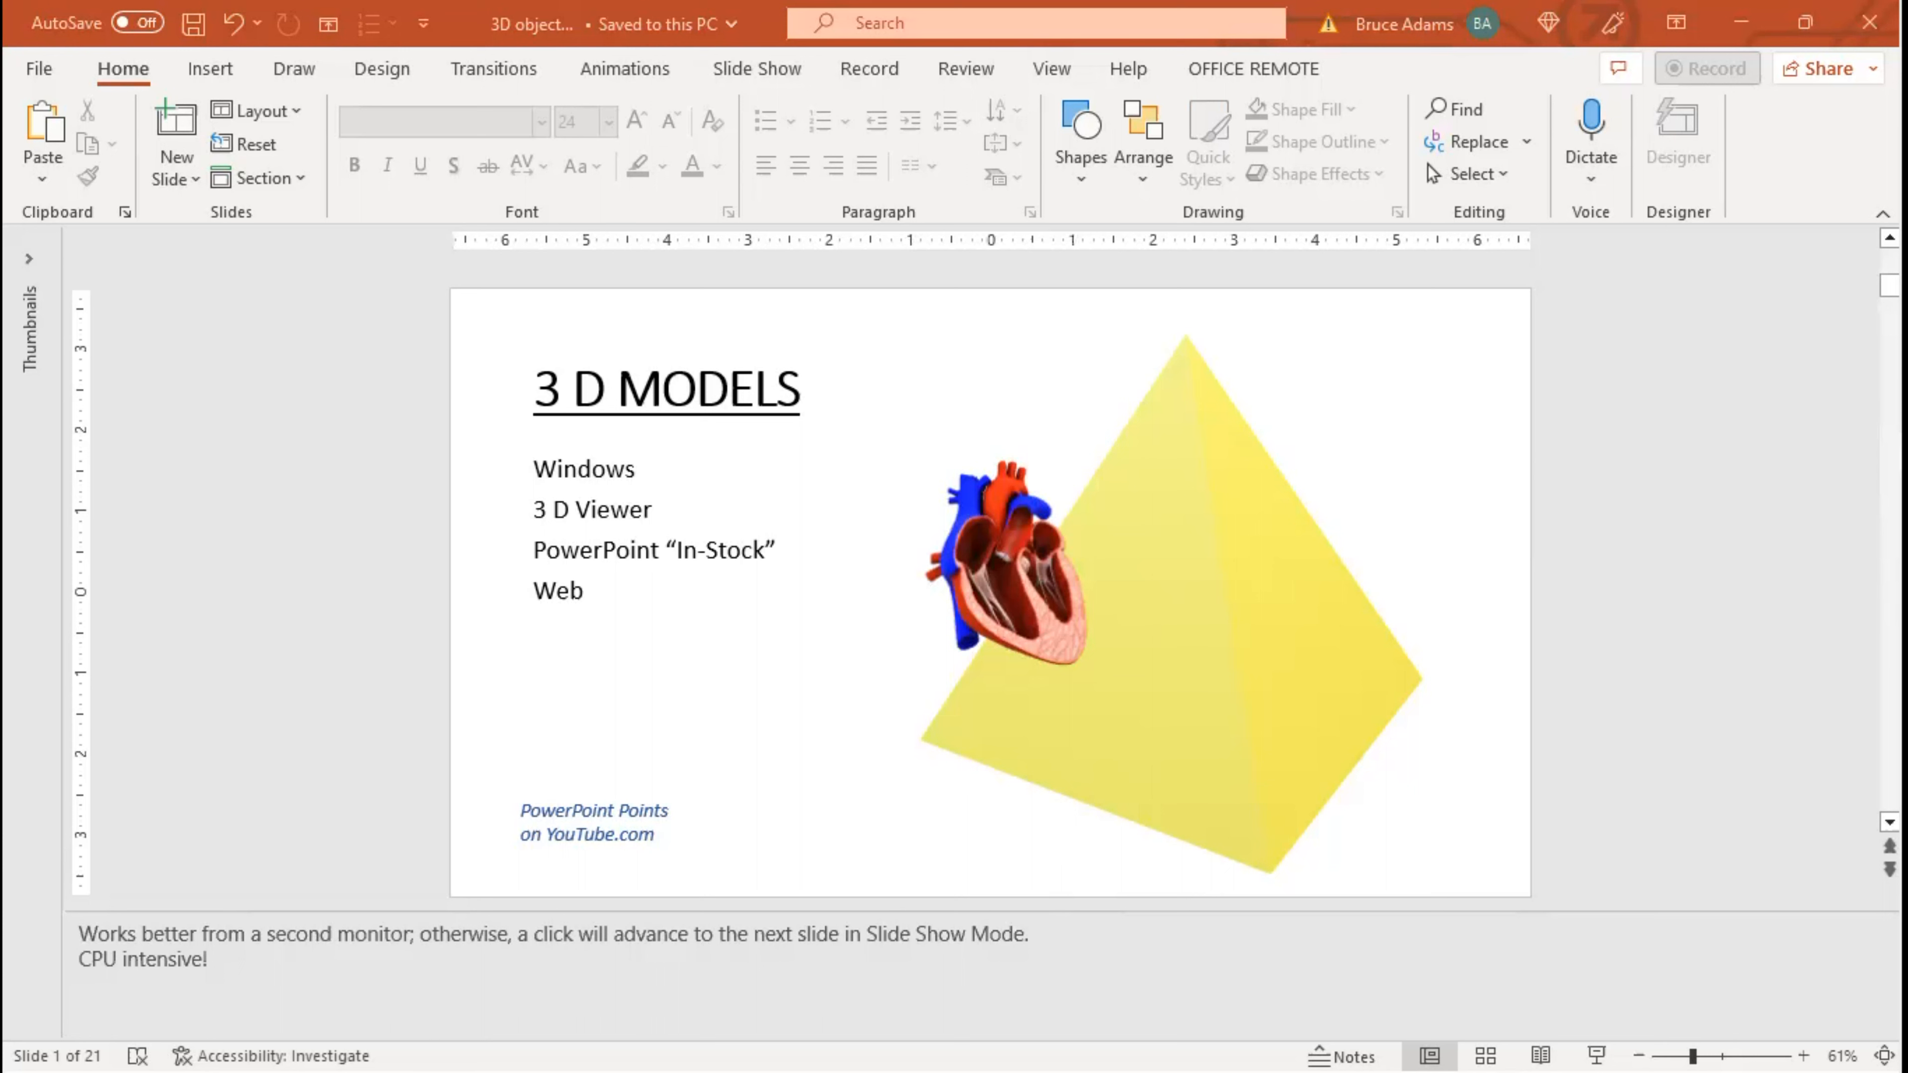
mouse_move(1121, 521)
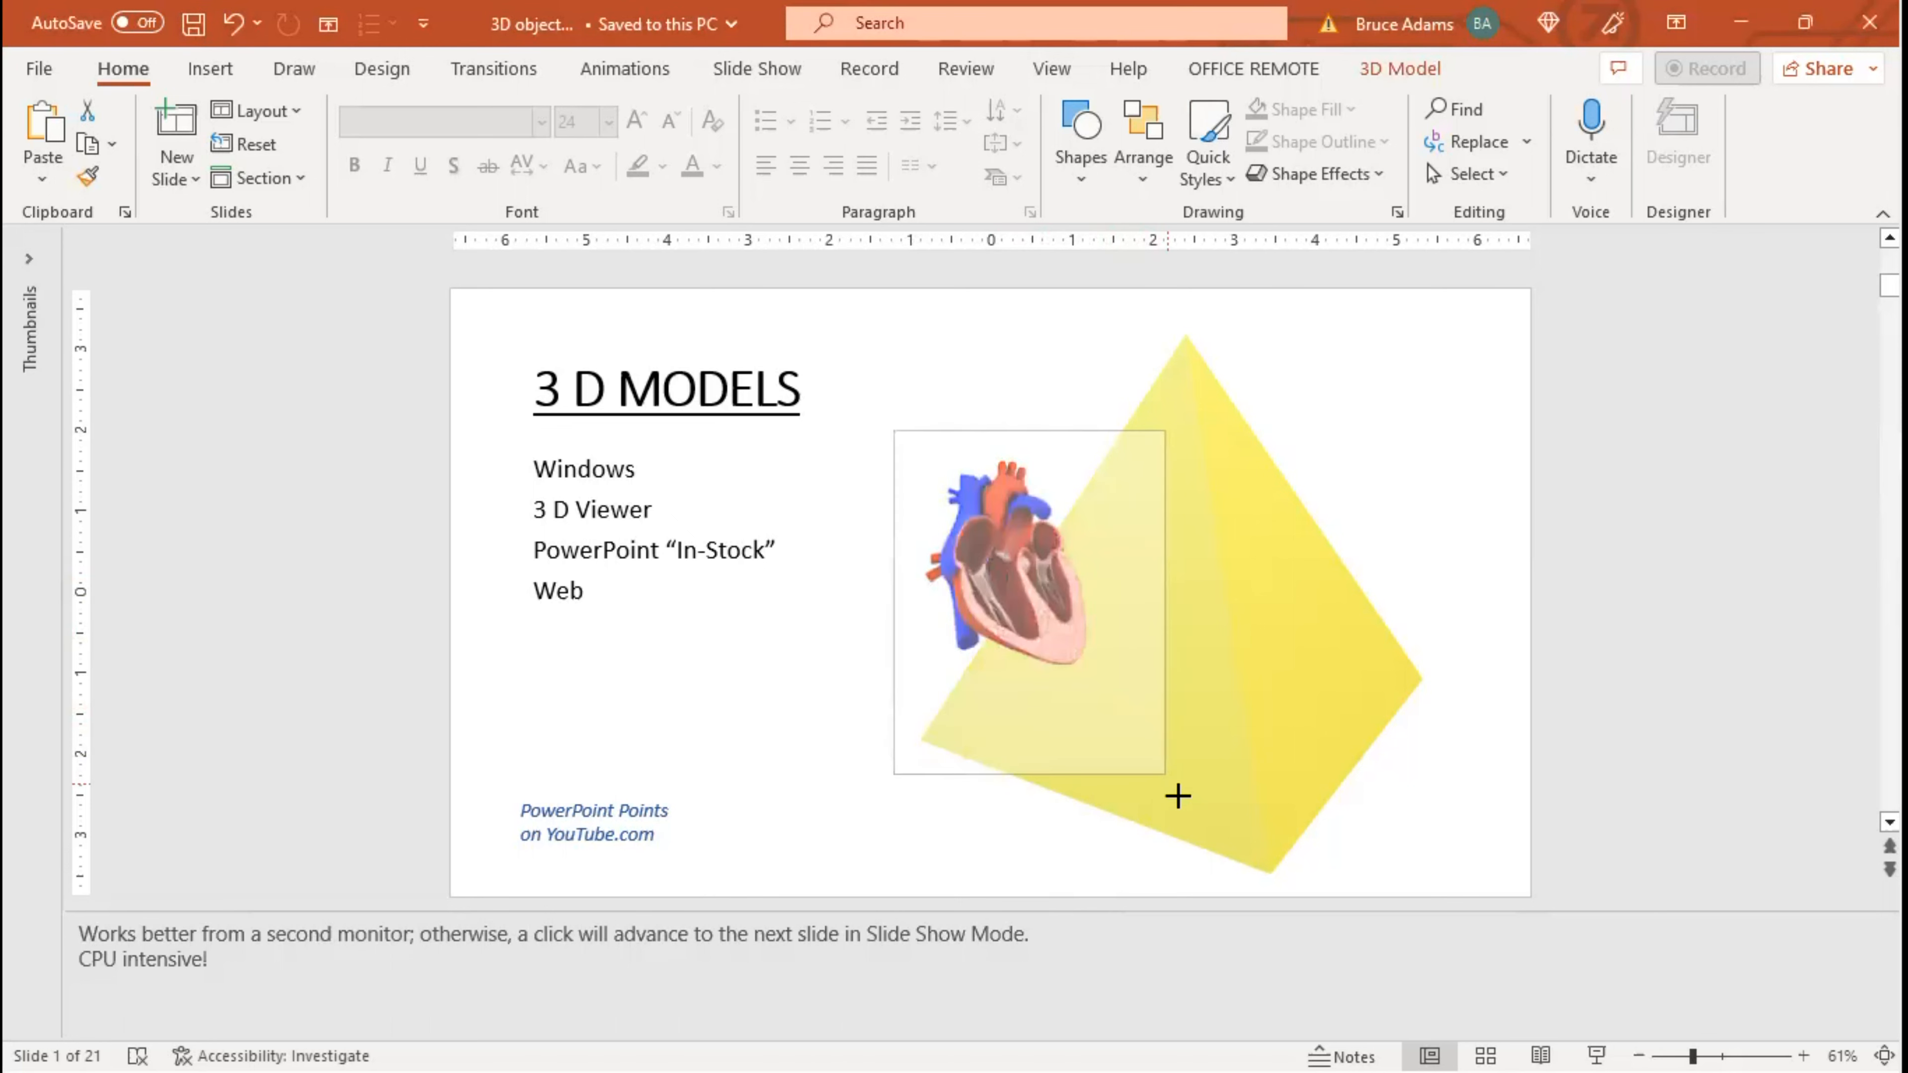
Select the heart model and enlarge it upright over the pyramid's left side.
left_click(1028, 602)
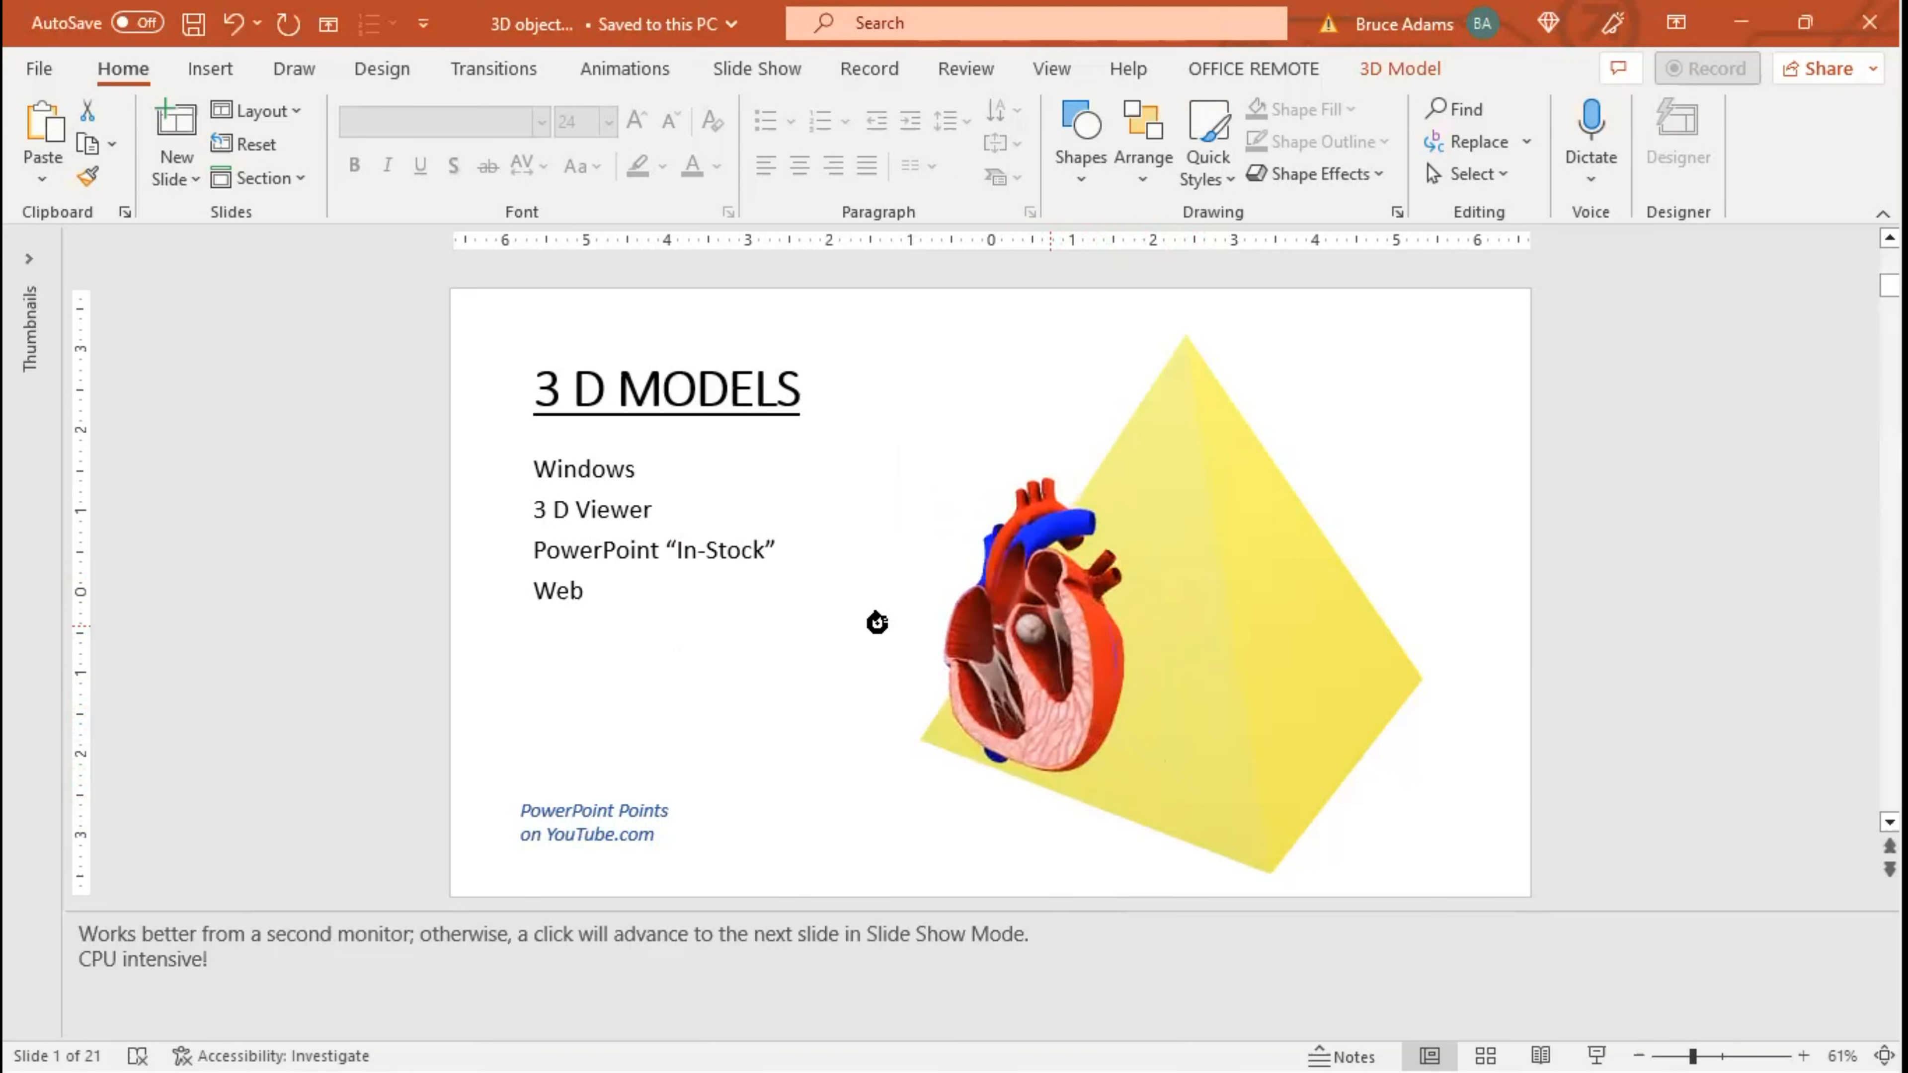
left_click(1047, 627)
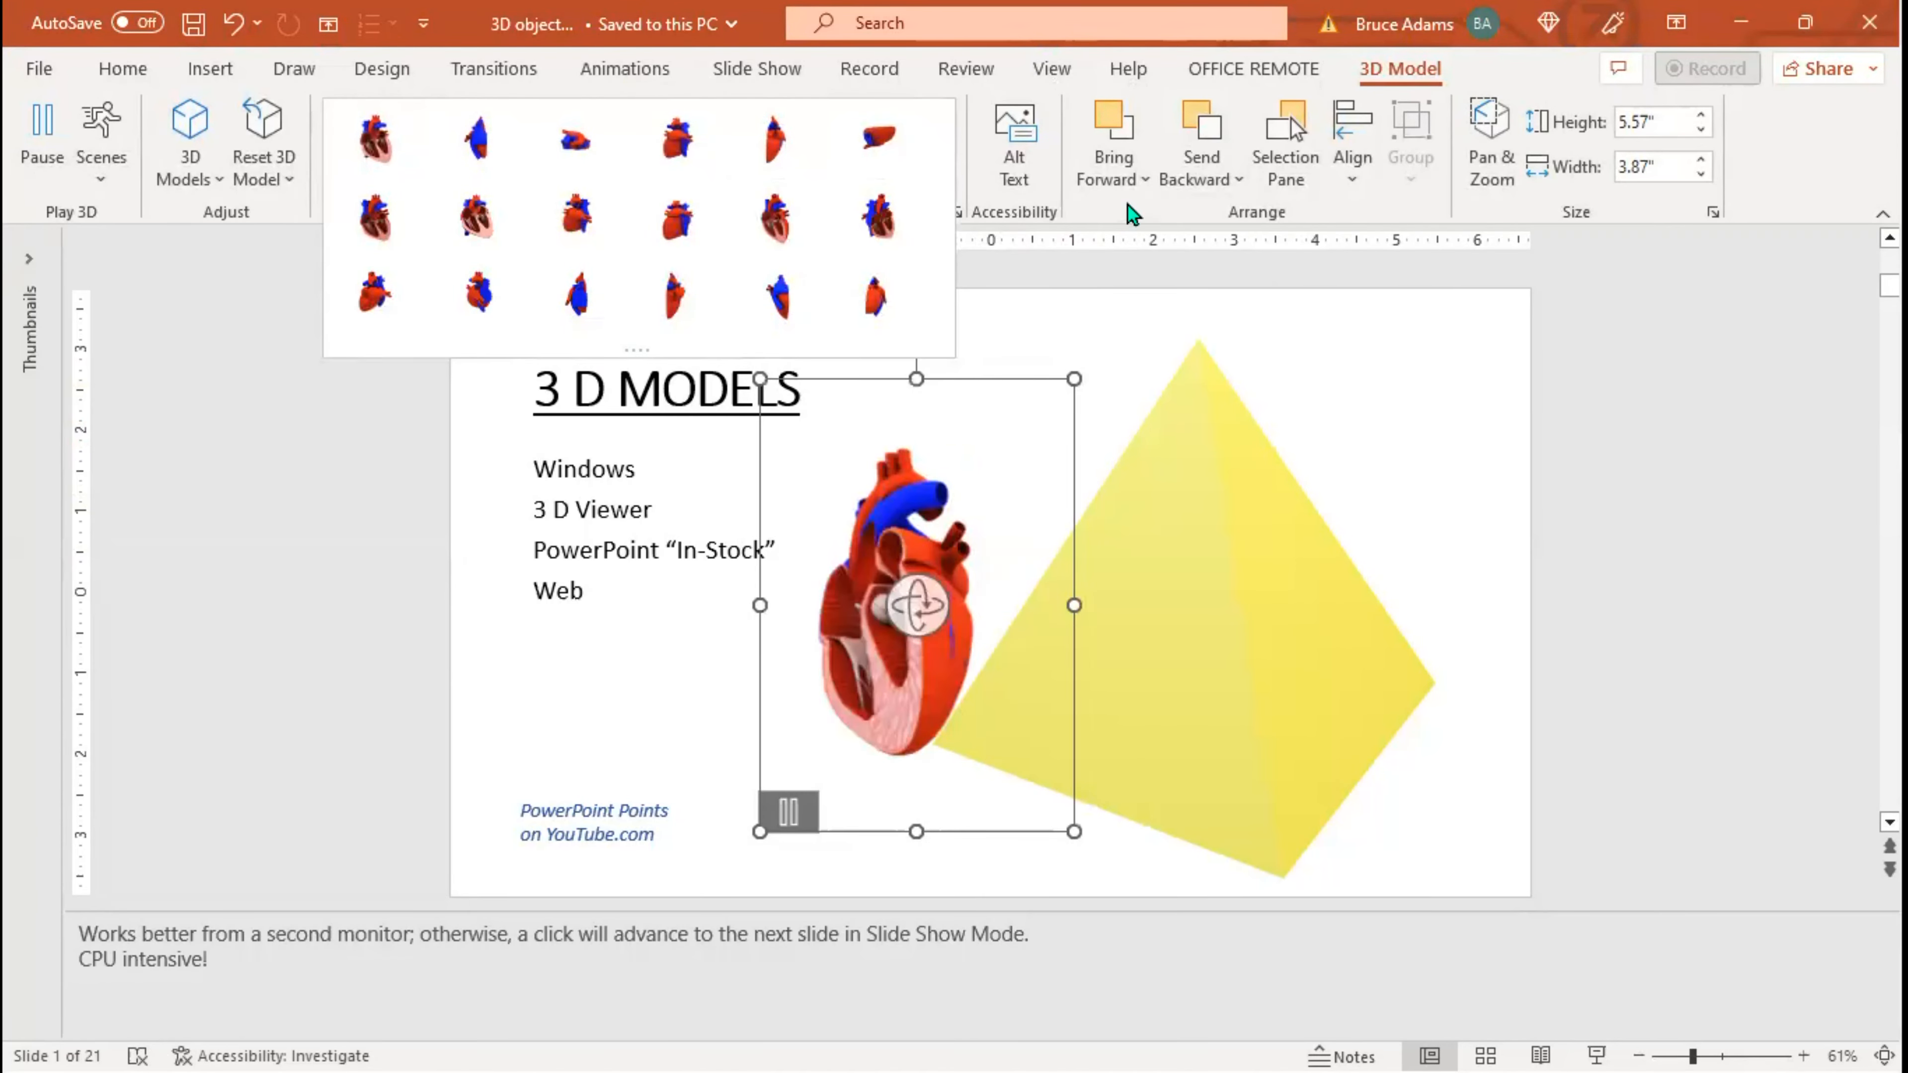
mouse_move(1493, 164)
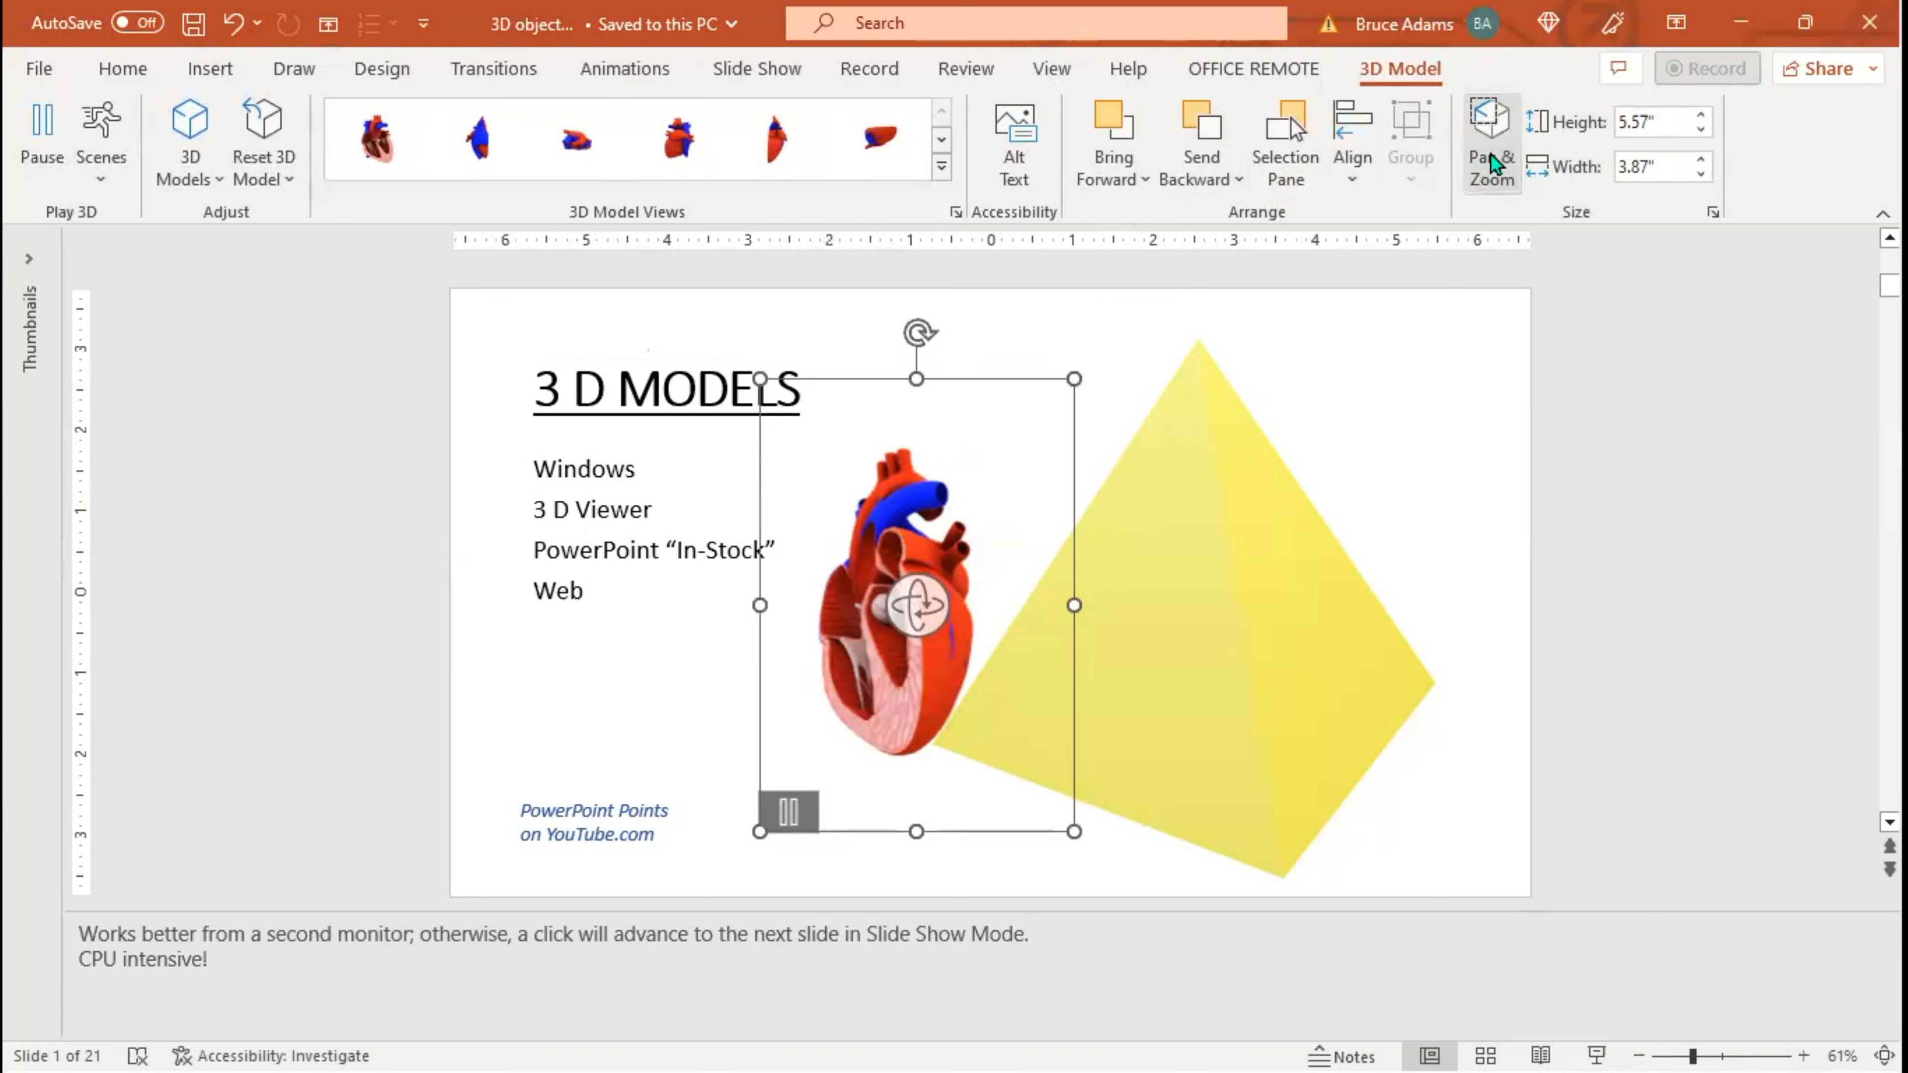
mouse_move(1159, 471)
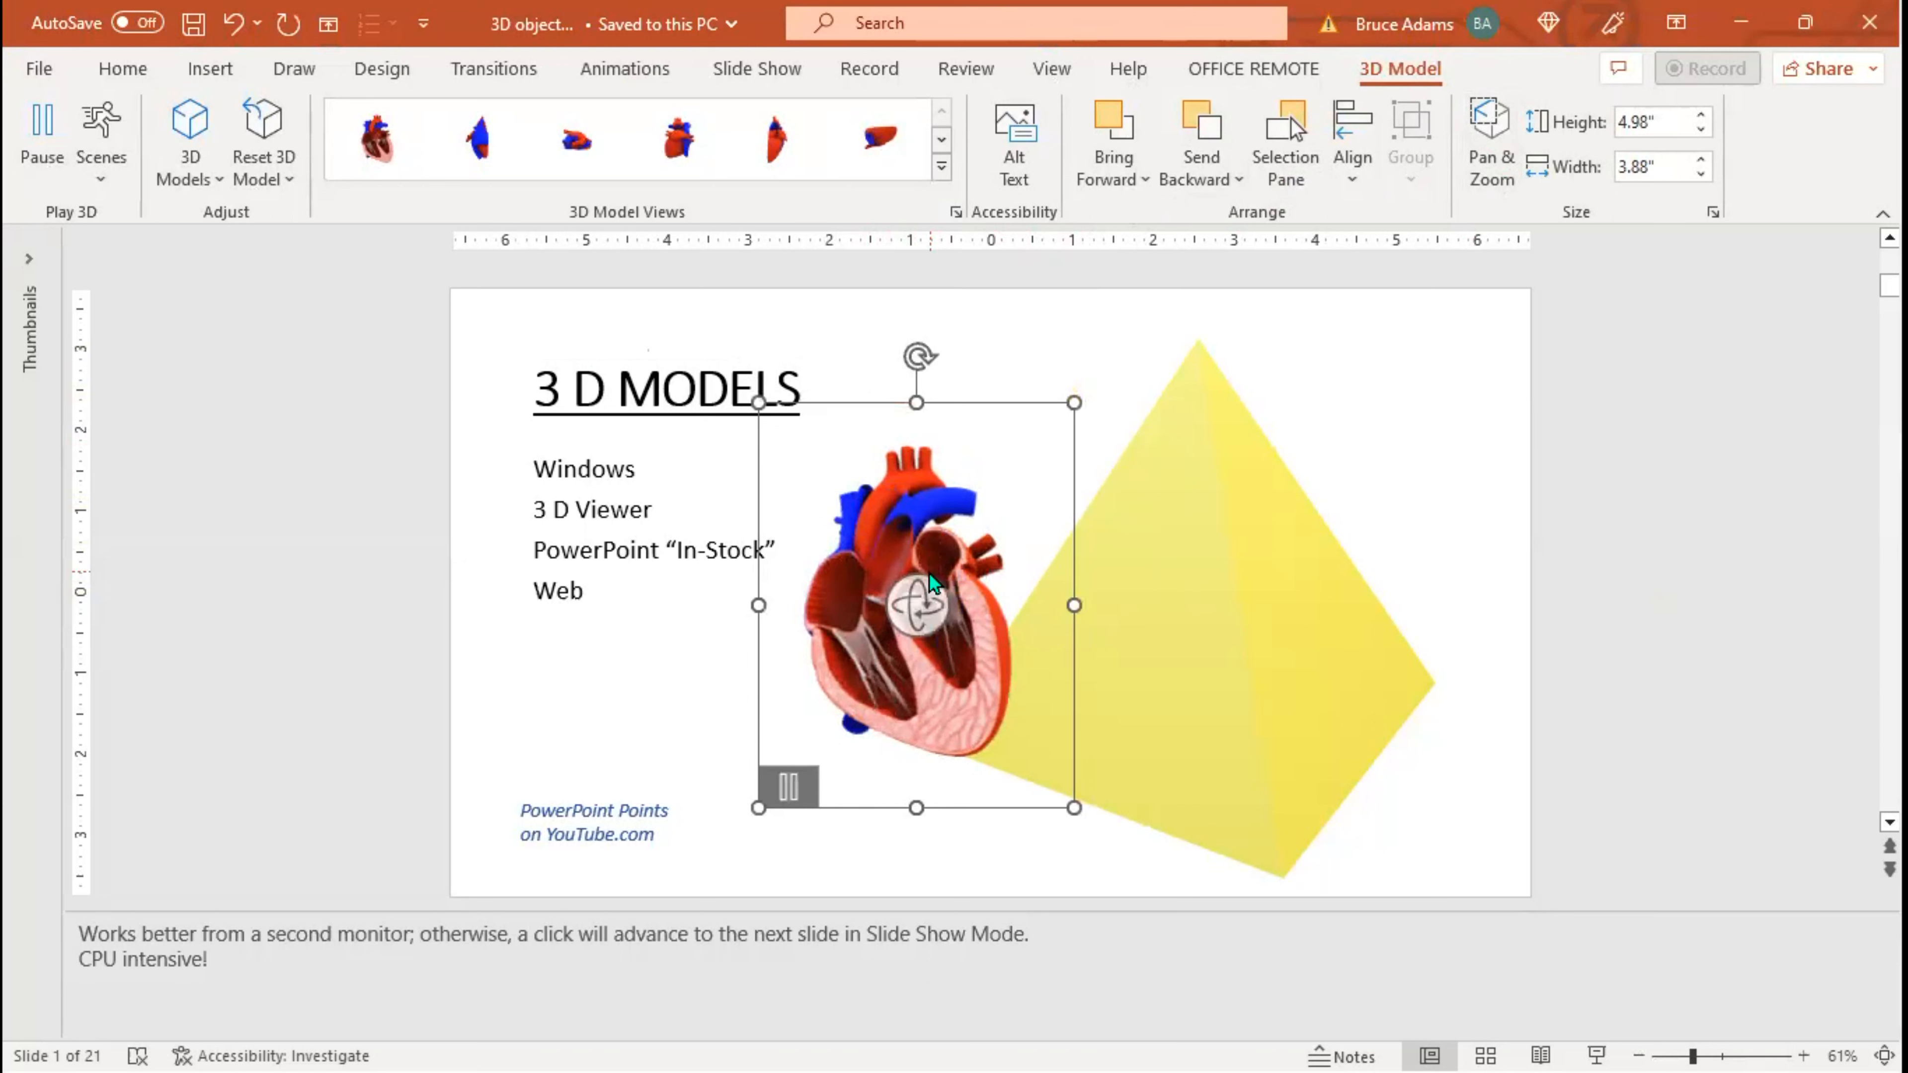
Show the ribbon KeyTips with Alt.
key("alt")
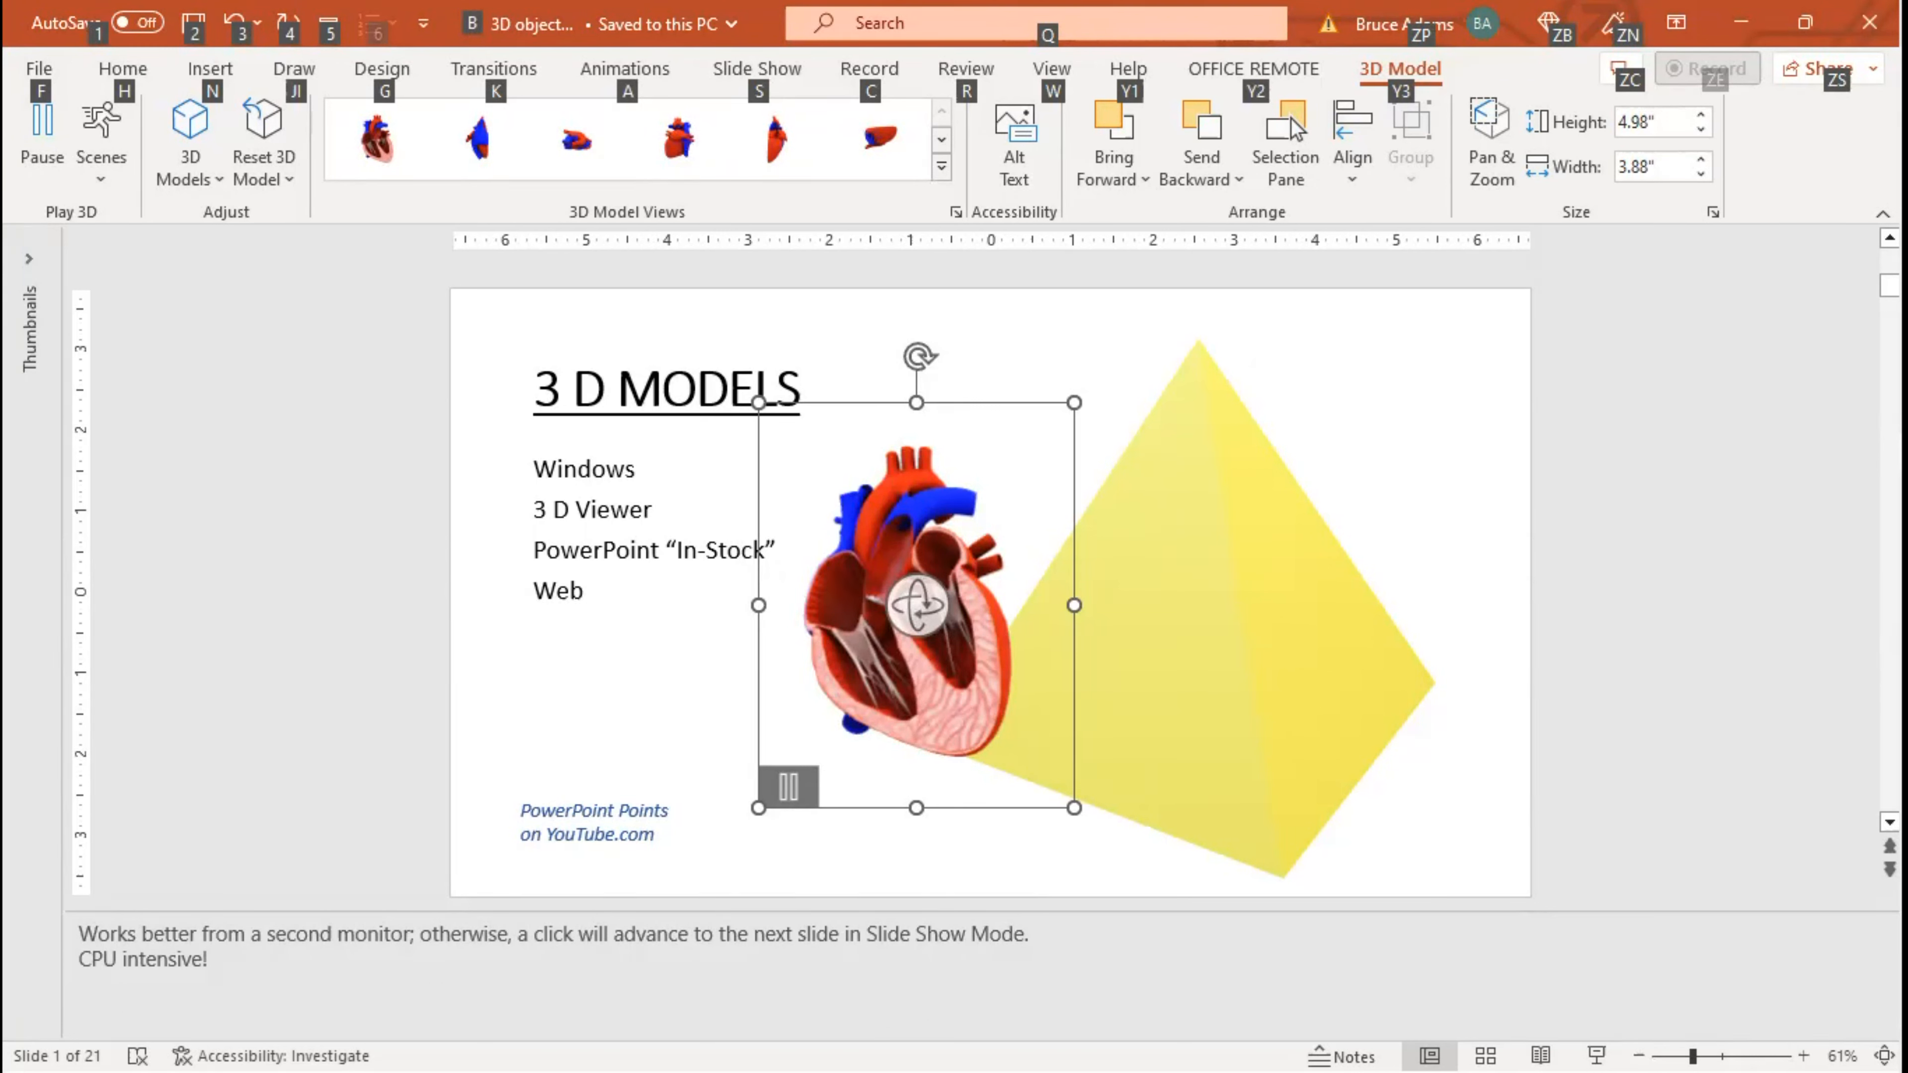
Reselect the heart model and show the Selection Pane of slide objects.
left_click(1362, 433)
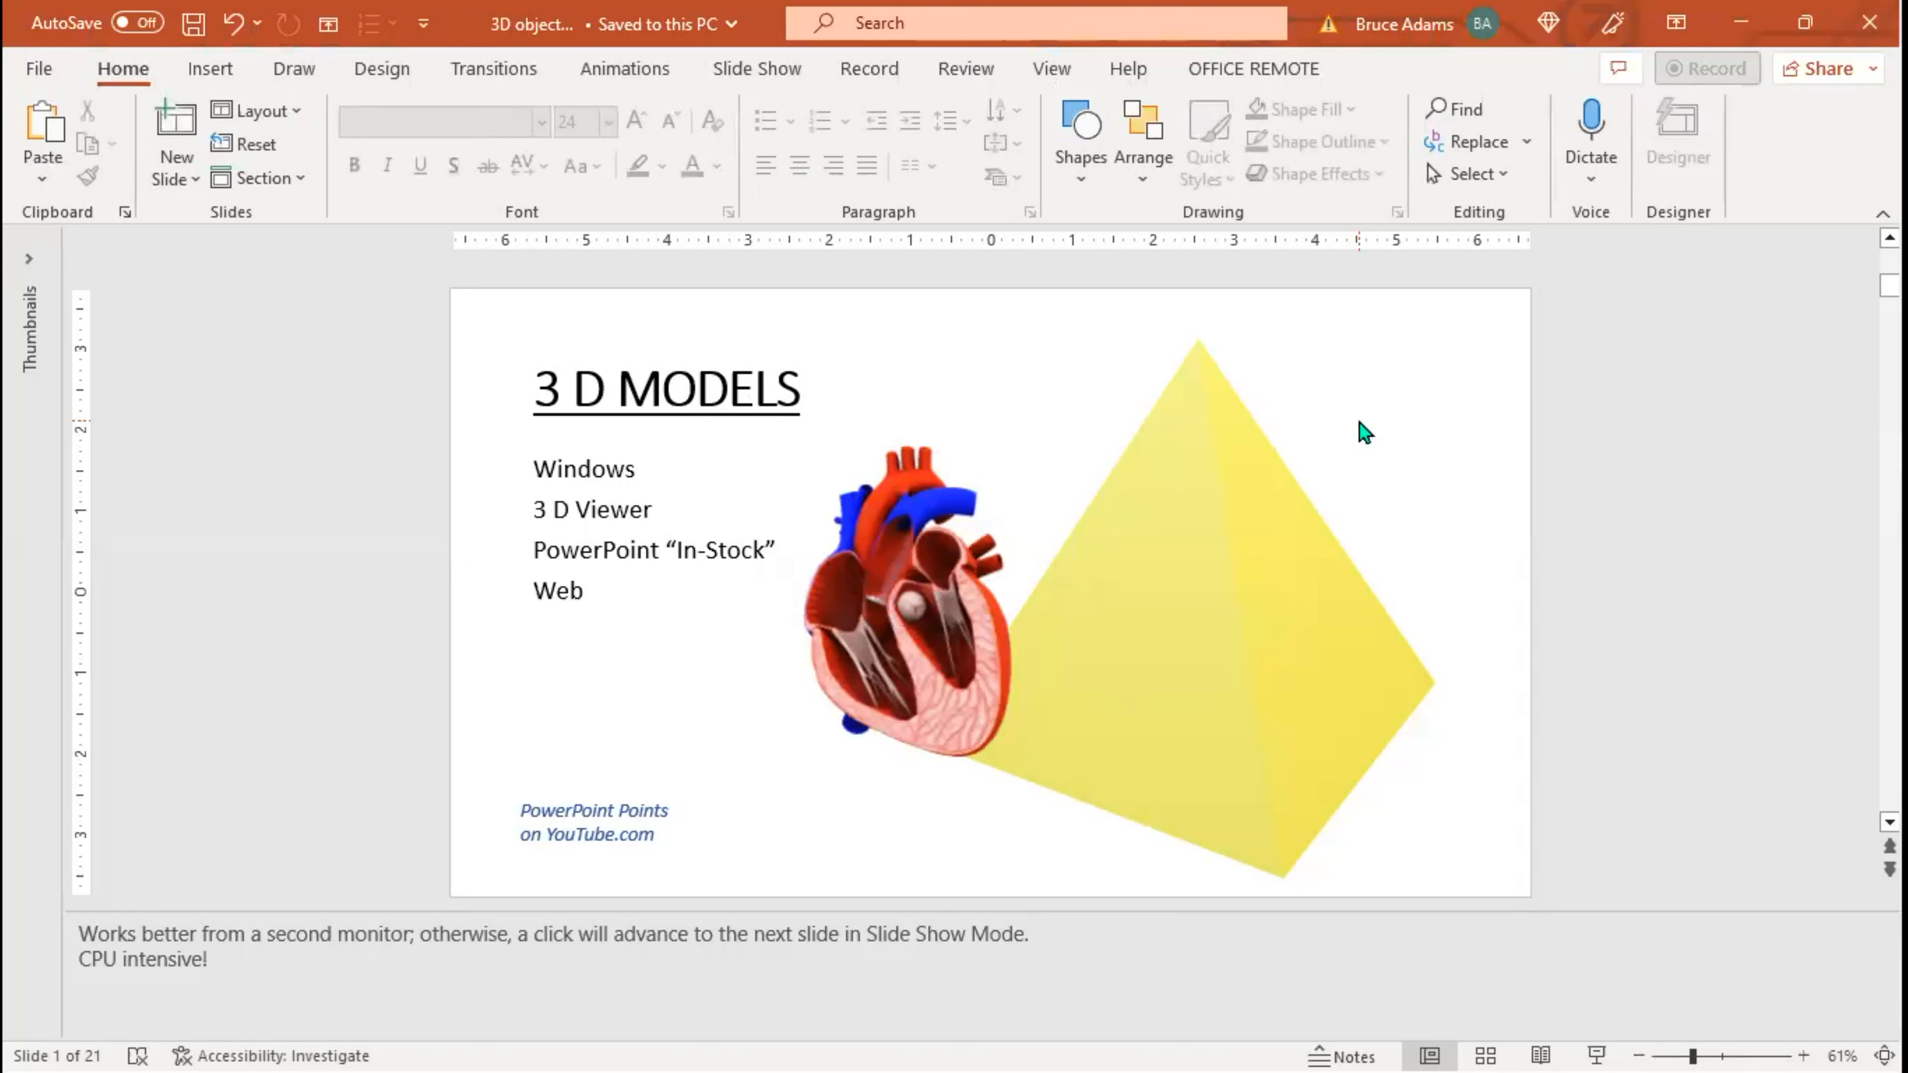
mouse_move(1126, 152)
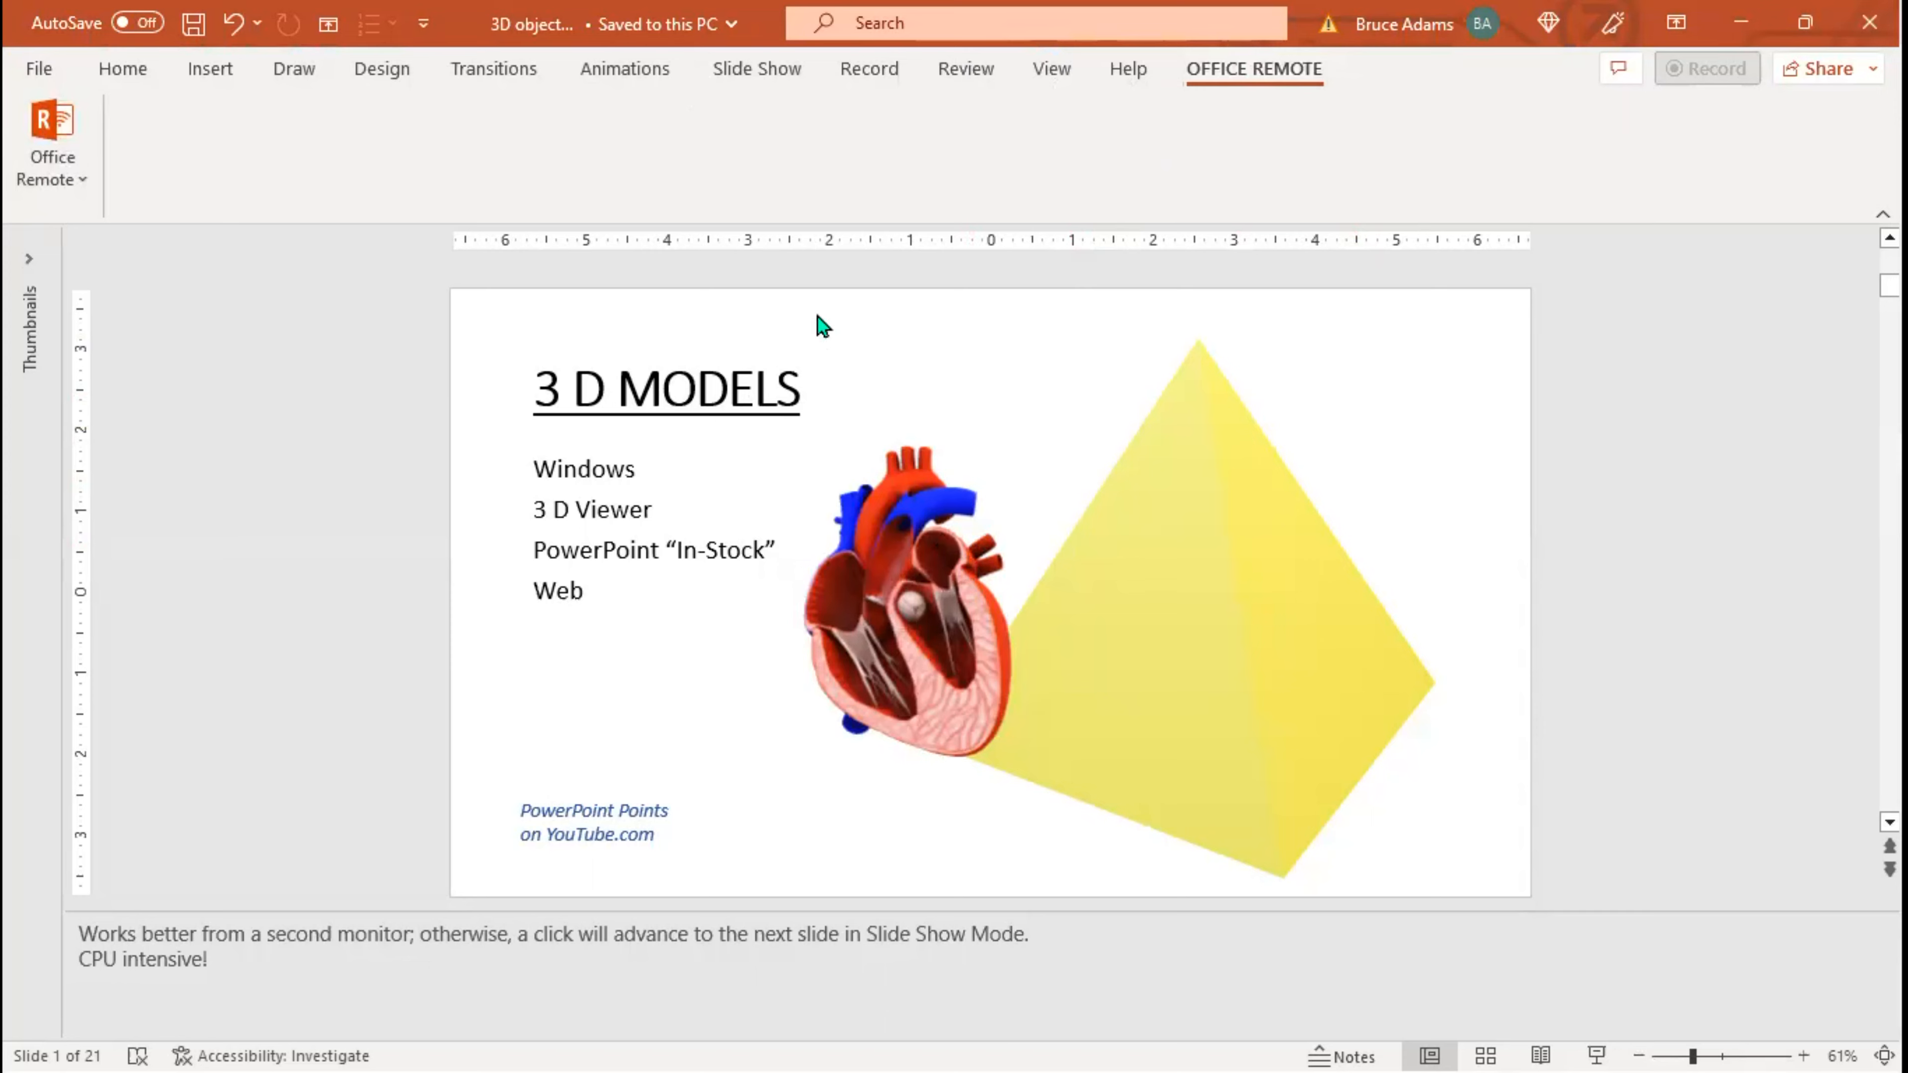
left_click(912, 597)
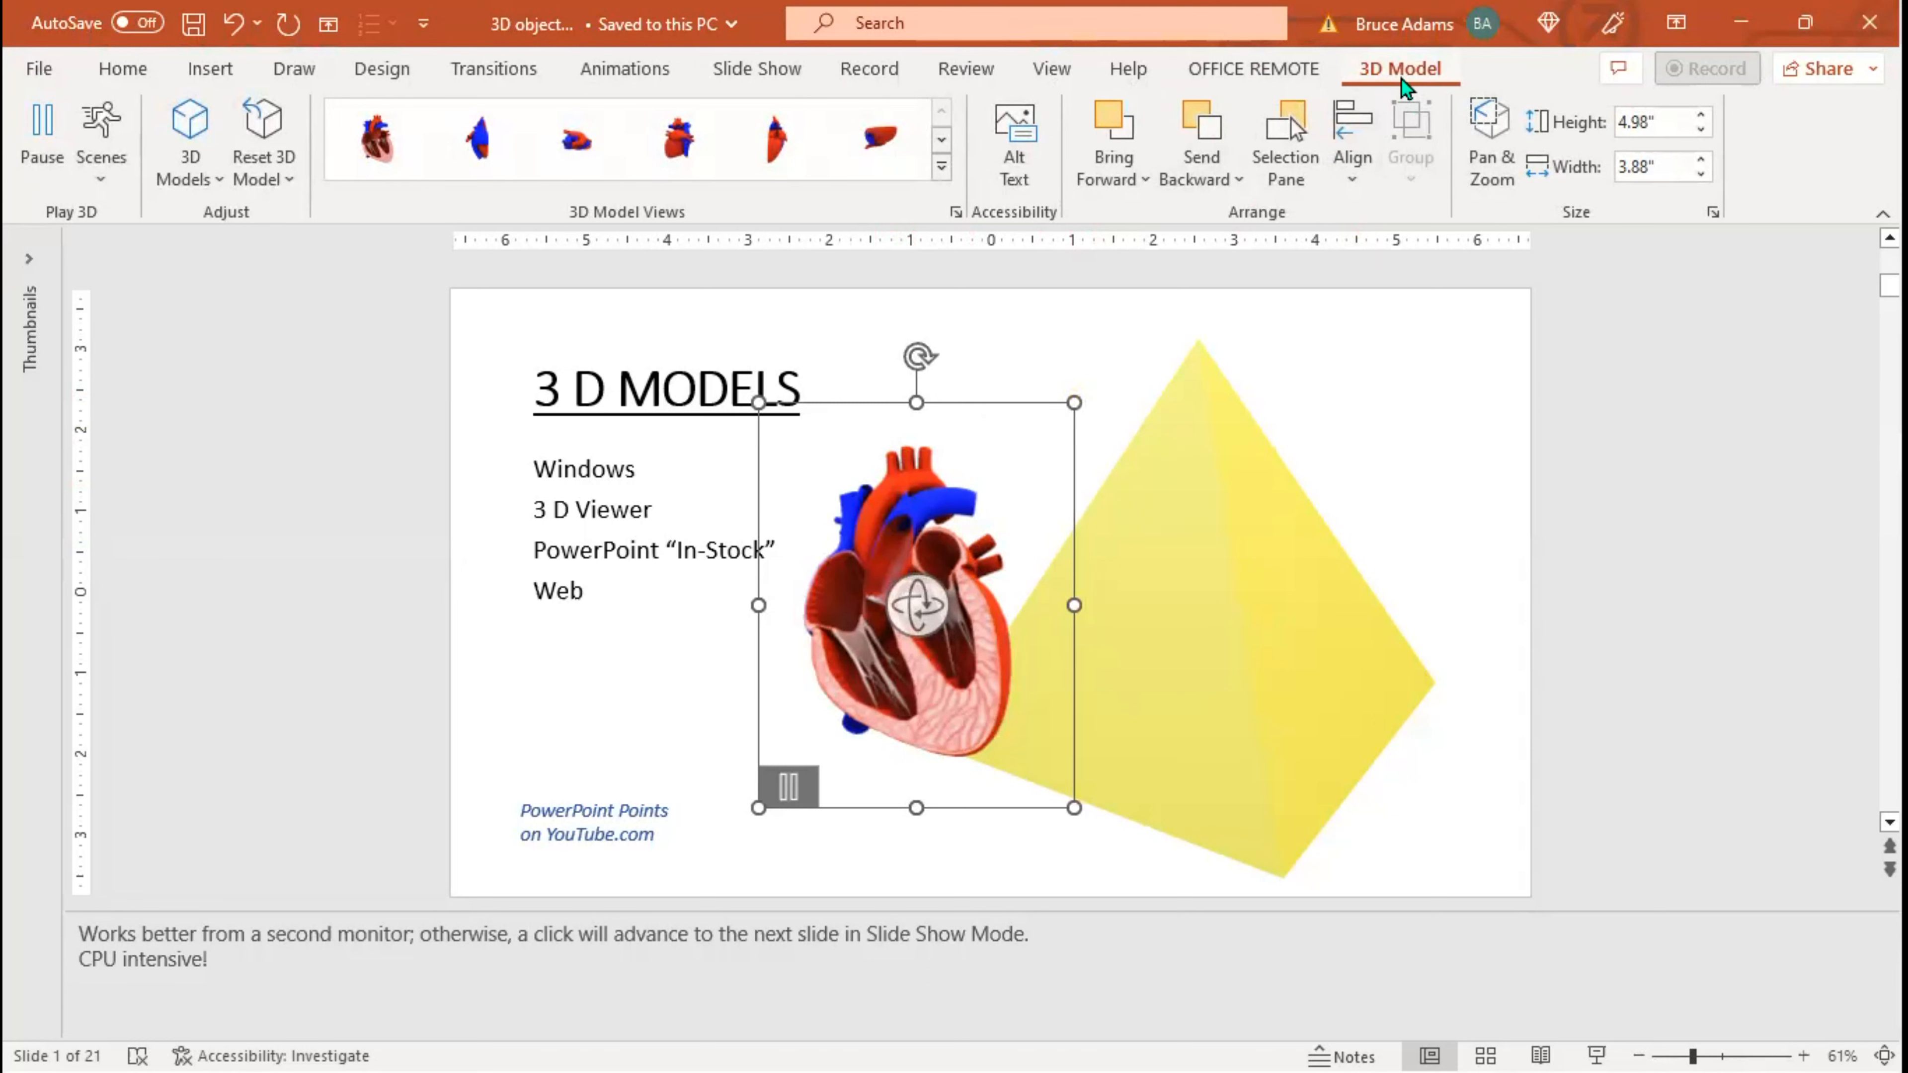
mouse_move(1402, 87)
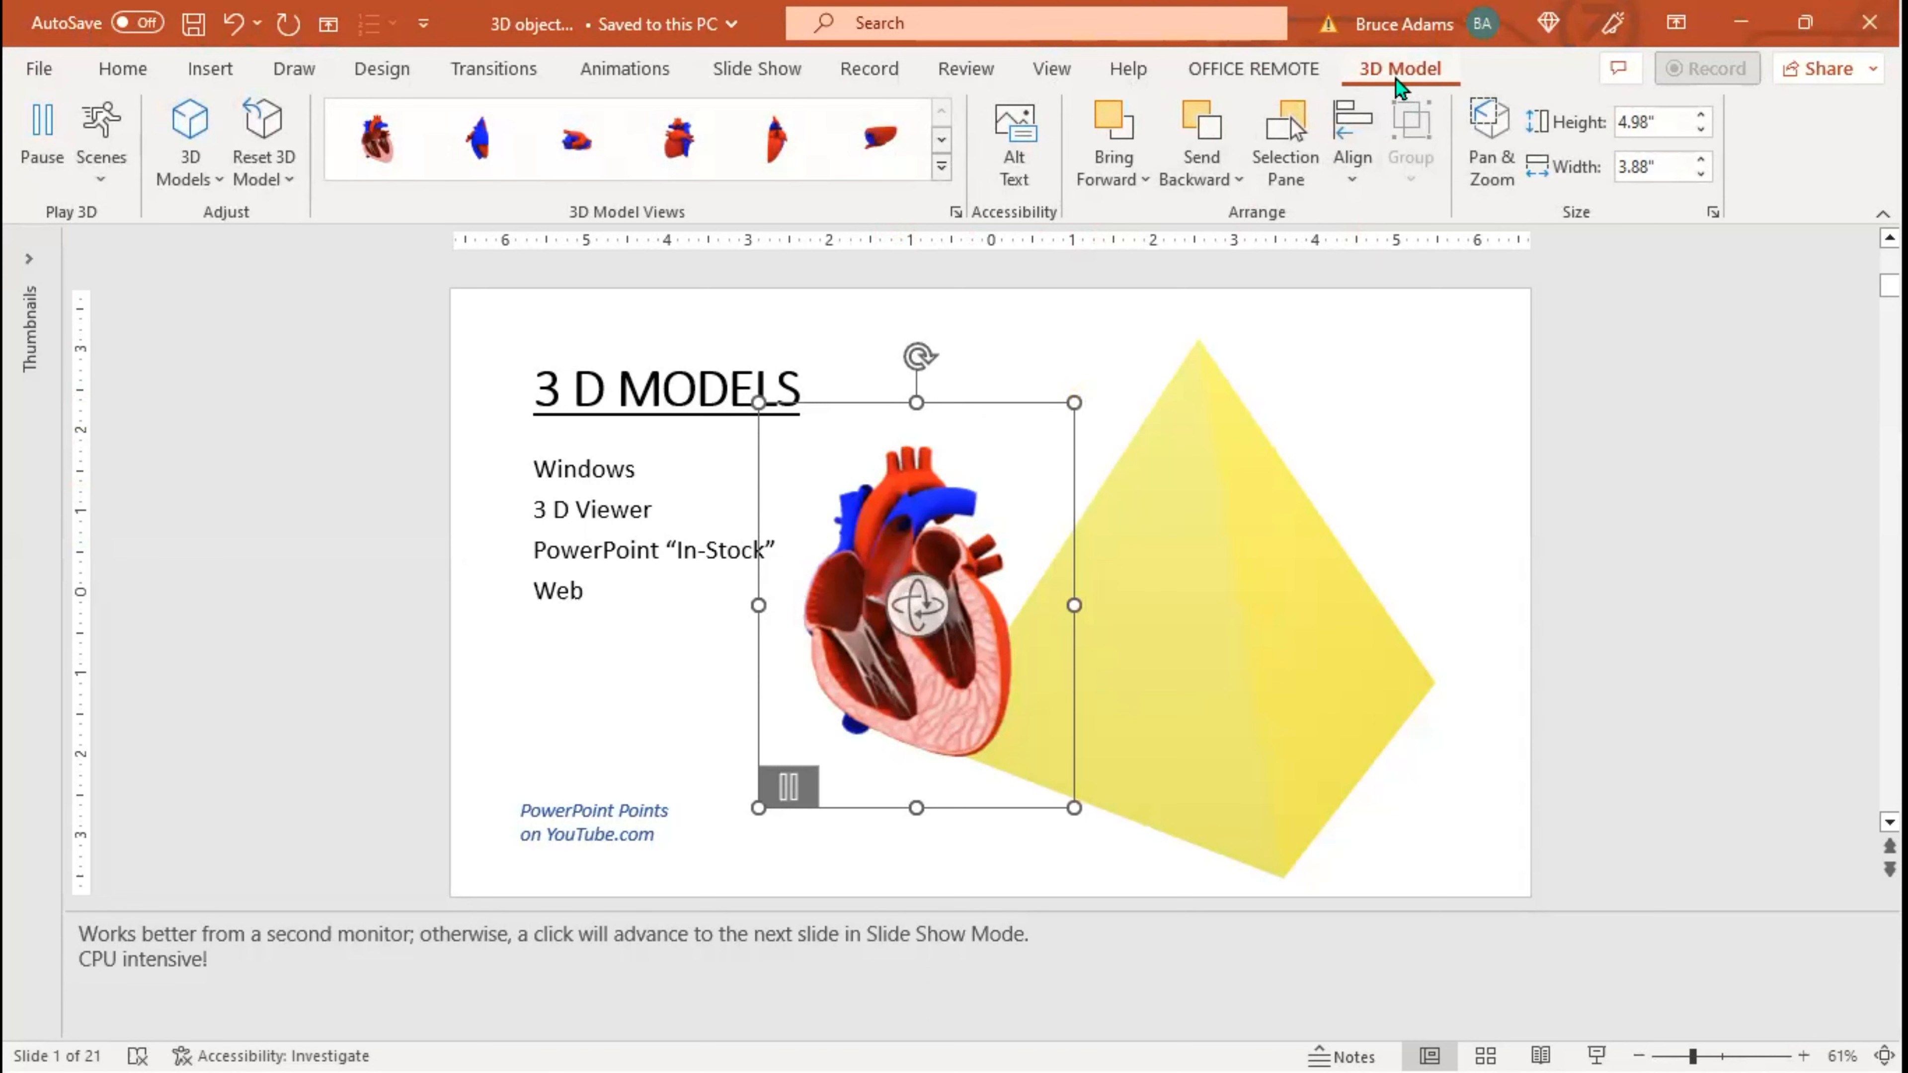
left_click(1284, 134)
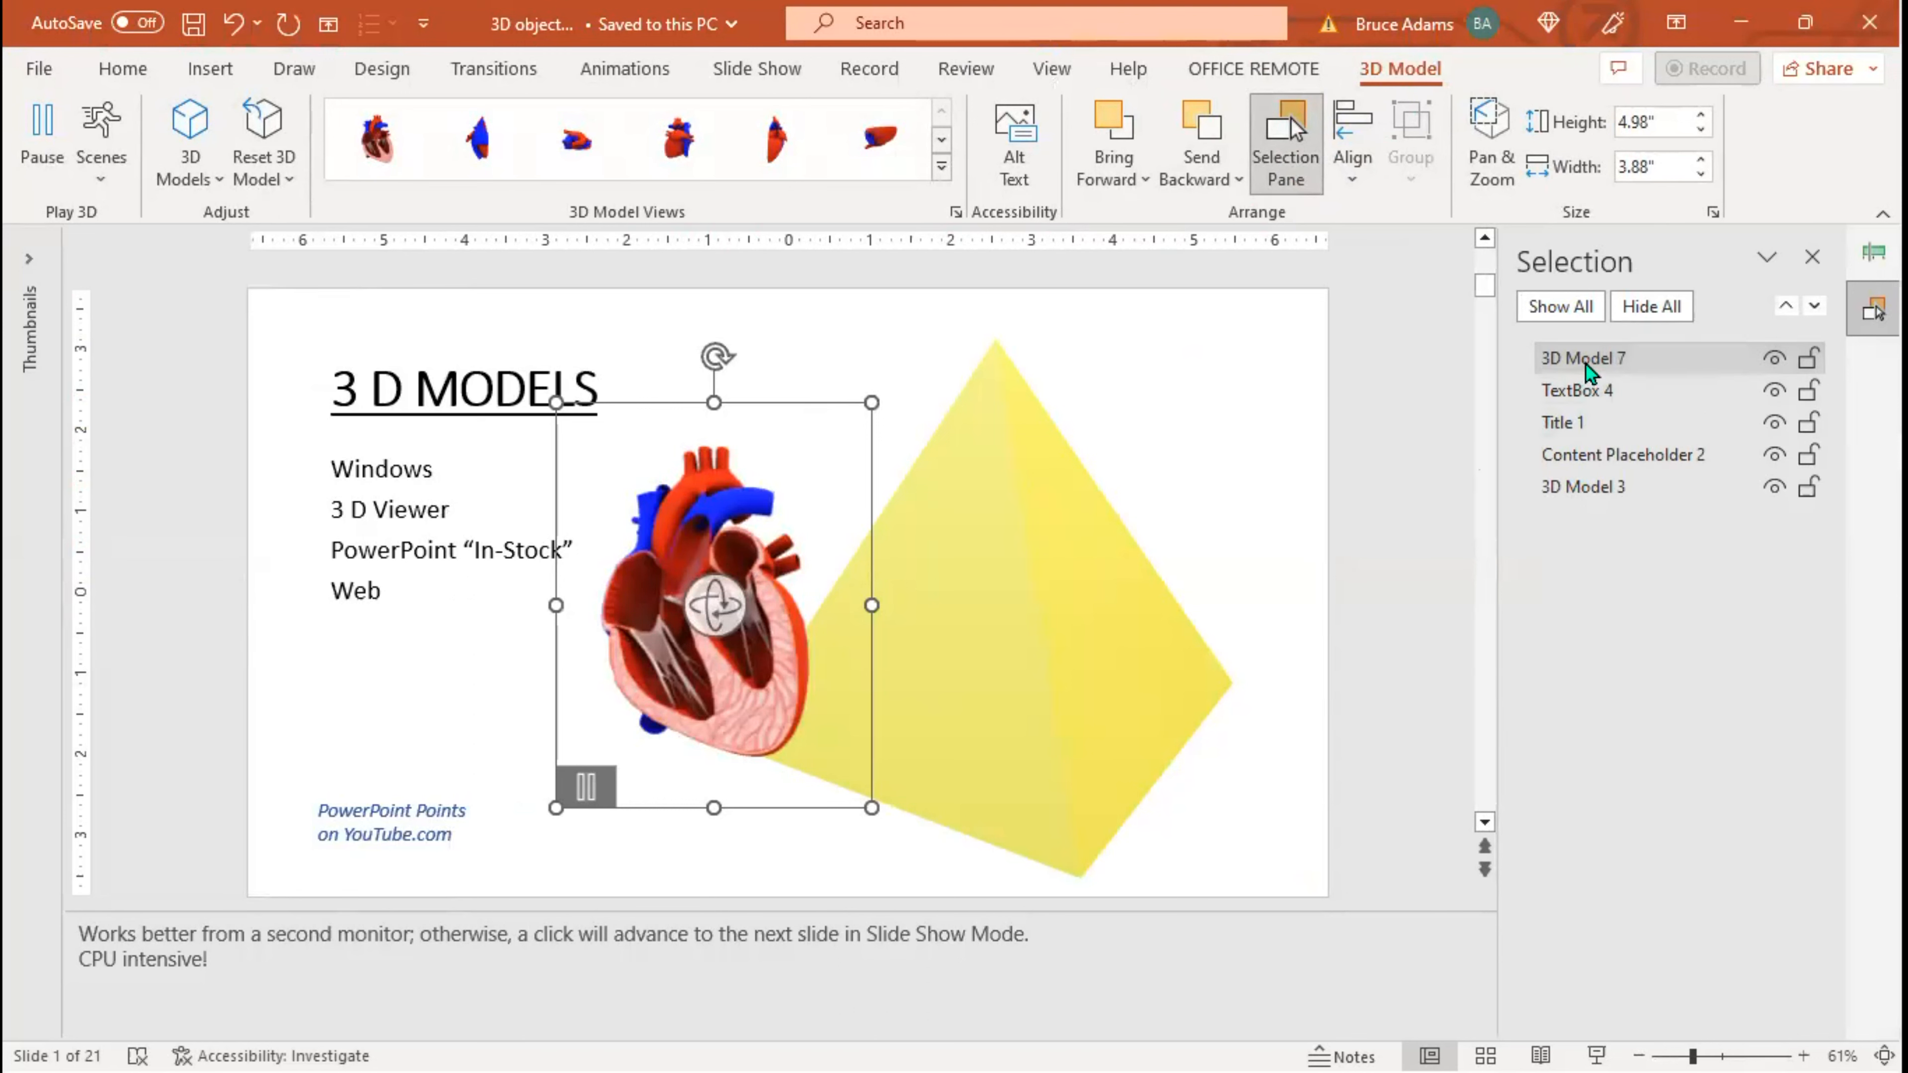
Rename 3D Model 7 to 'heart' and 3D Model 3 to 'cone' in the Selection Pane.
double_click(1583, 358)
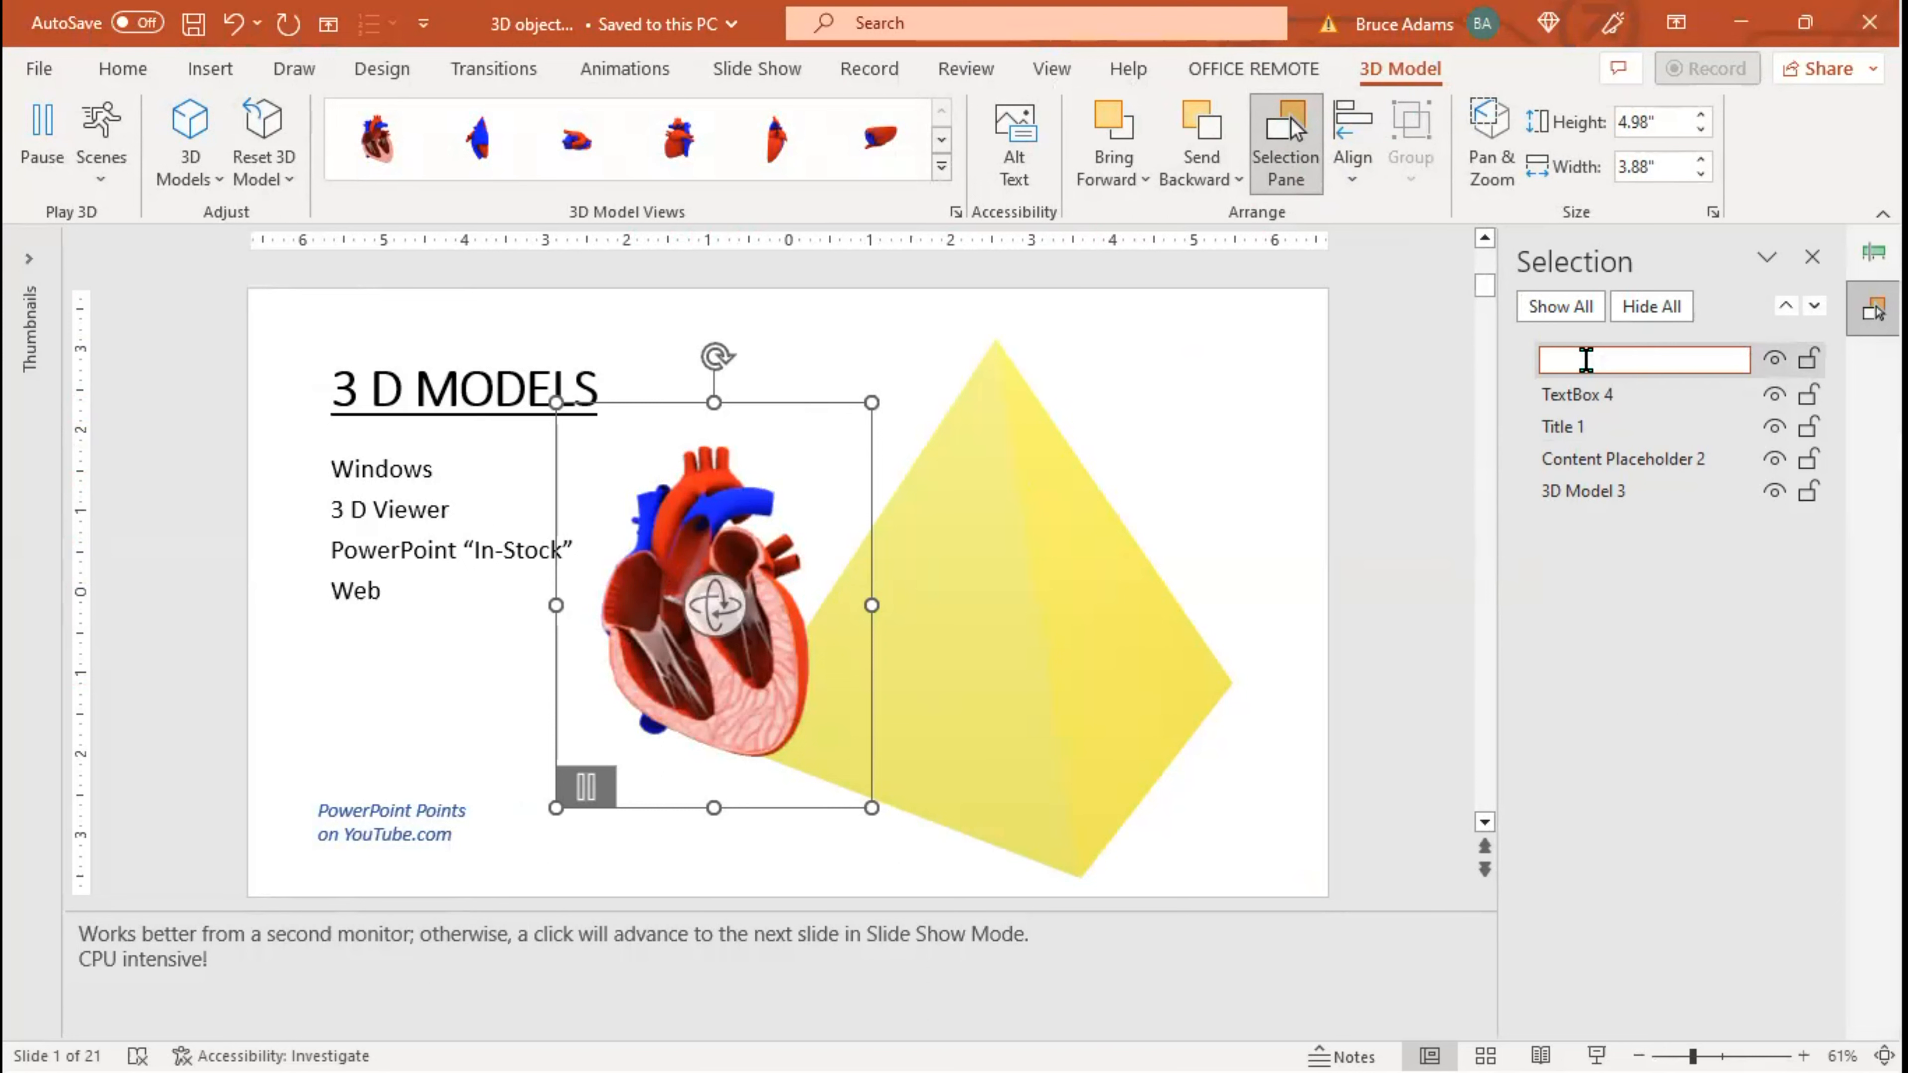
type("heart")
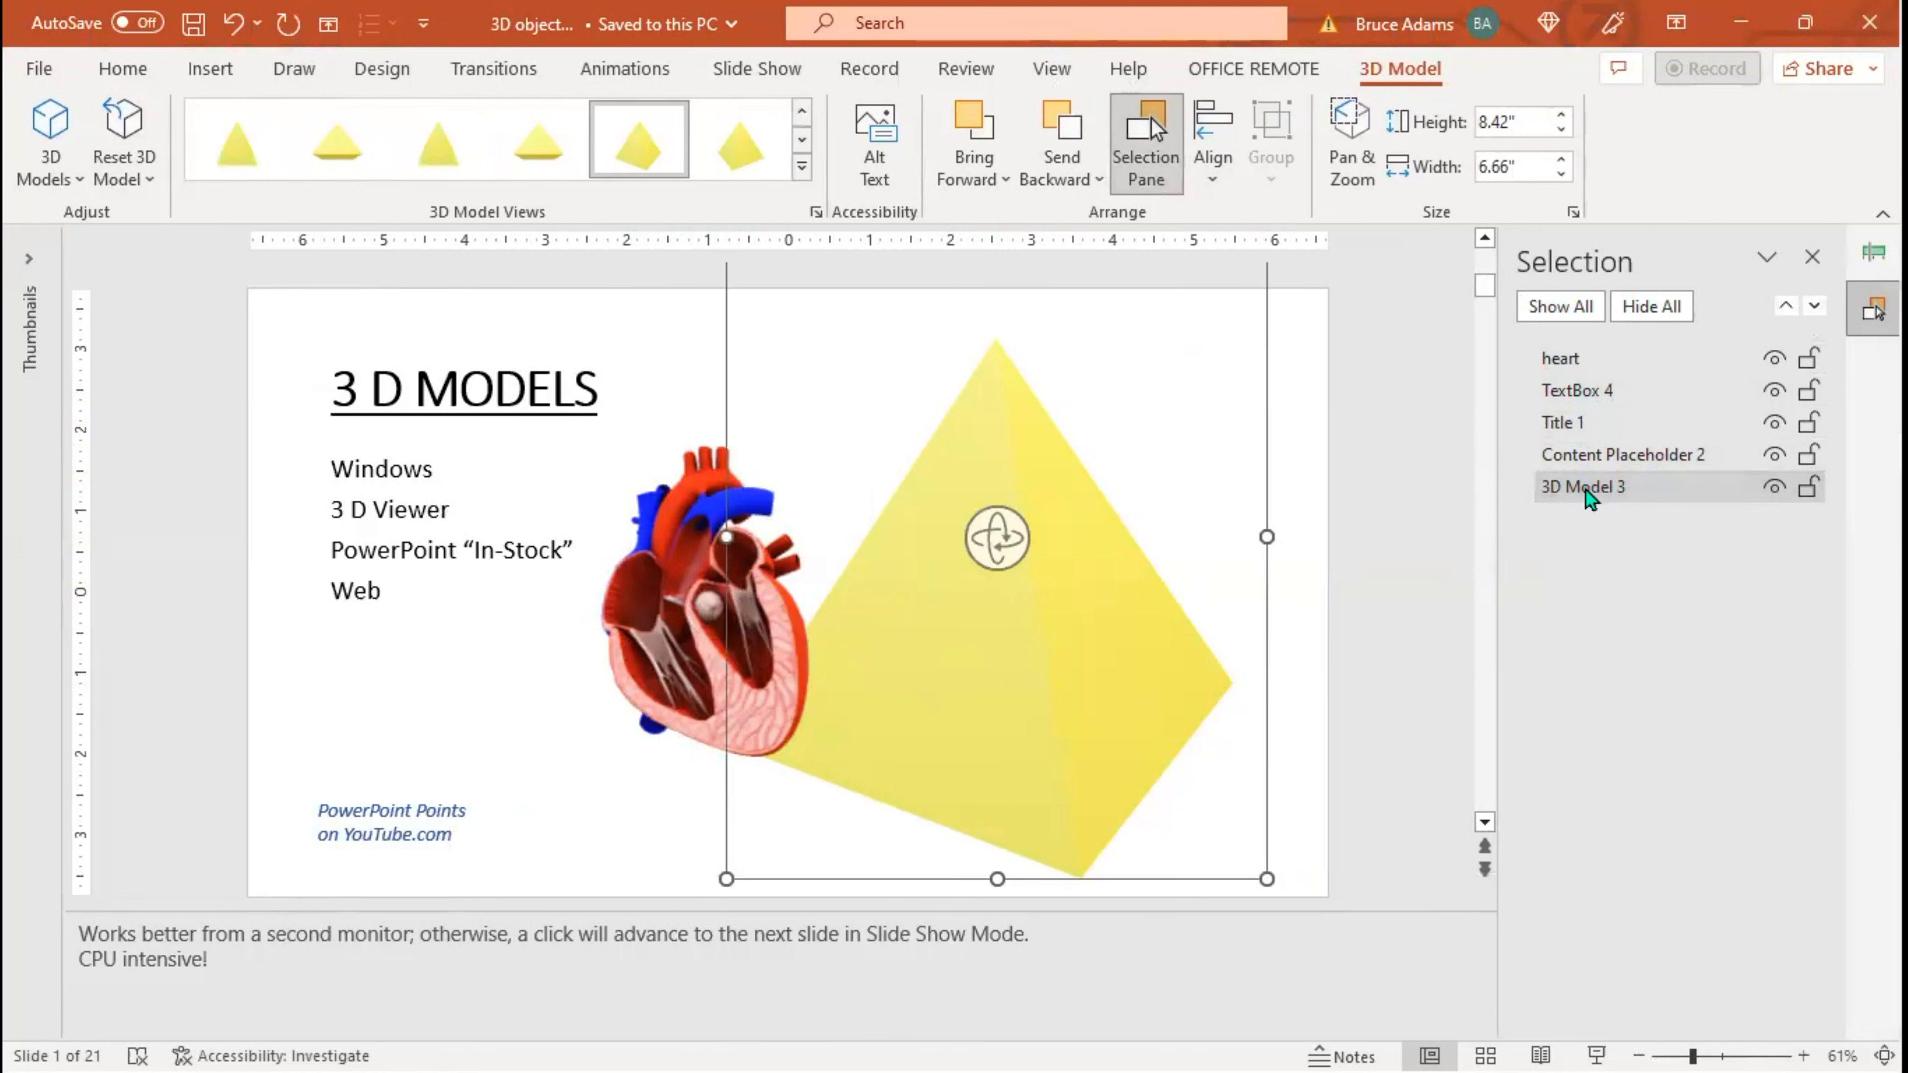
double_click(1582, 487)
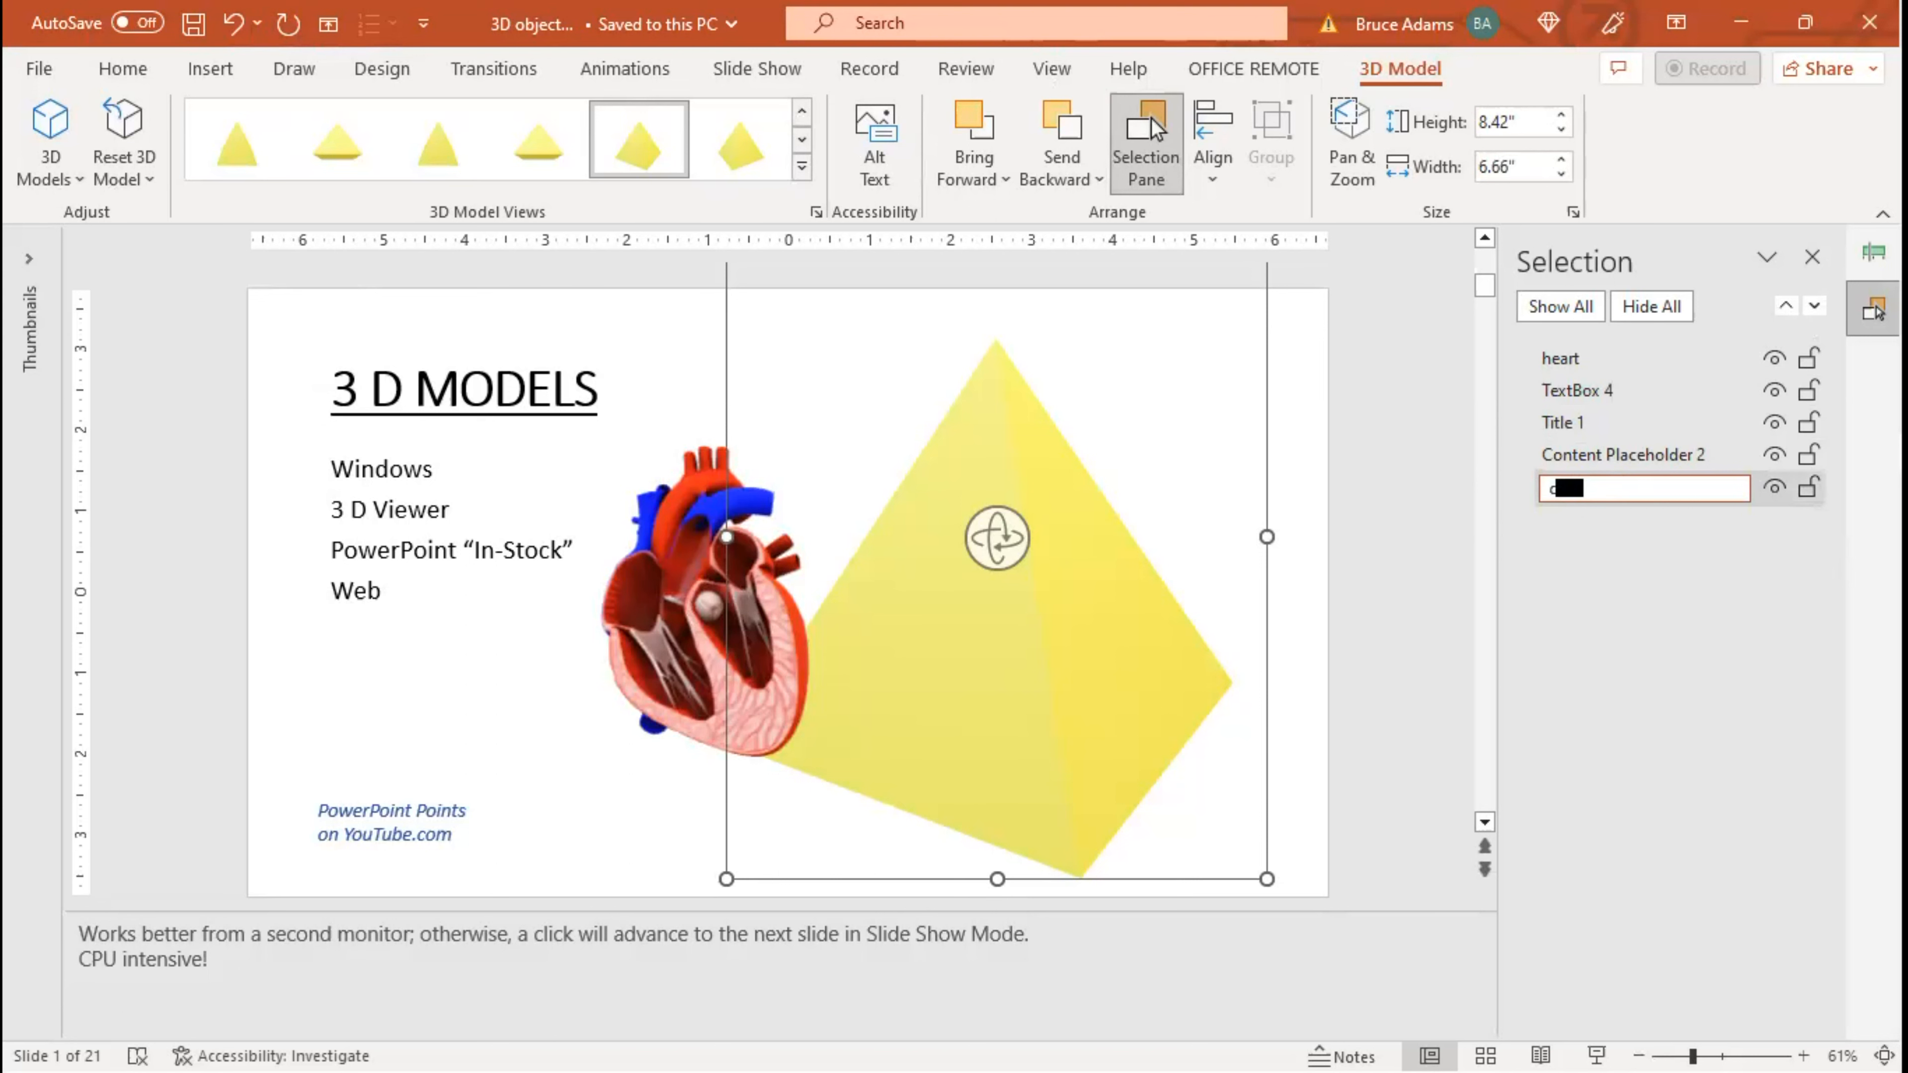
type("cone")
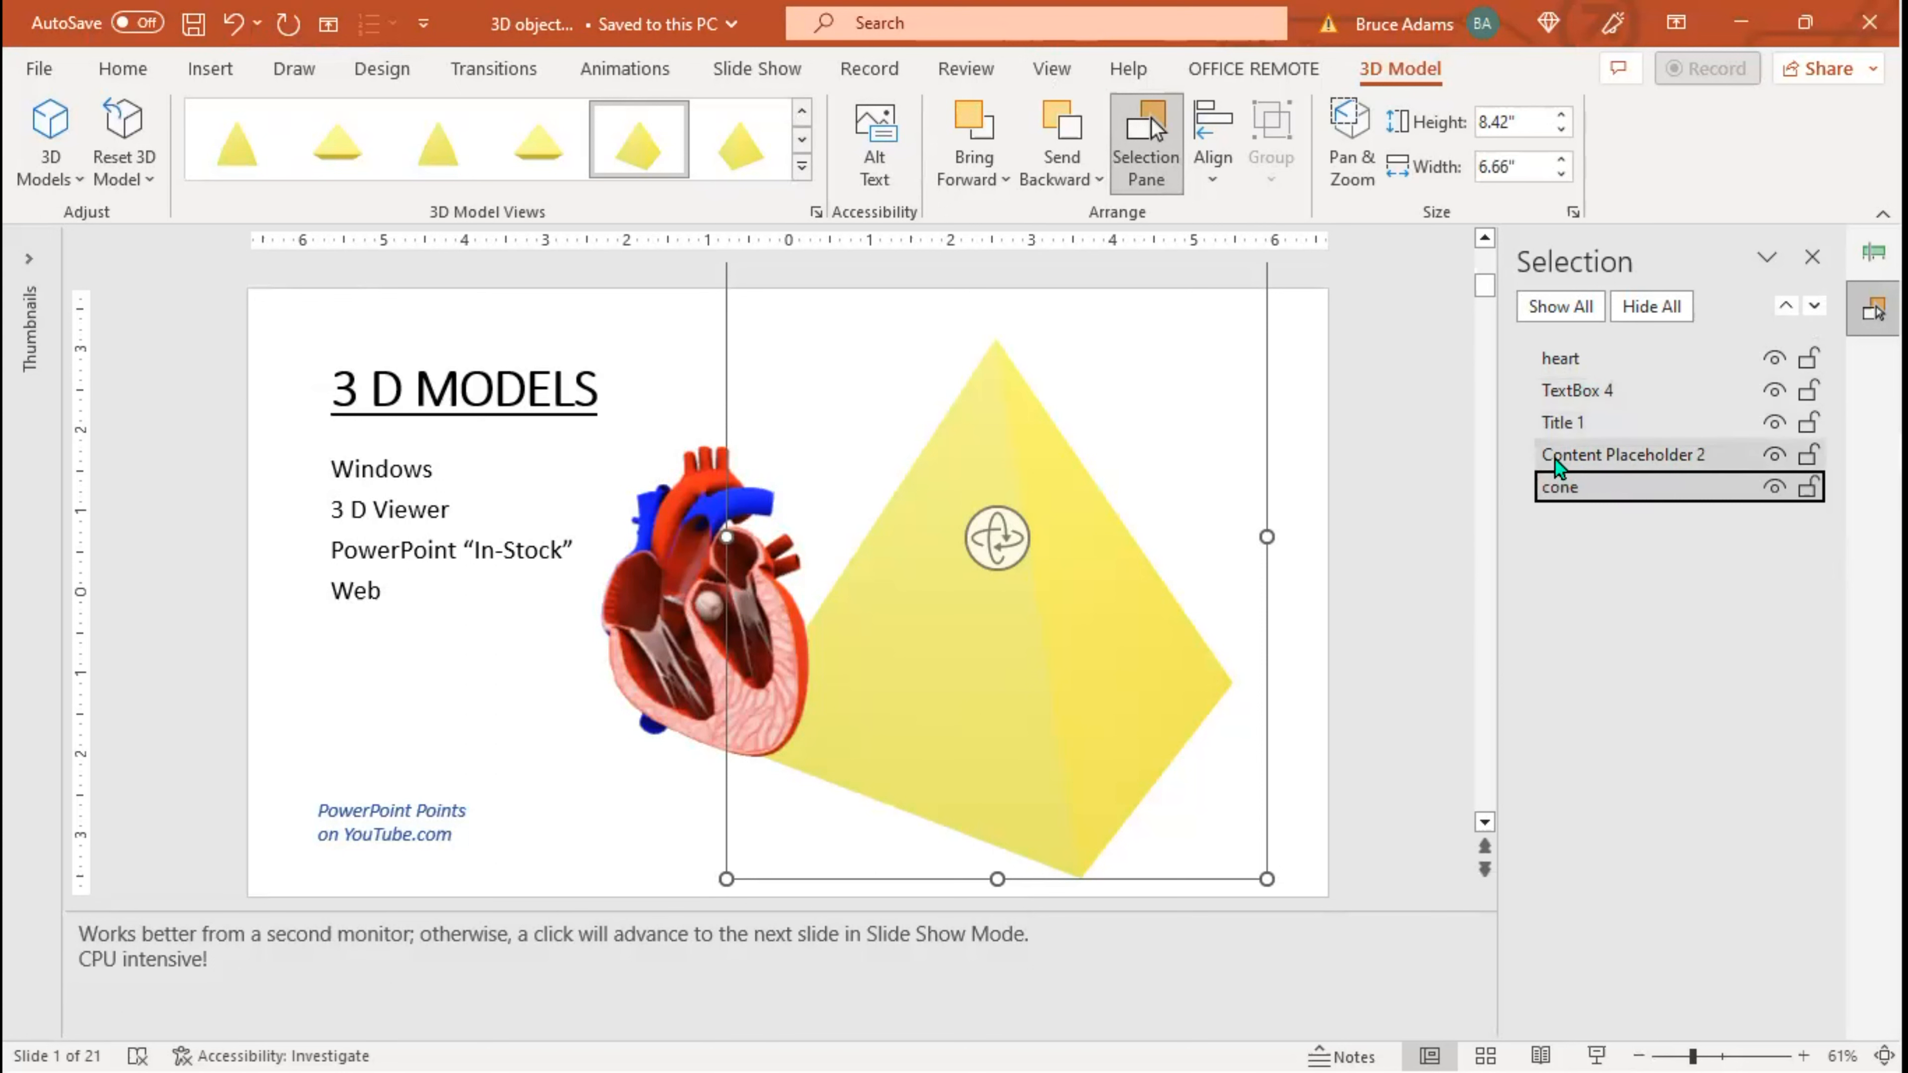
Select the bulleted placeholder, the 3 D MODELS title and the credit text box in turn.
left_click(1622, 454)
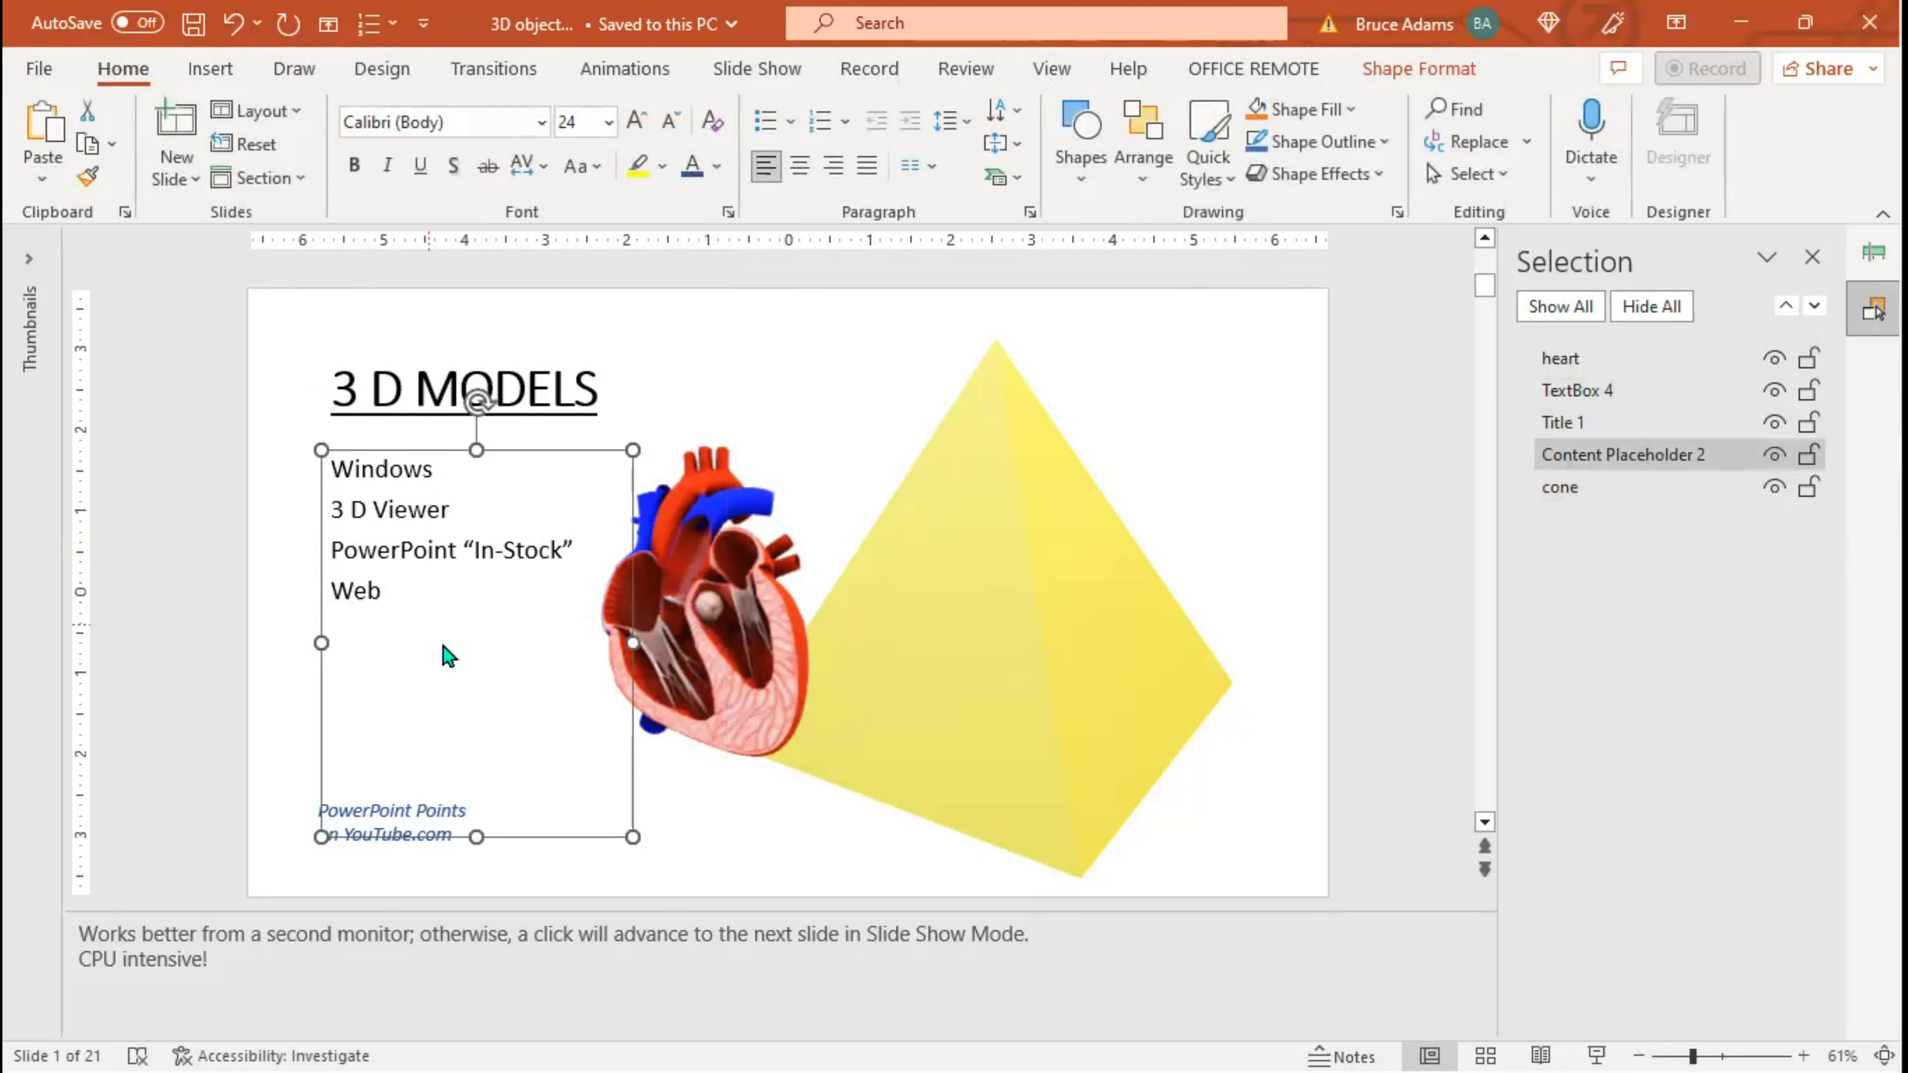
left_click(462, 389)
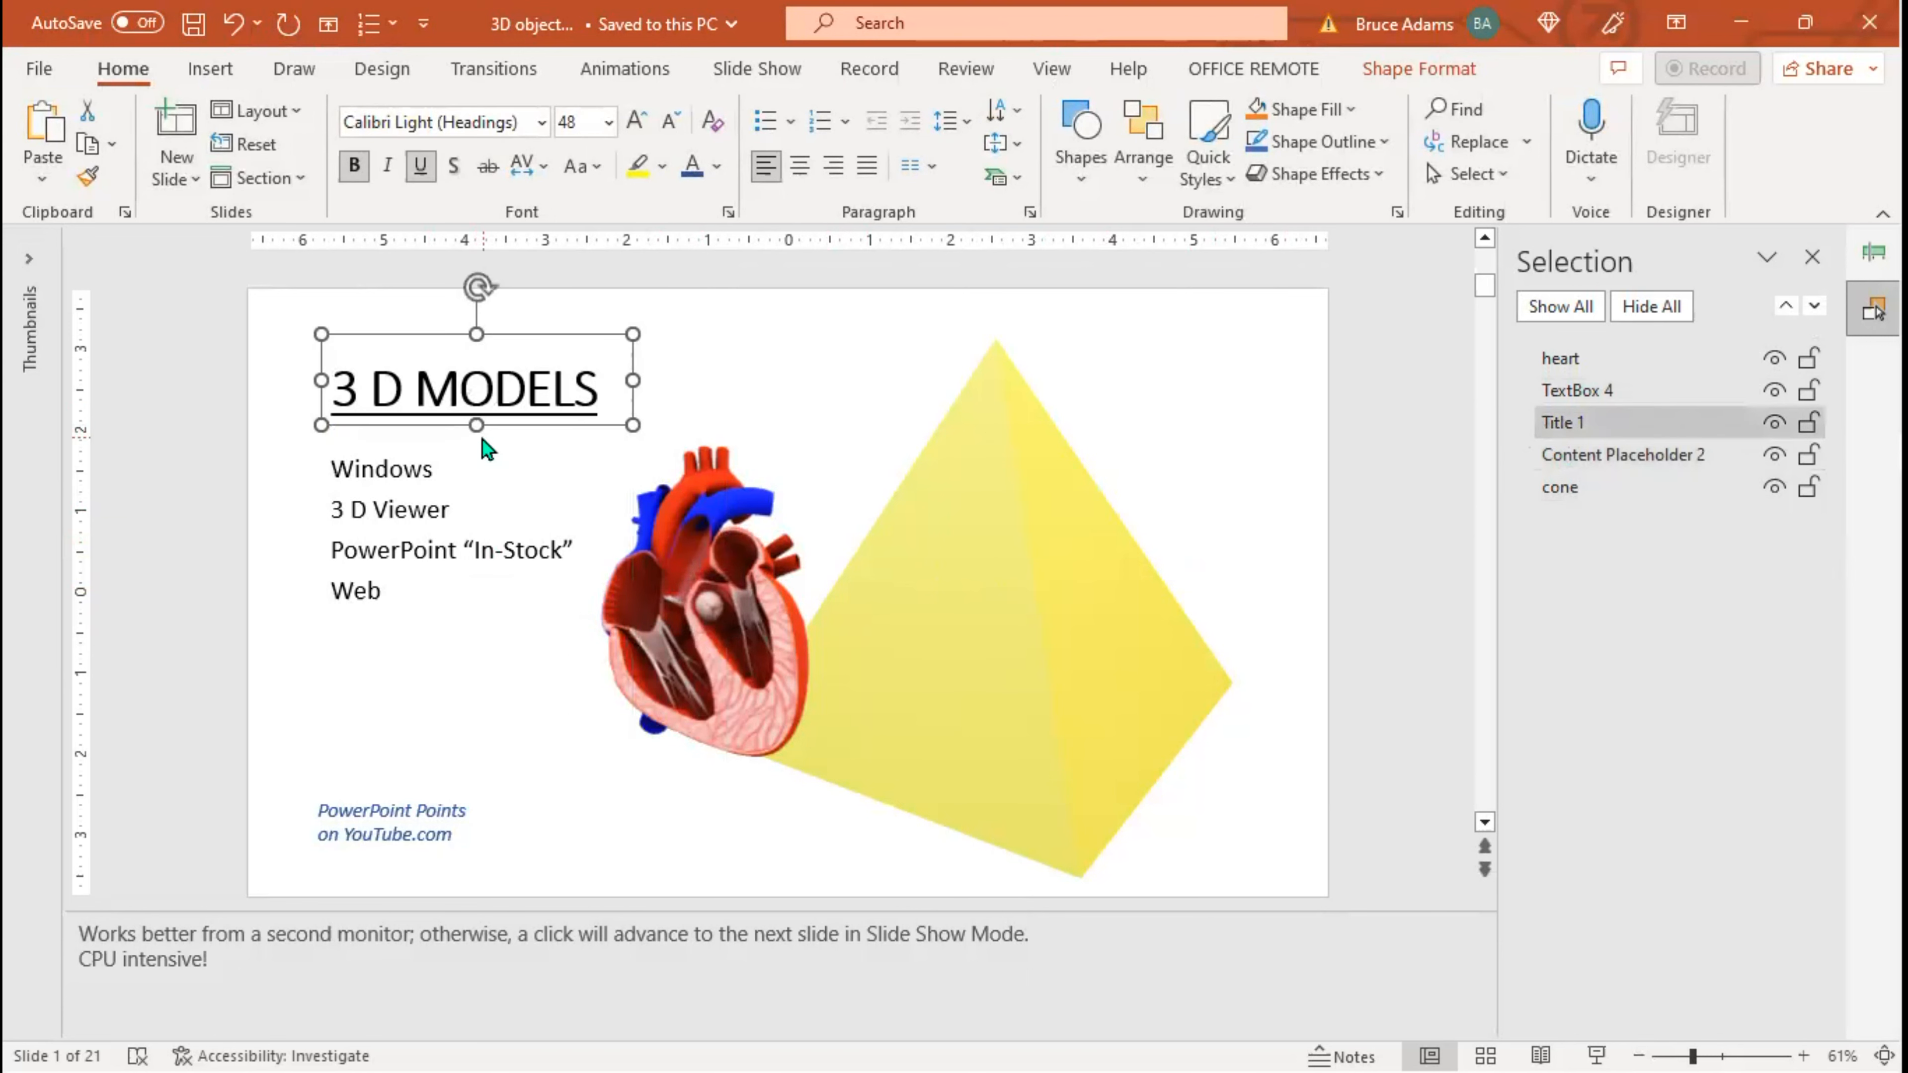
left_click(389, 822)
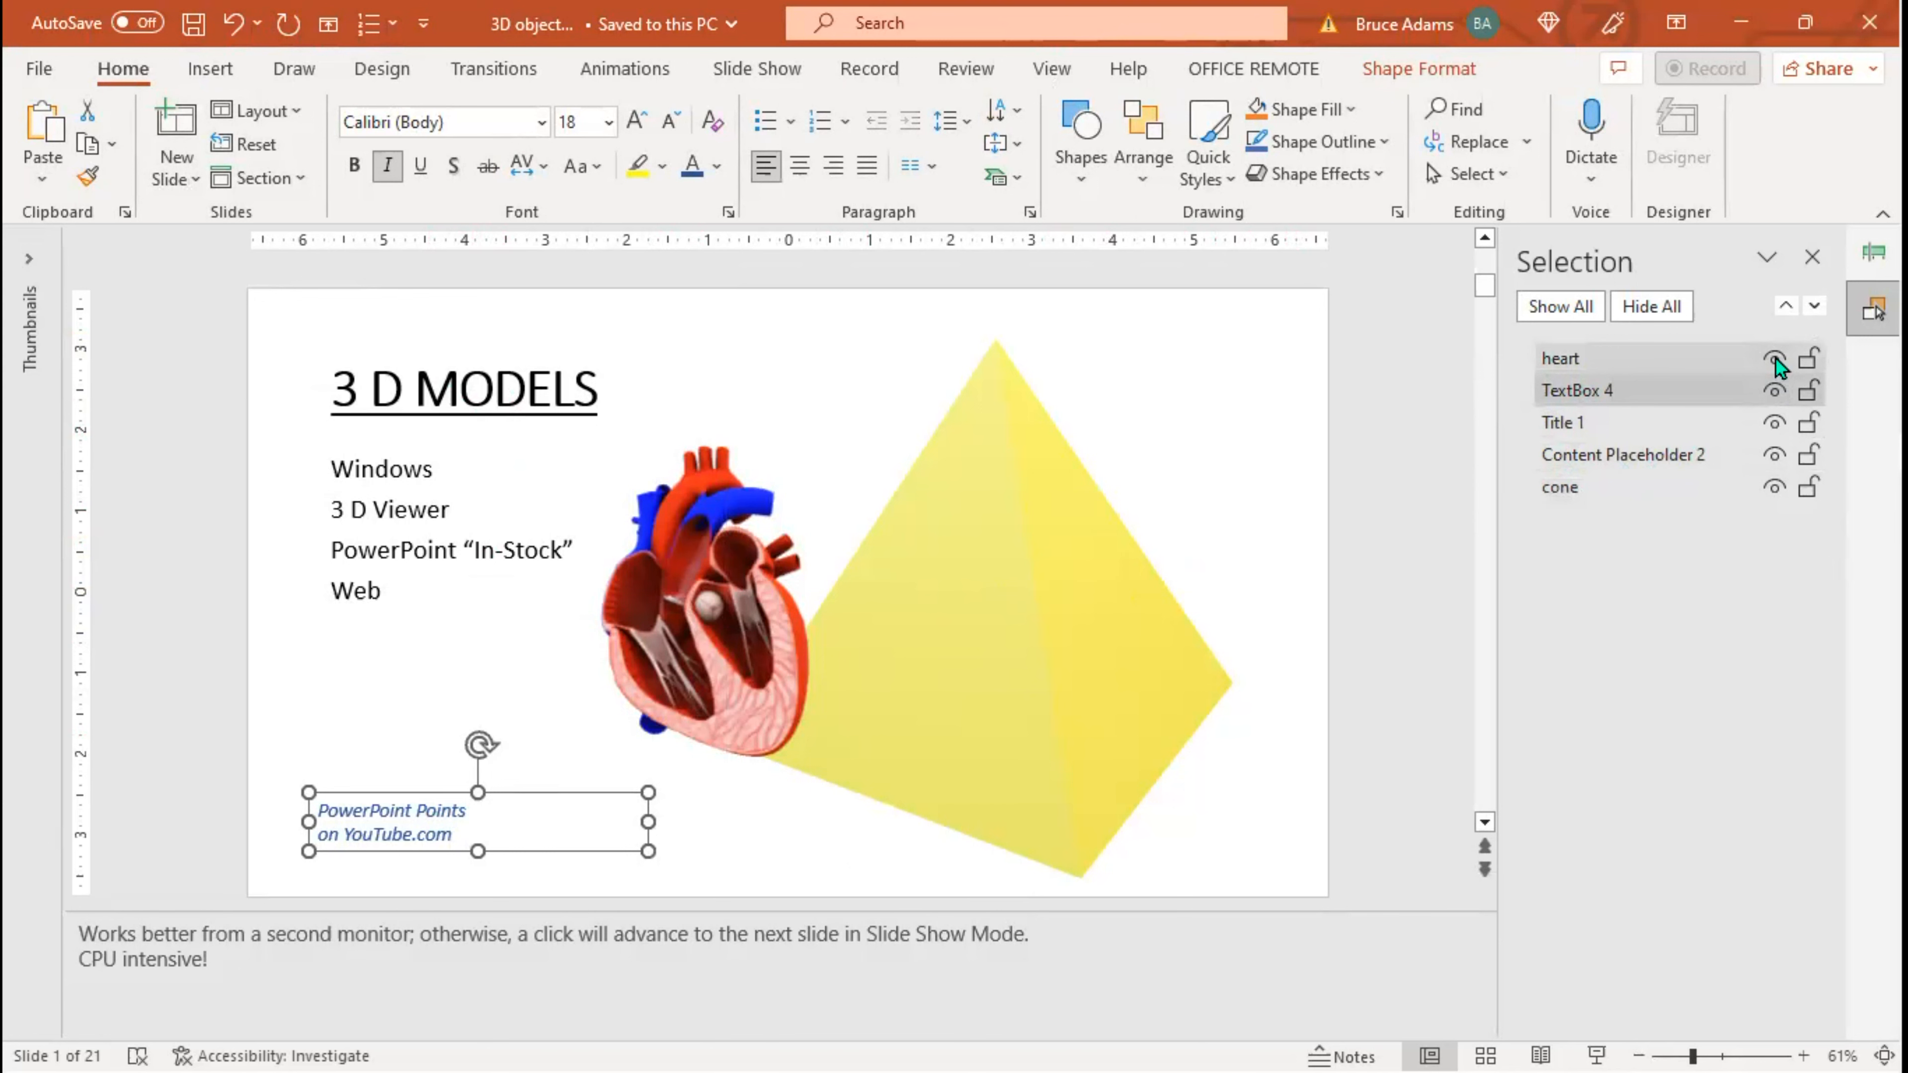
mouse_move(1760, 369)
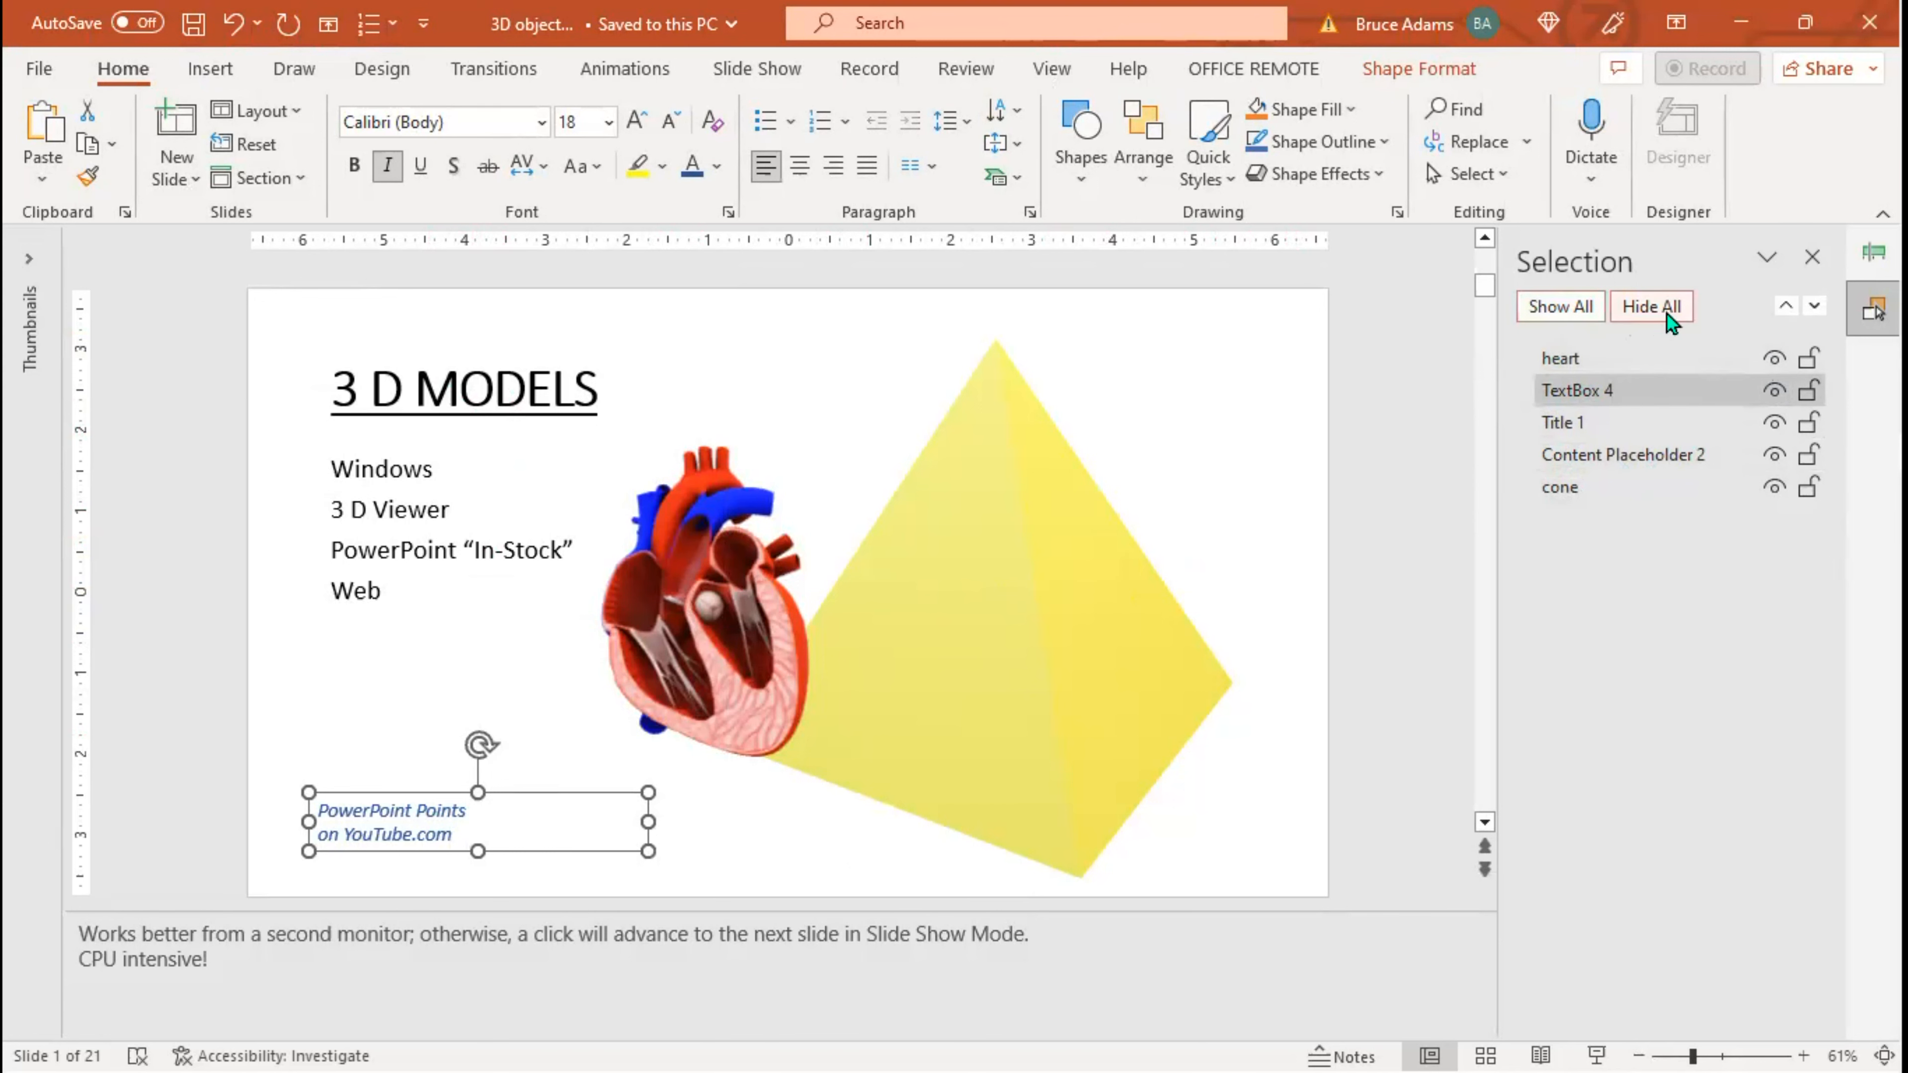
left_click(1652, 305)
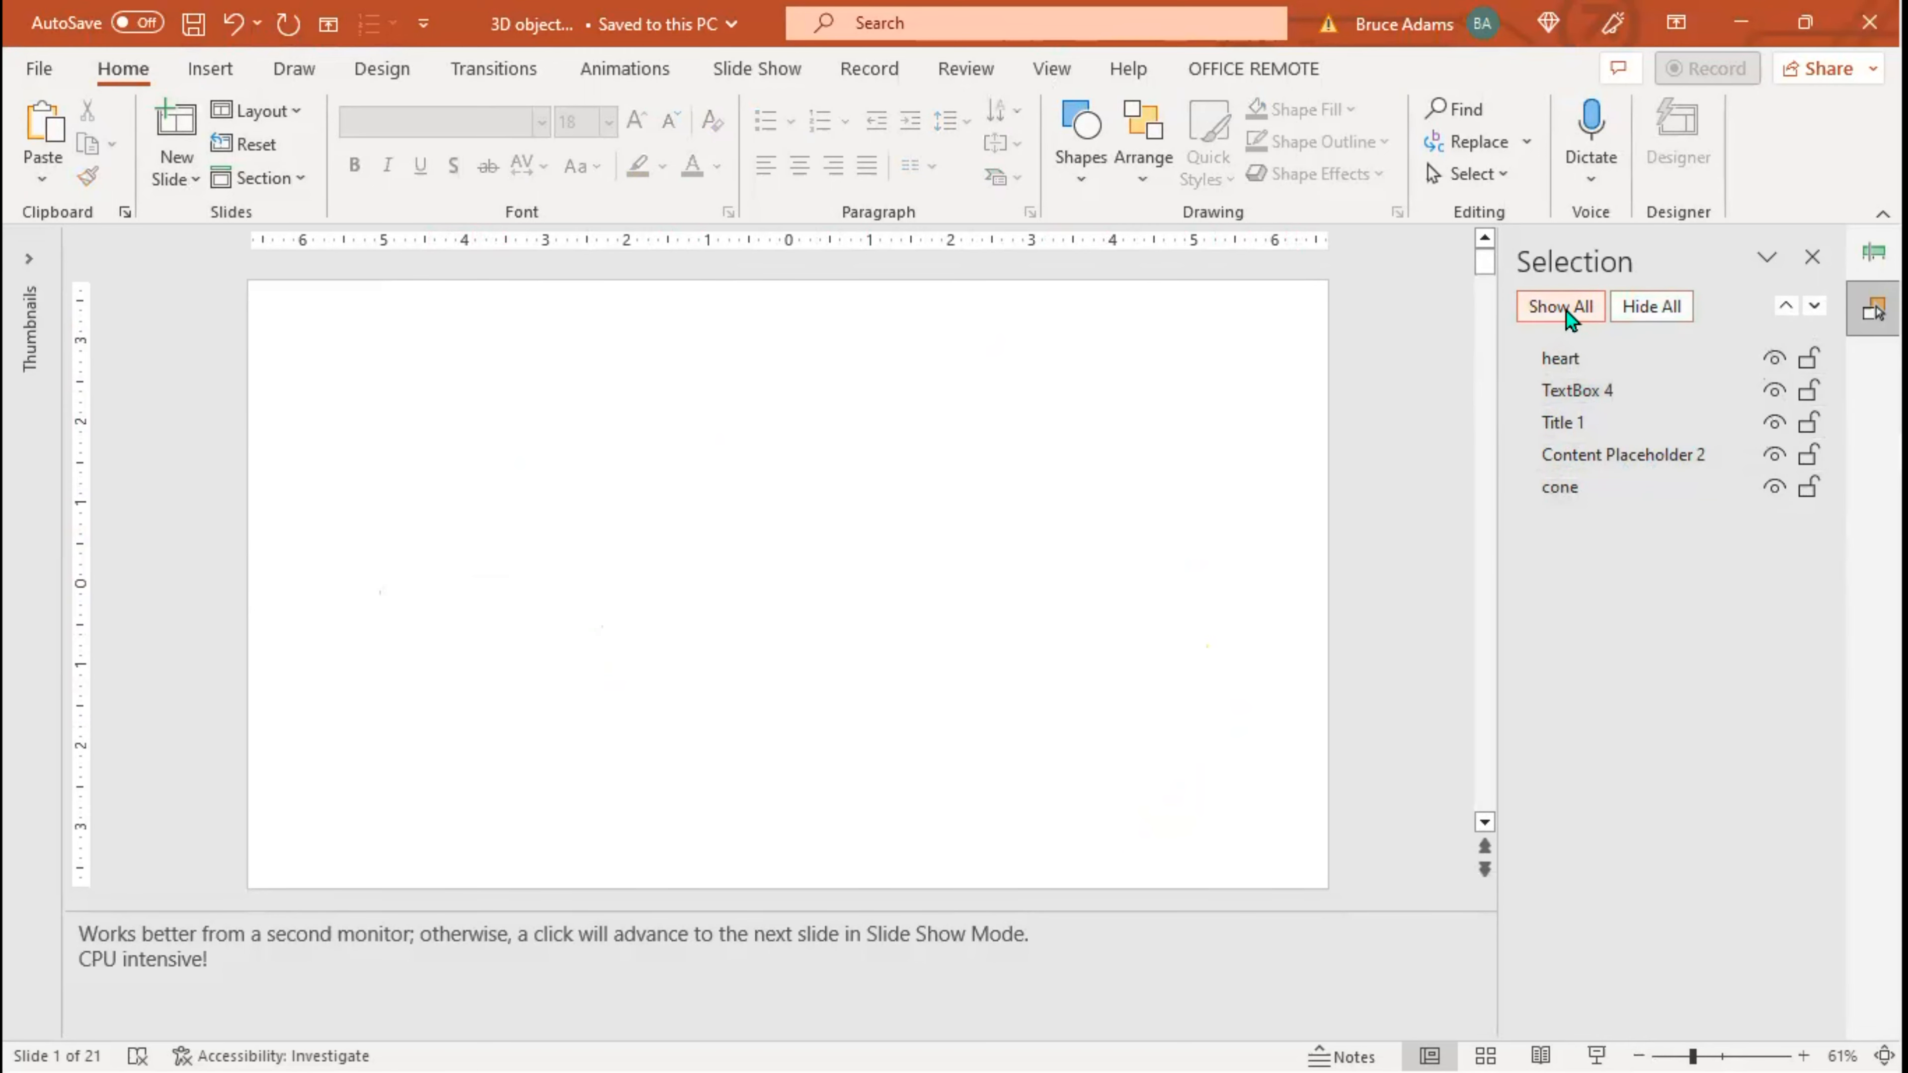
left_click(1560, 305)
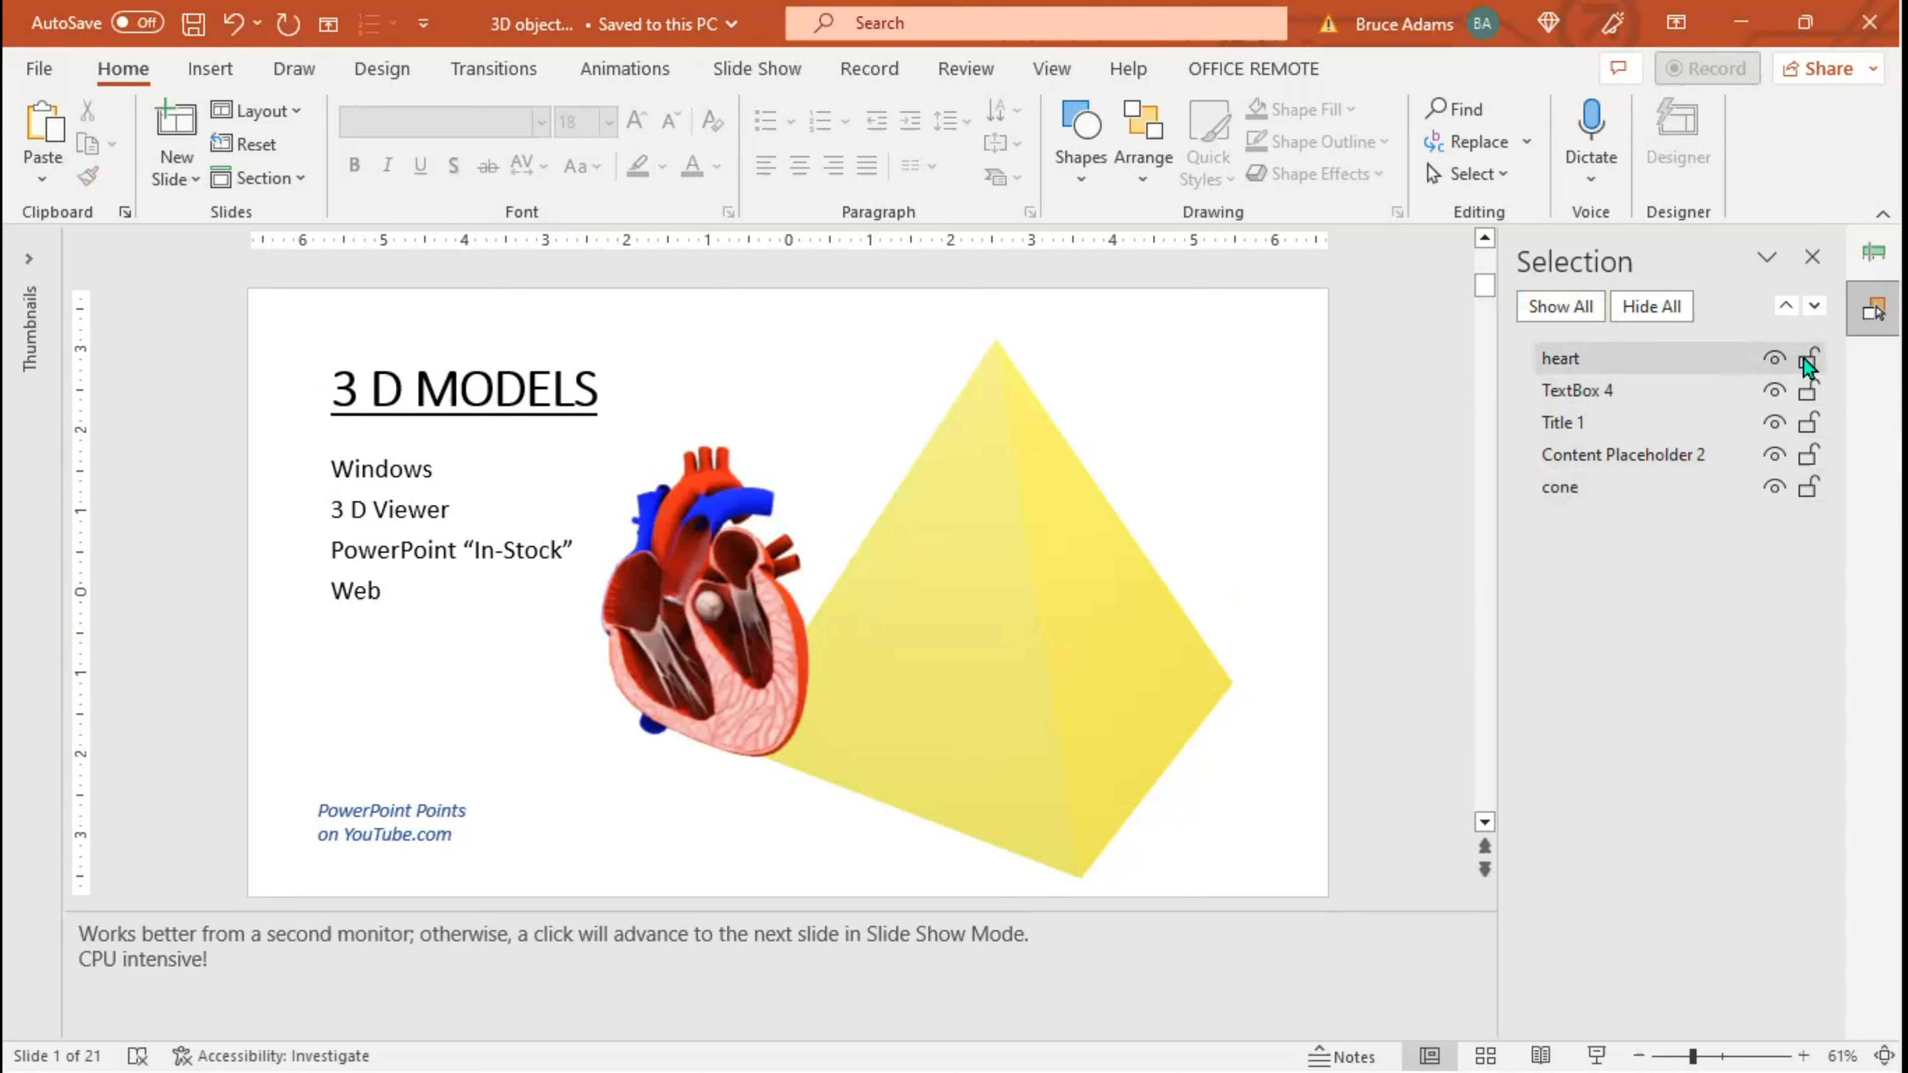
left_click(1561, 358)
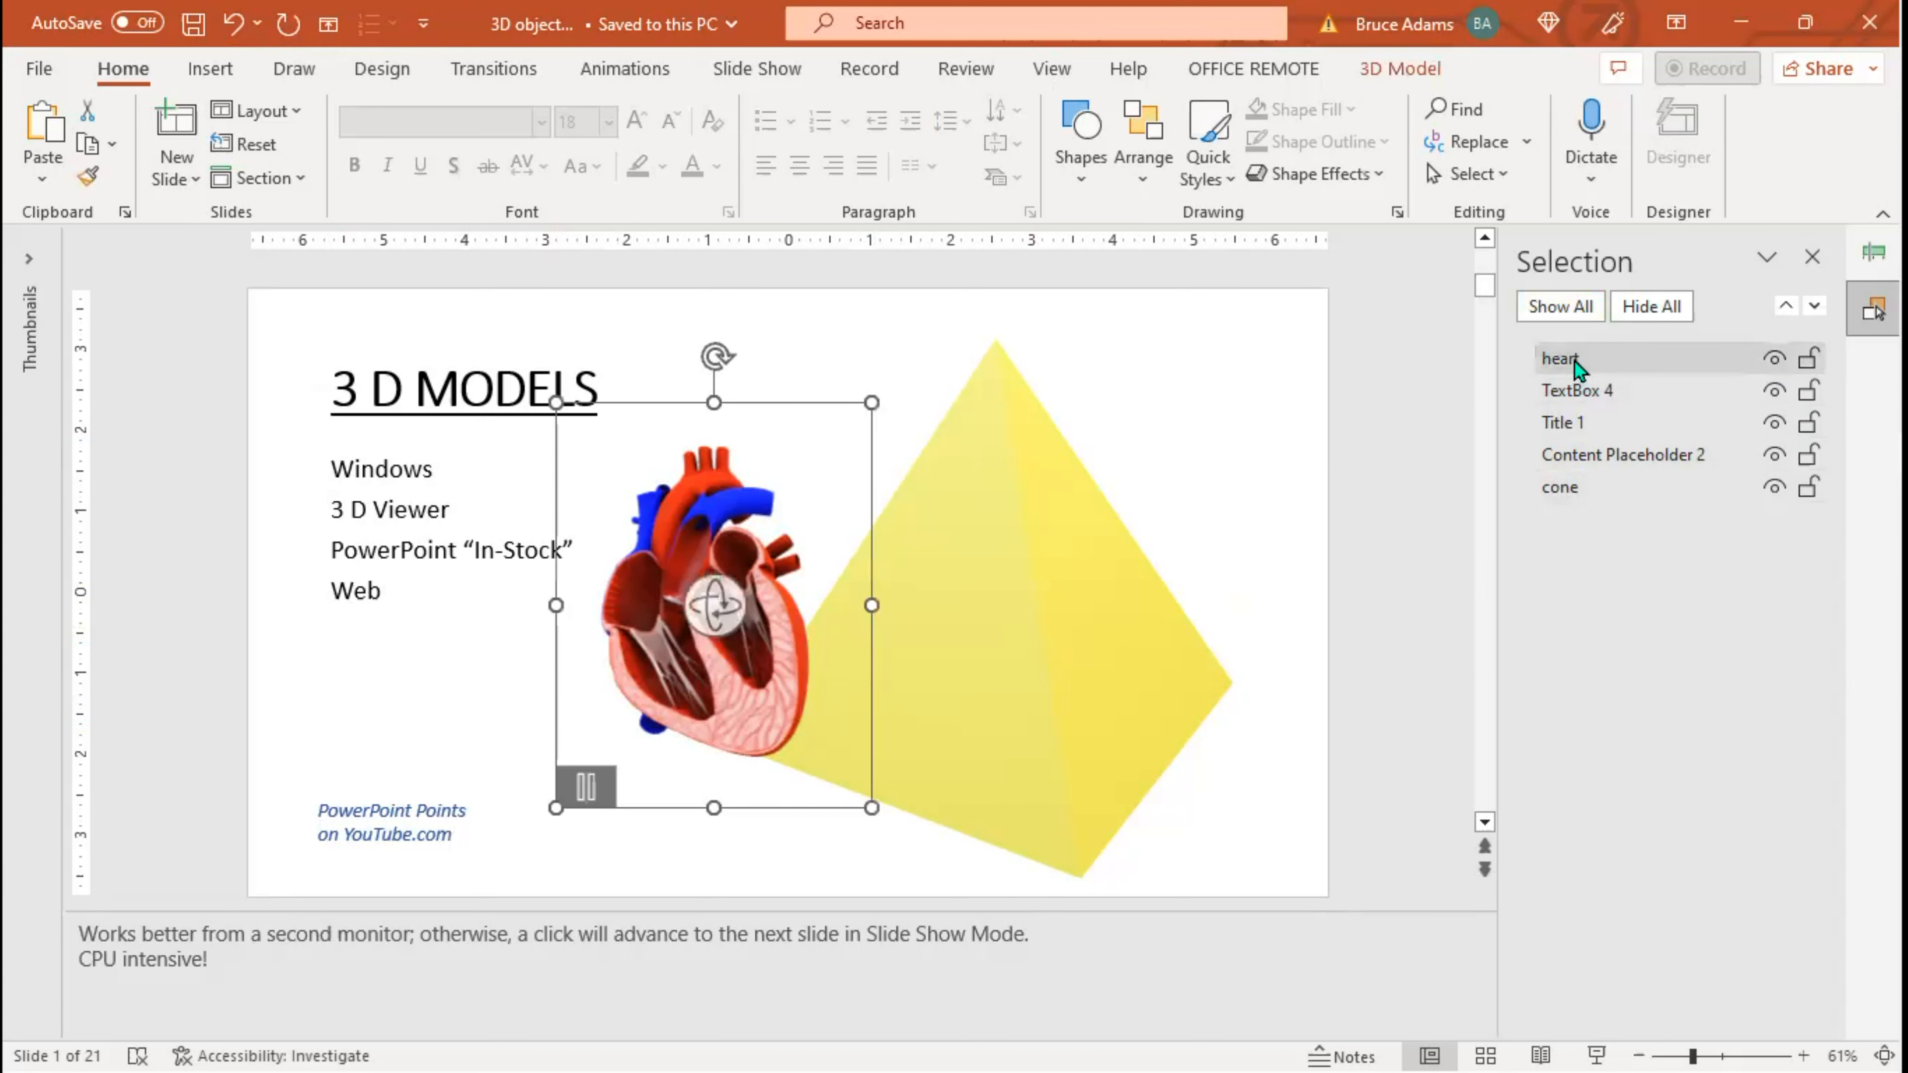
left_click(1773, 358)
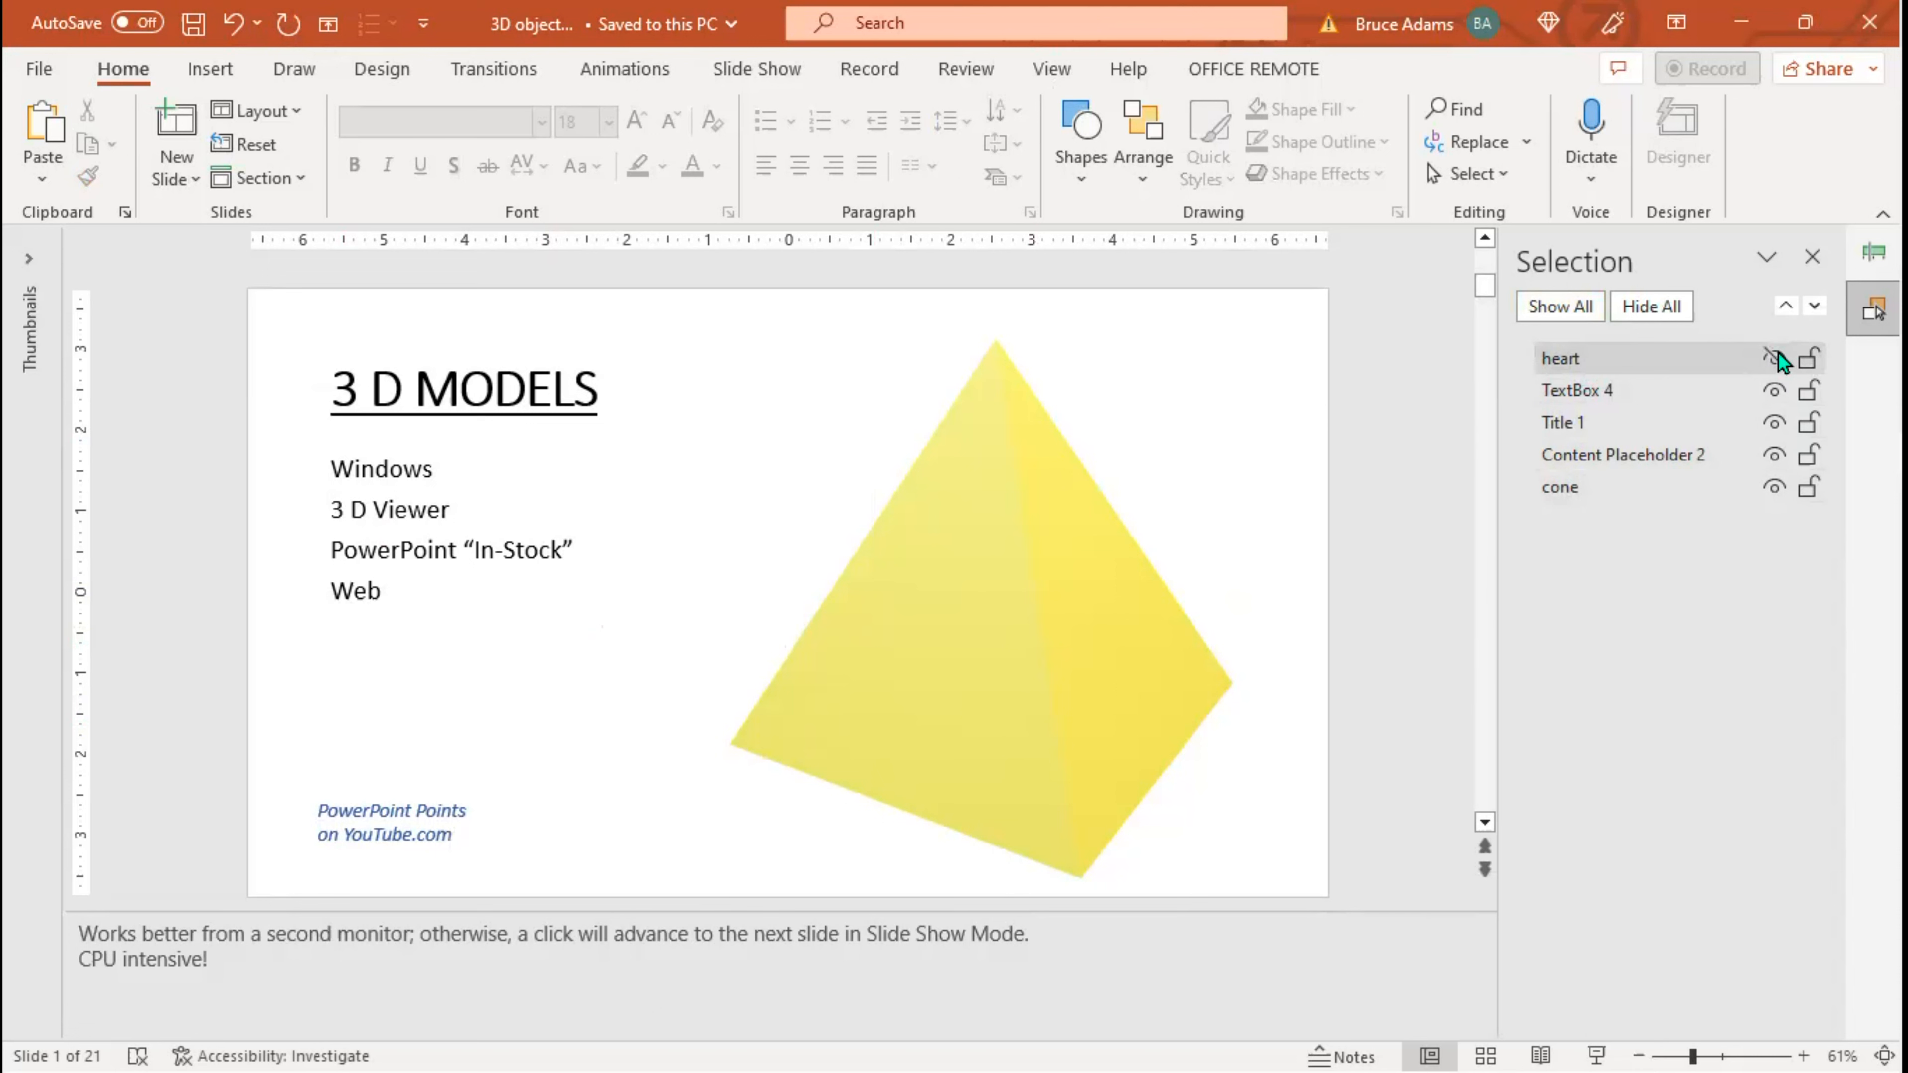
left_click(1774, 358)
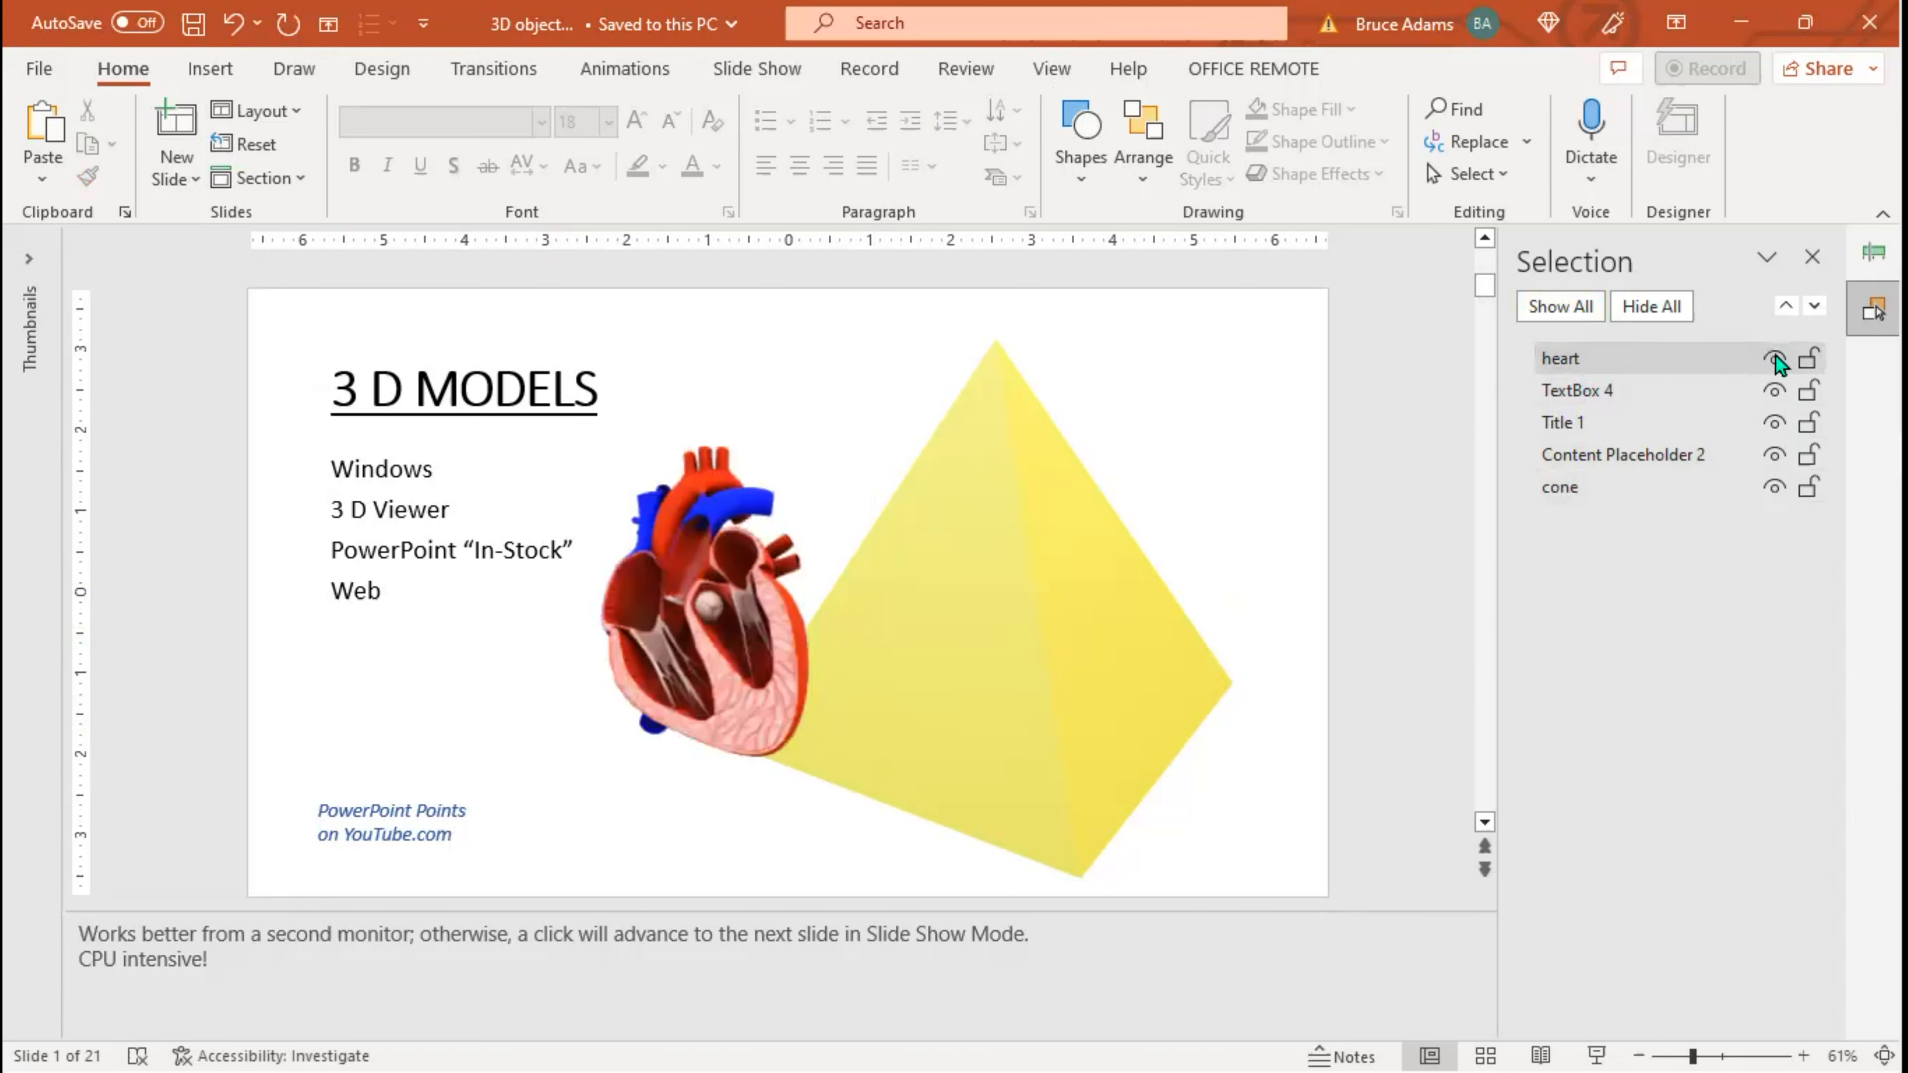
left_click(1773, 358)
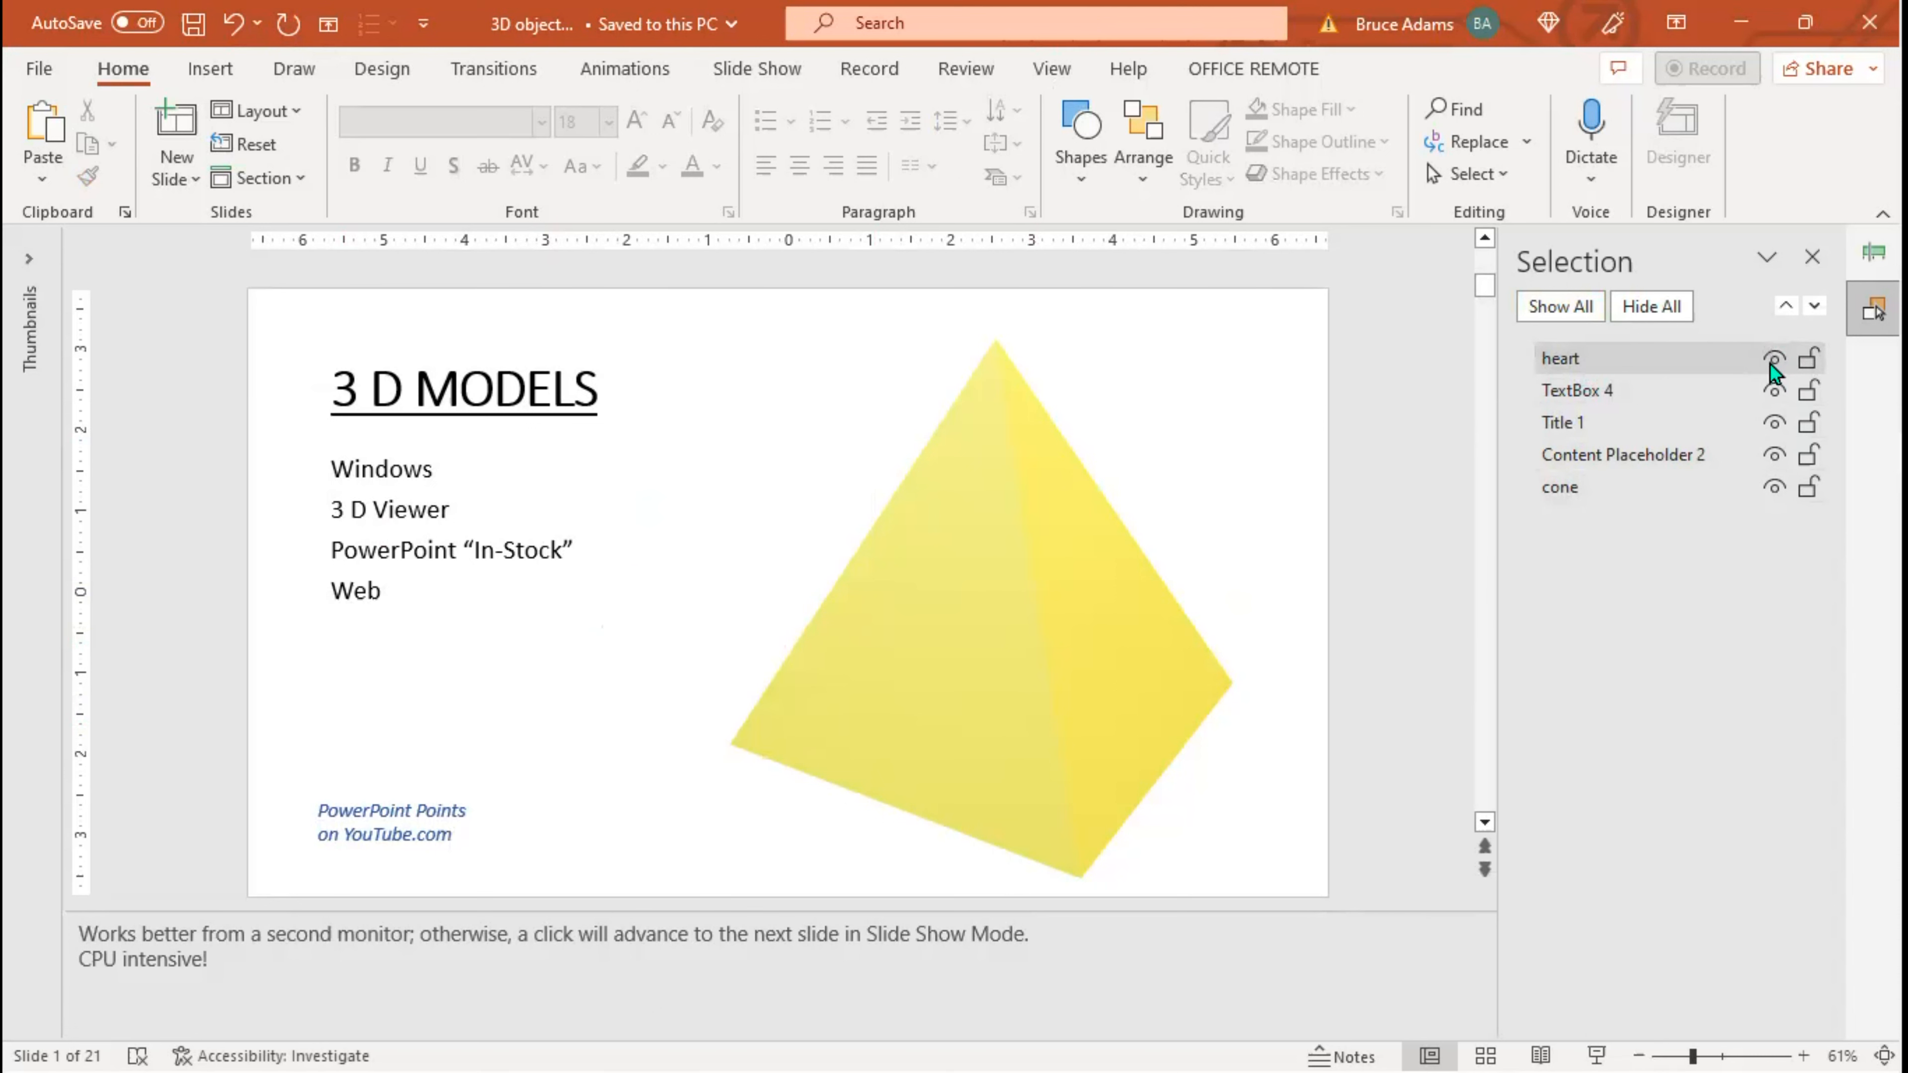
left_click(1773, 358)
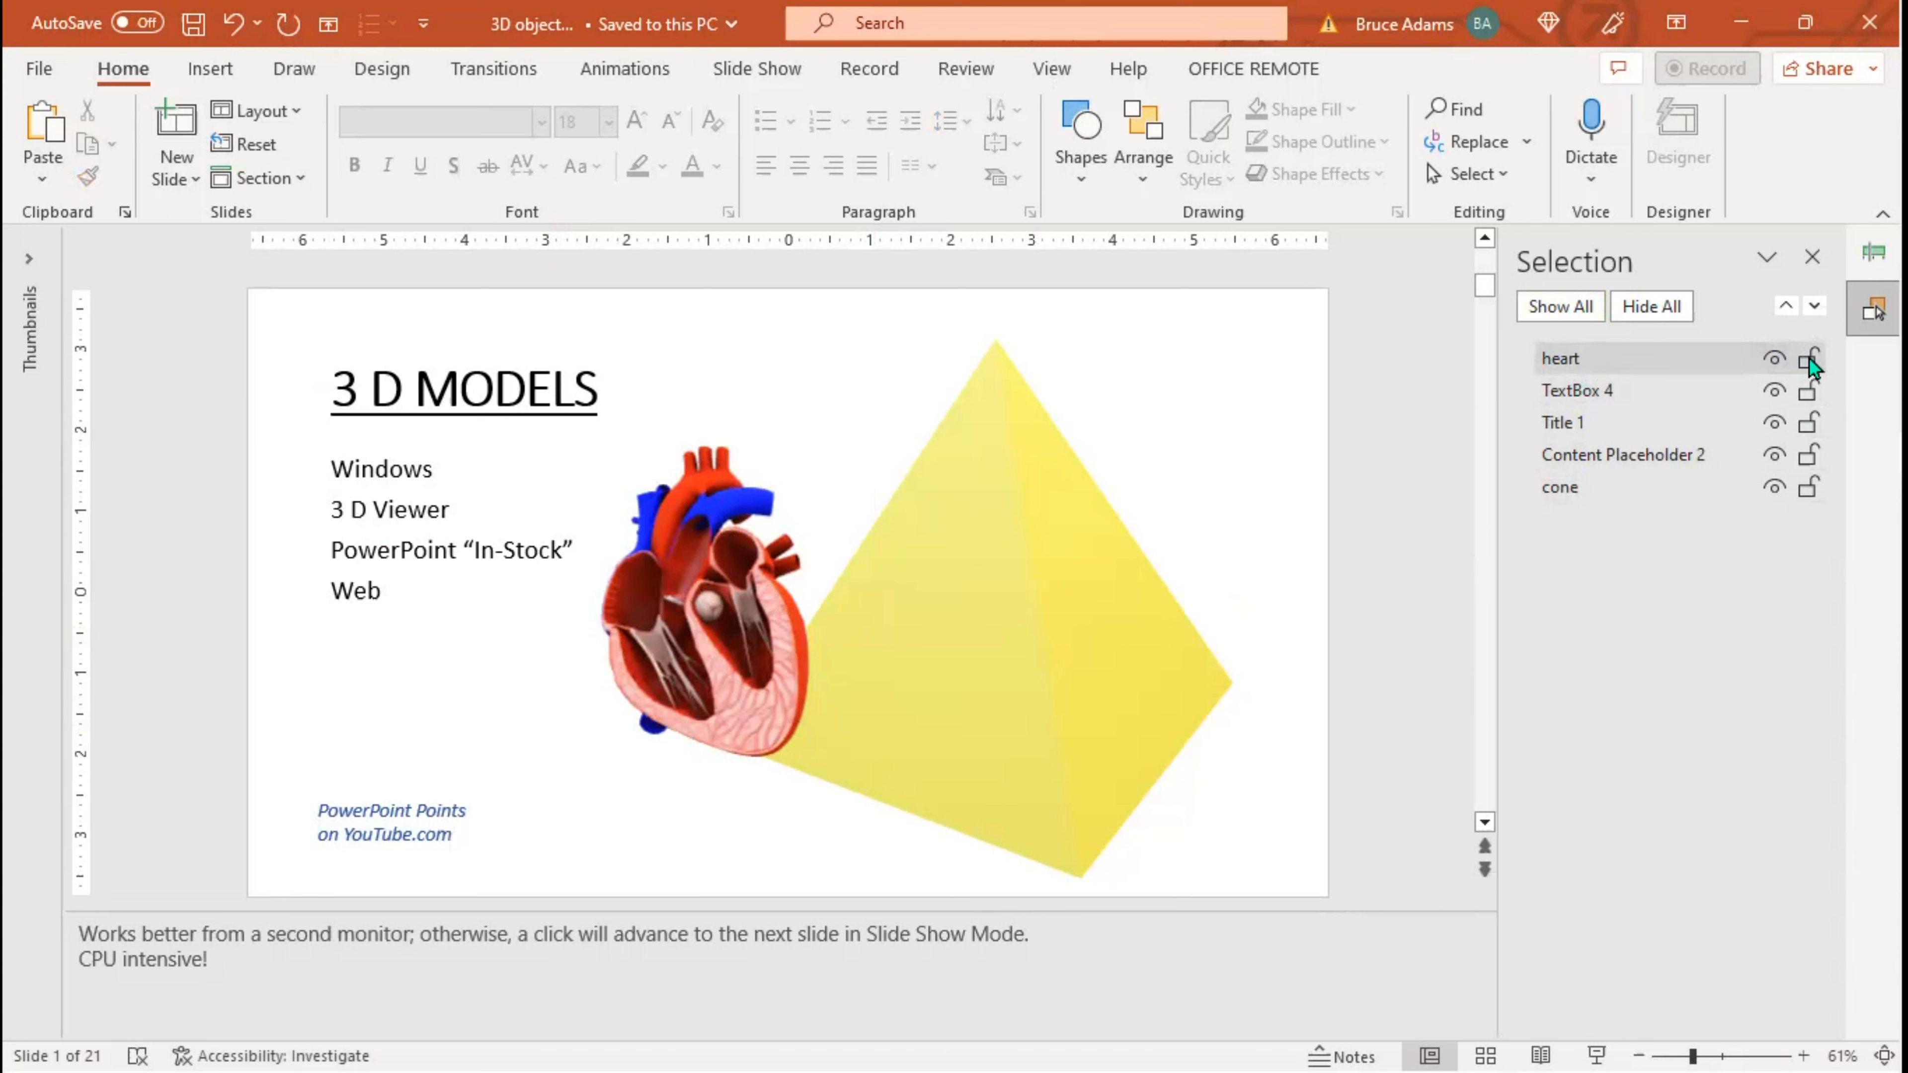
left_click(1808, 358)
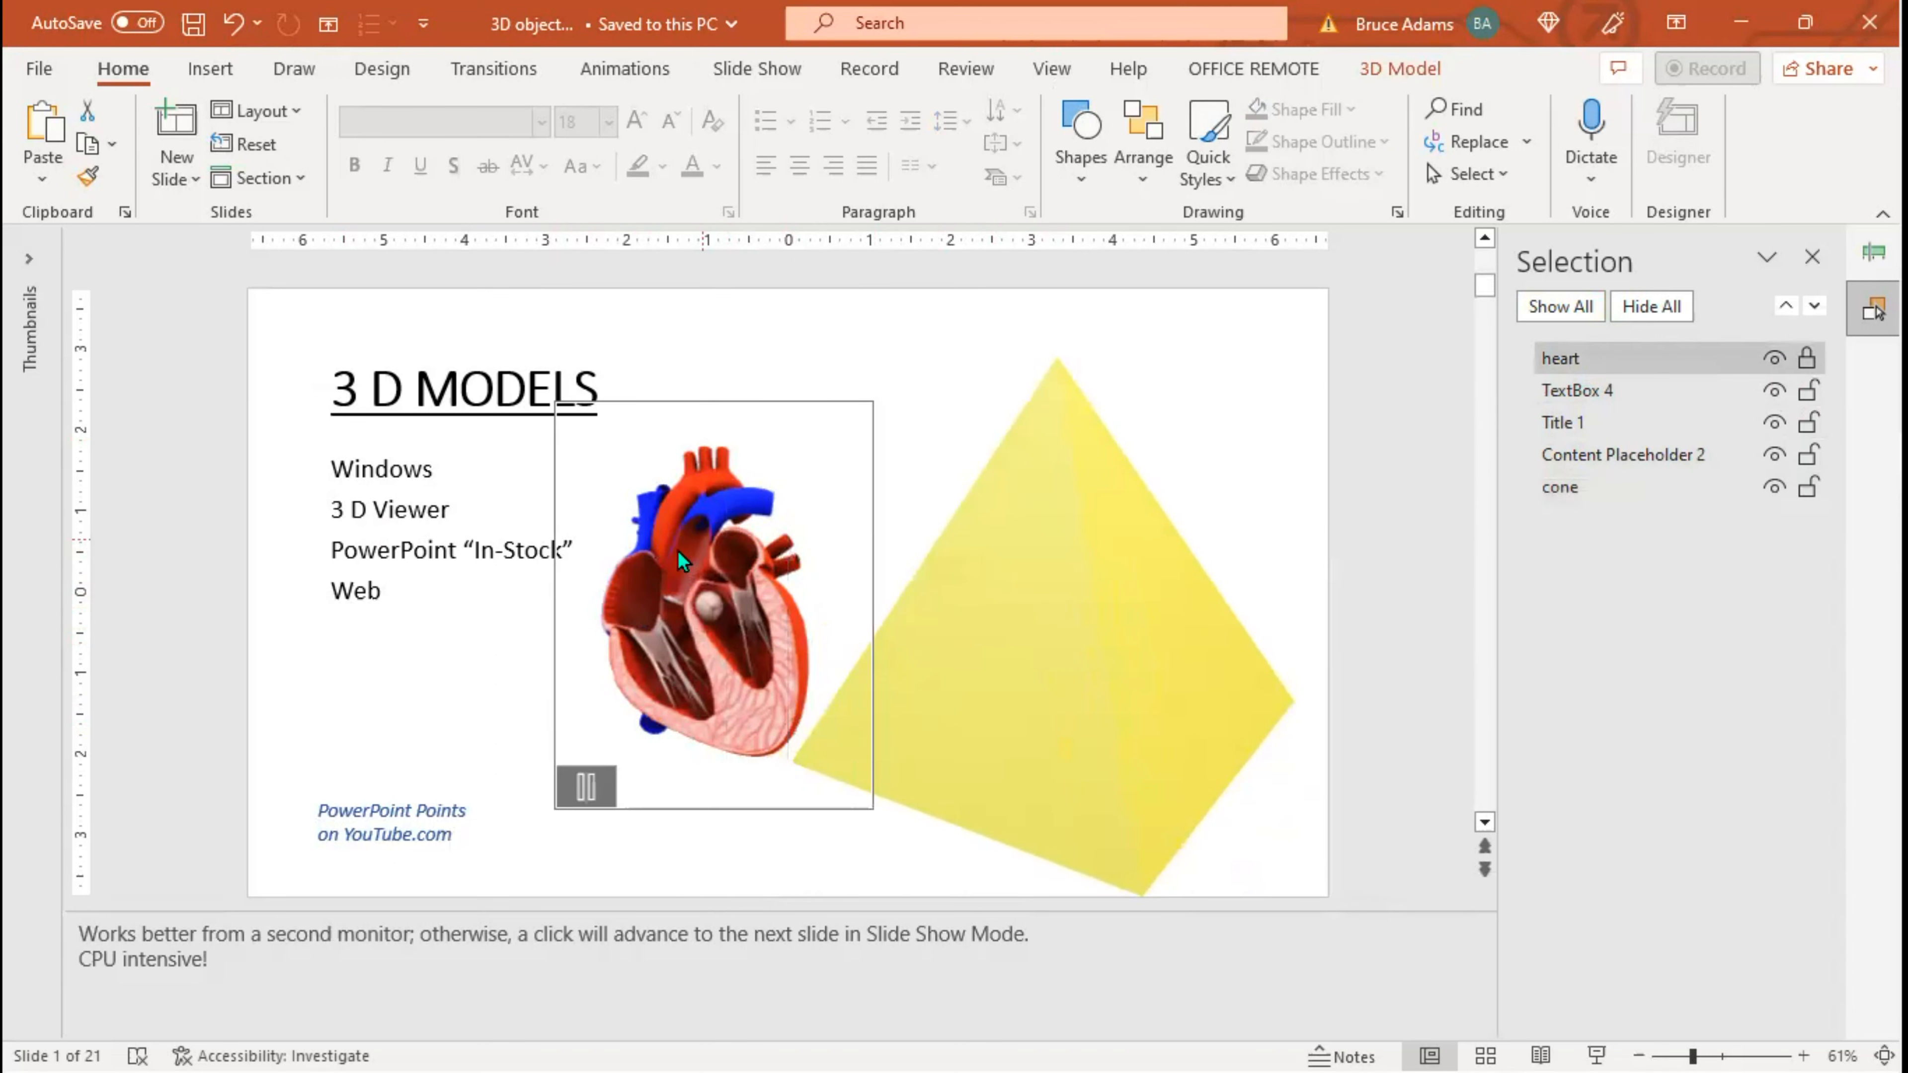
left_click(682, 560)
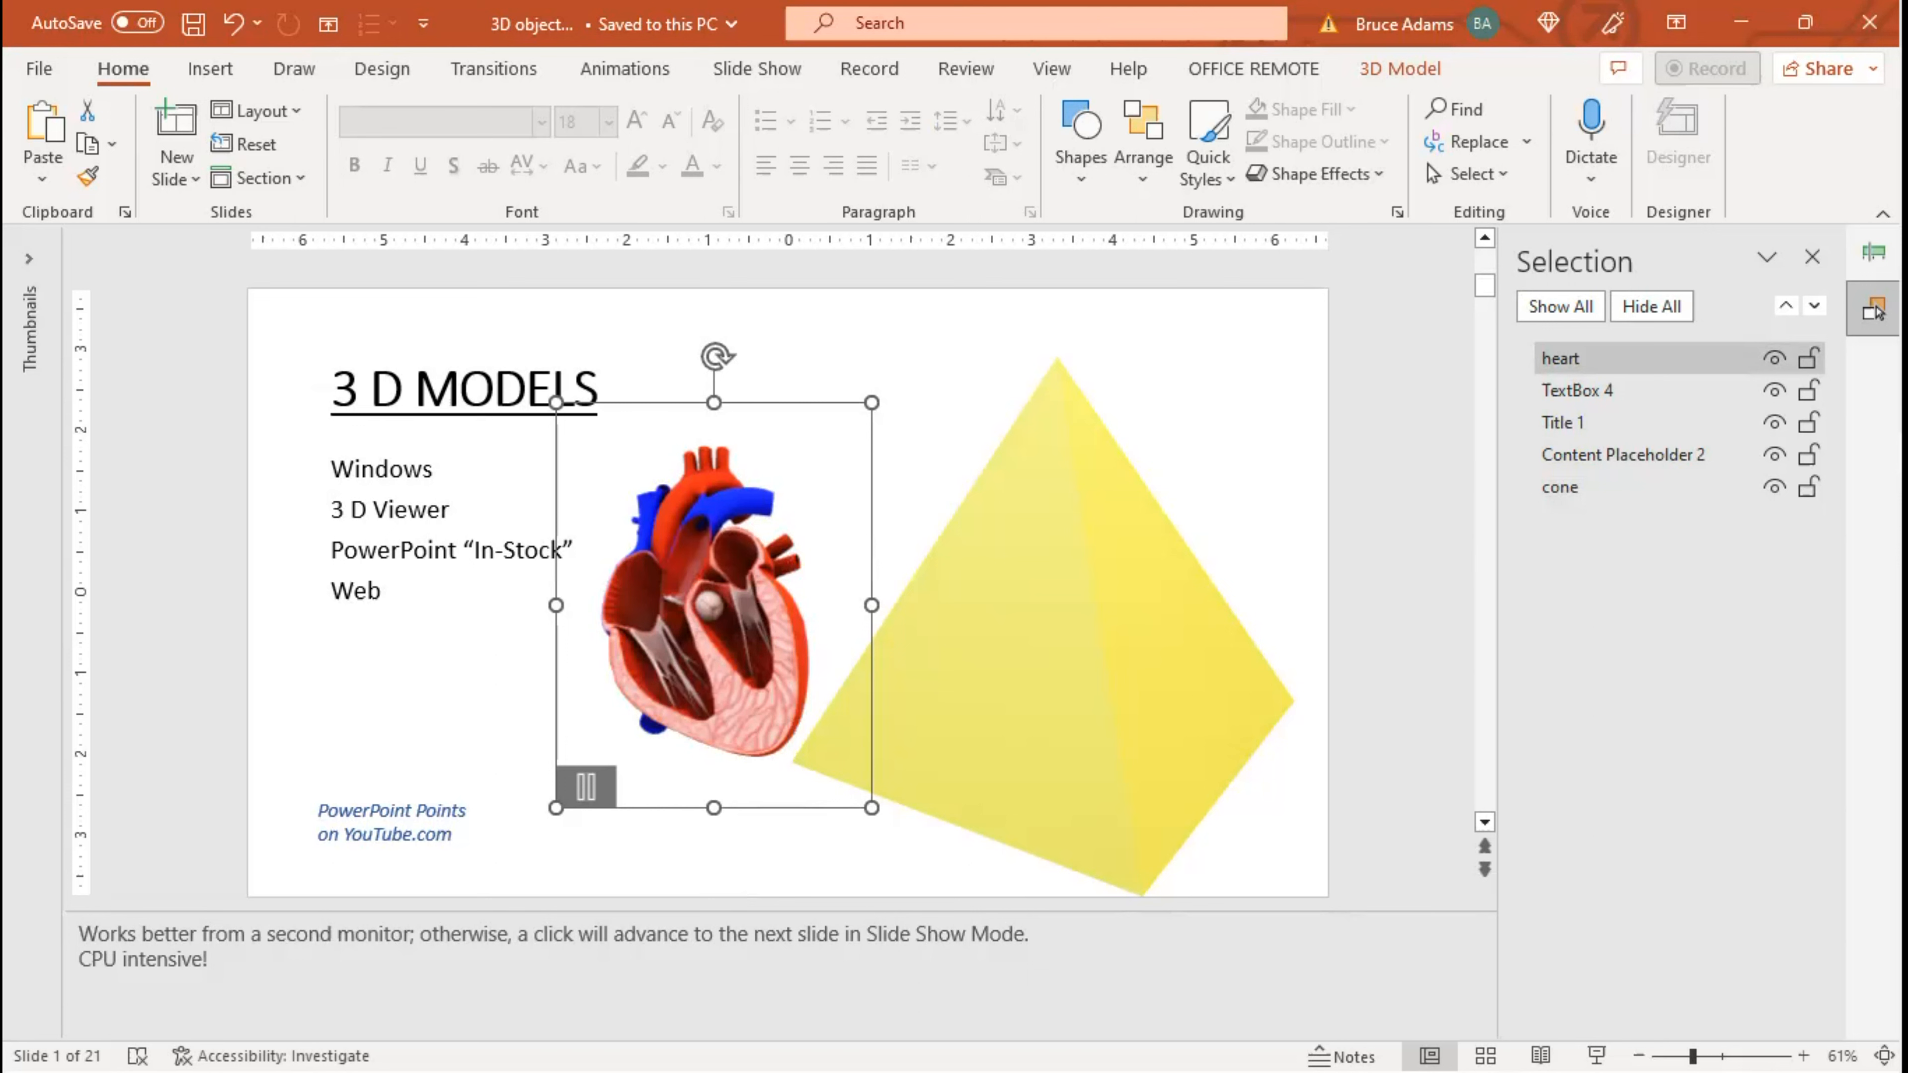
mouse_move(679, 378)
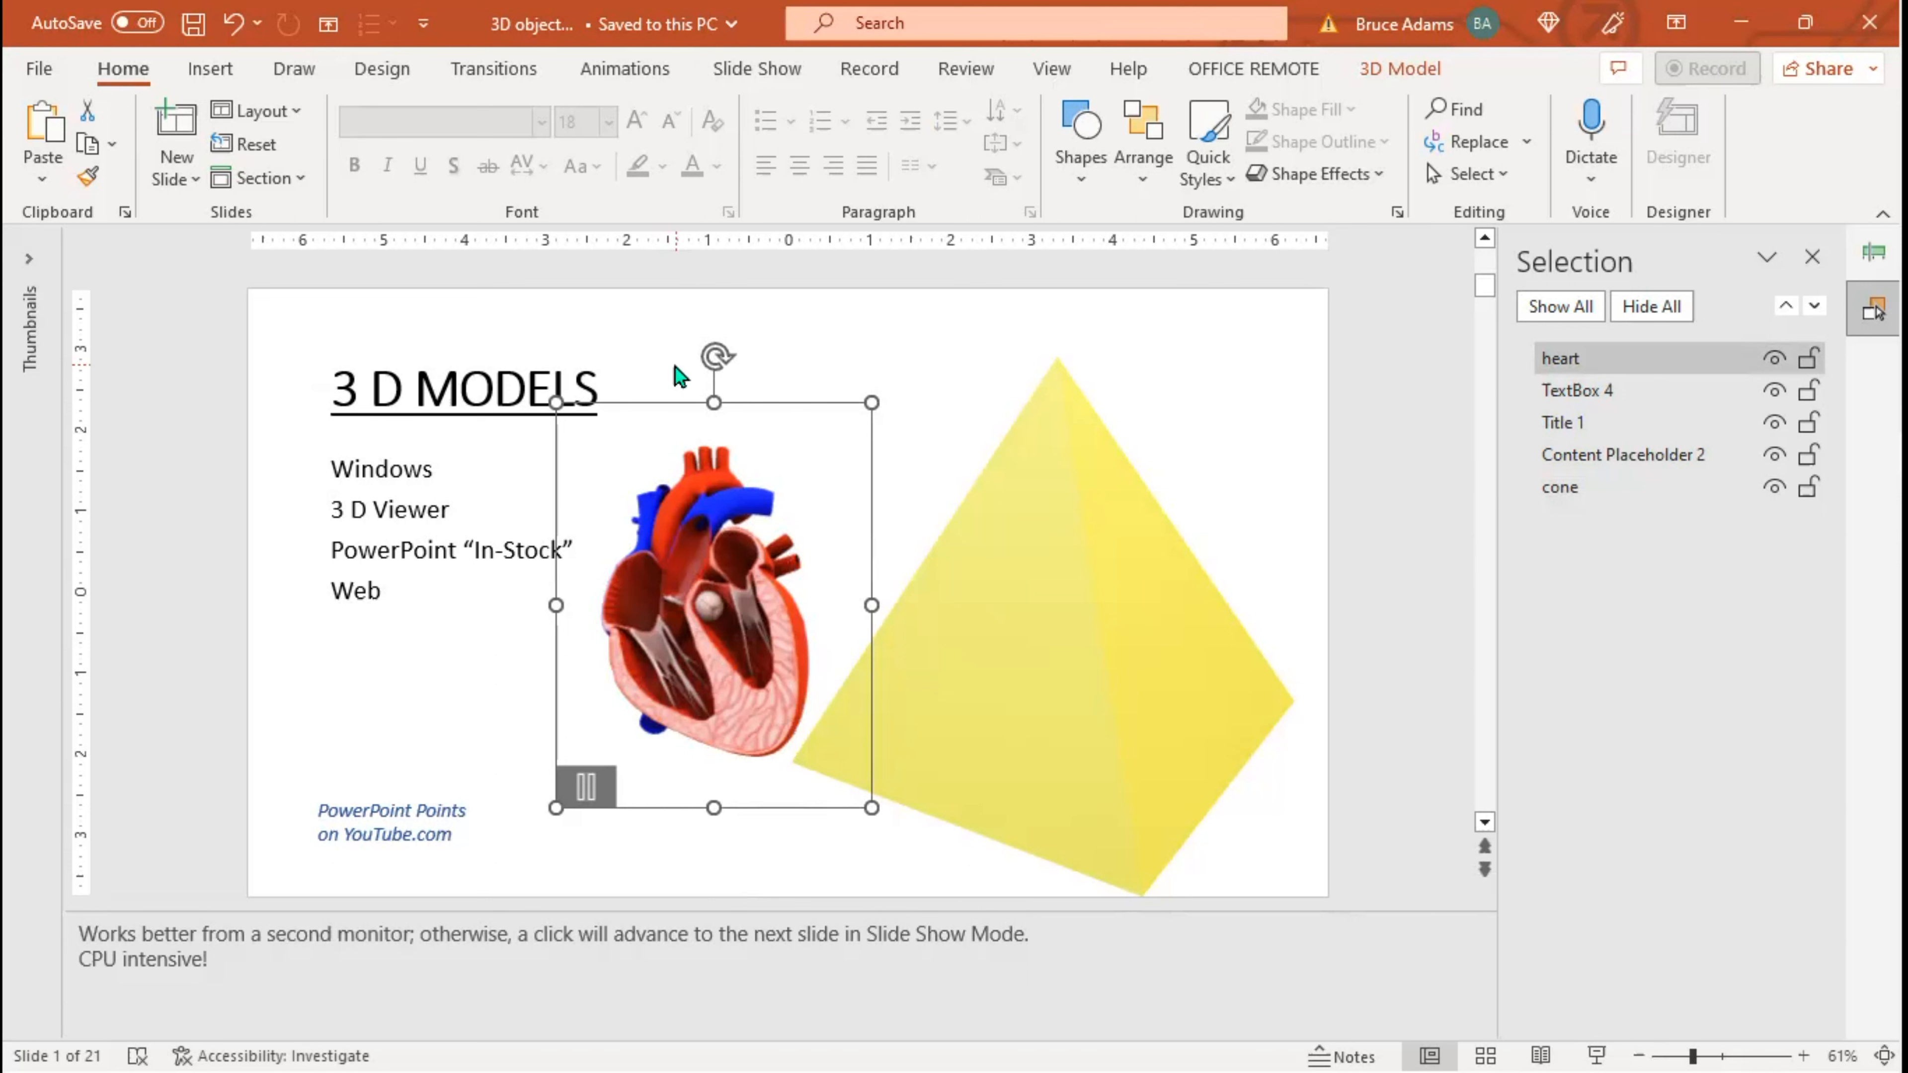
Apply the Swing 3D animation to the heart model and browse the full effects gallery.
left_click(624, 68)
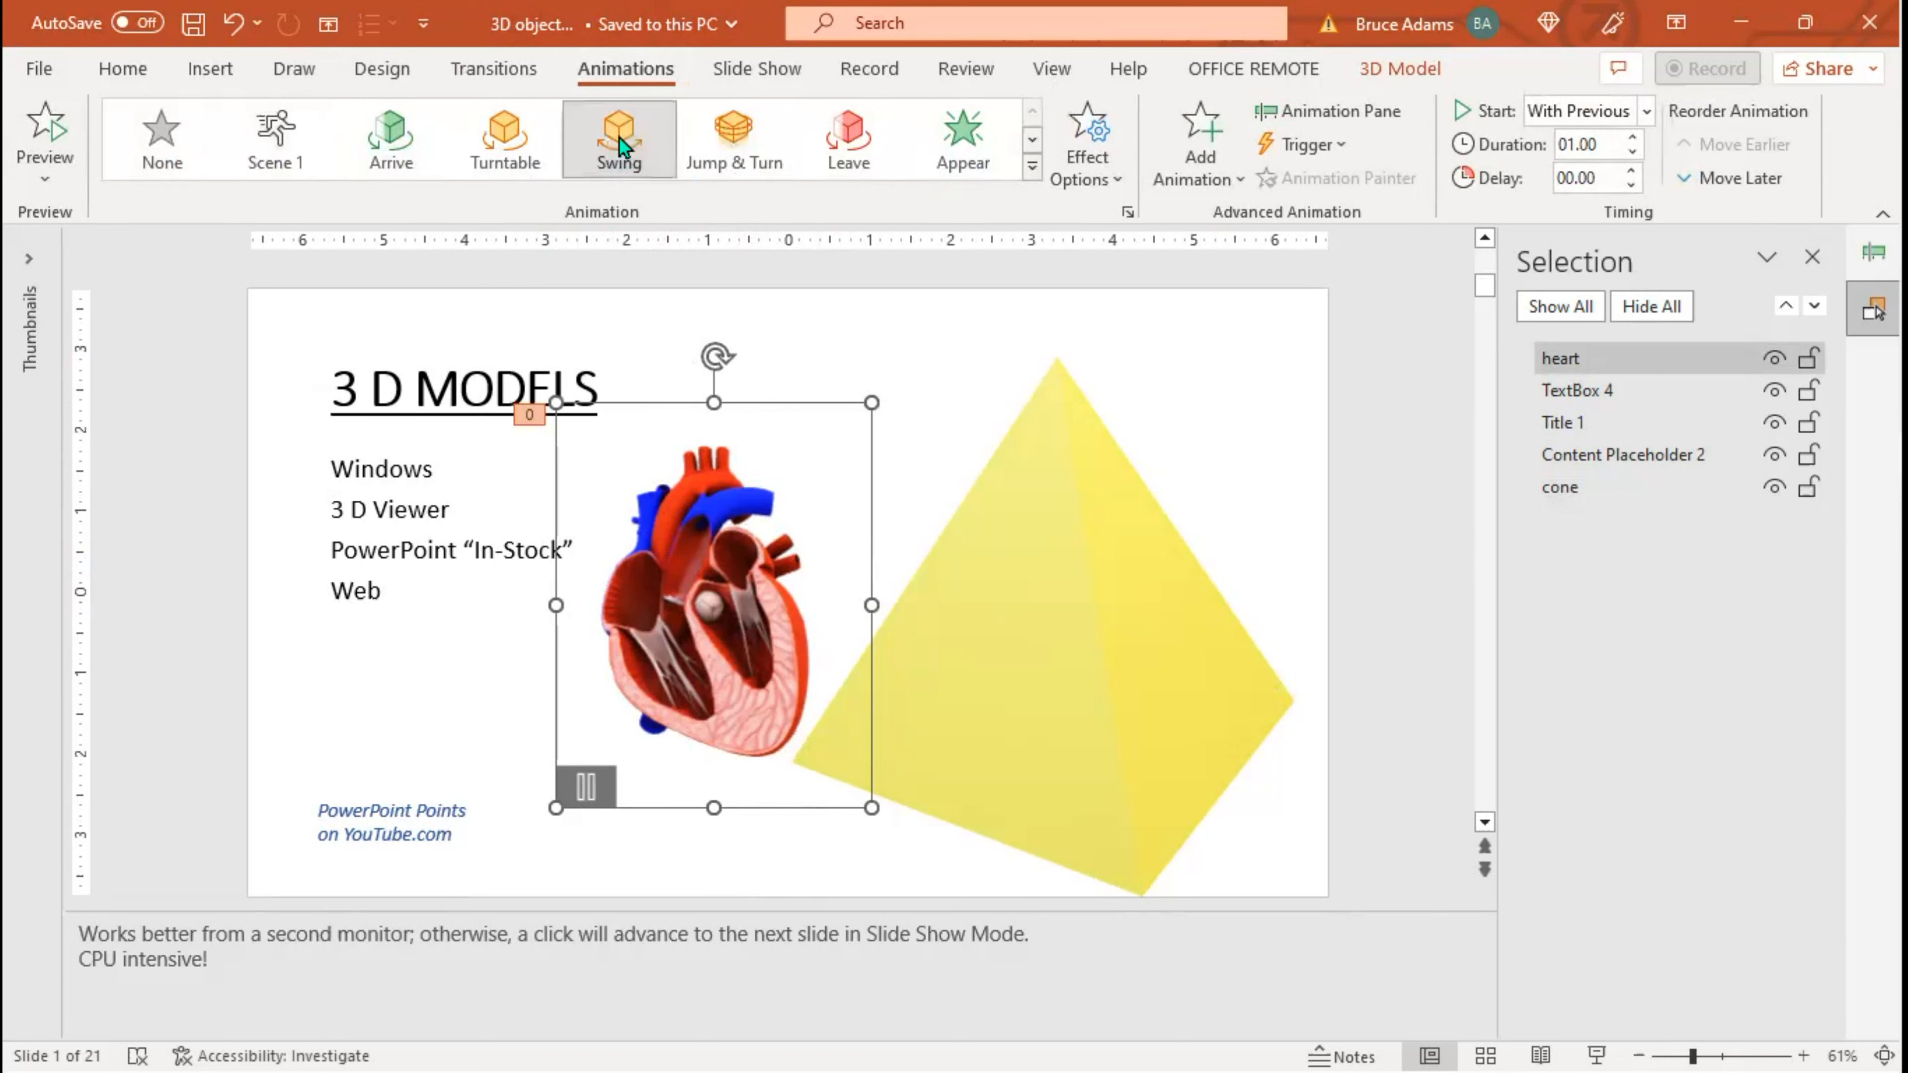
left_click(619, 137)
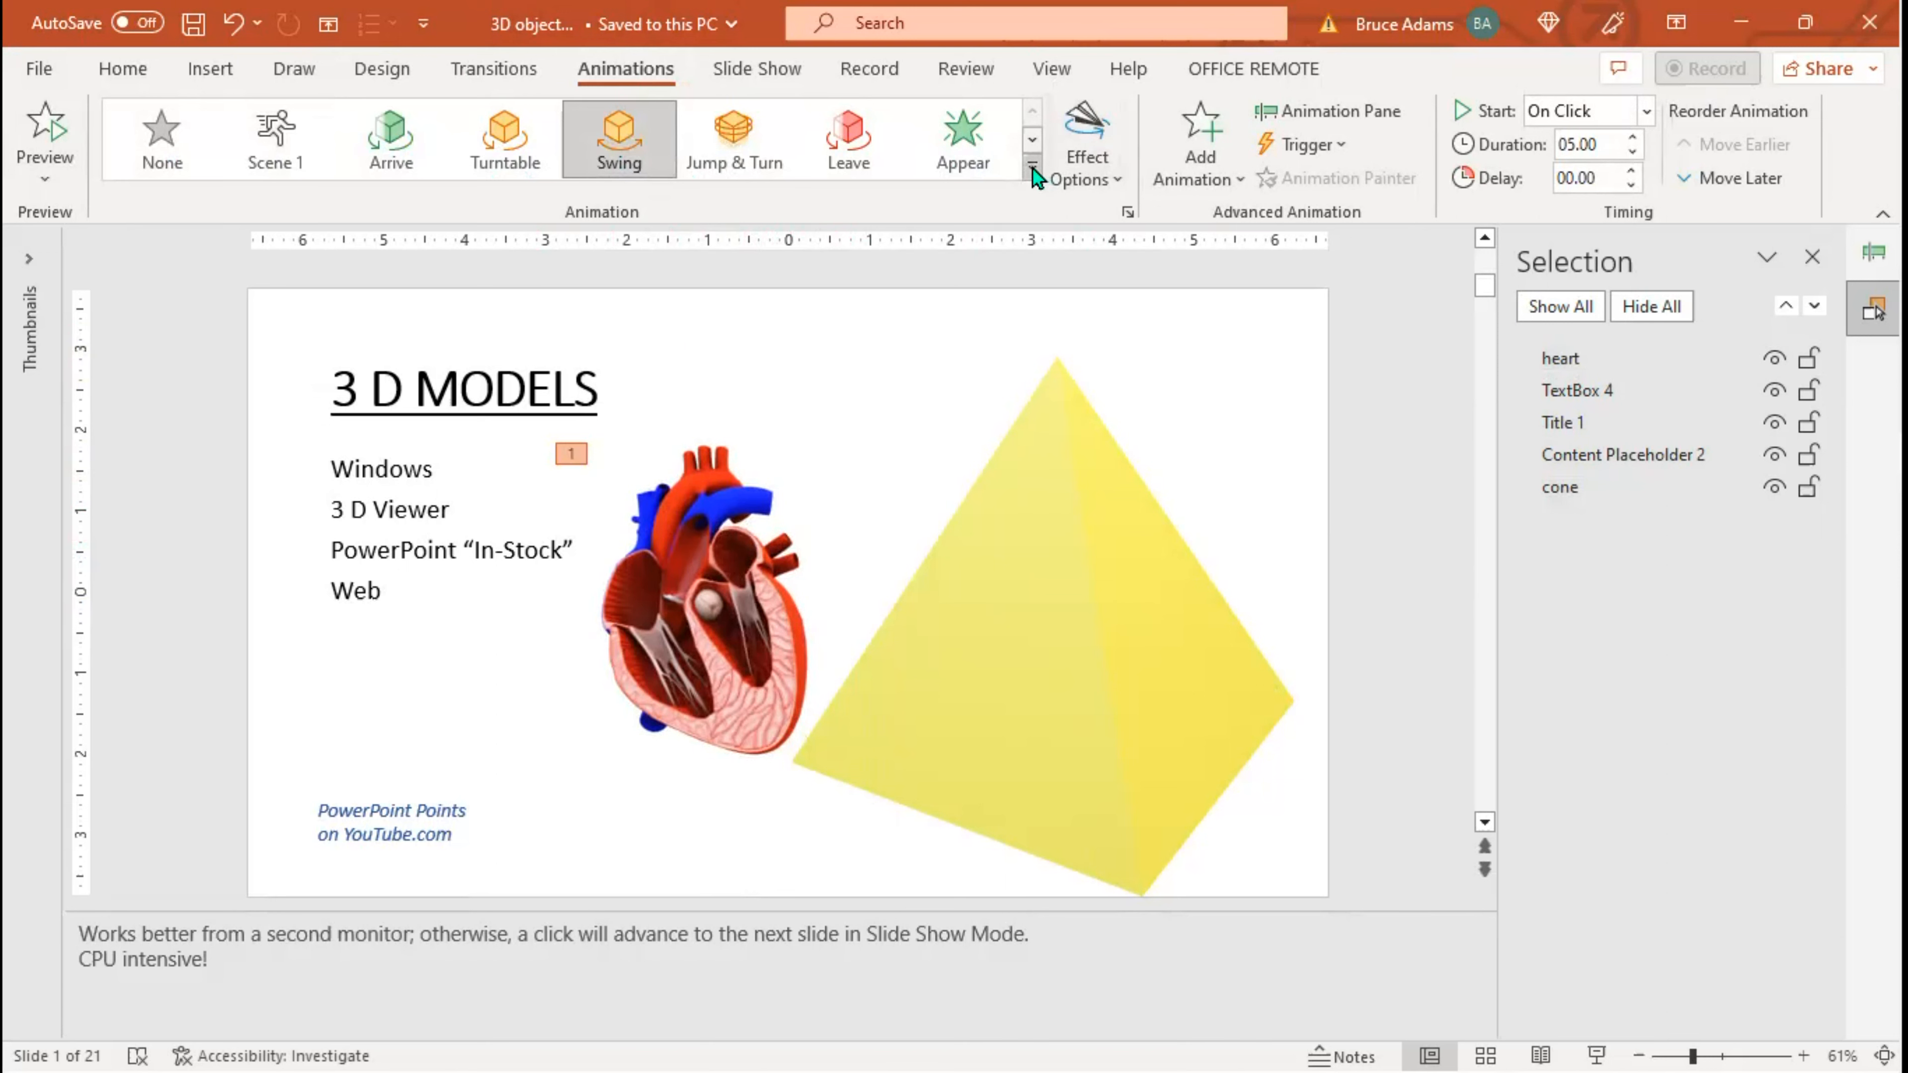
left_click(1034, 164)
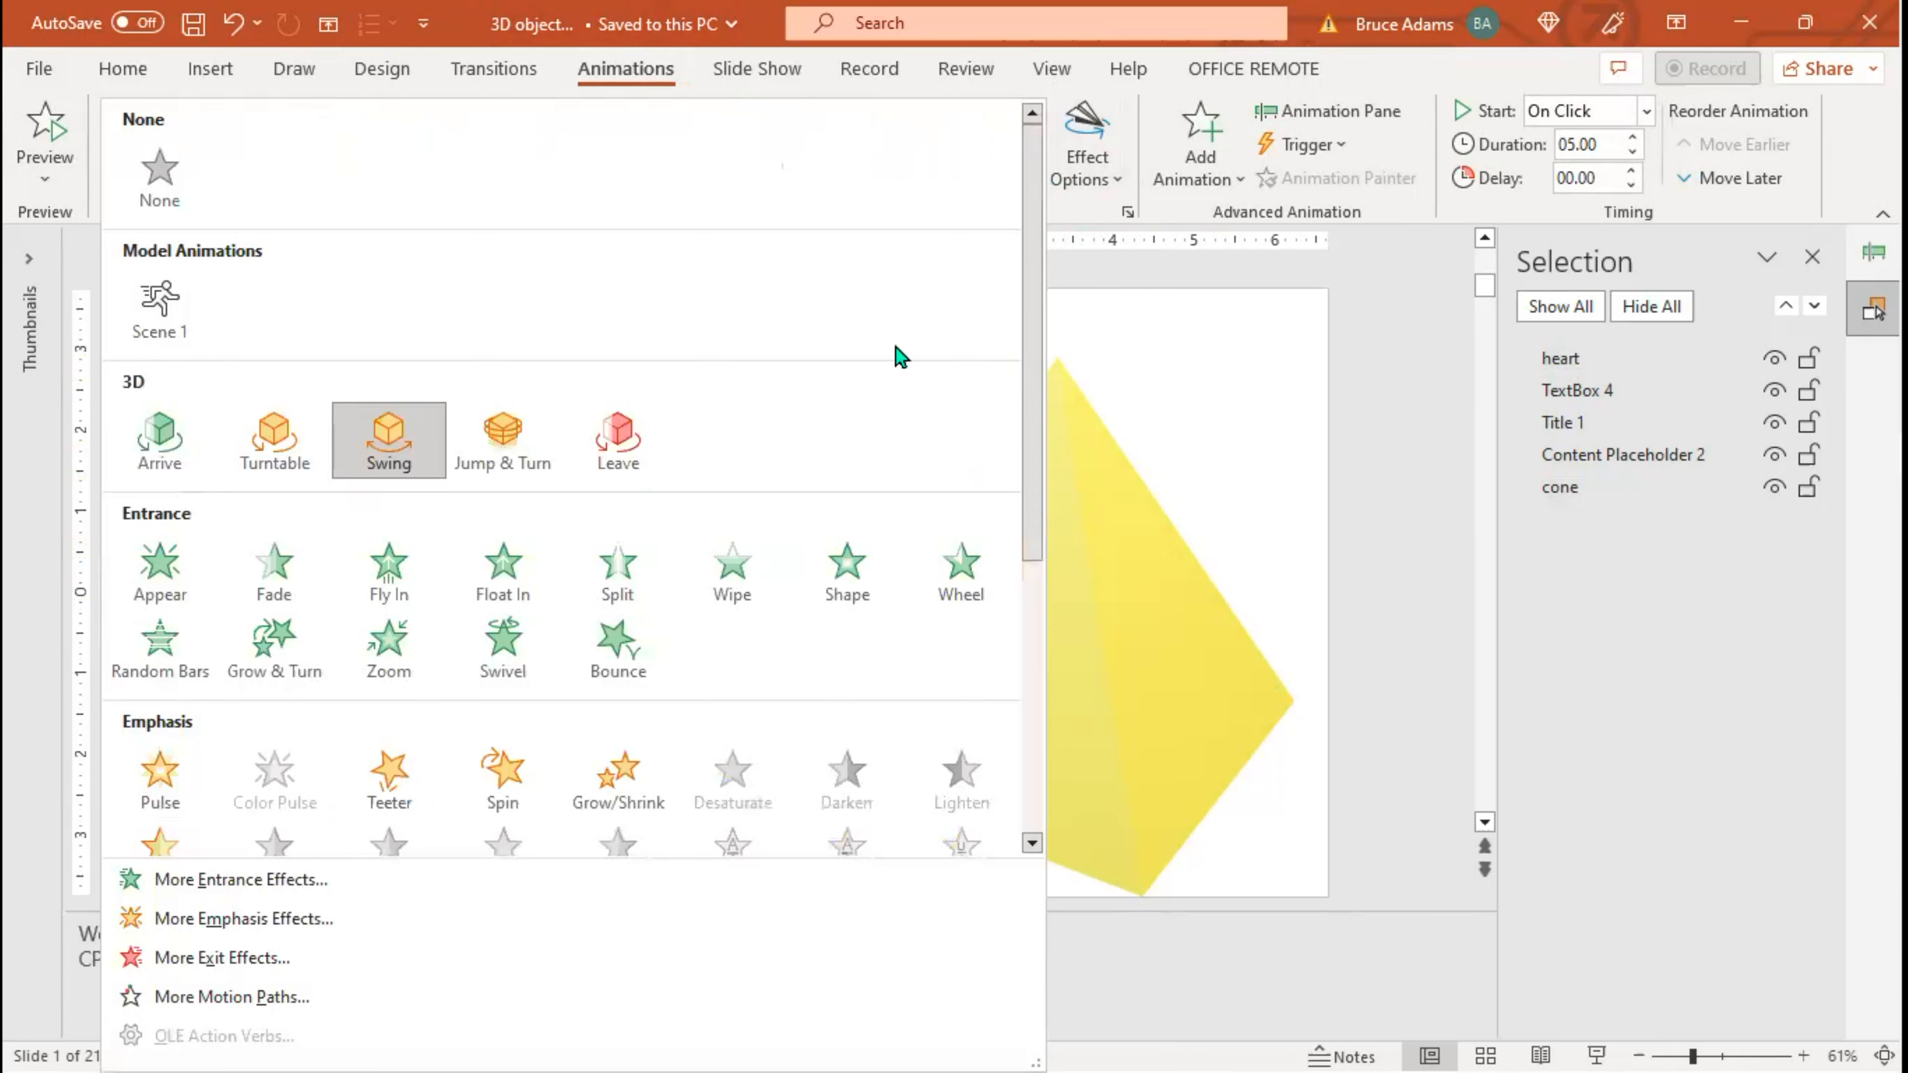
mouse_move(792, 481)
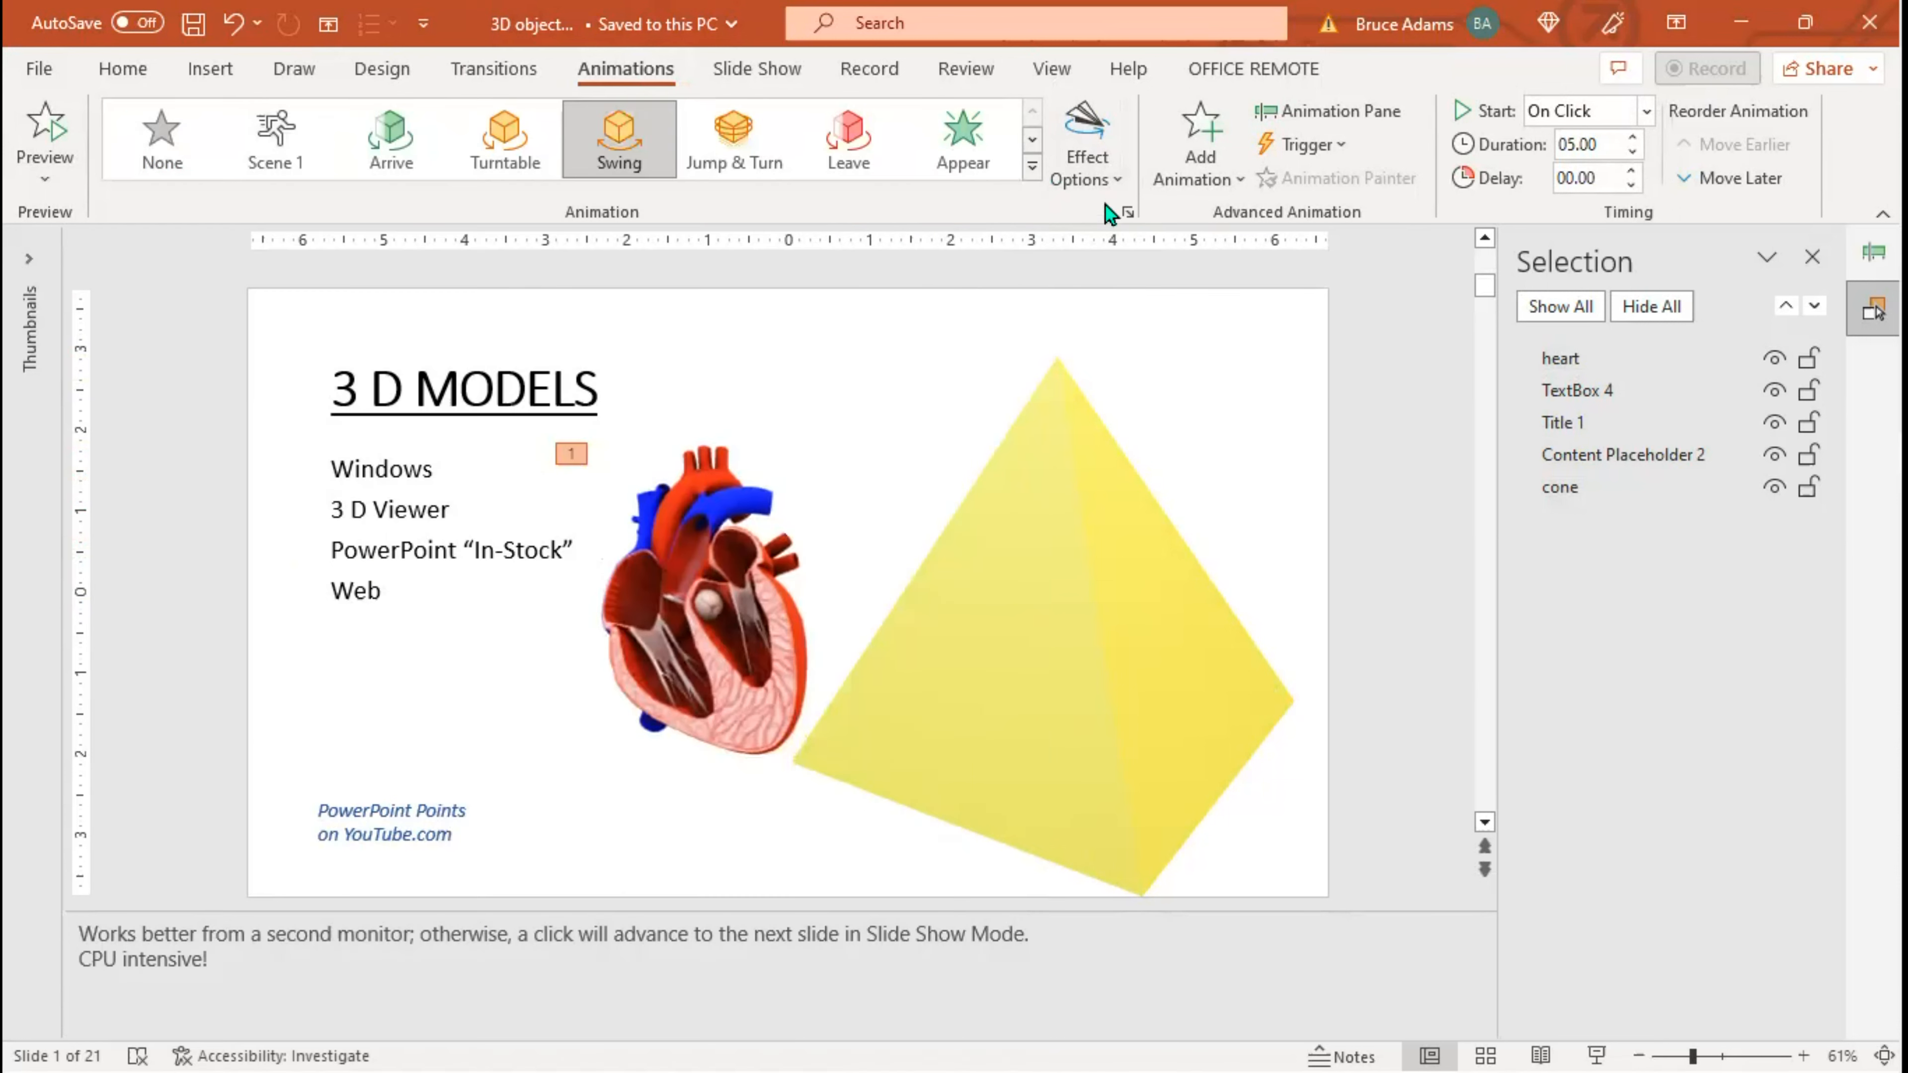
mouse_move(1126, 188)
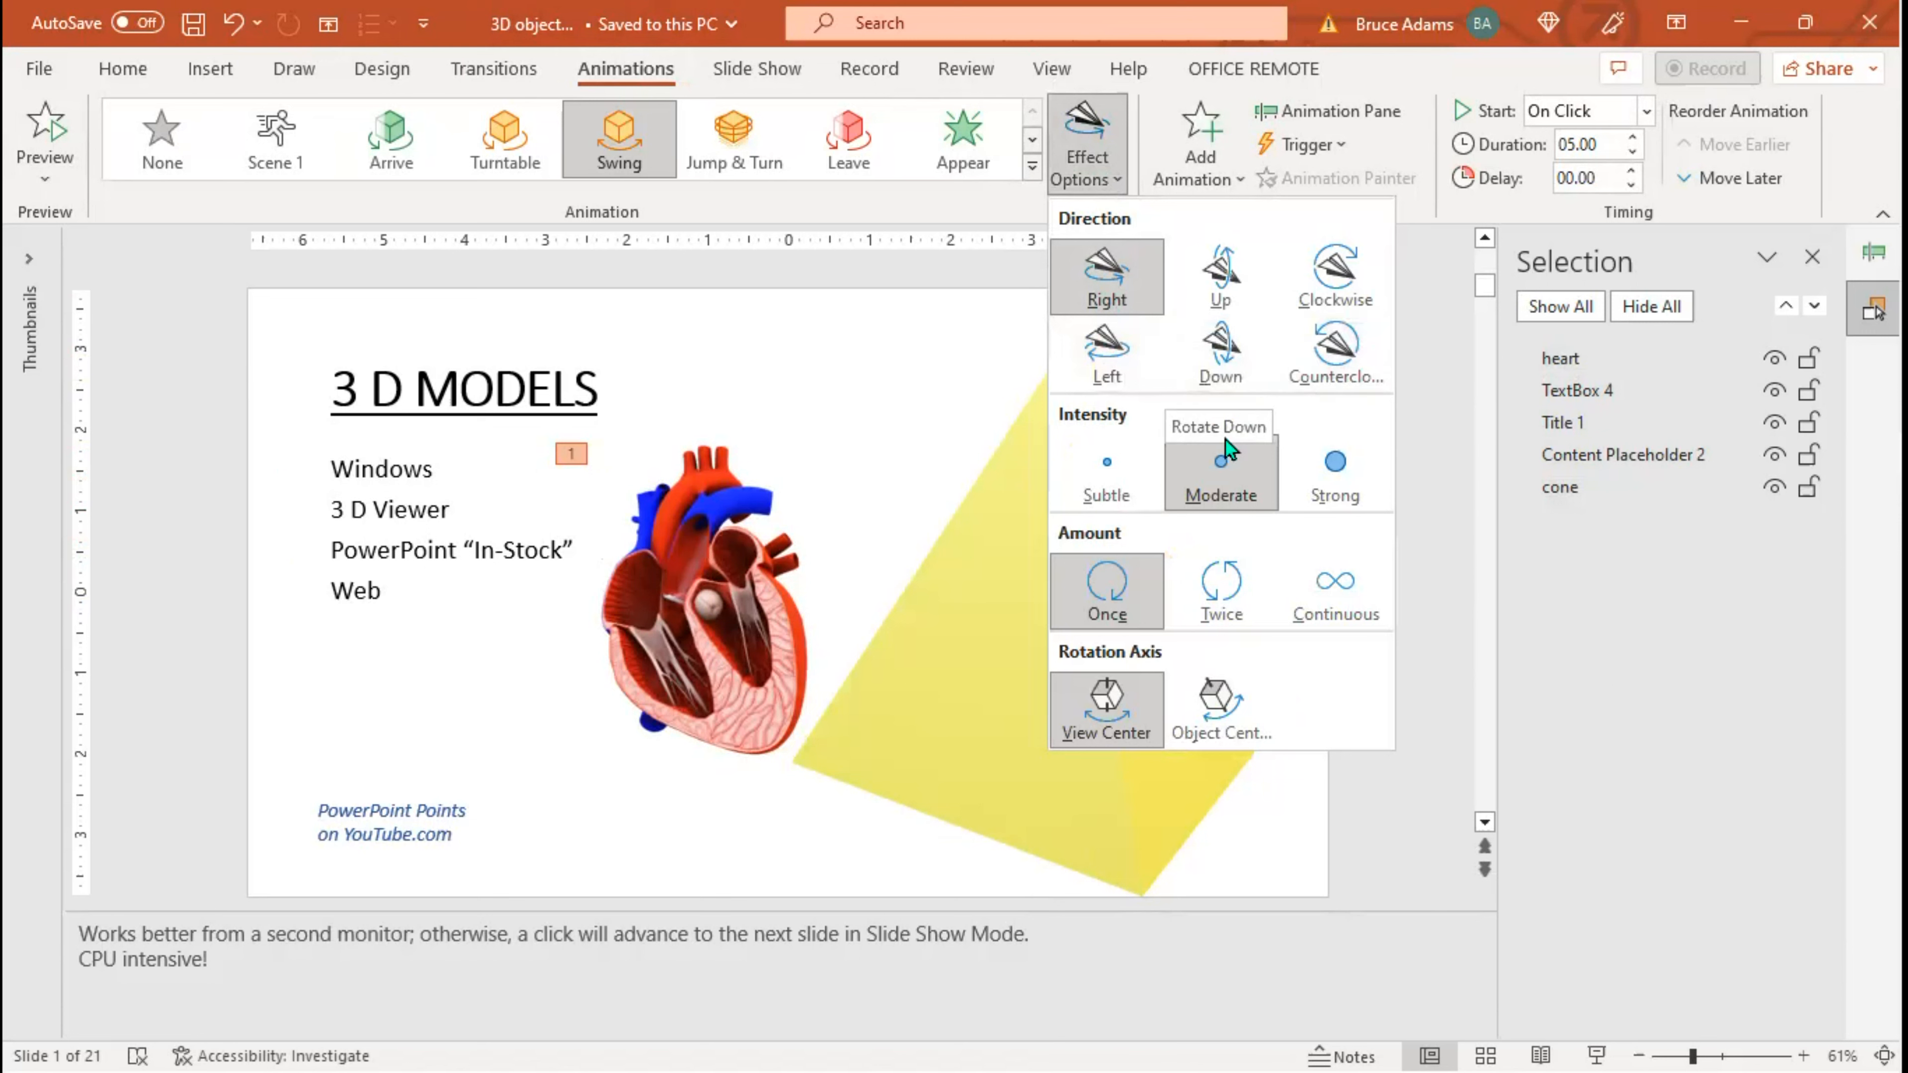
mouse_move(1335, 499)
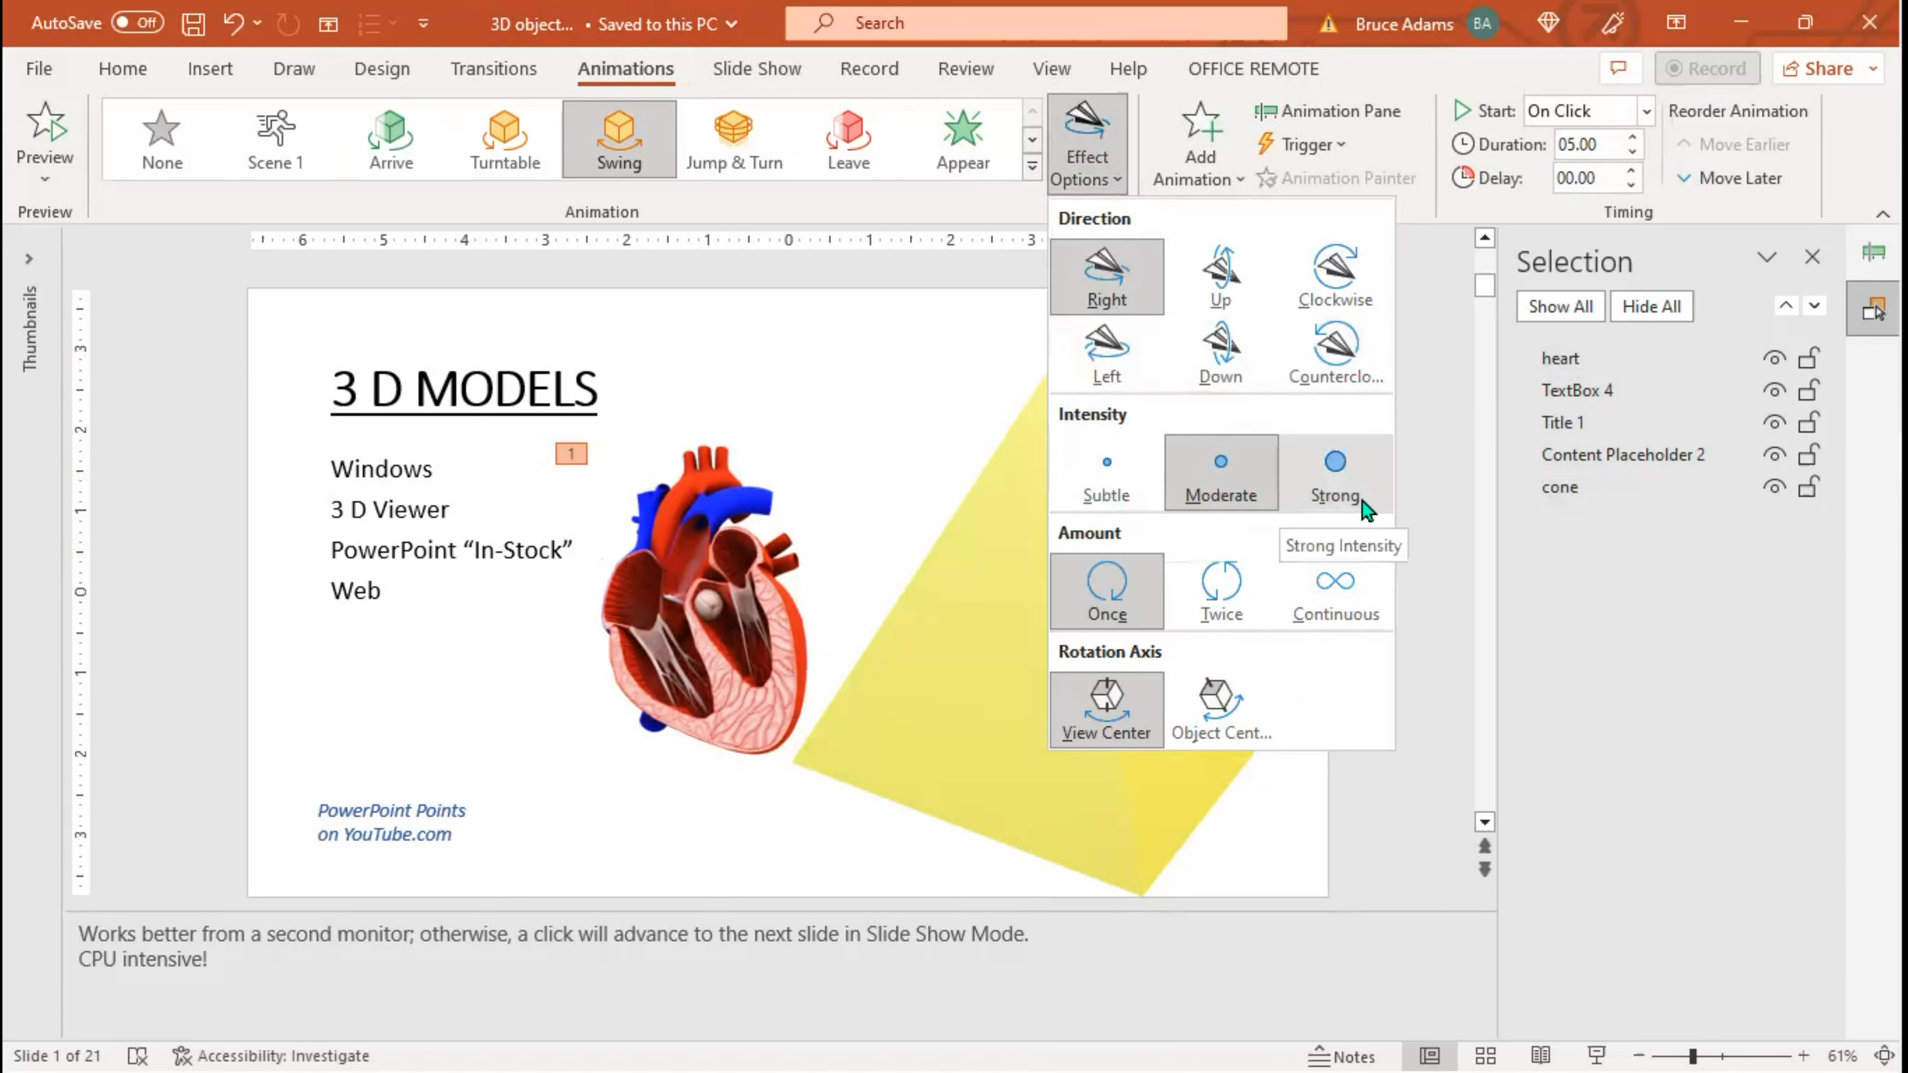
mouse_move(1106, 706)
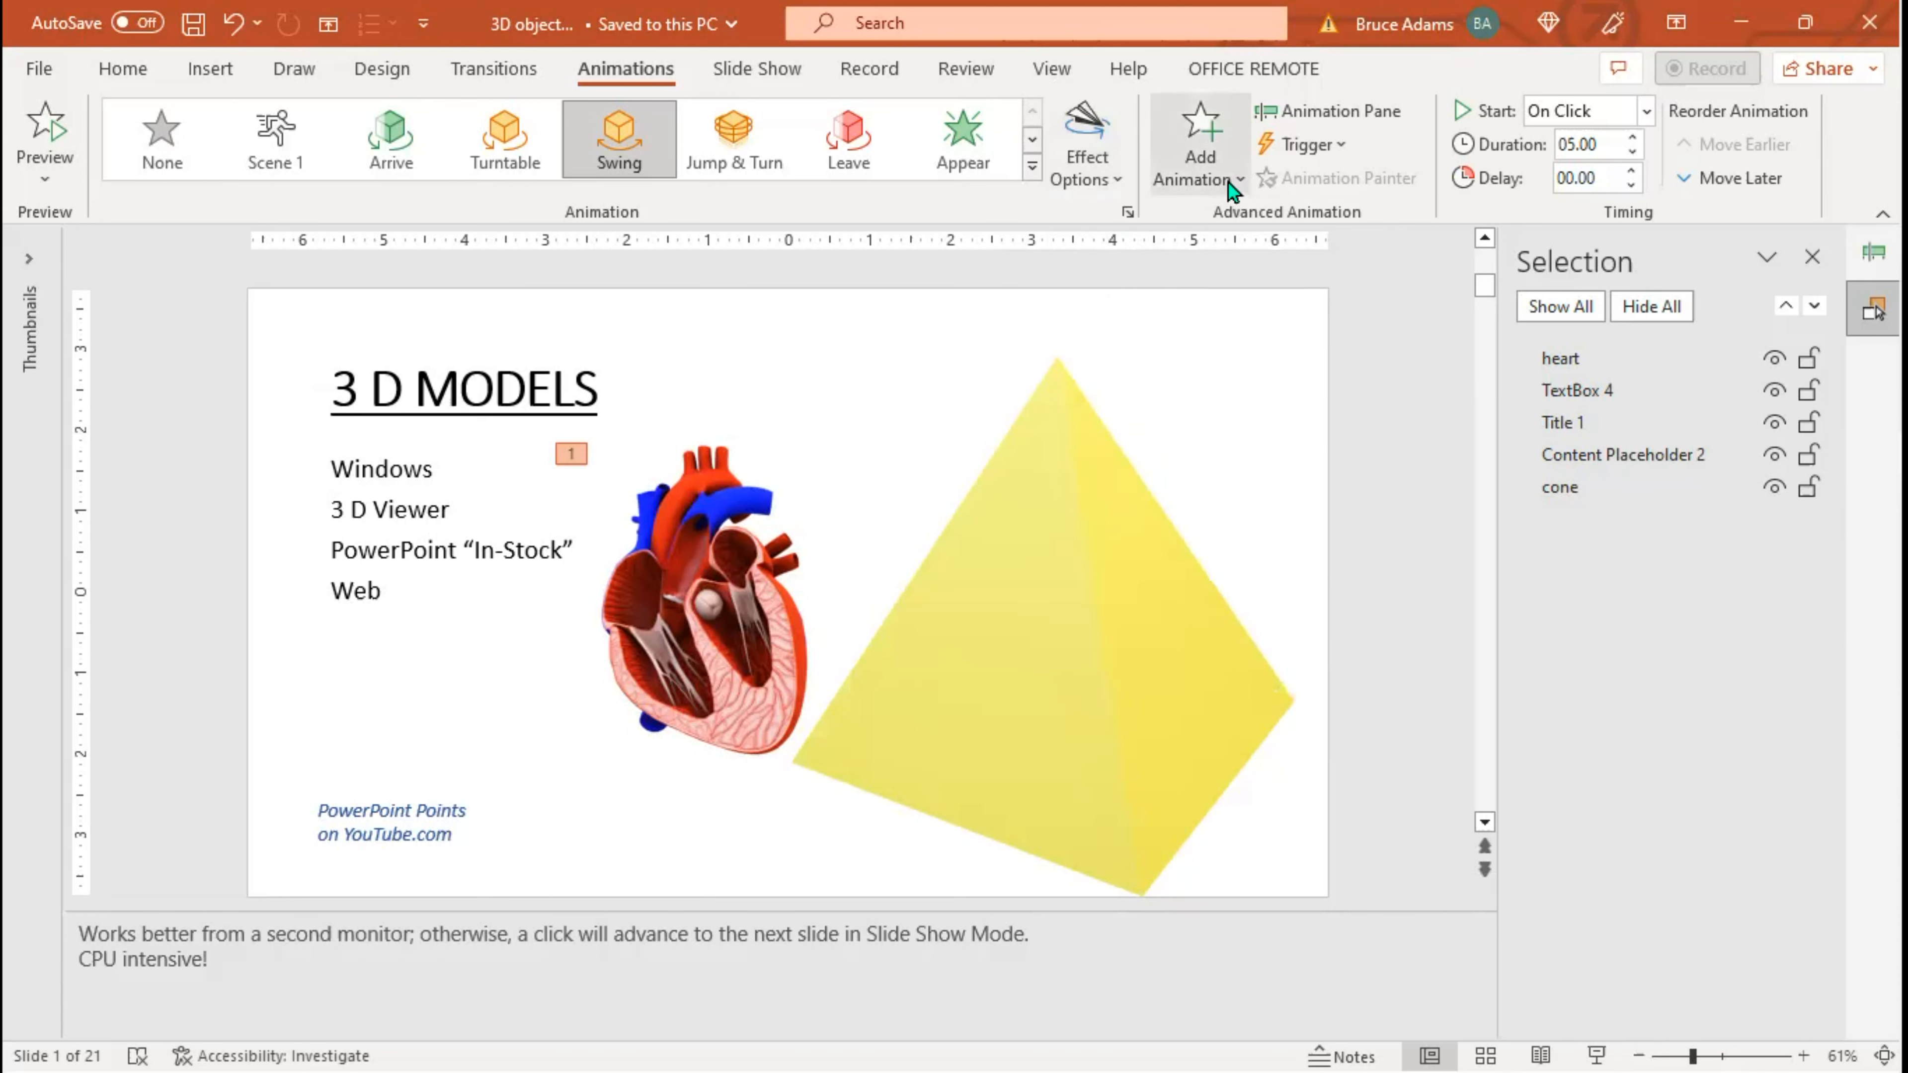
mouse_move(1395, 180)
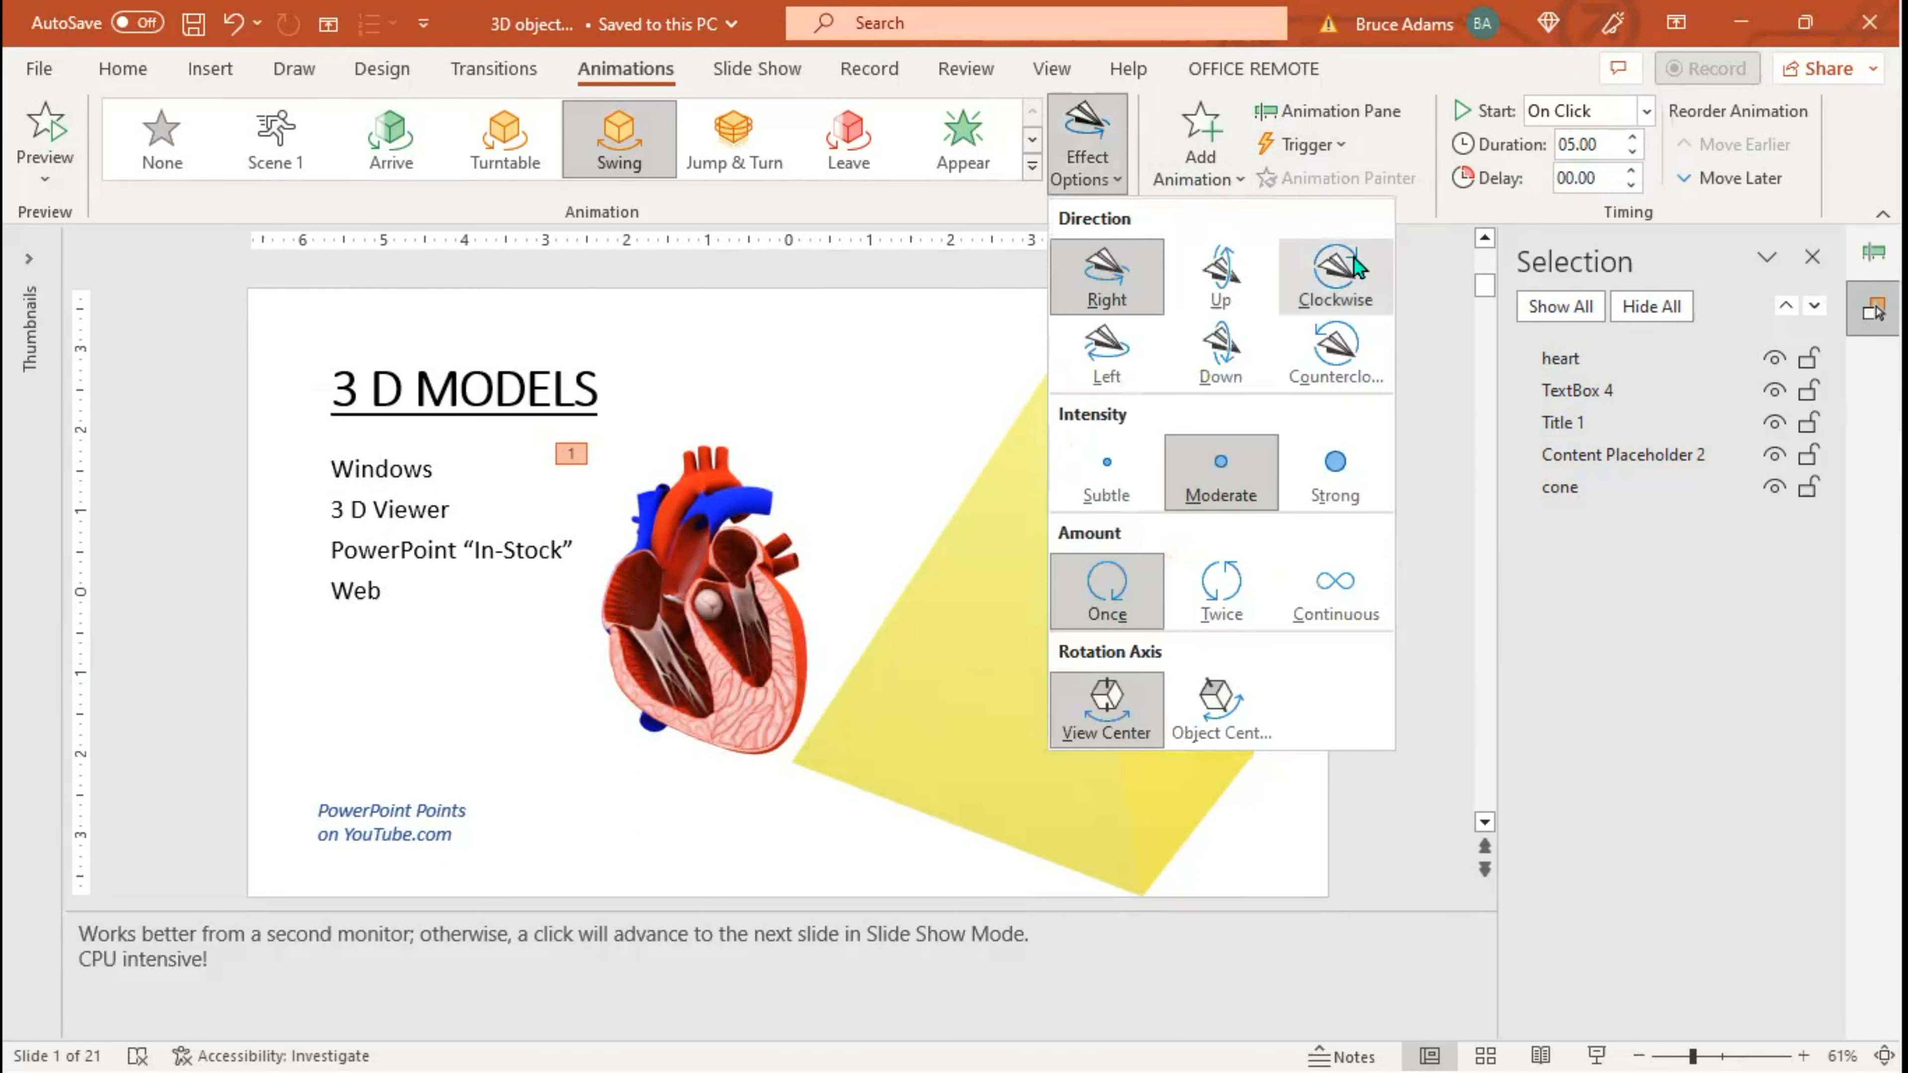
mouse_move(1221, 712)
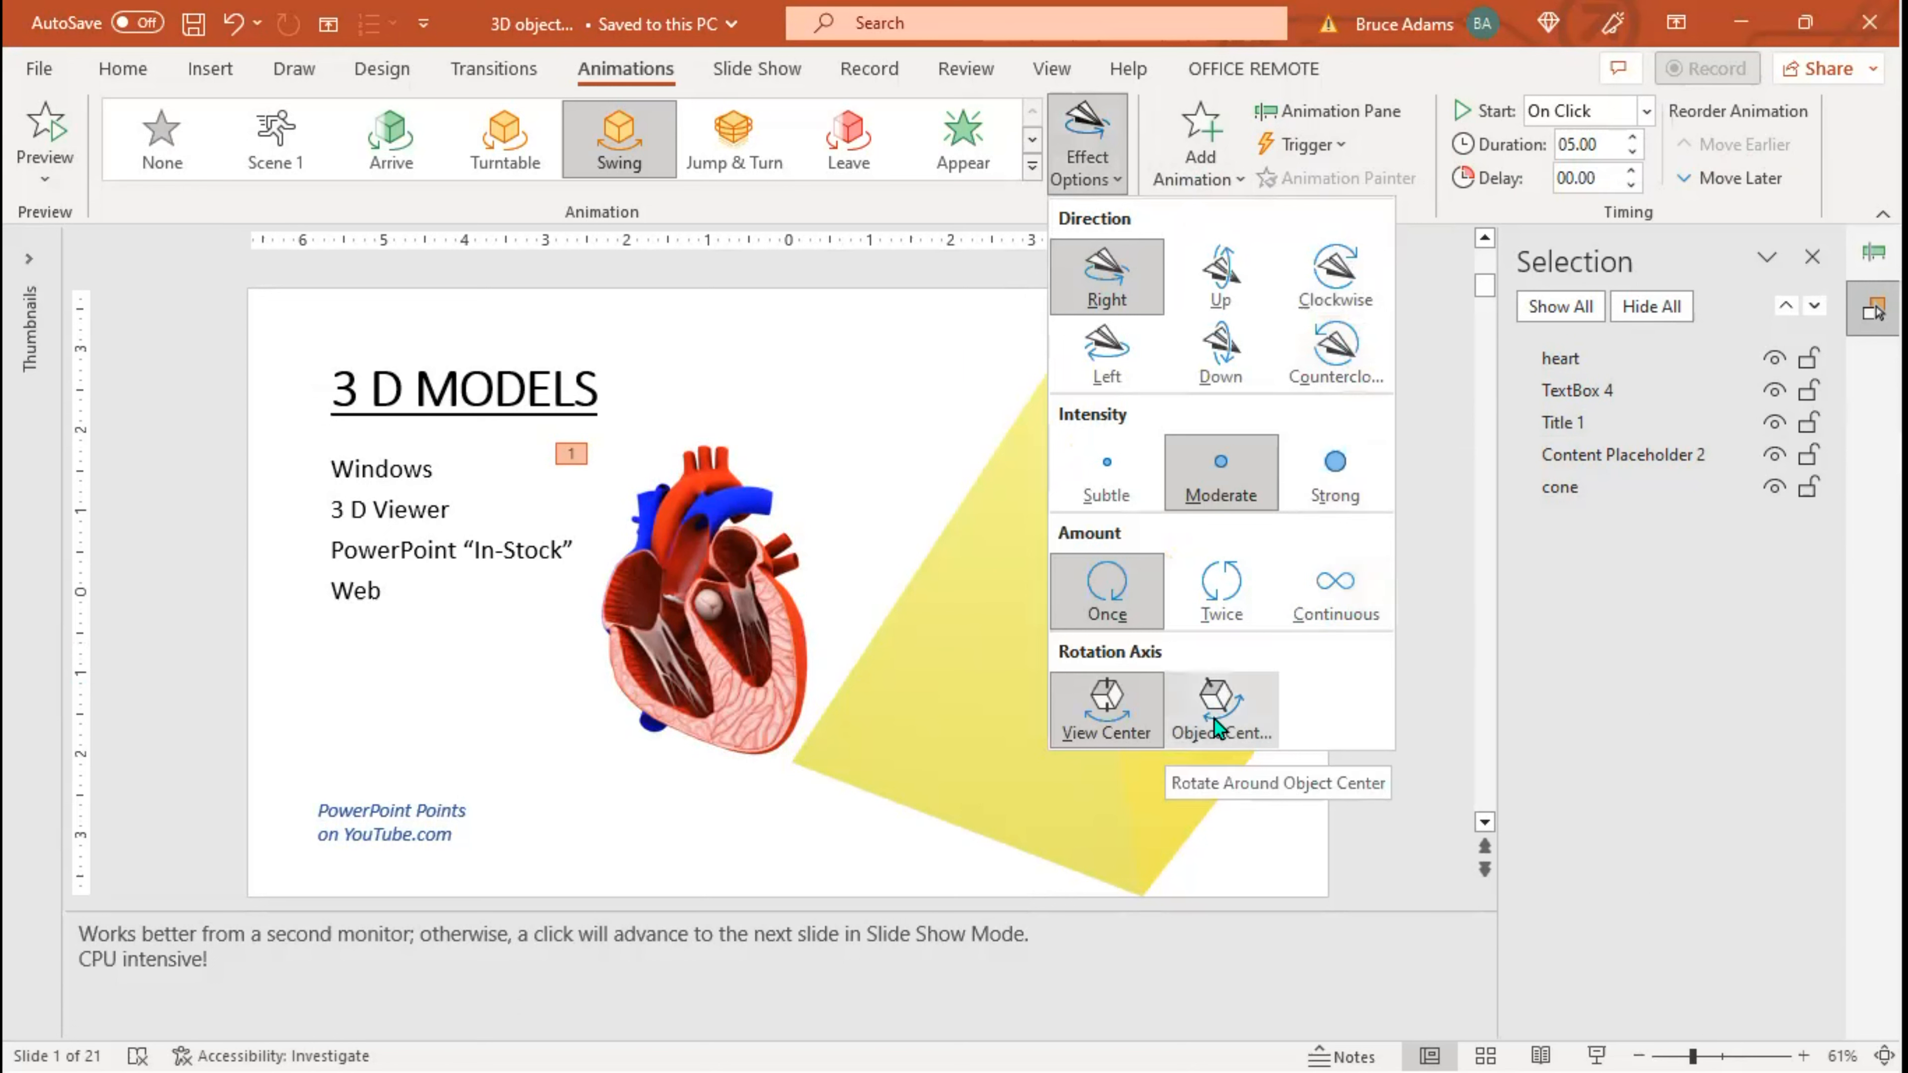
mouse_move(925, 137)
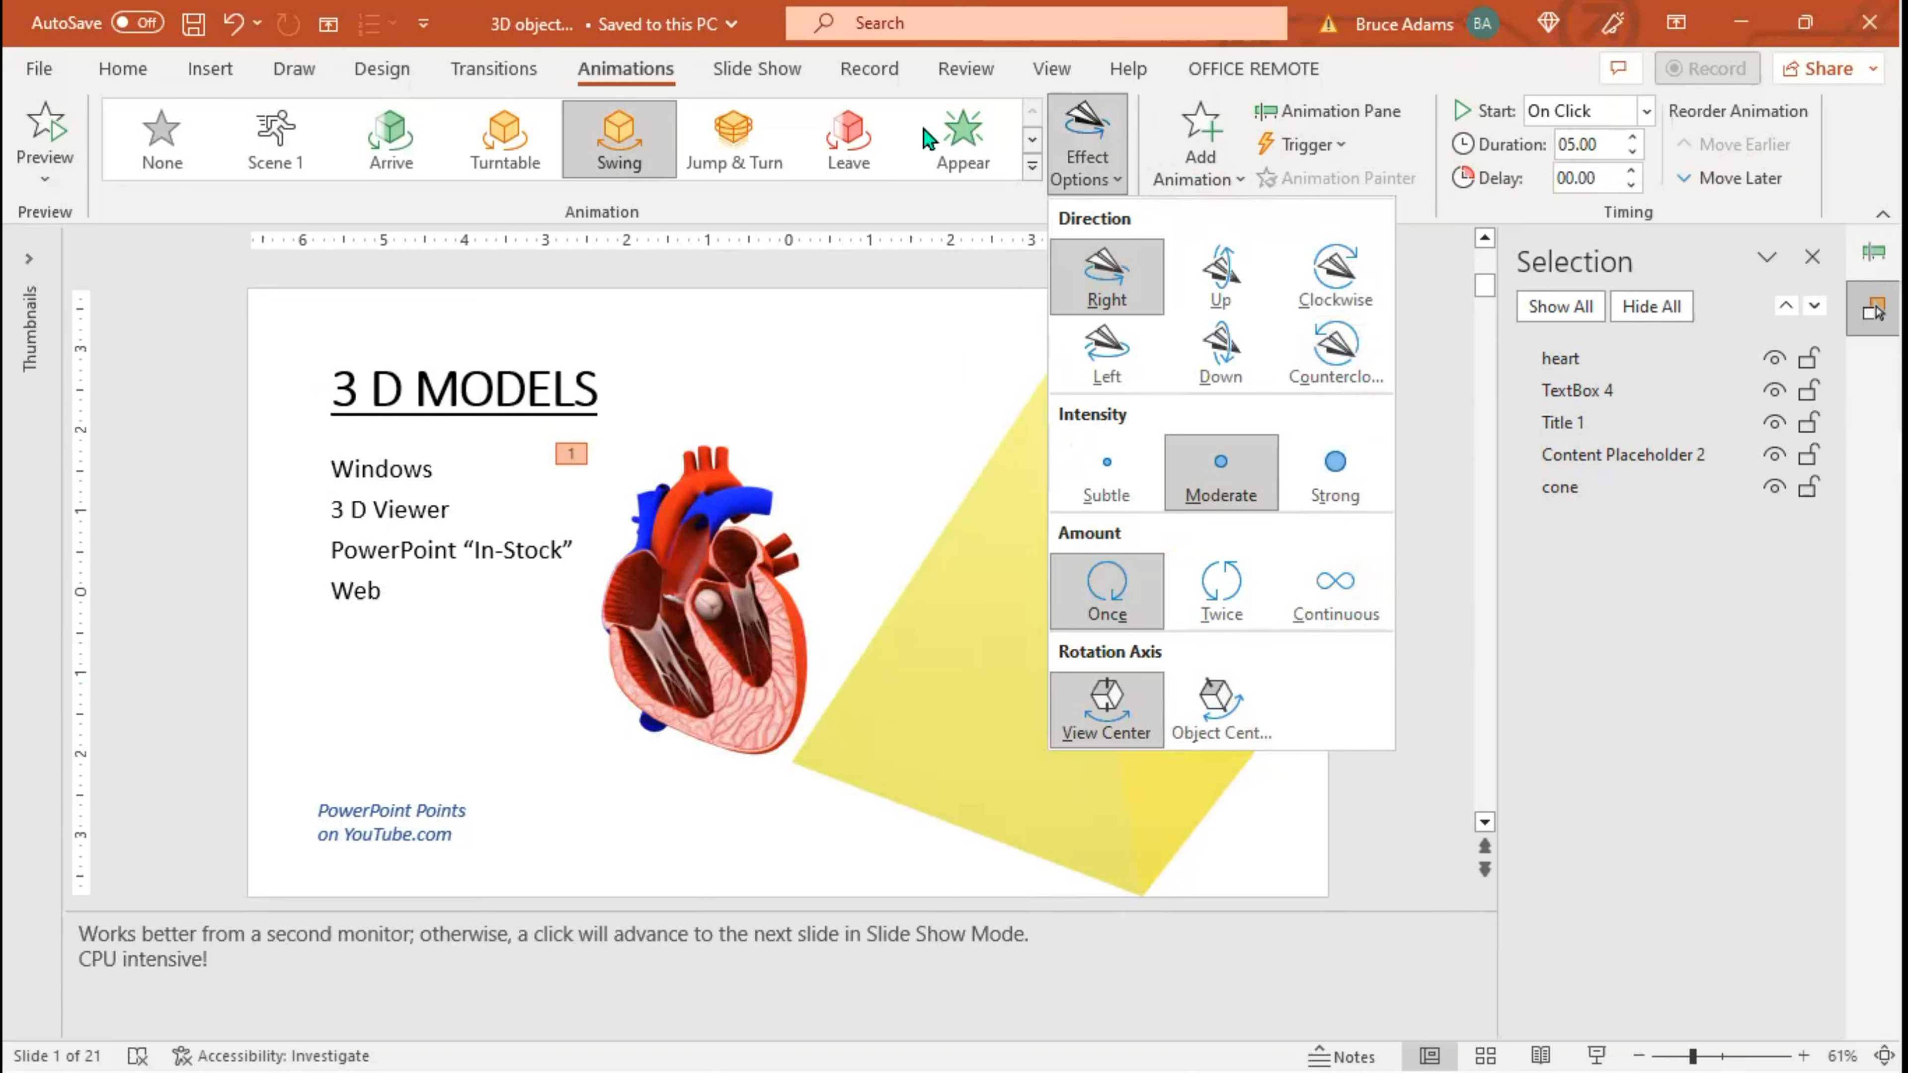
mouse_move(698, 155)
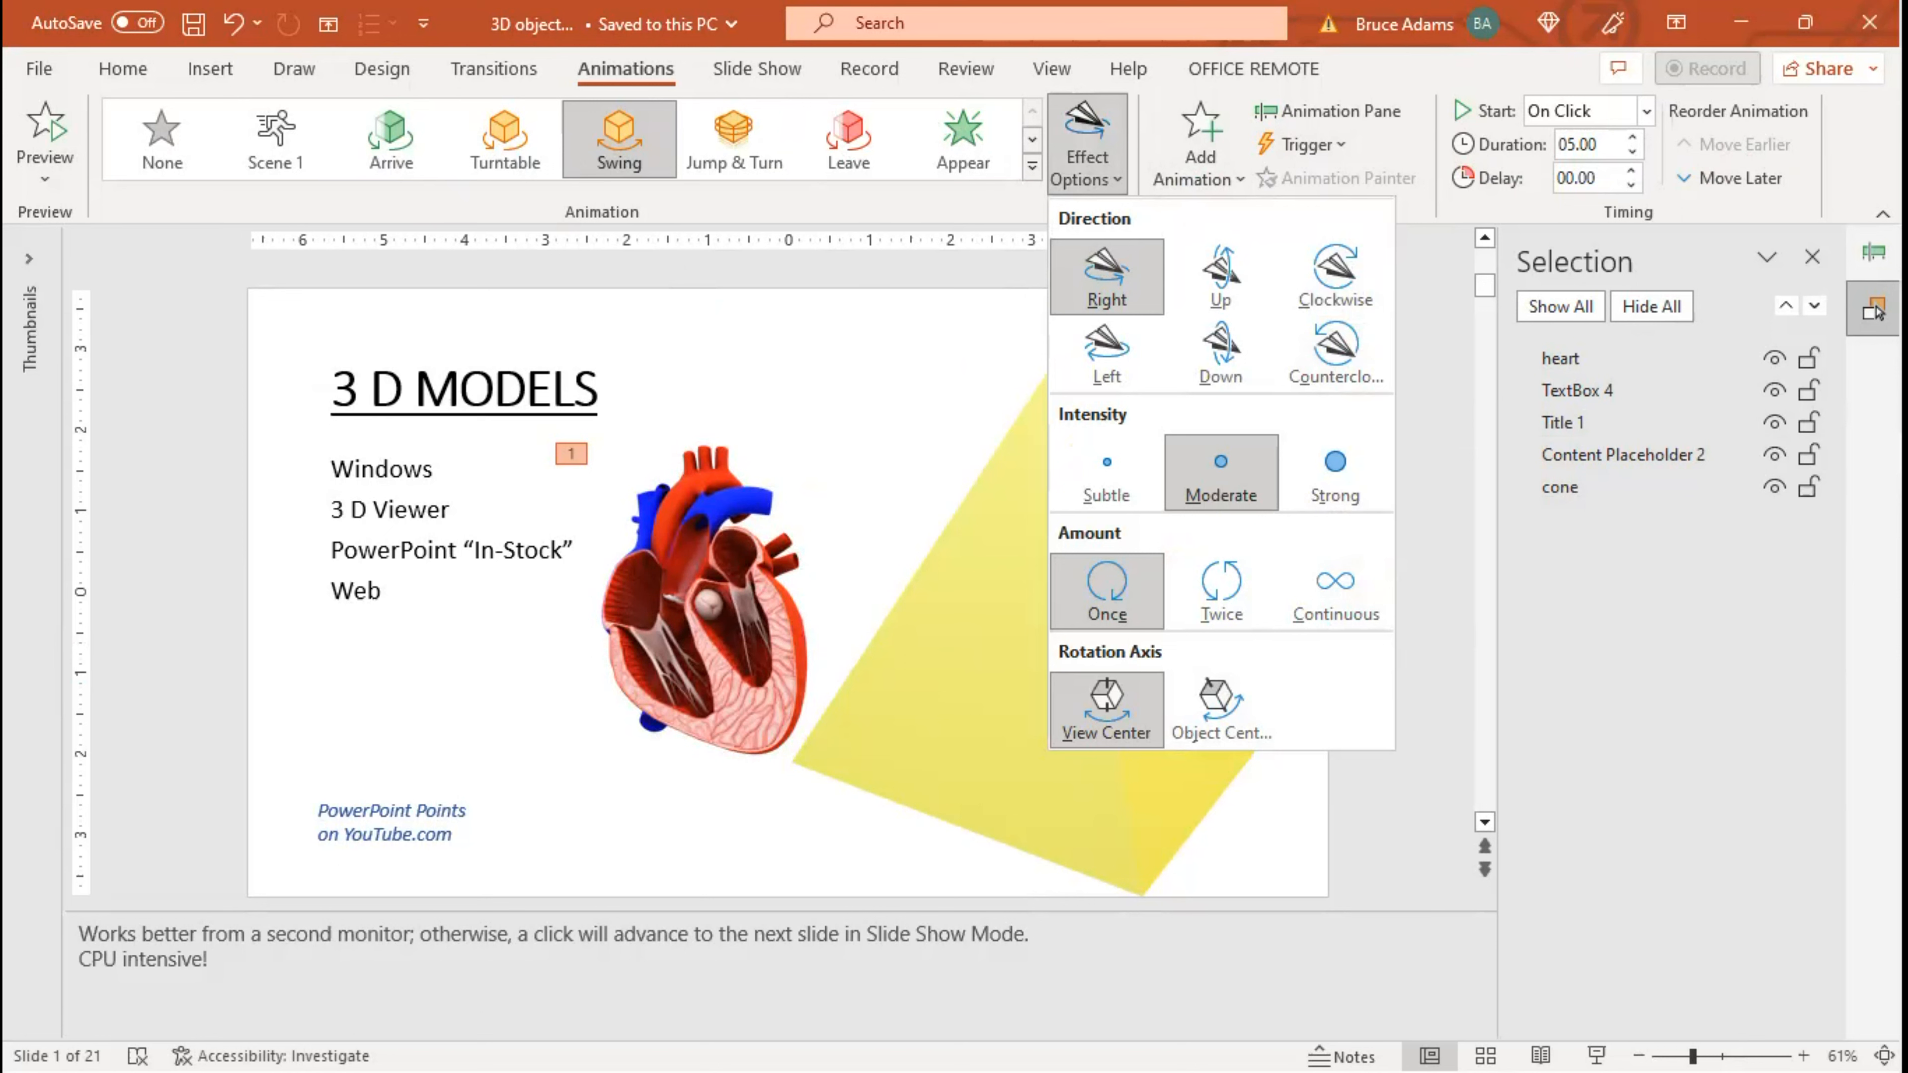
mouse_move(1671, 527)
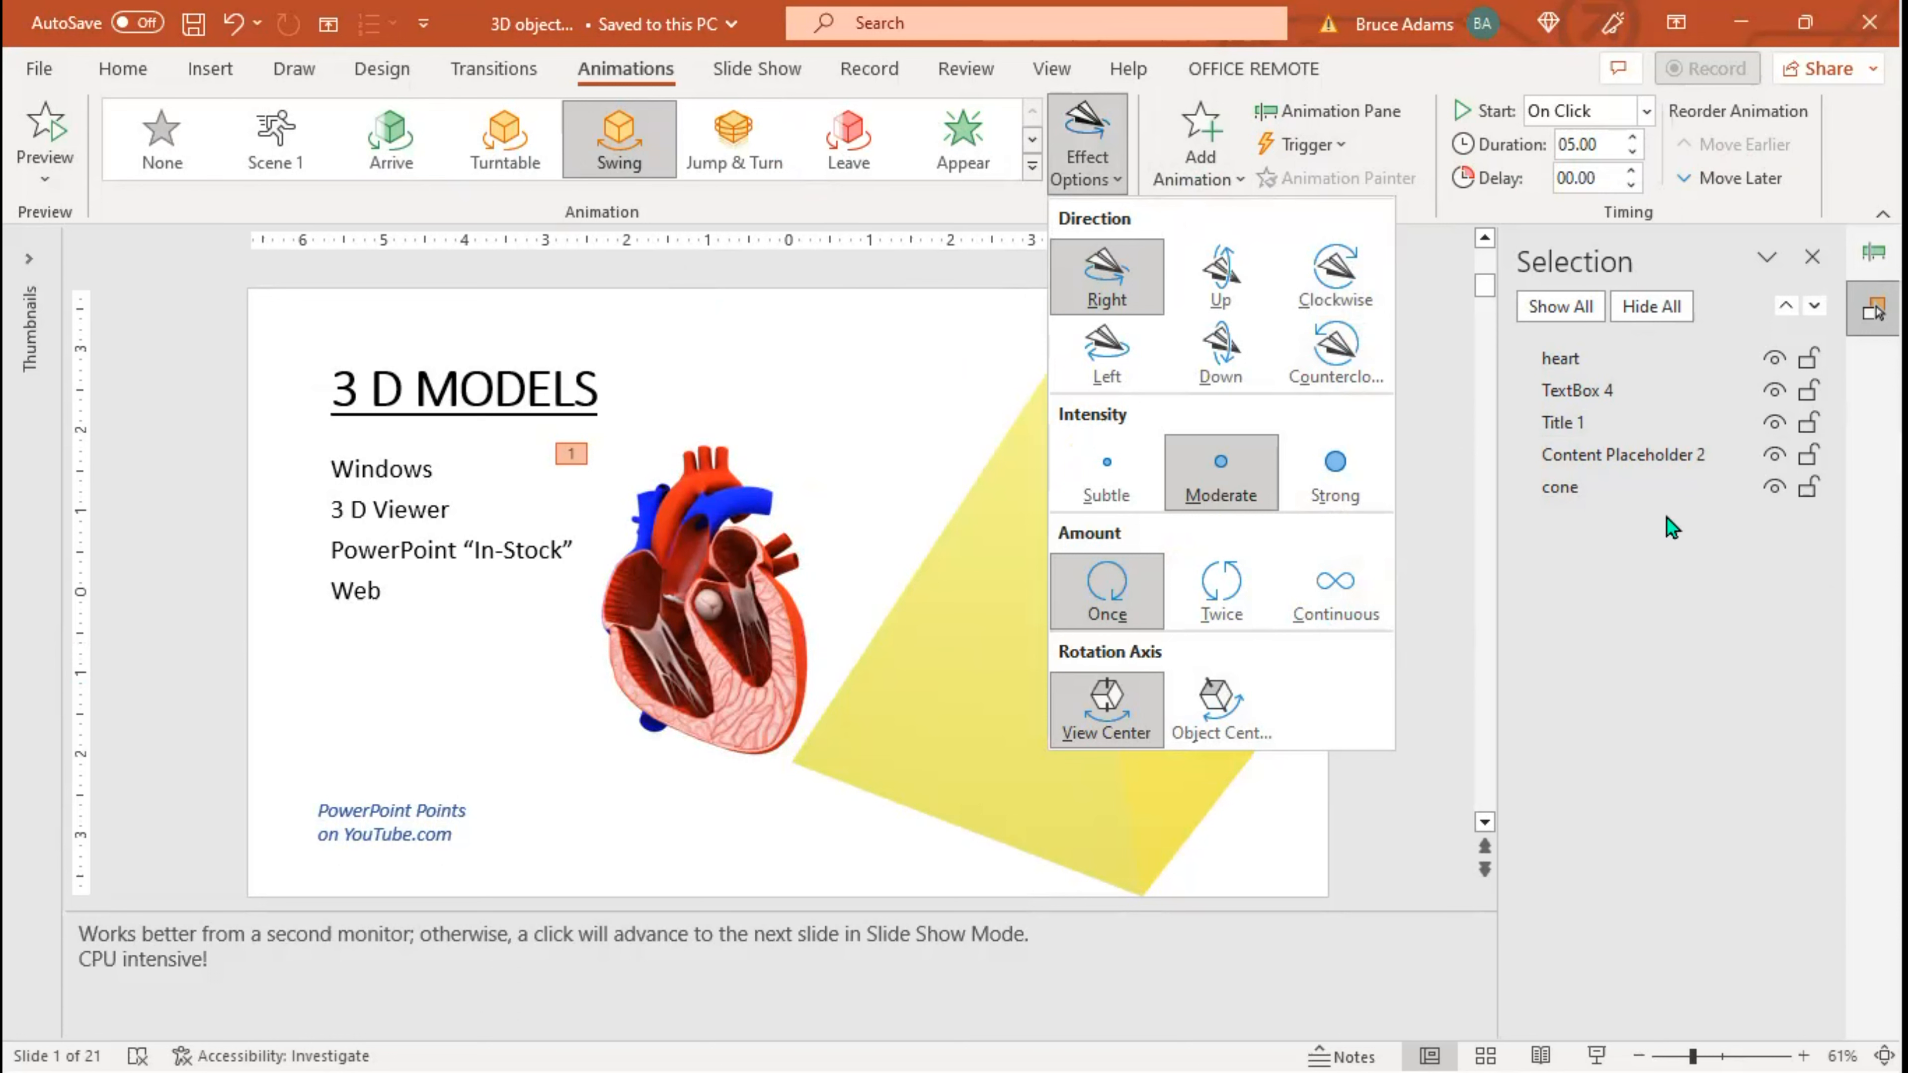
mouse_move(910, 305)
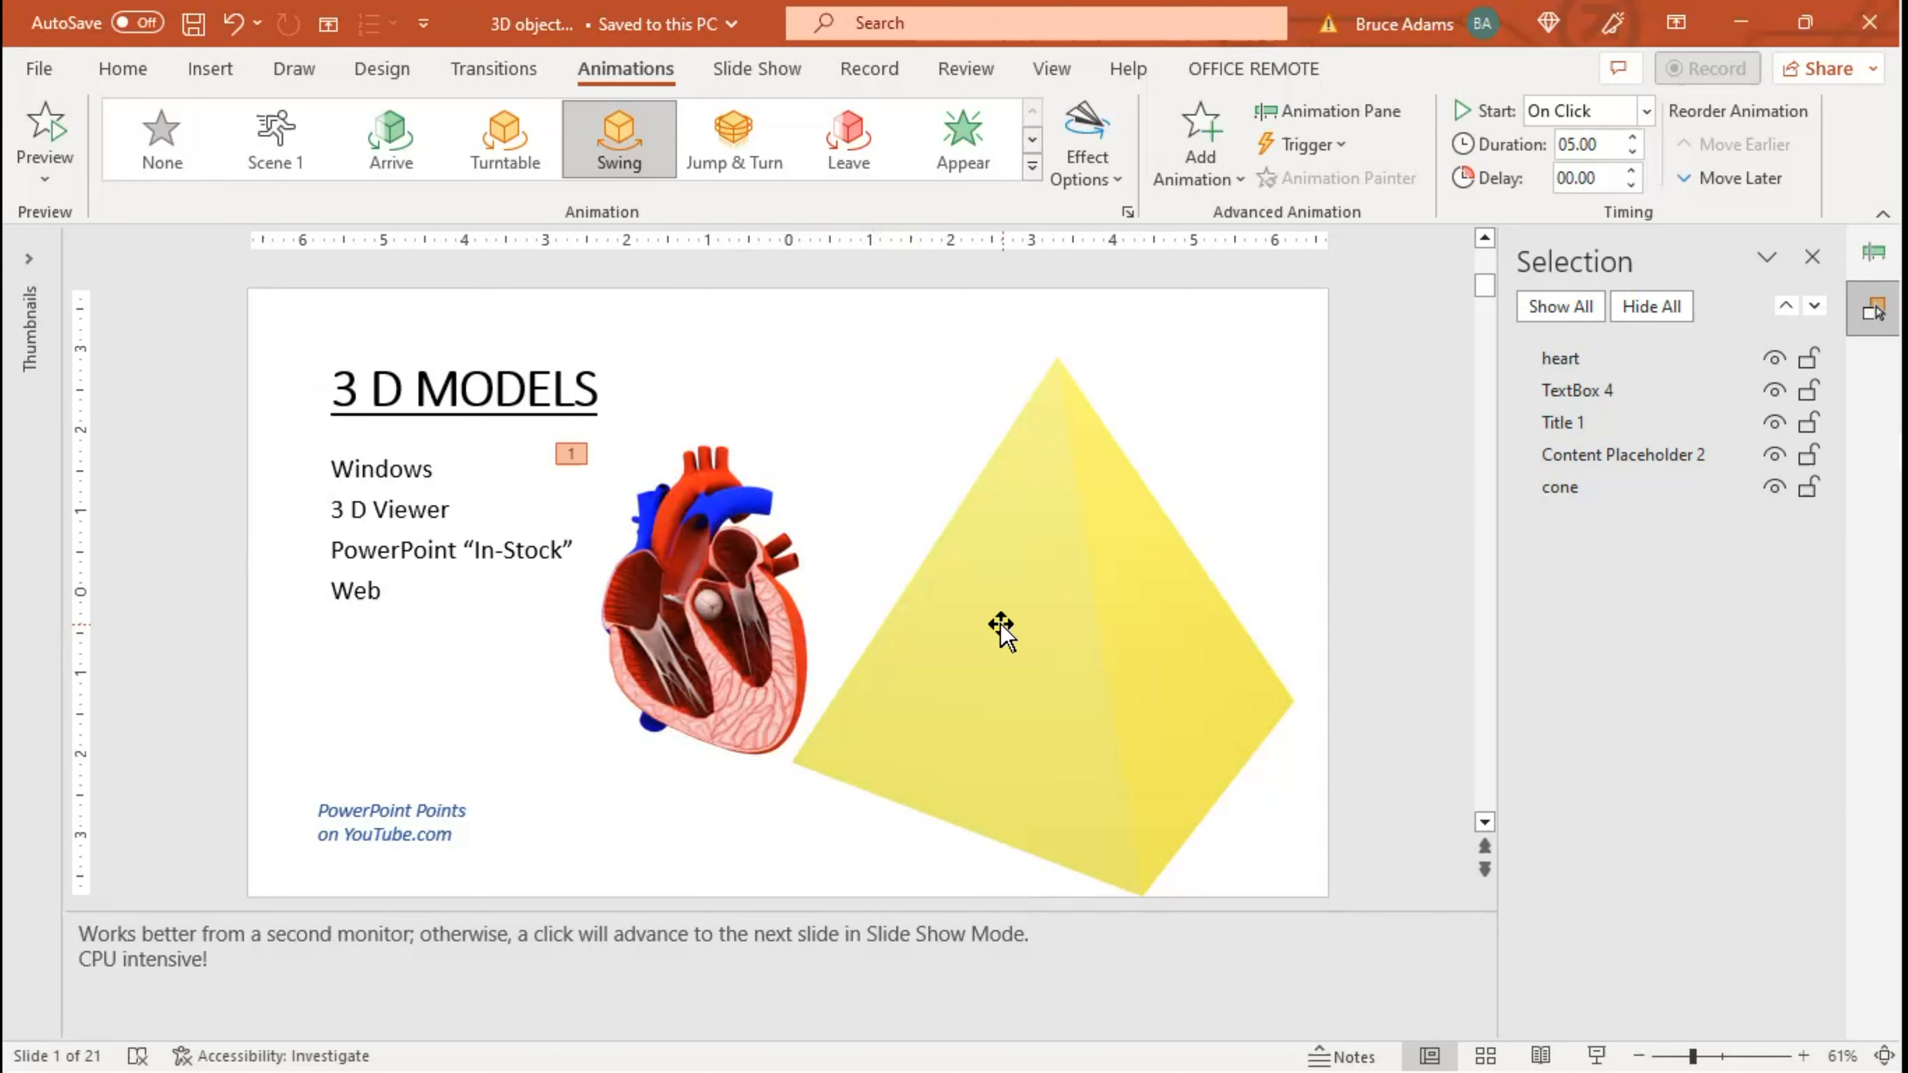
mouse_move(1327, 110)
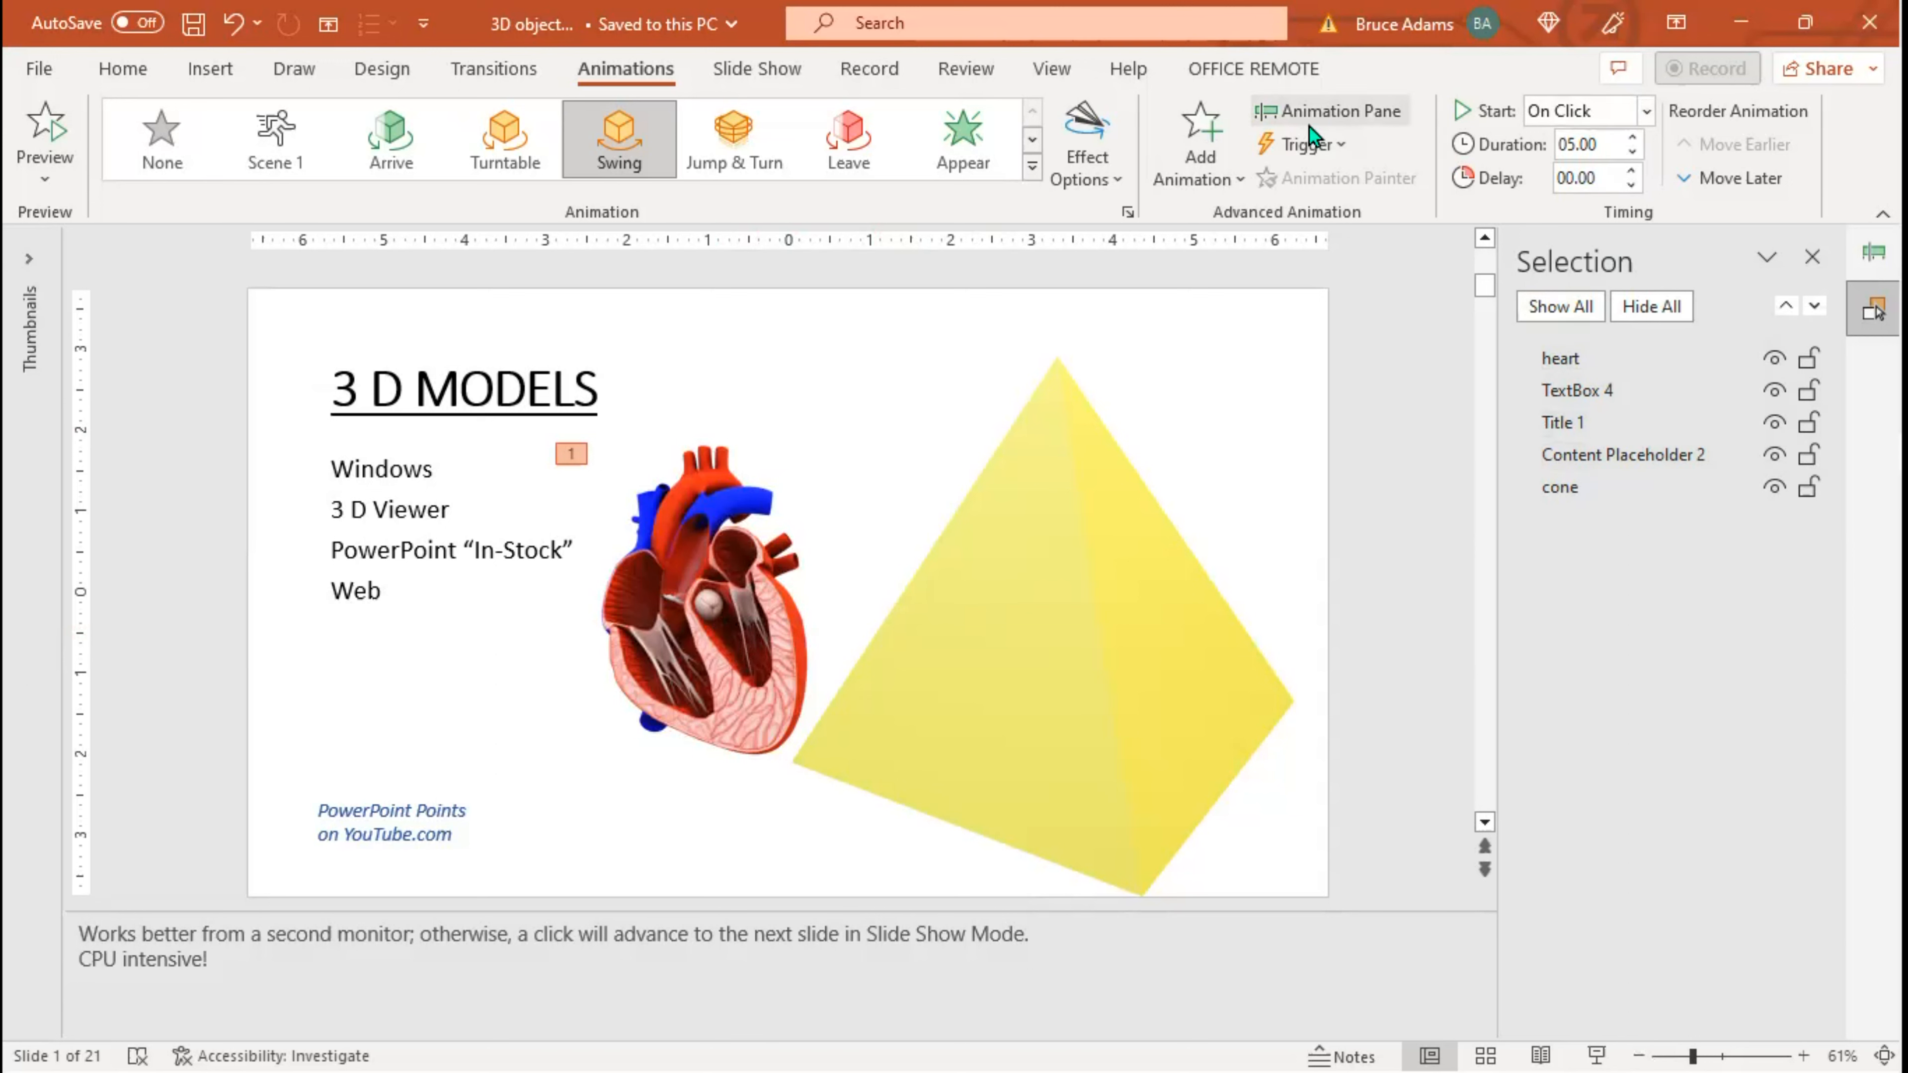
mouse_move(1325, 110)
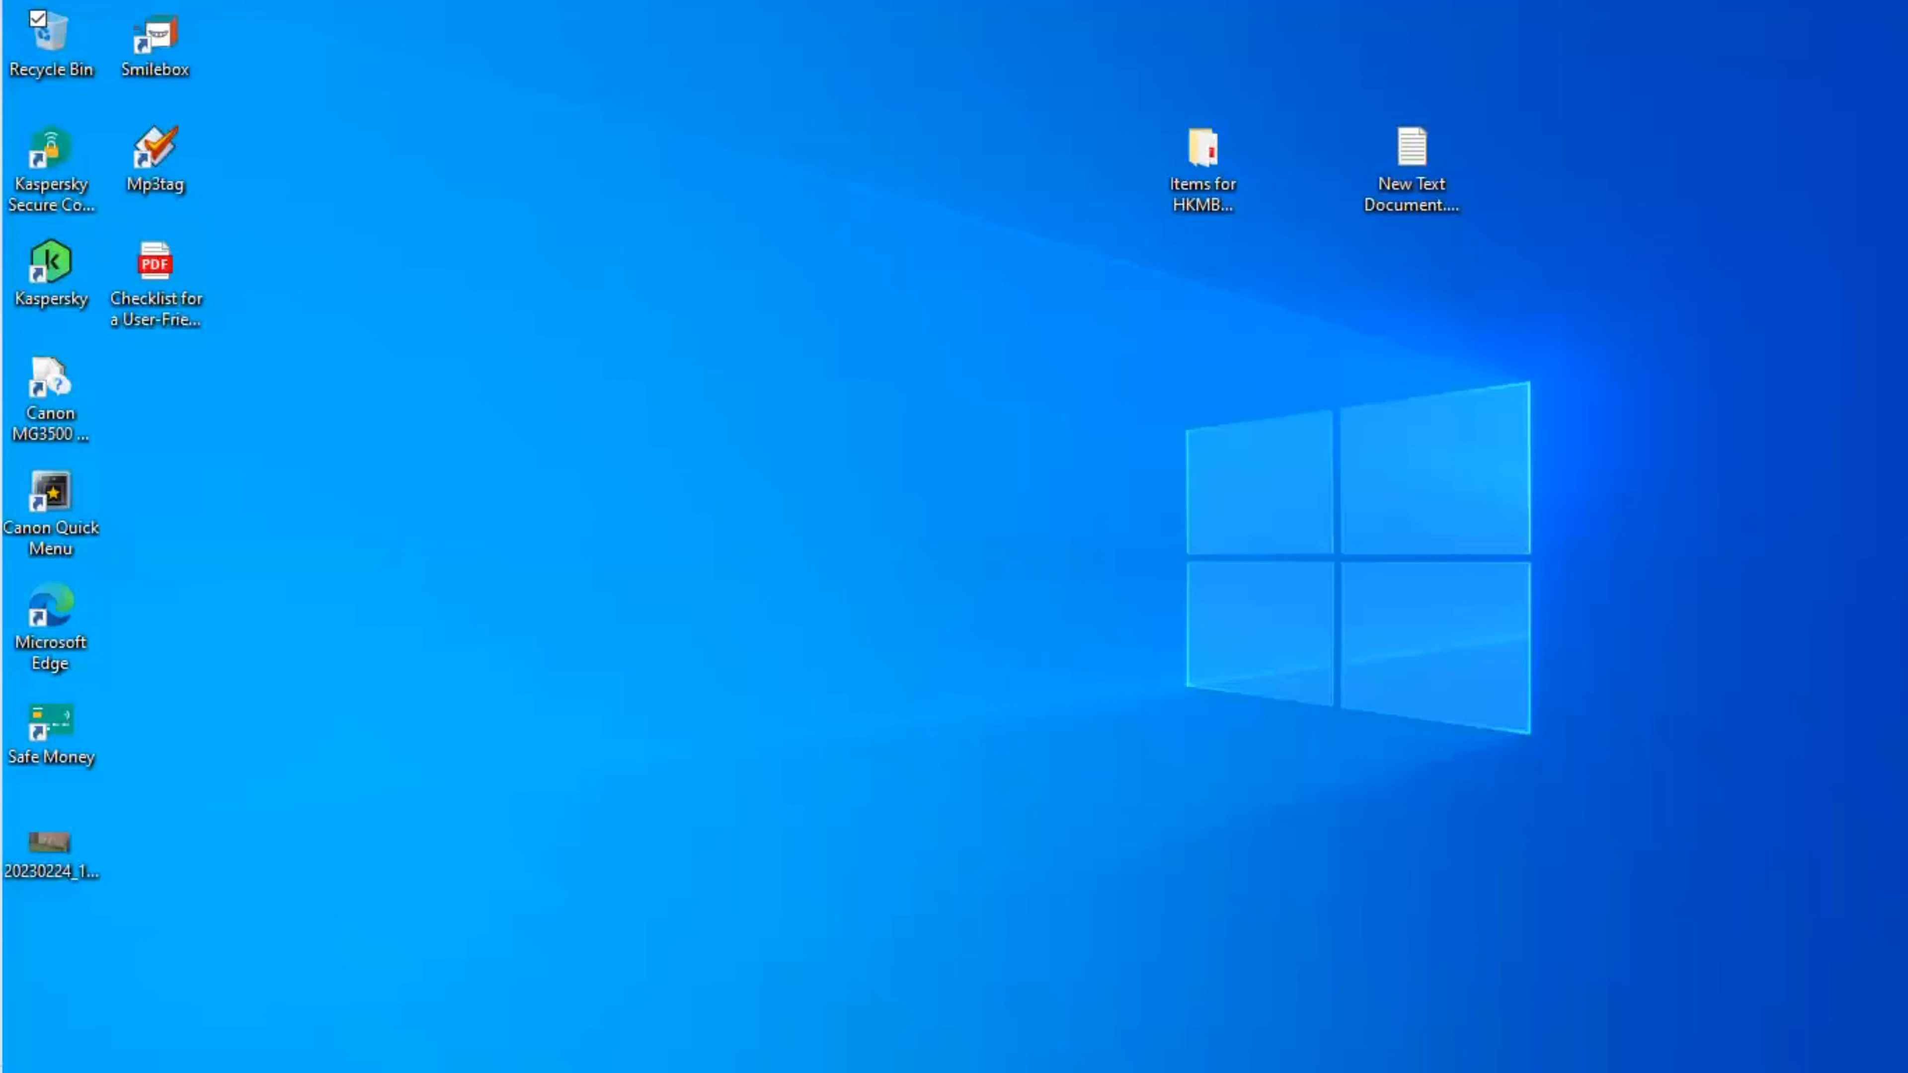
Launch the Bee.glb model file from the desktop into 3D Viewer.
left_click(49, 624)
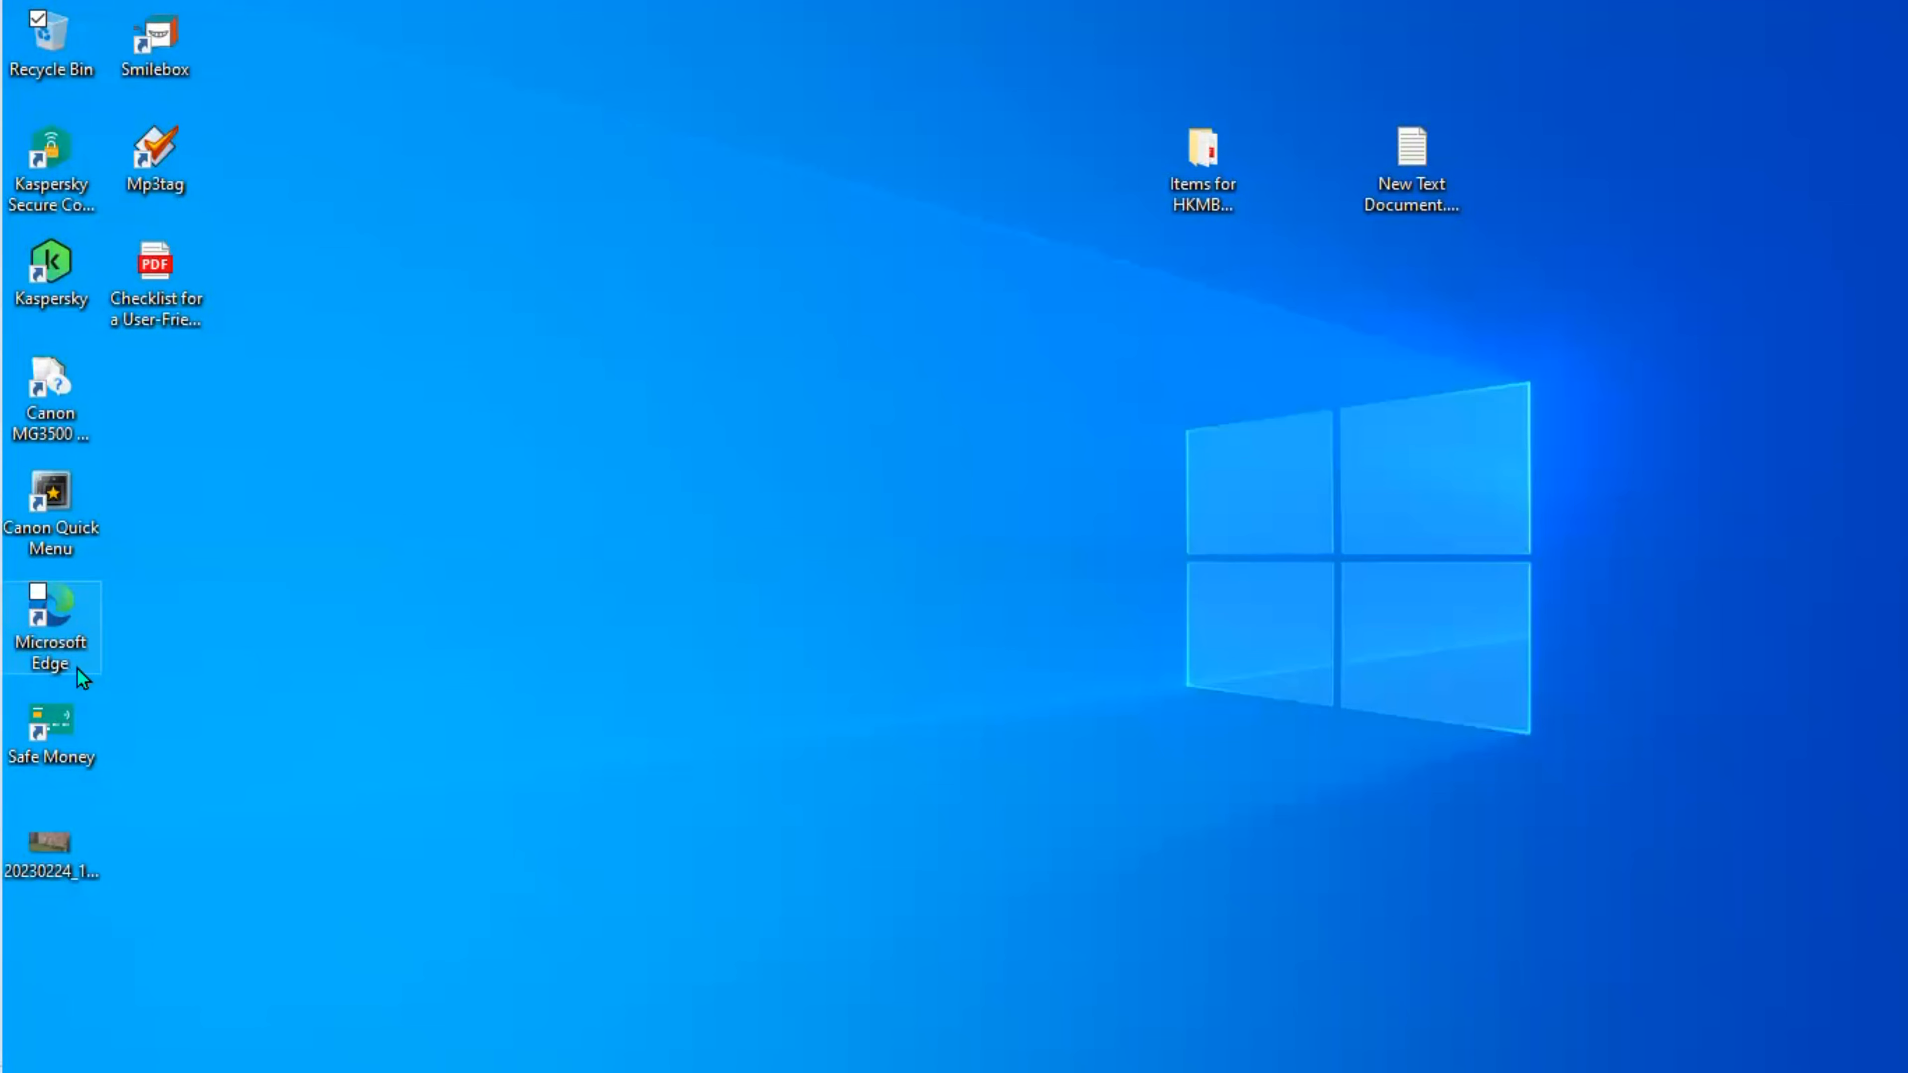
double_click(50, 627)
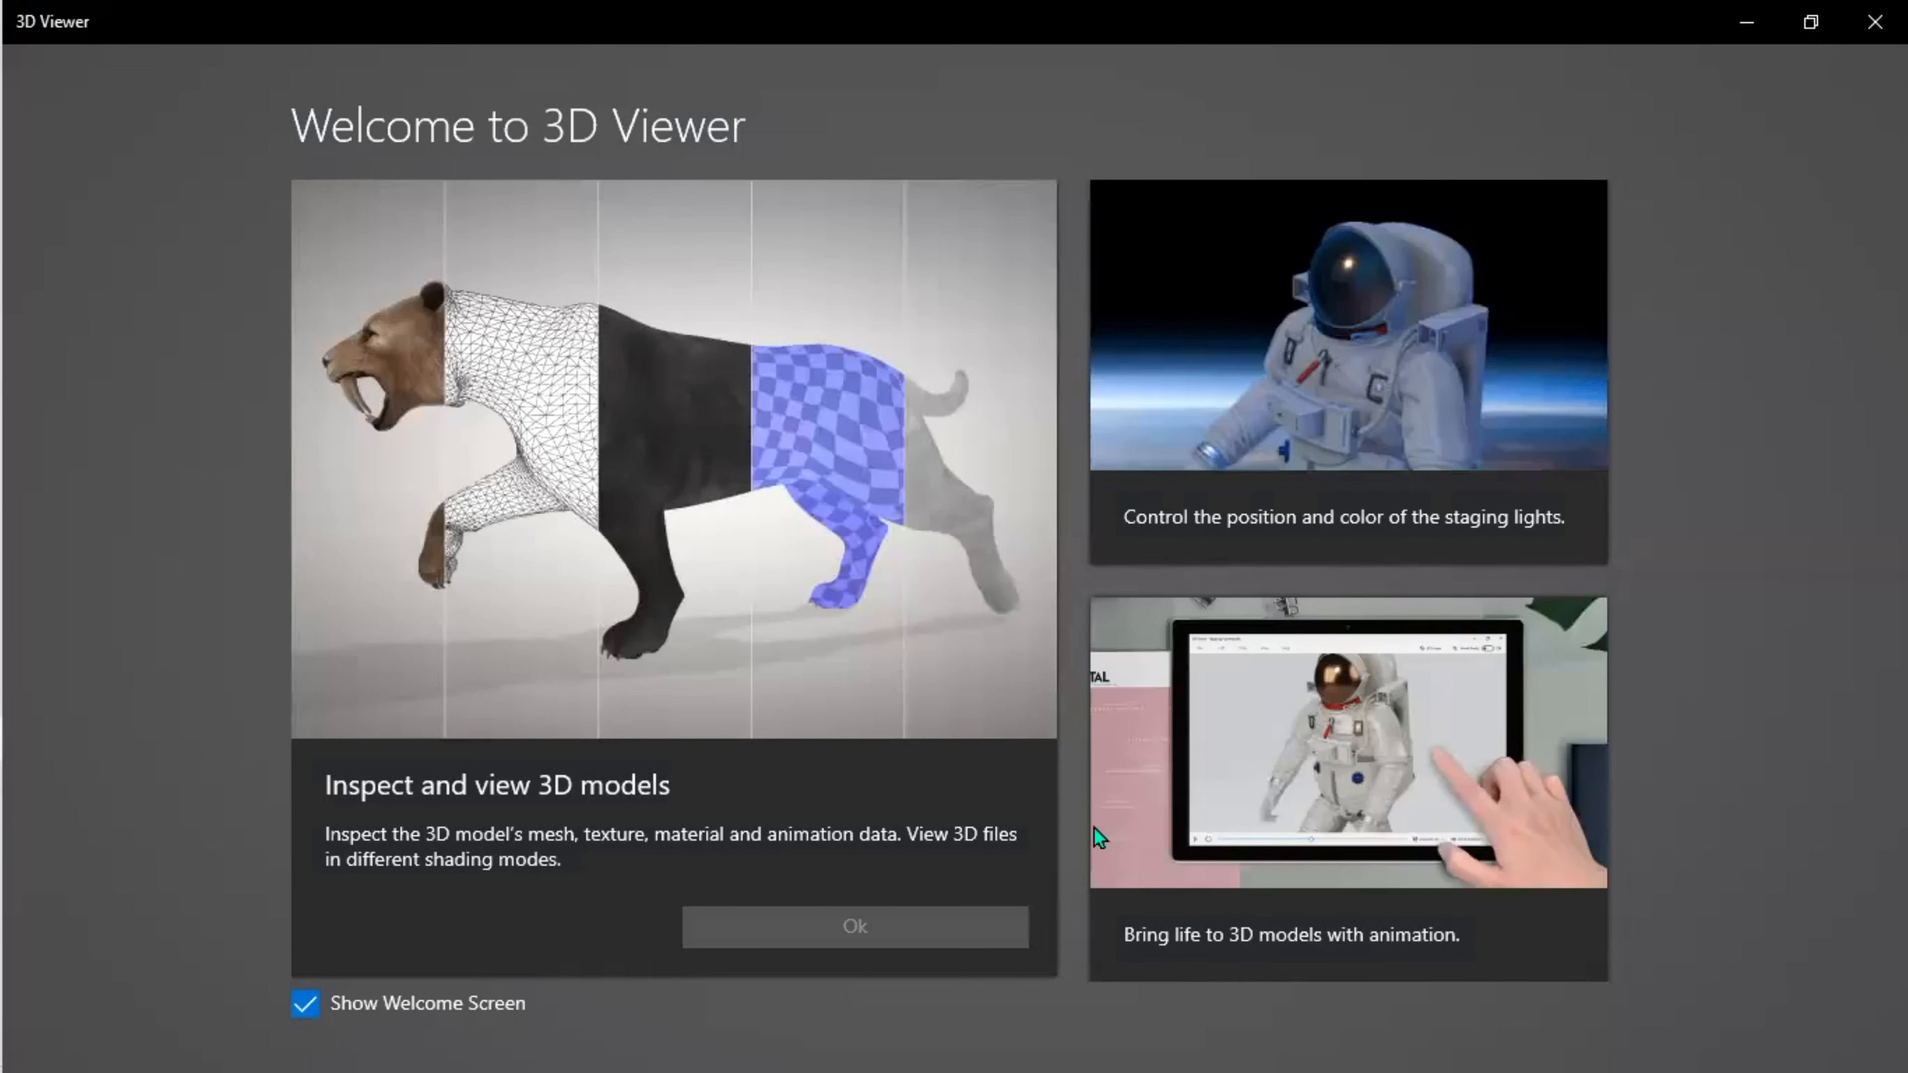
mouse_move(1274, 518)
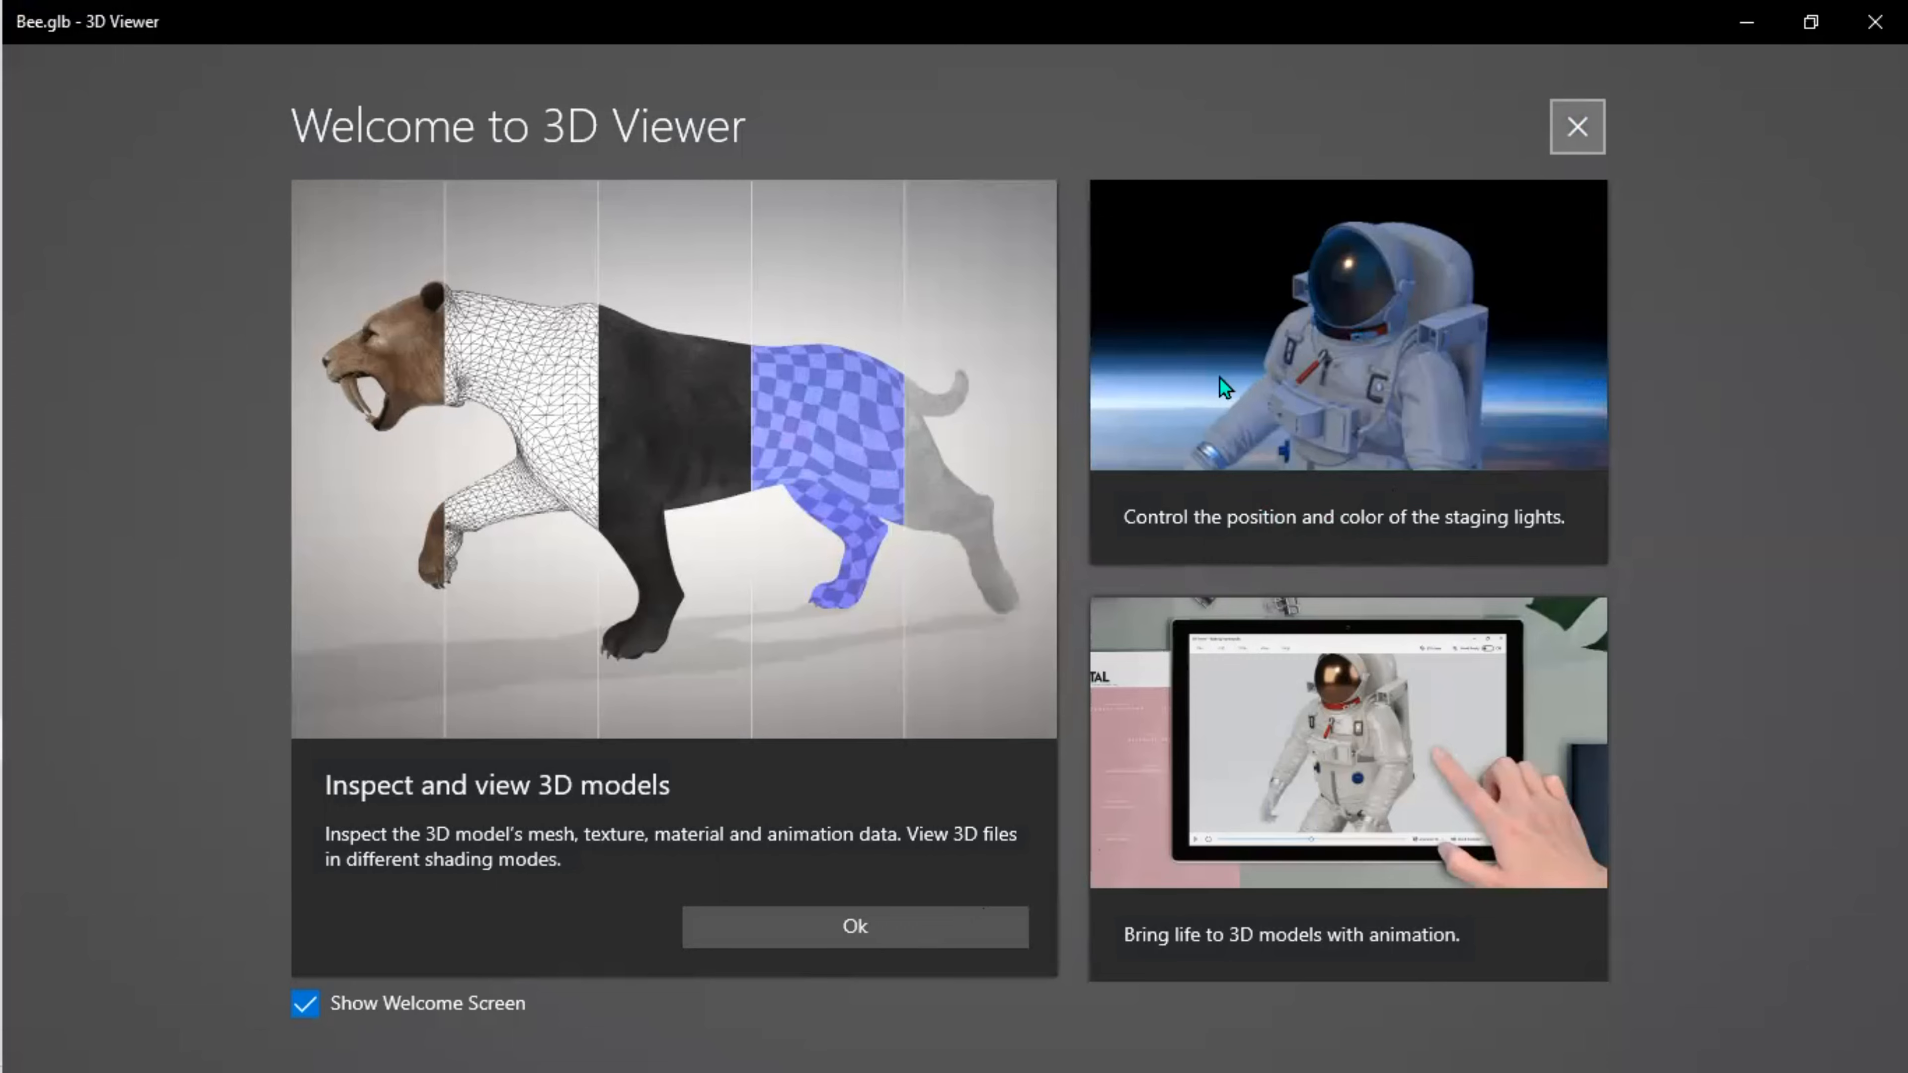
Dismiss the welcome screen to load the animated bee, then browse the File, Edit, Tools and View menus.
left_click(854, 926)
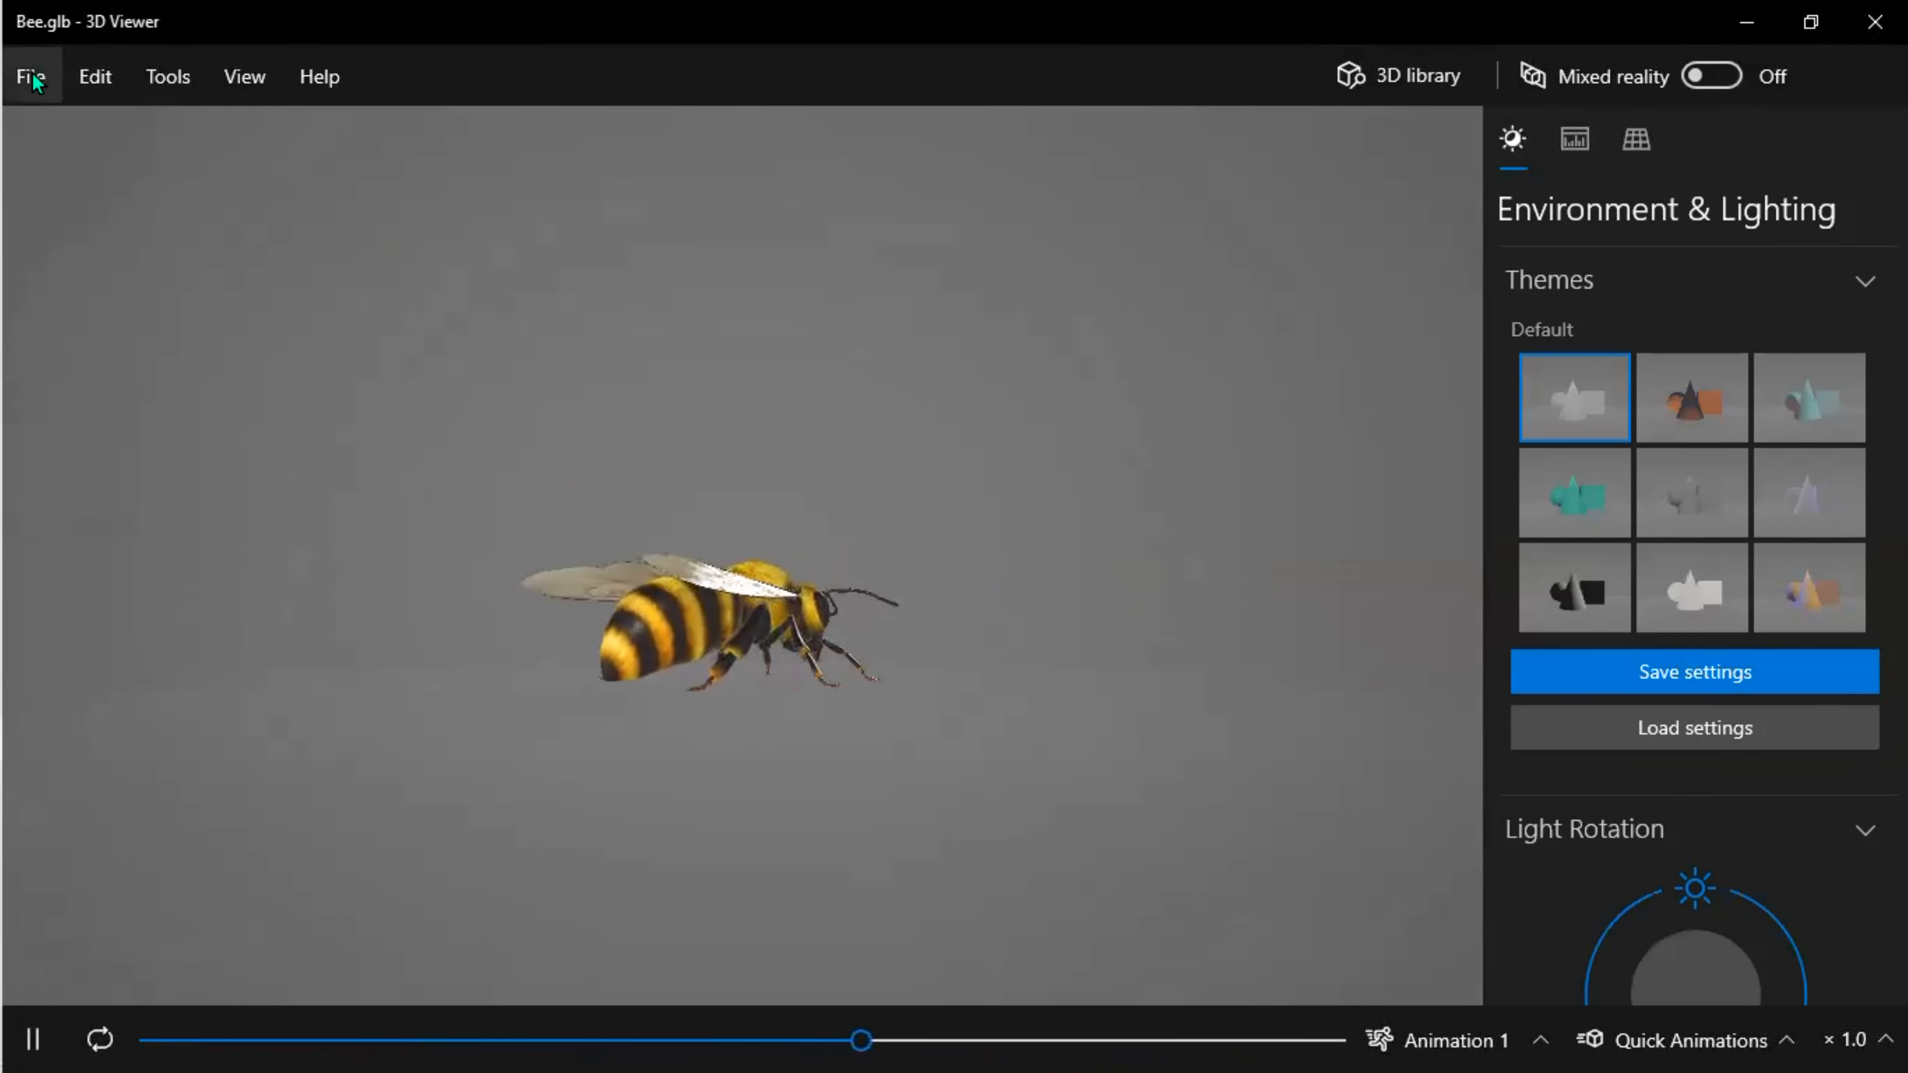
left_click(31, 76)
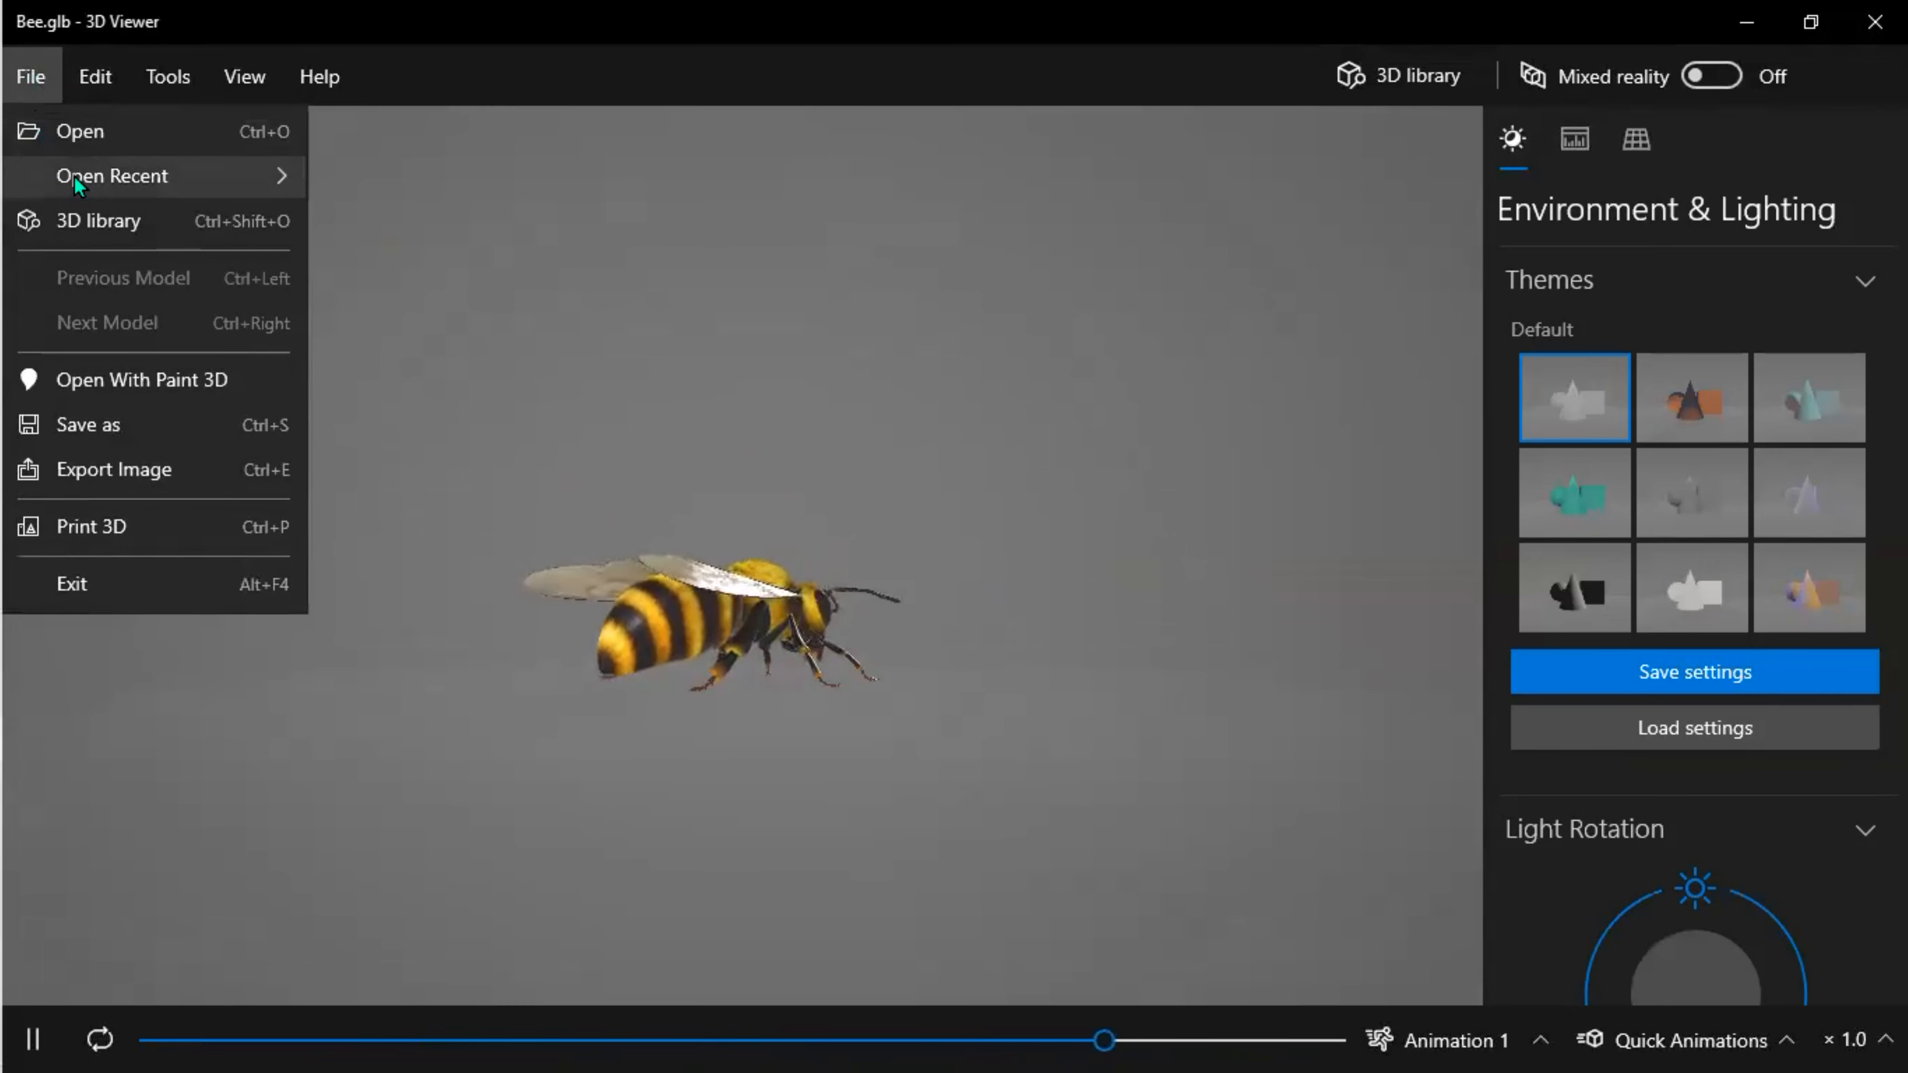
mouse_move(158, 175)
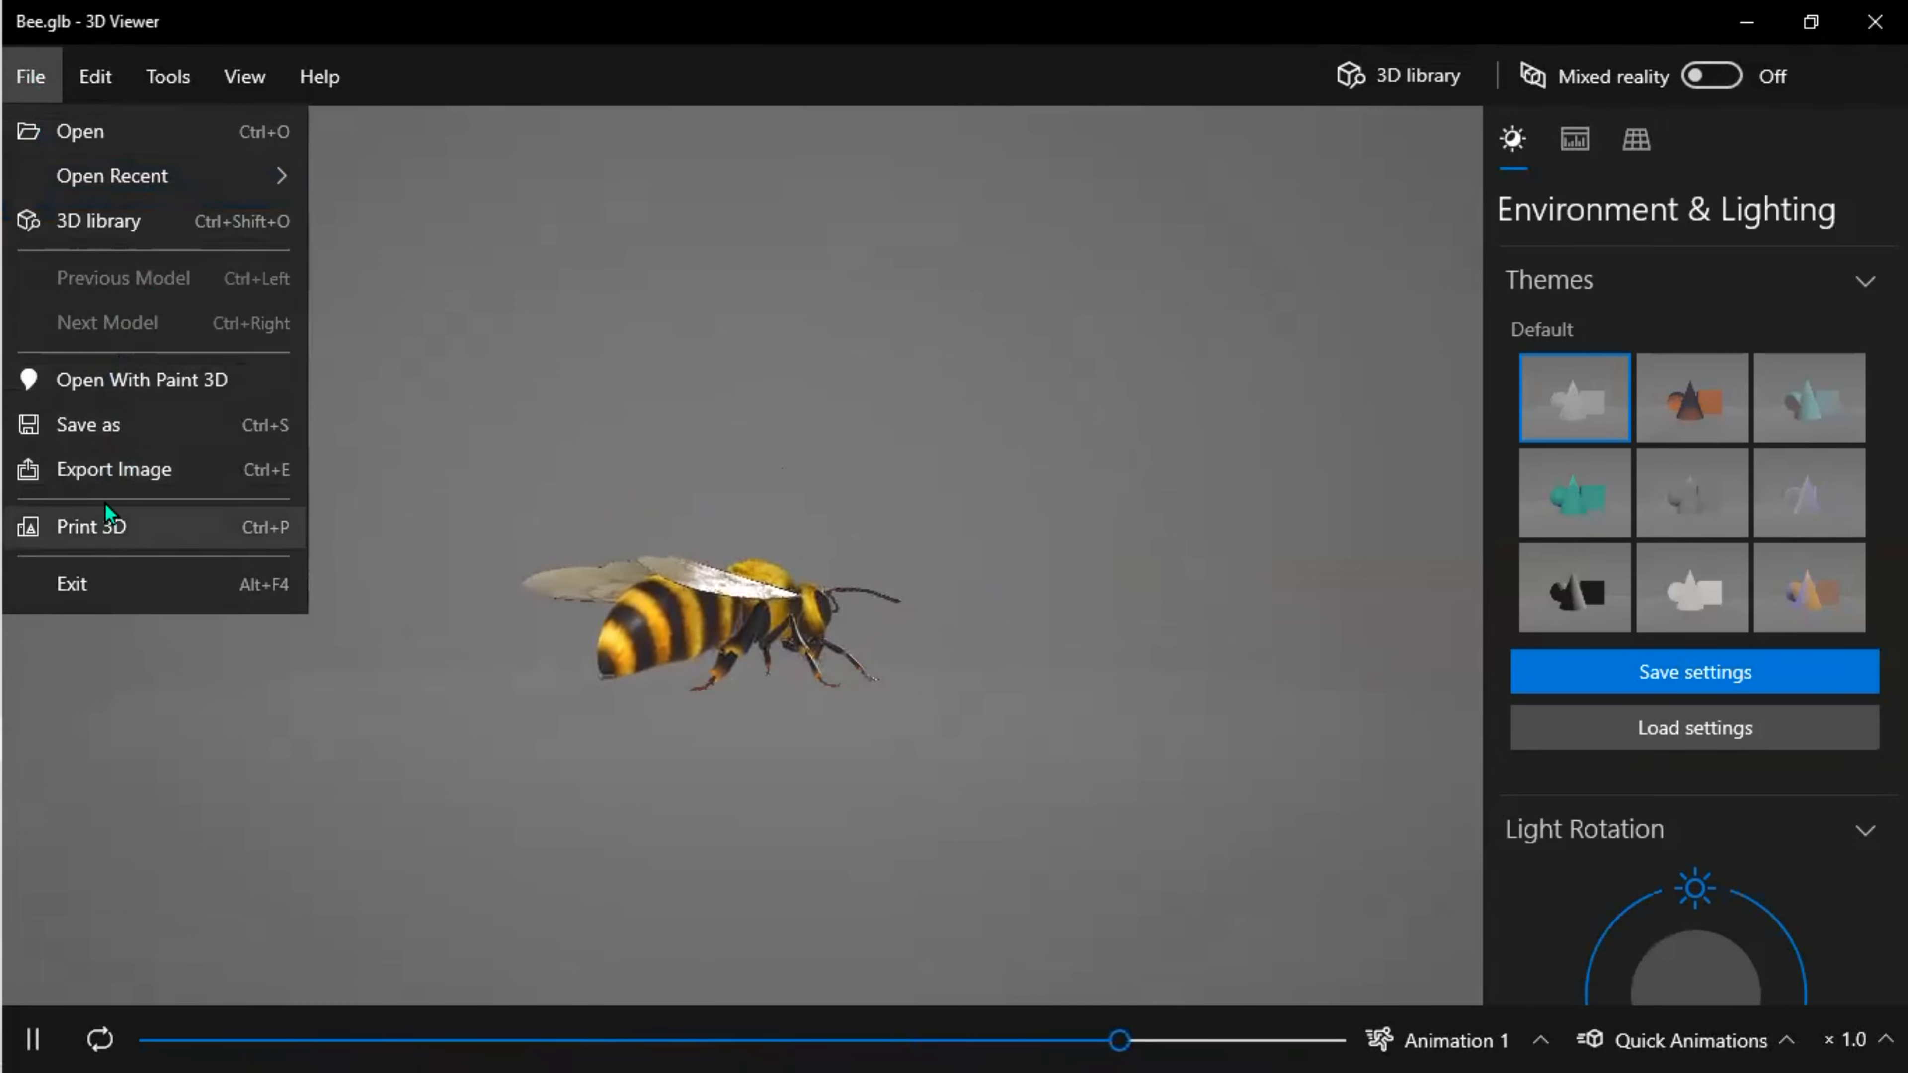
left_click(94, 76)
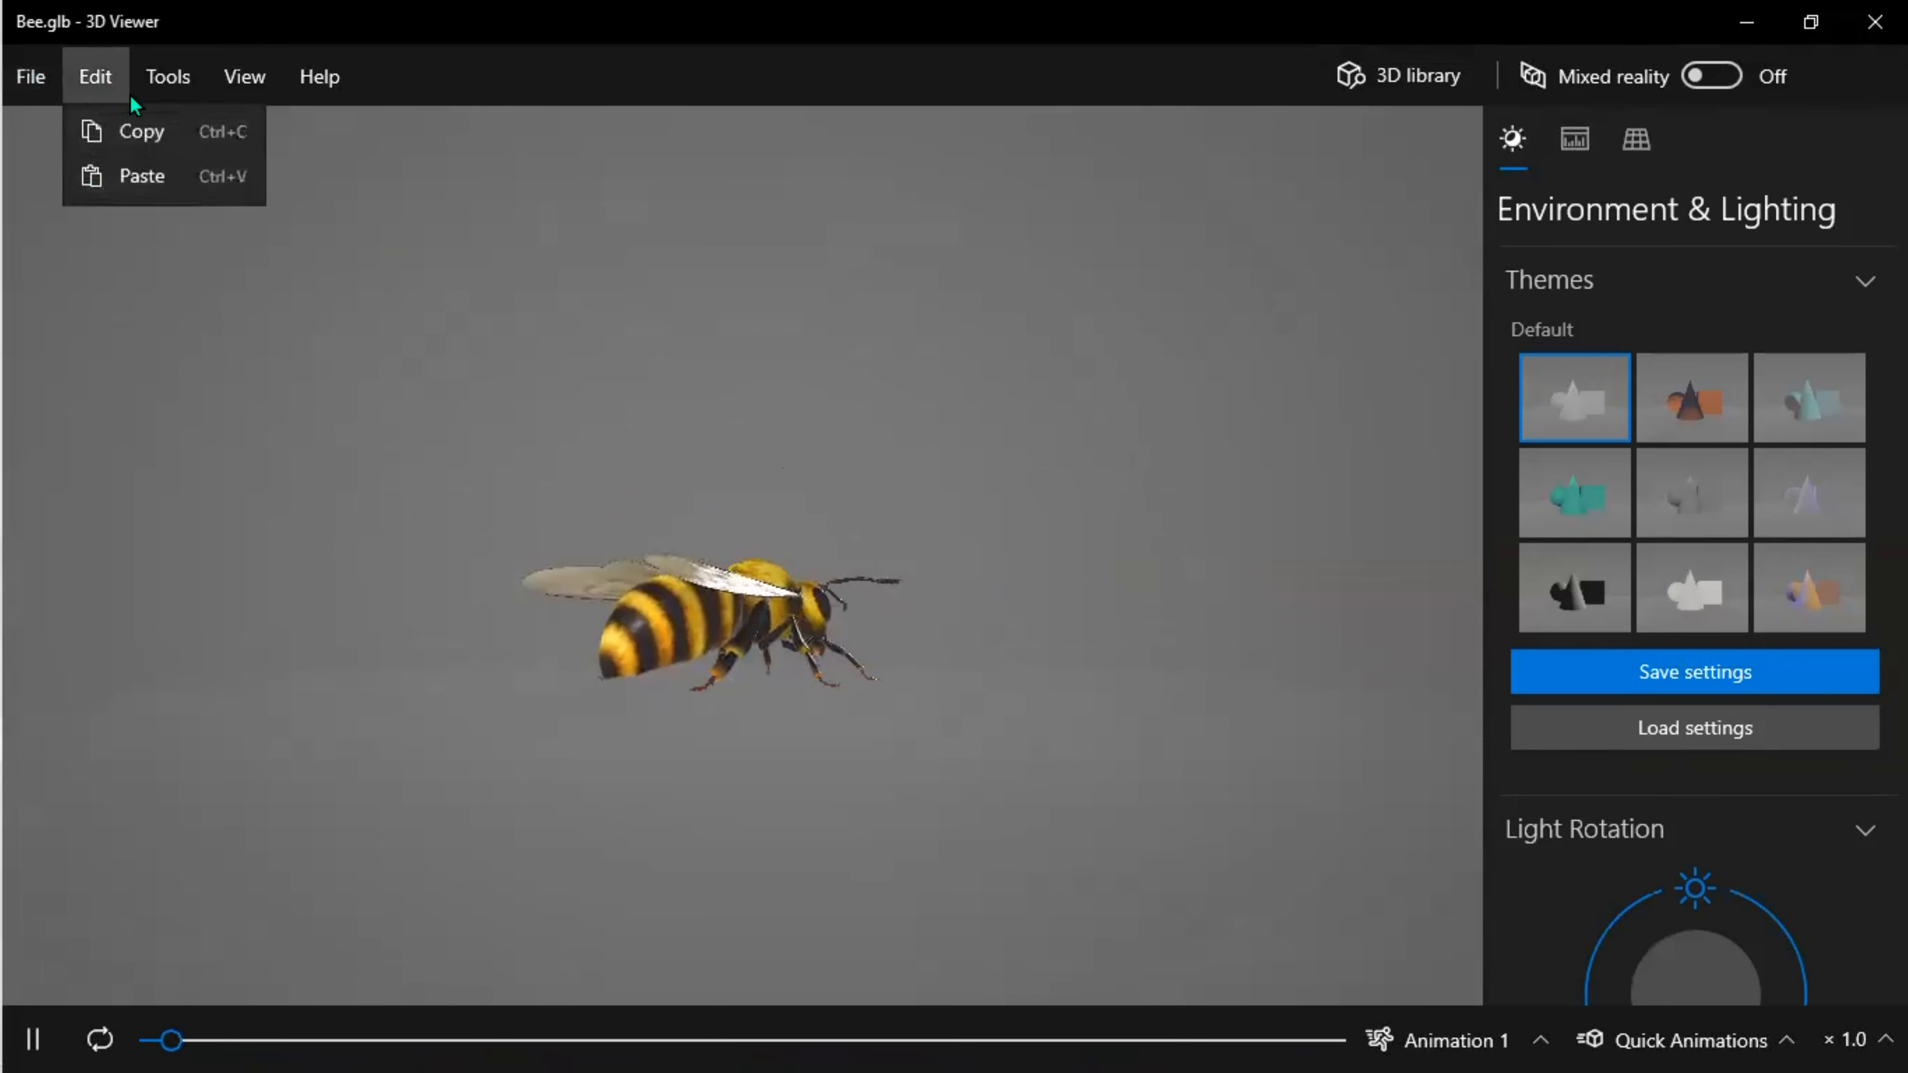
left_click(168, 75)
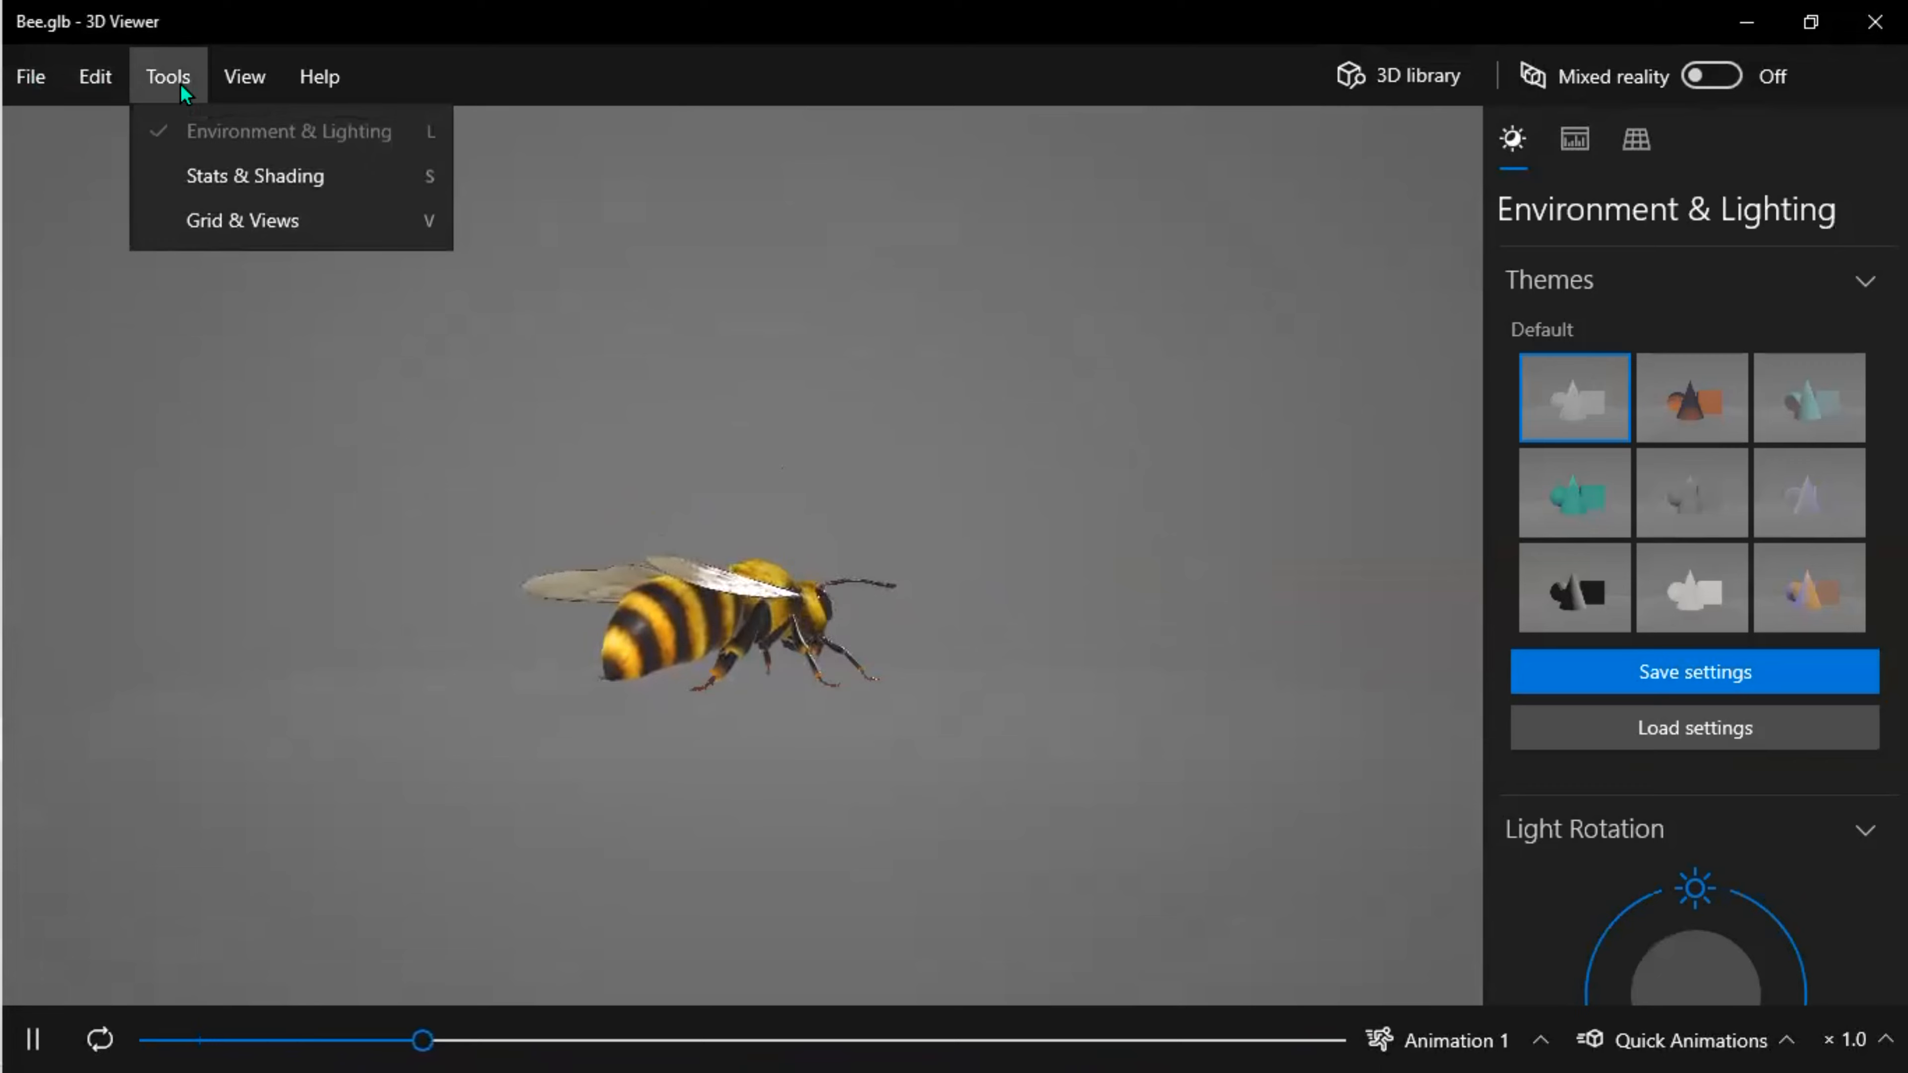
left_click(244, 76)
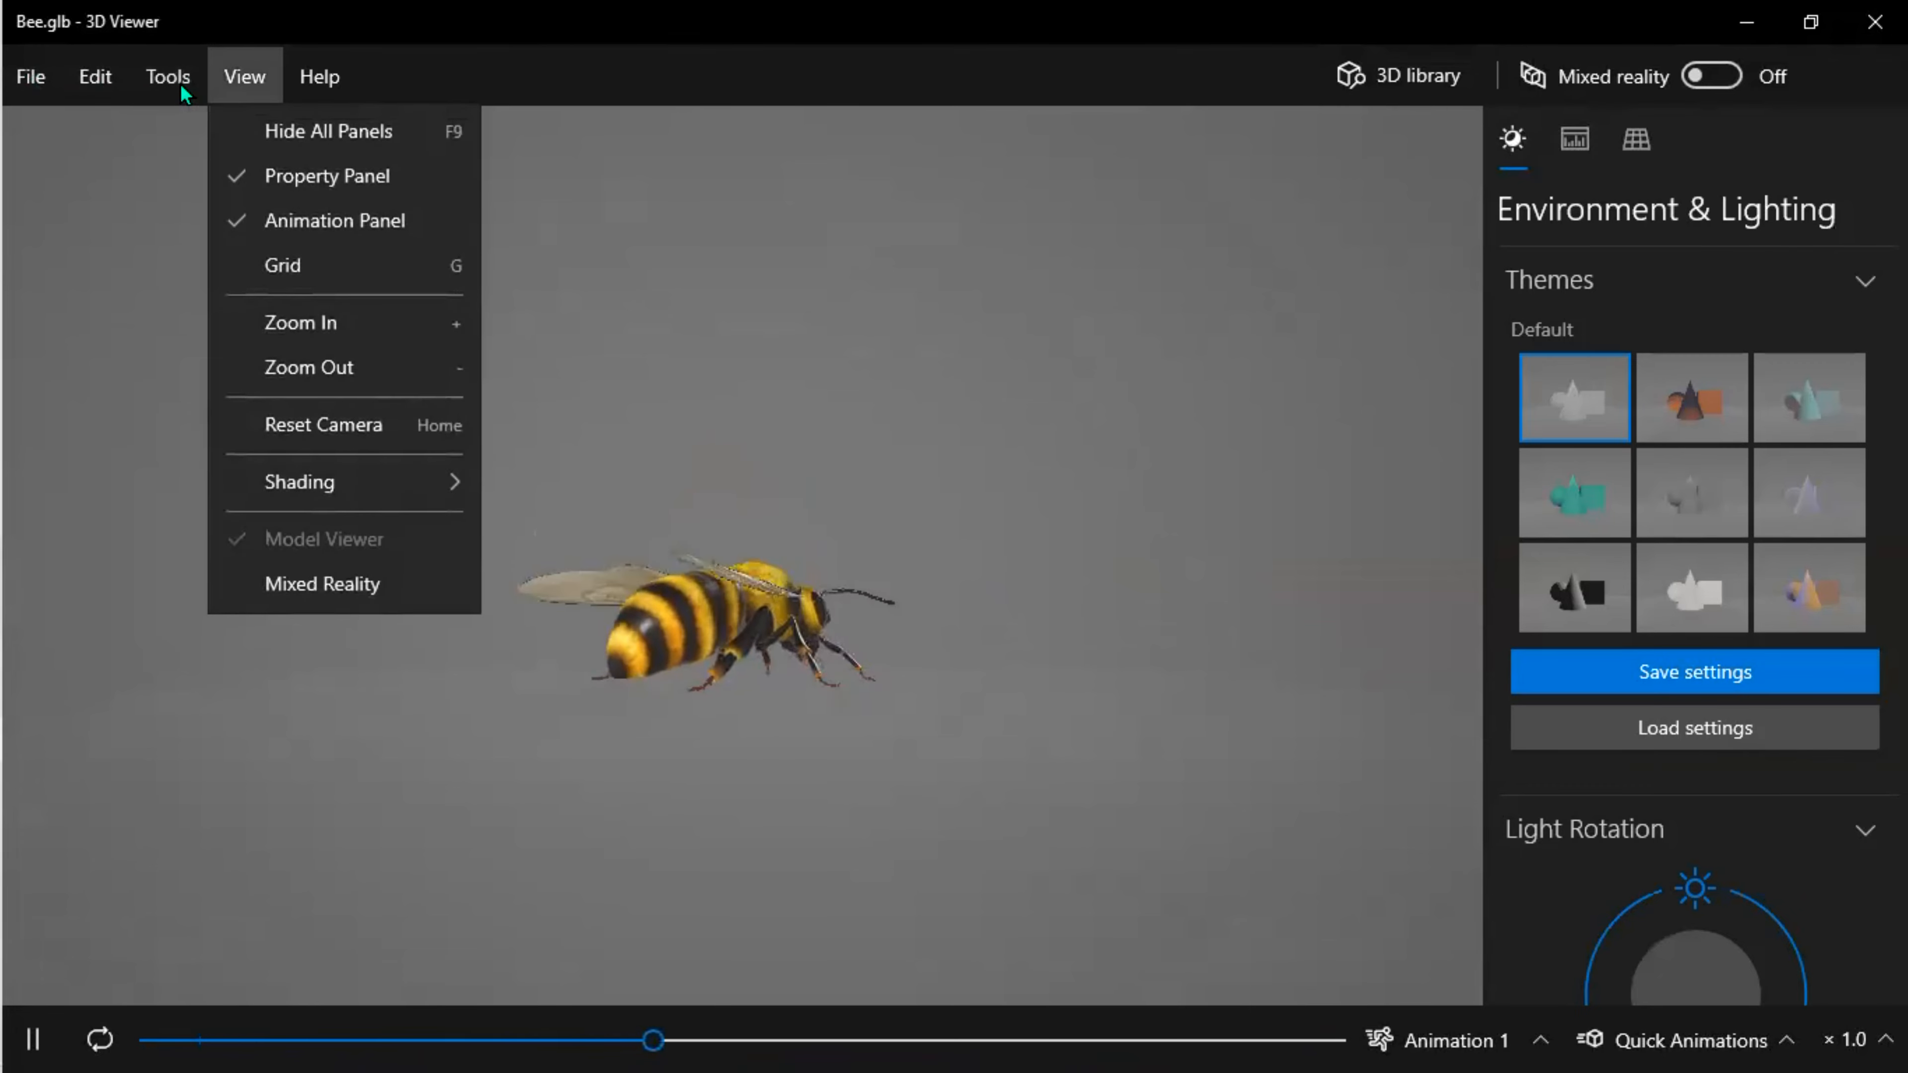
mouse_move(300, 322)
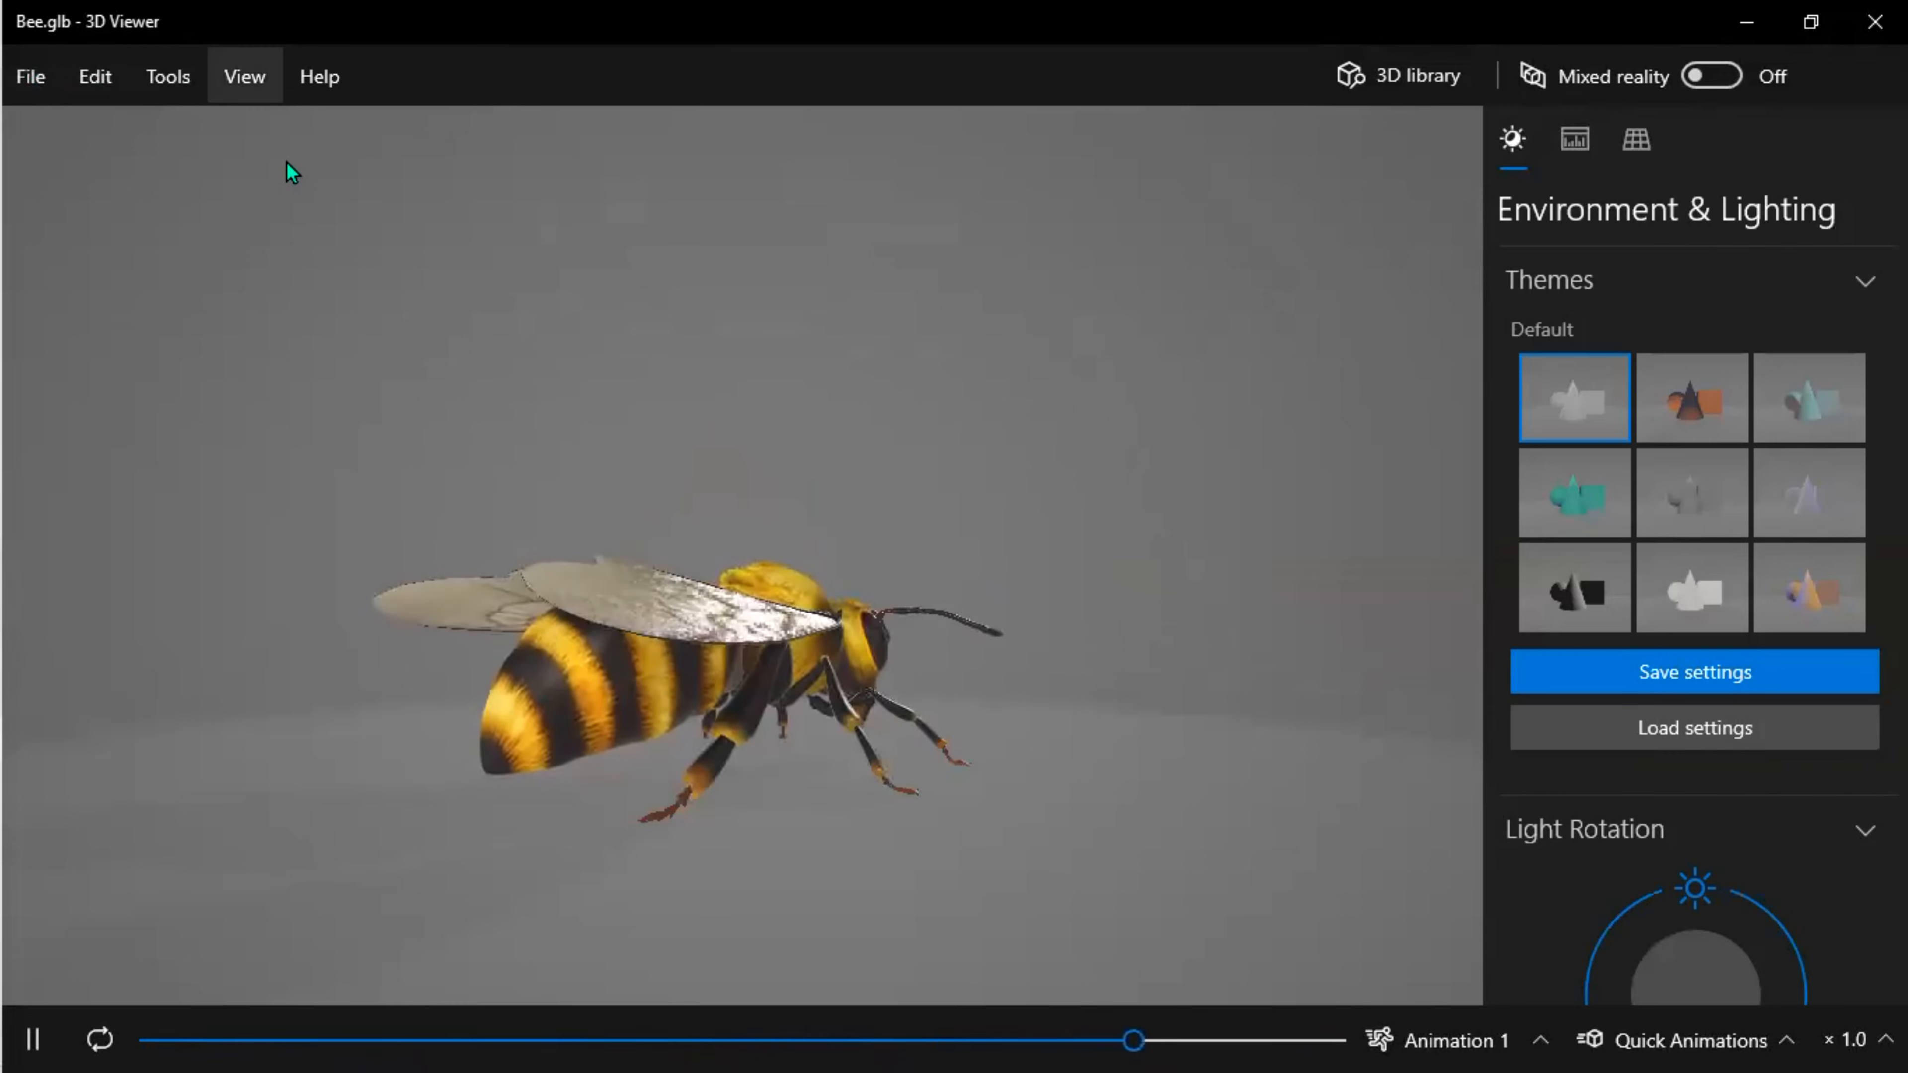
Try the View > Shading modes on the bee, showing its vertices and albedo with mesh statistics.
left_click(243, 75)
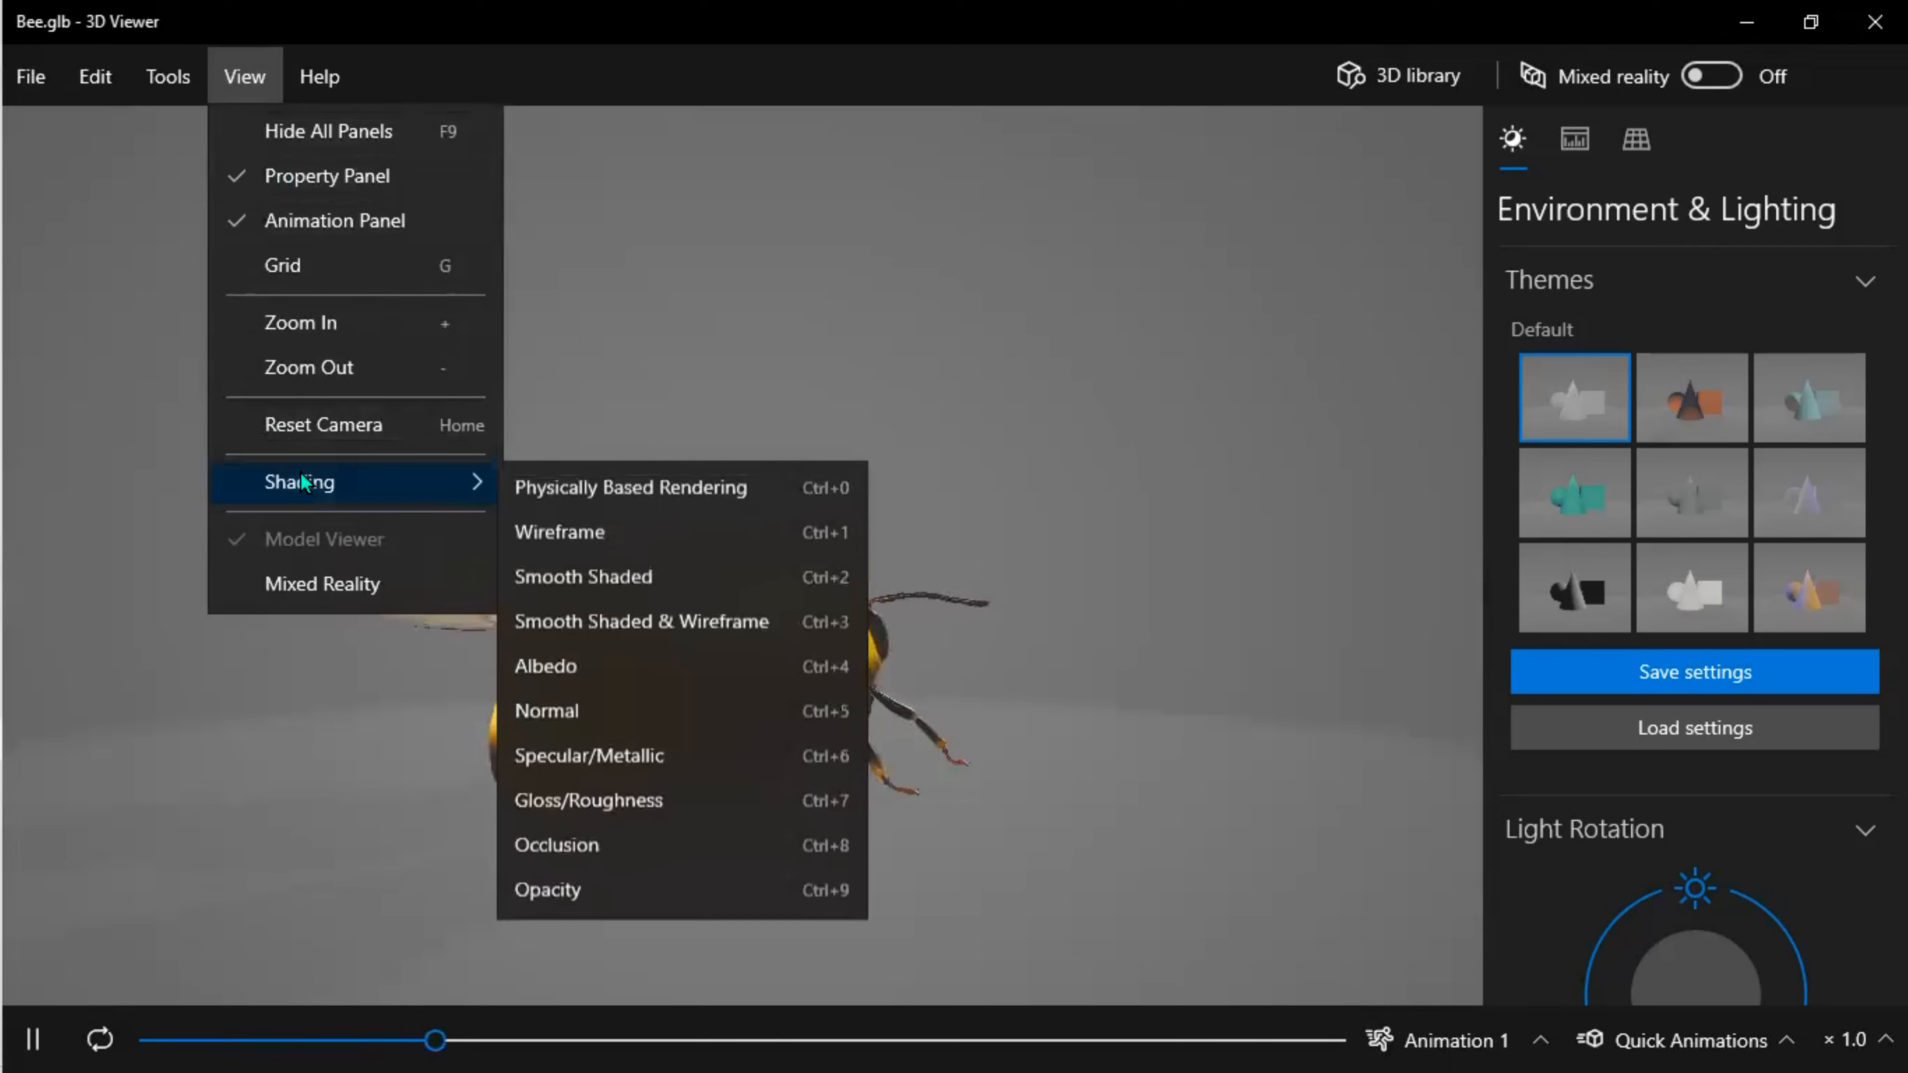
mouse_move(582, 576)
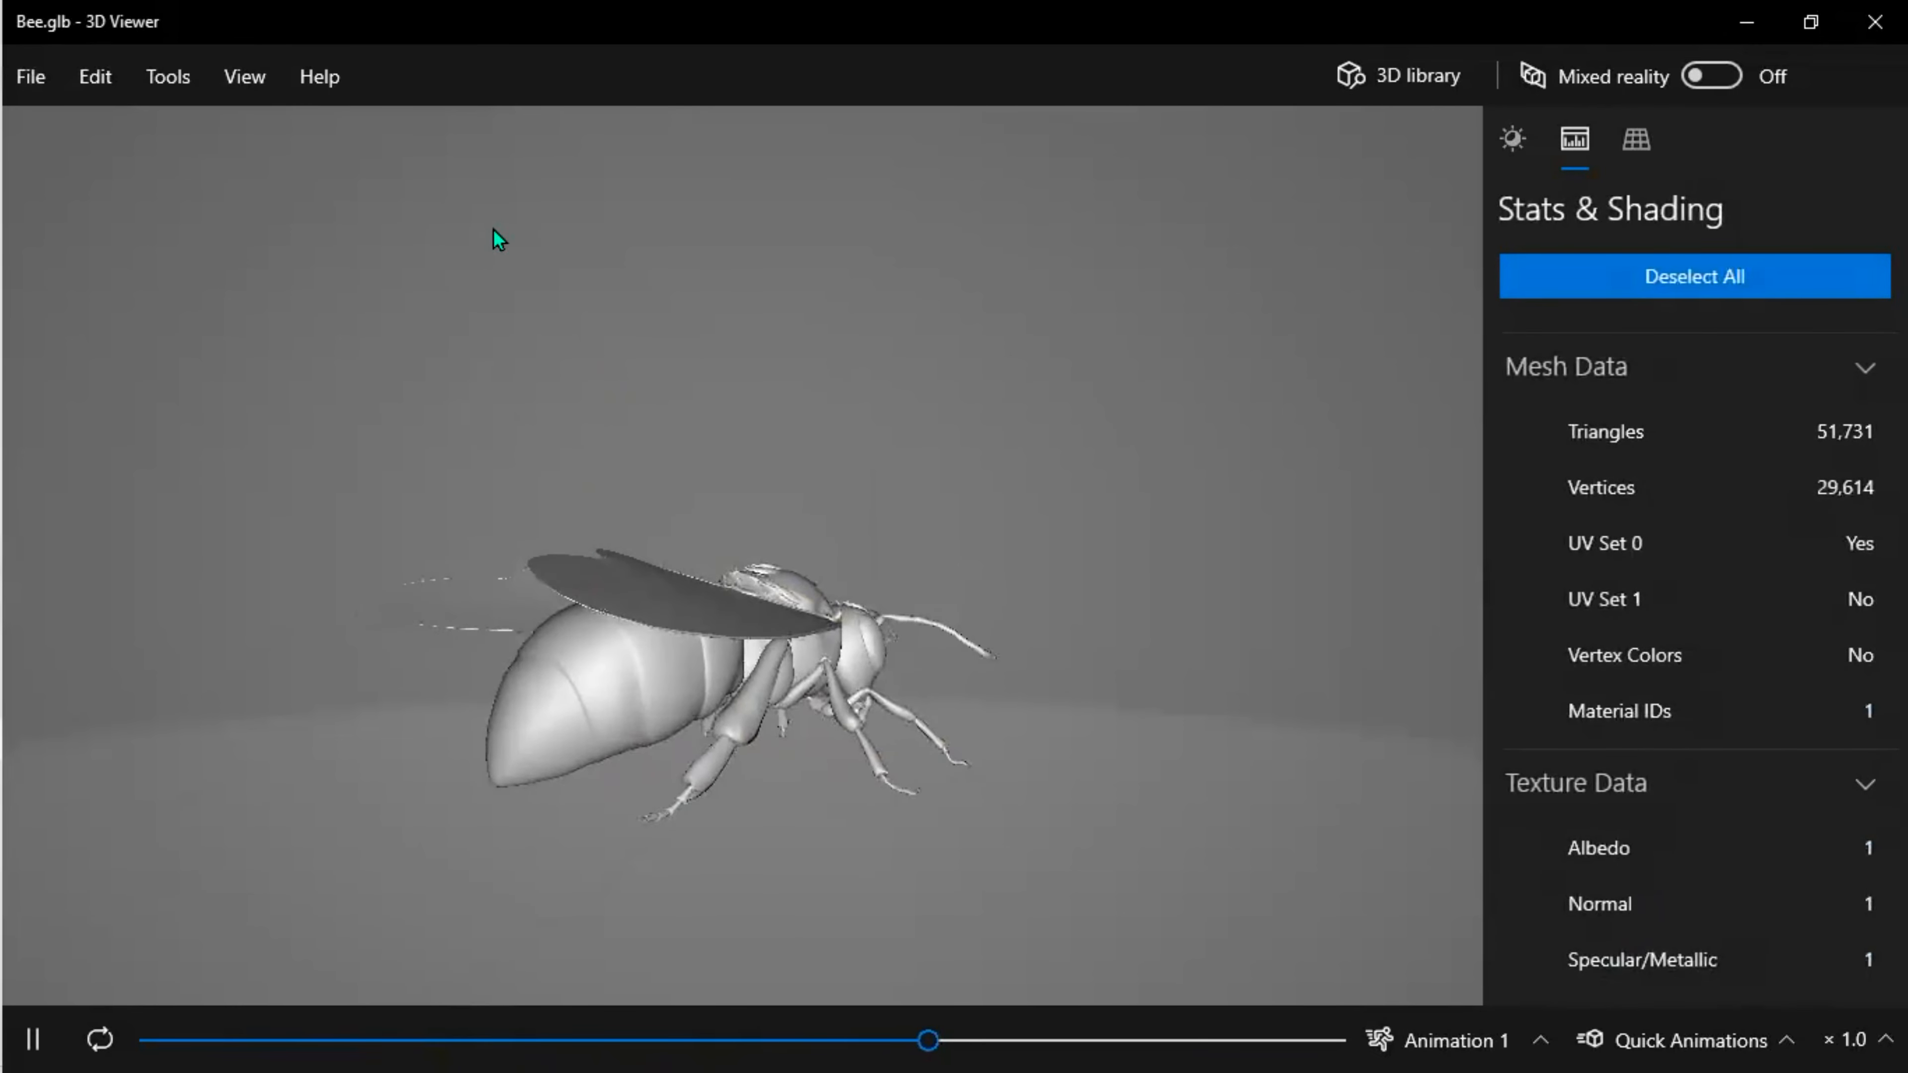
left_click(244, 75)
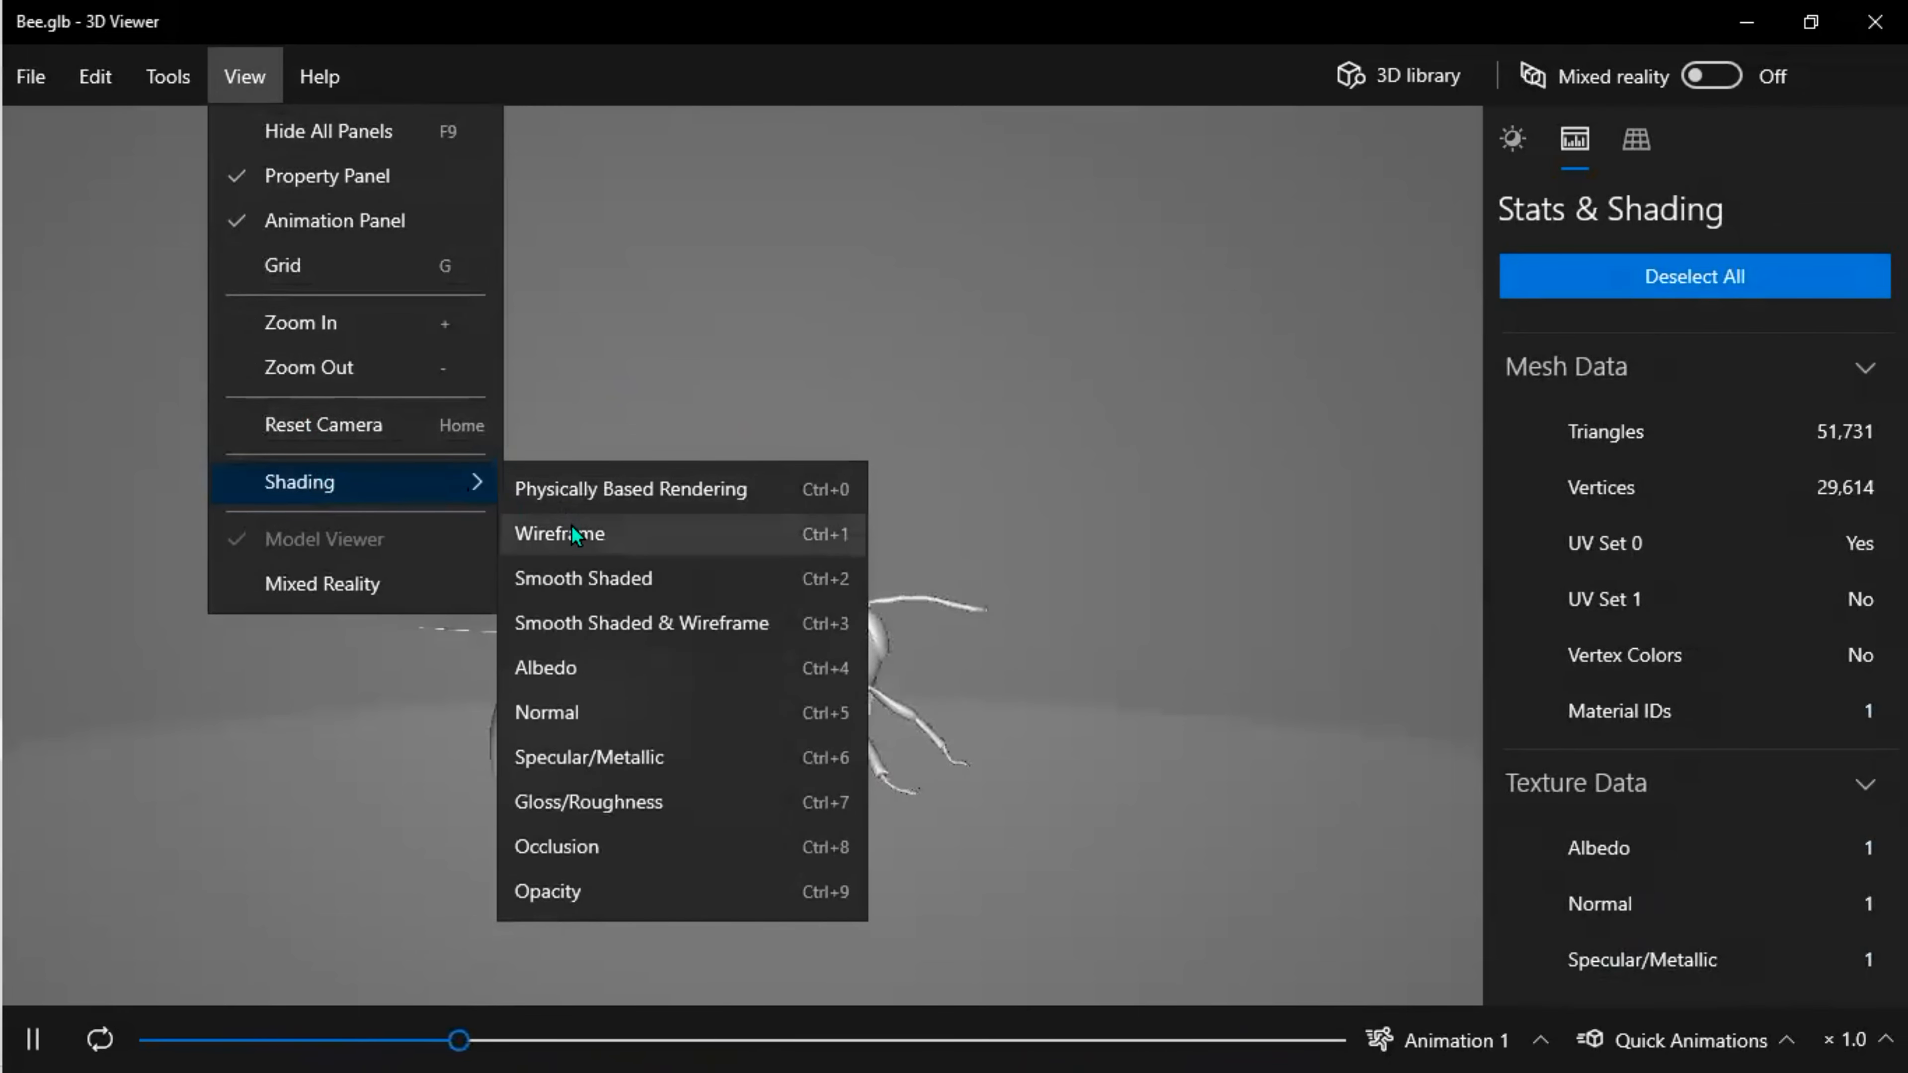
left_click(641, 623)
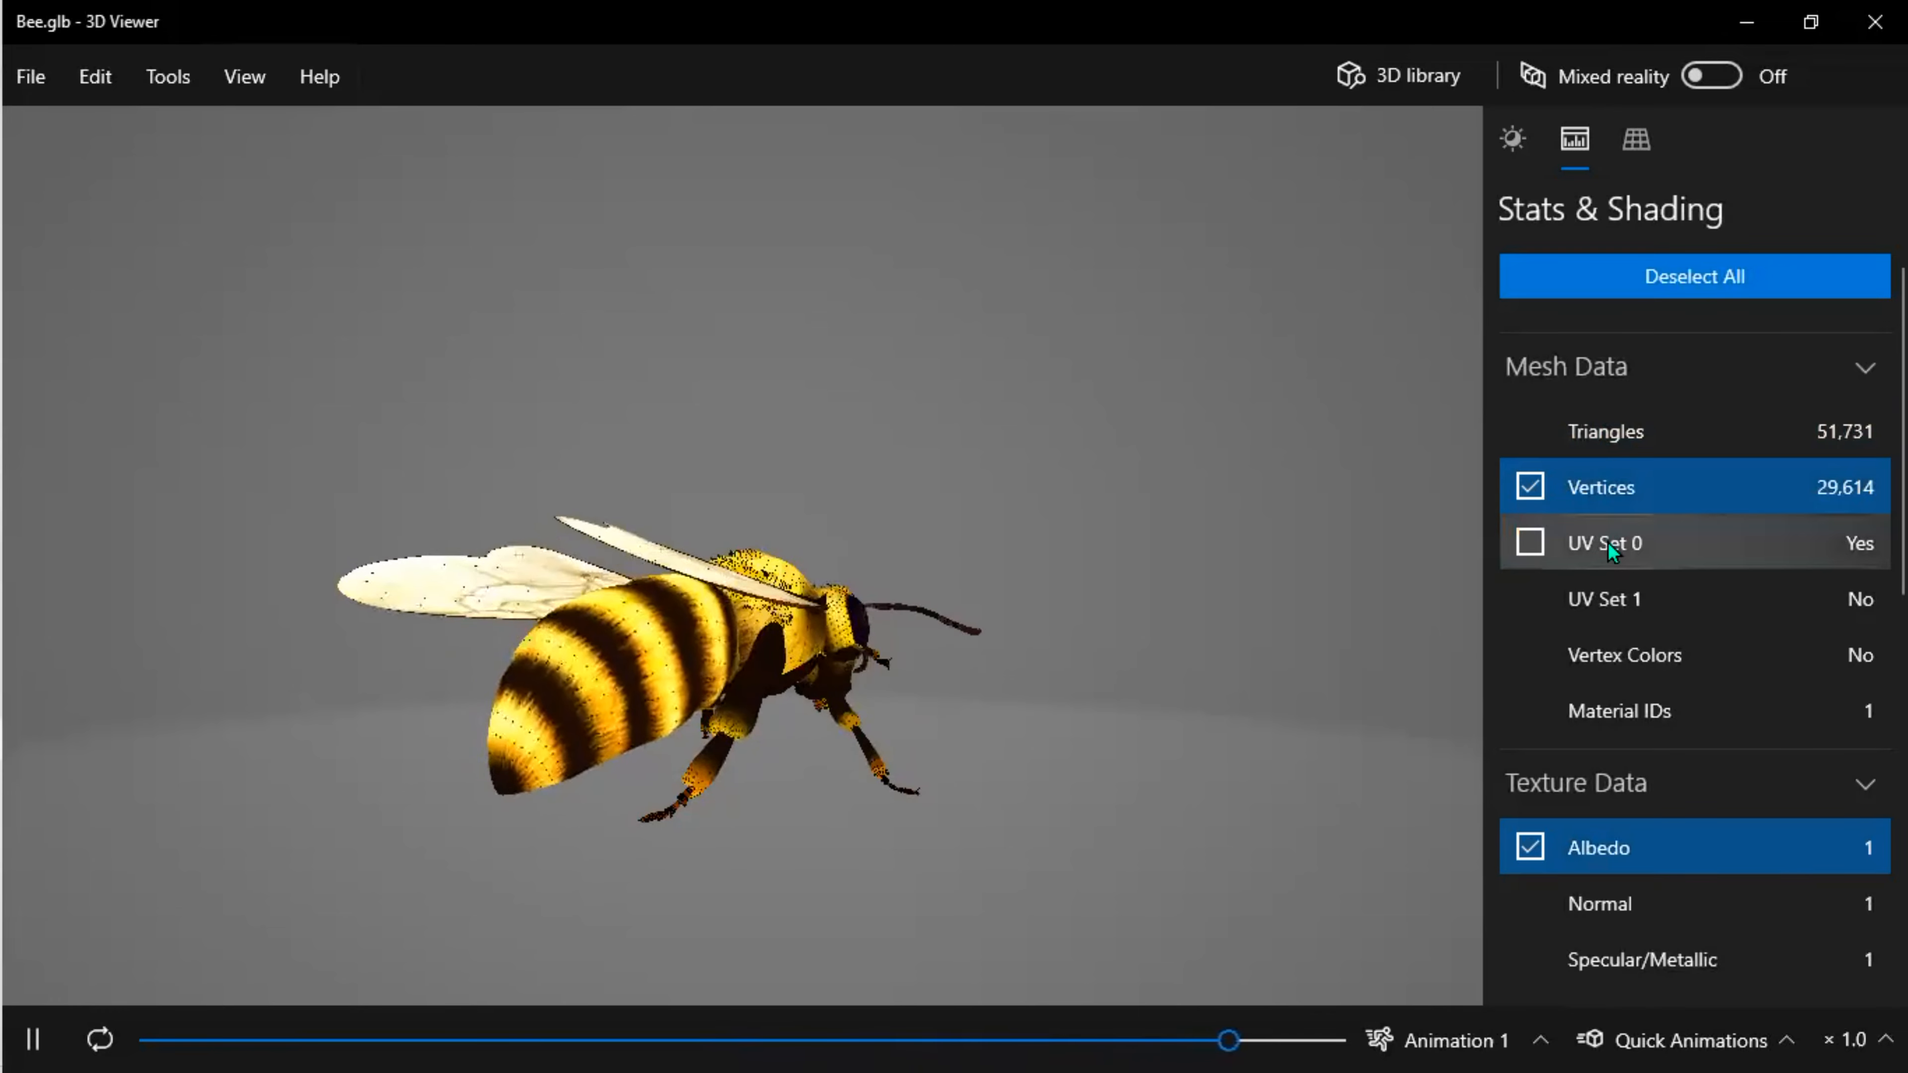
Preview the bee's UV Set 1 checker and Vertex Colors channels, then switch to Grid & Views.
left_click(1529, 543)
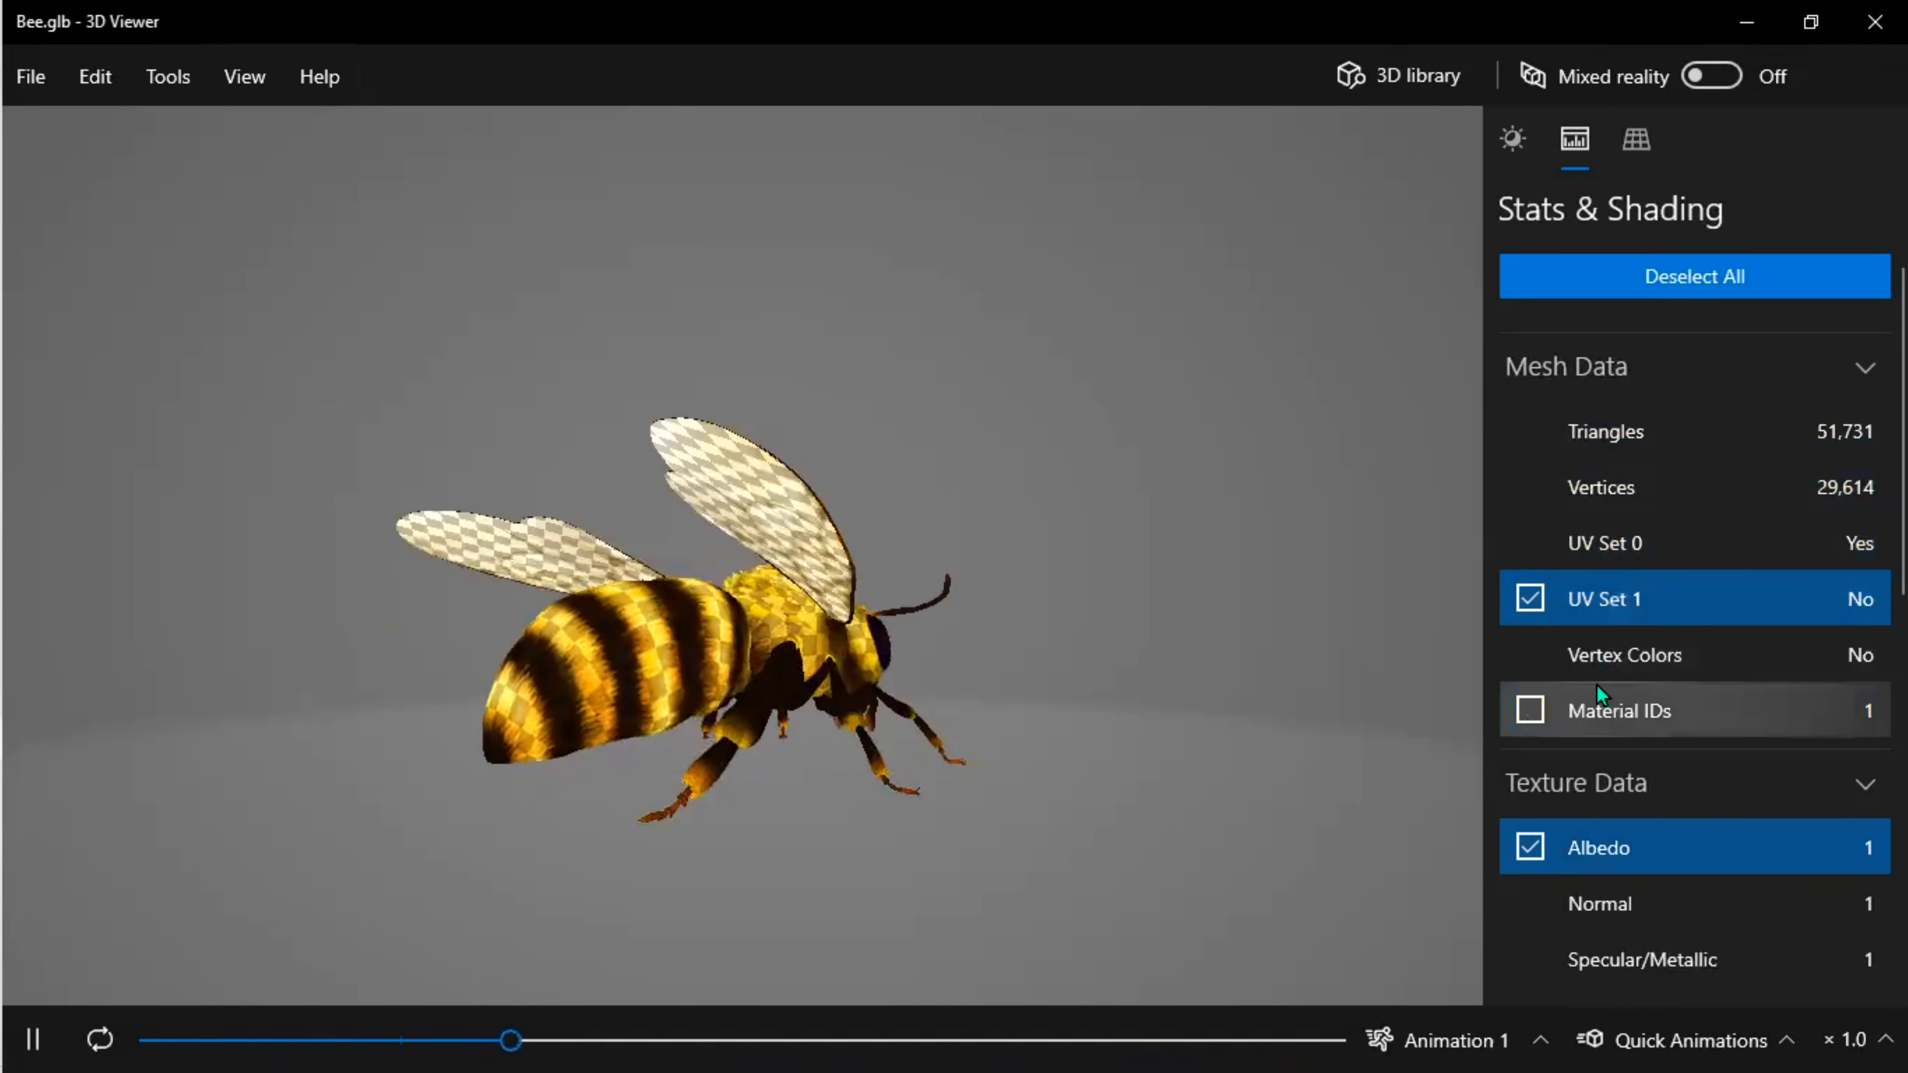
left_click(1623, 655)
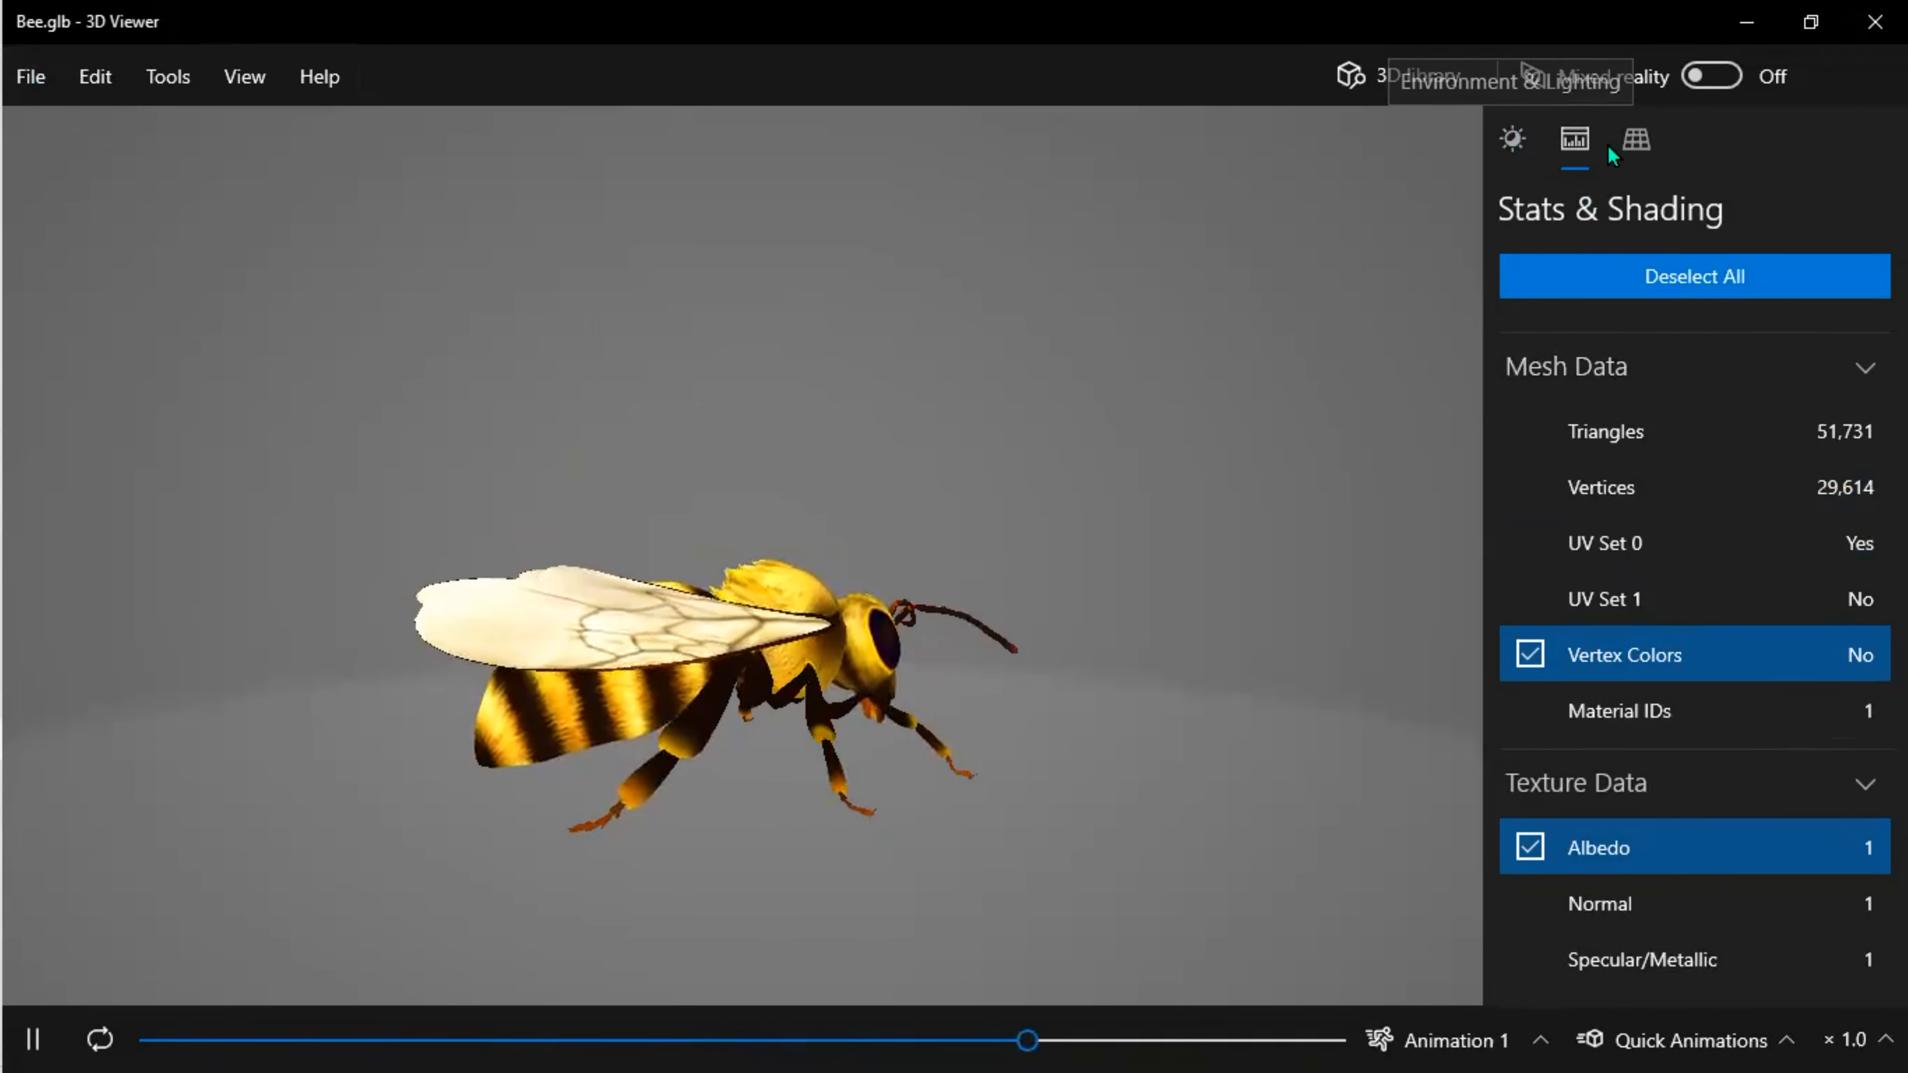
left_click(1634, 139)
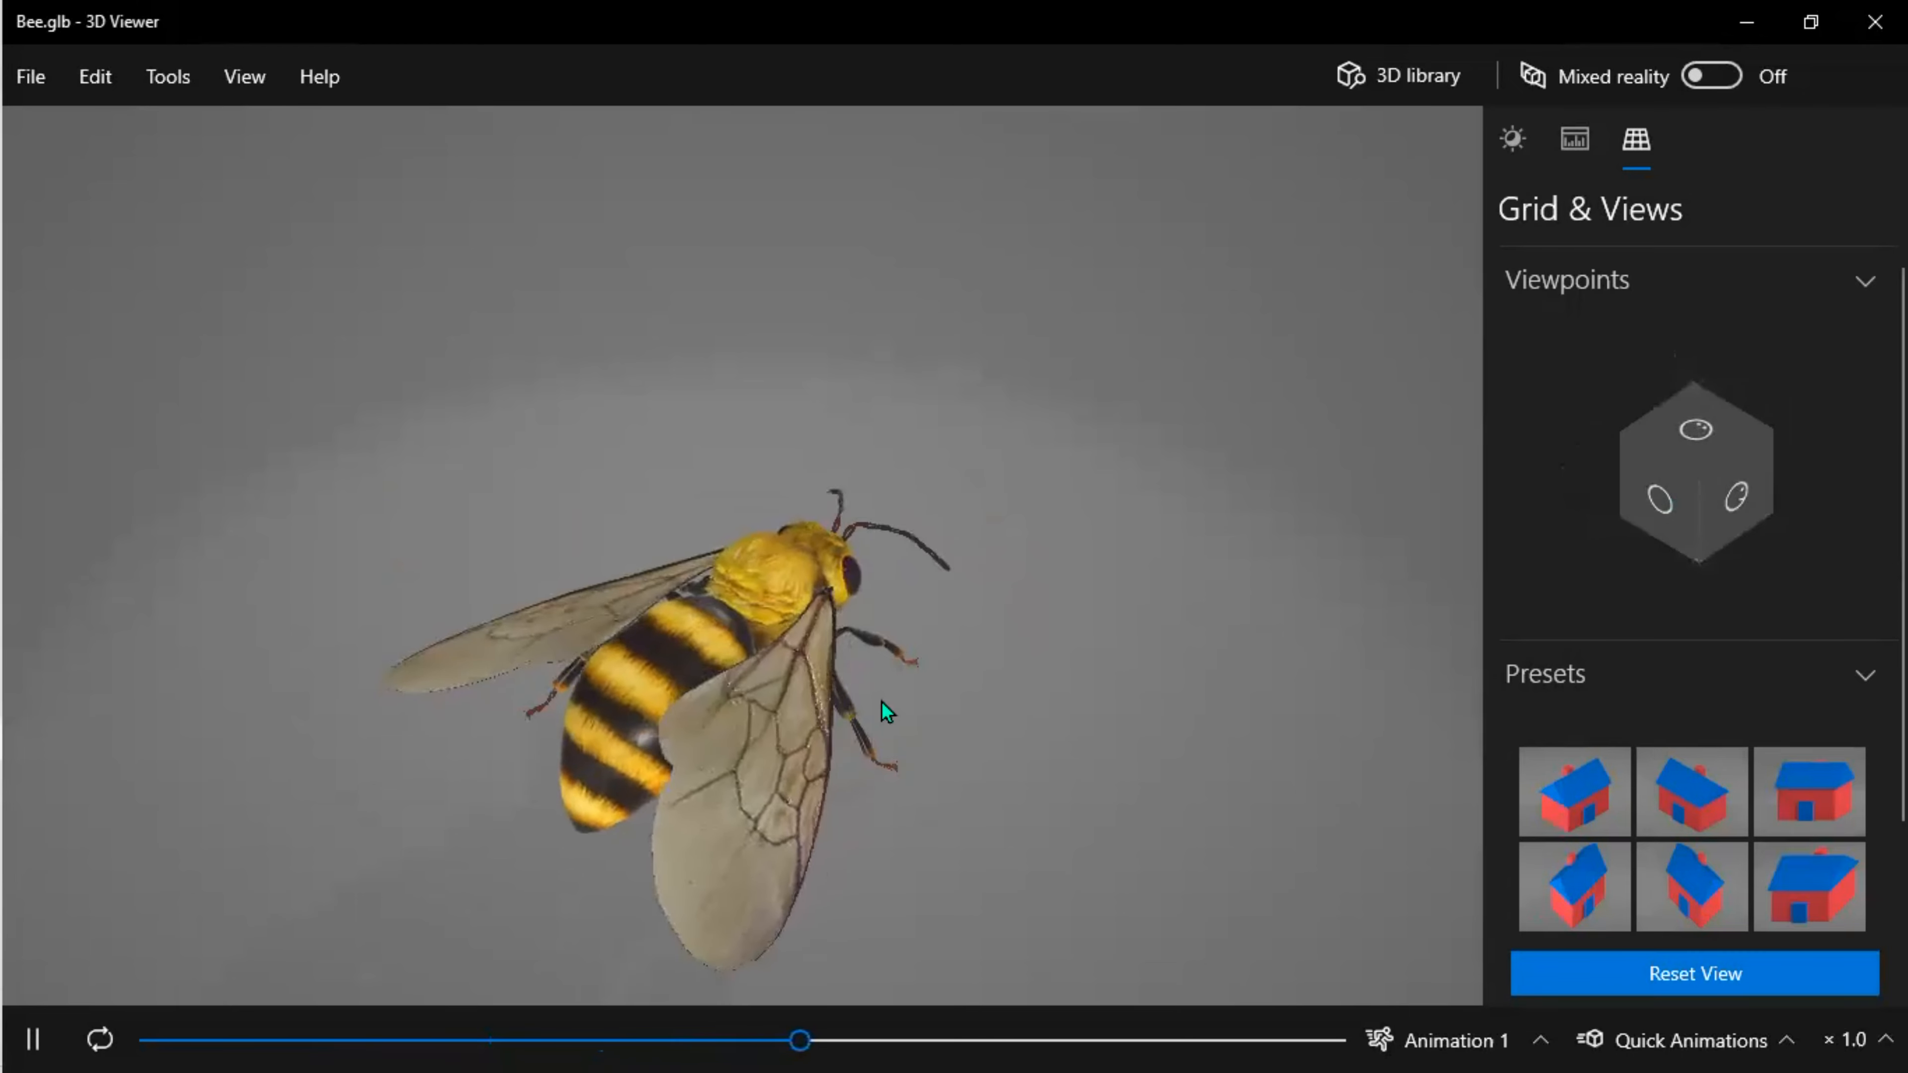
View the bee from the isometric right, isometric left and Cavalier preset angles.
left_click(1573, 792)
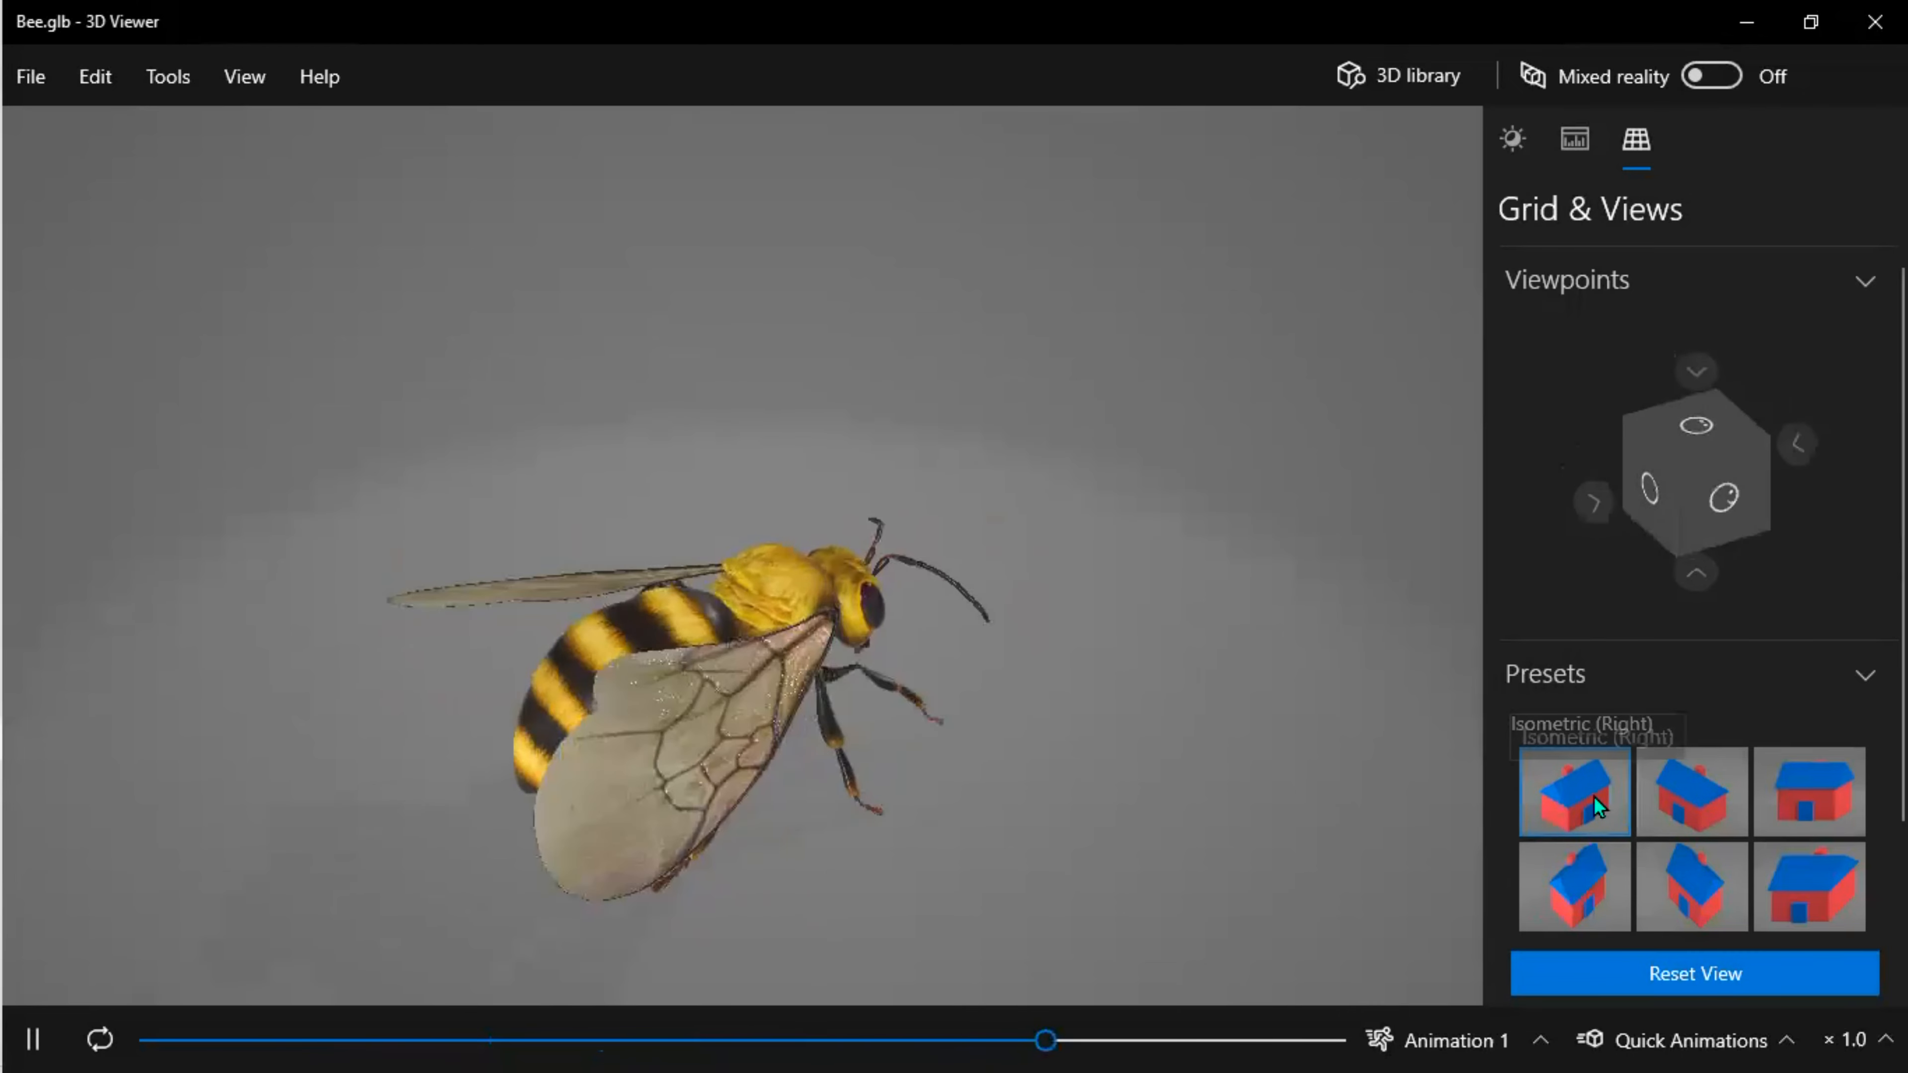
left_click(1690, 792)
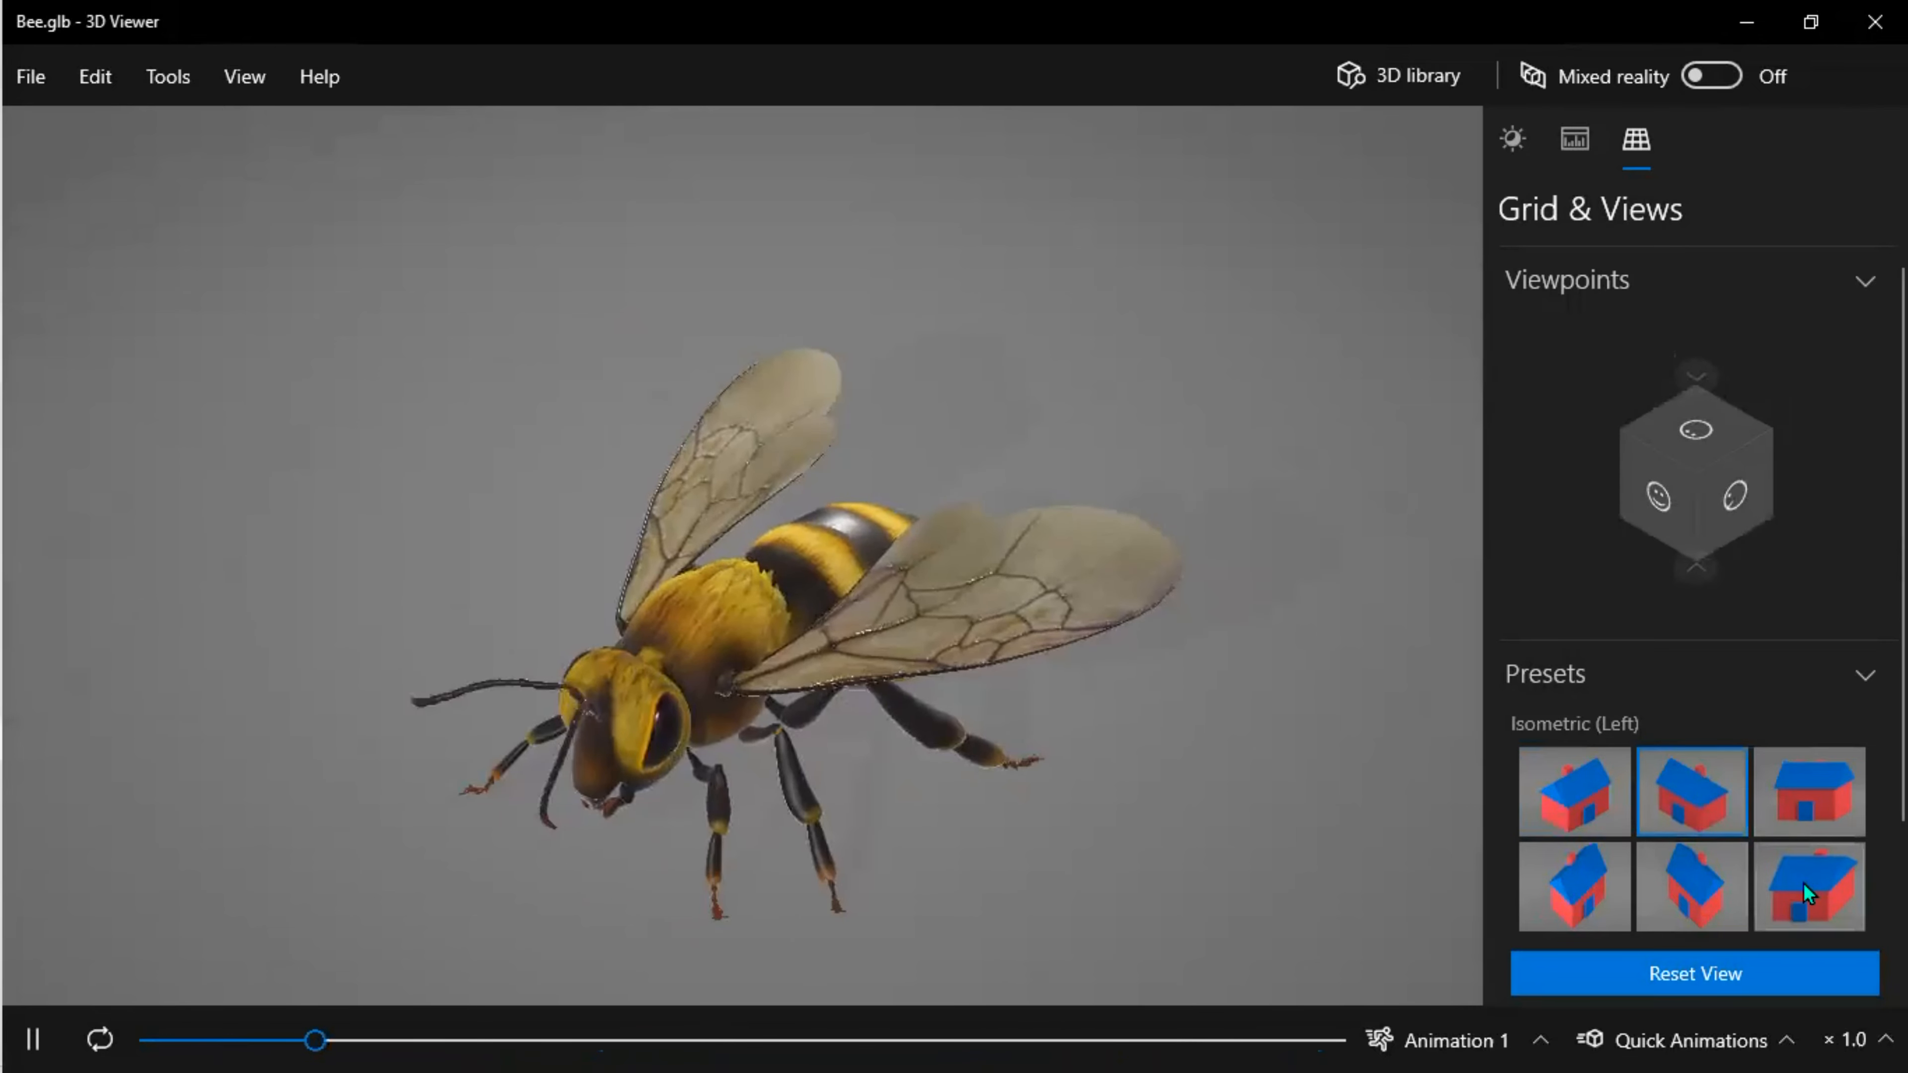
left_click(1809, 885)
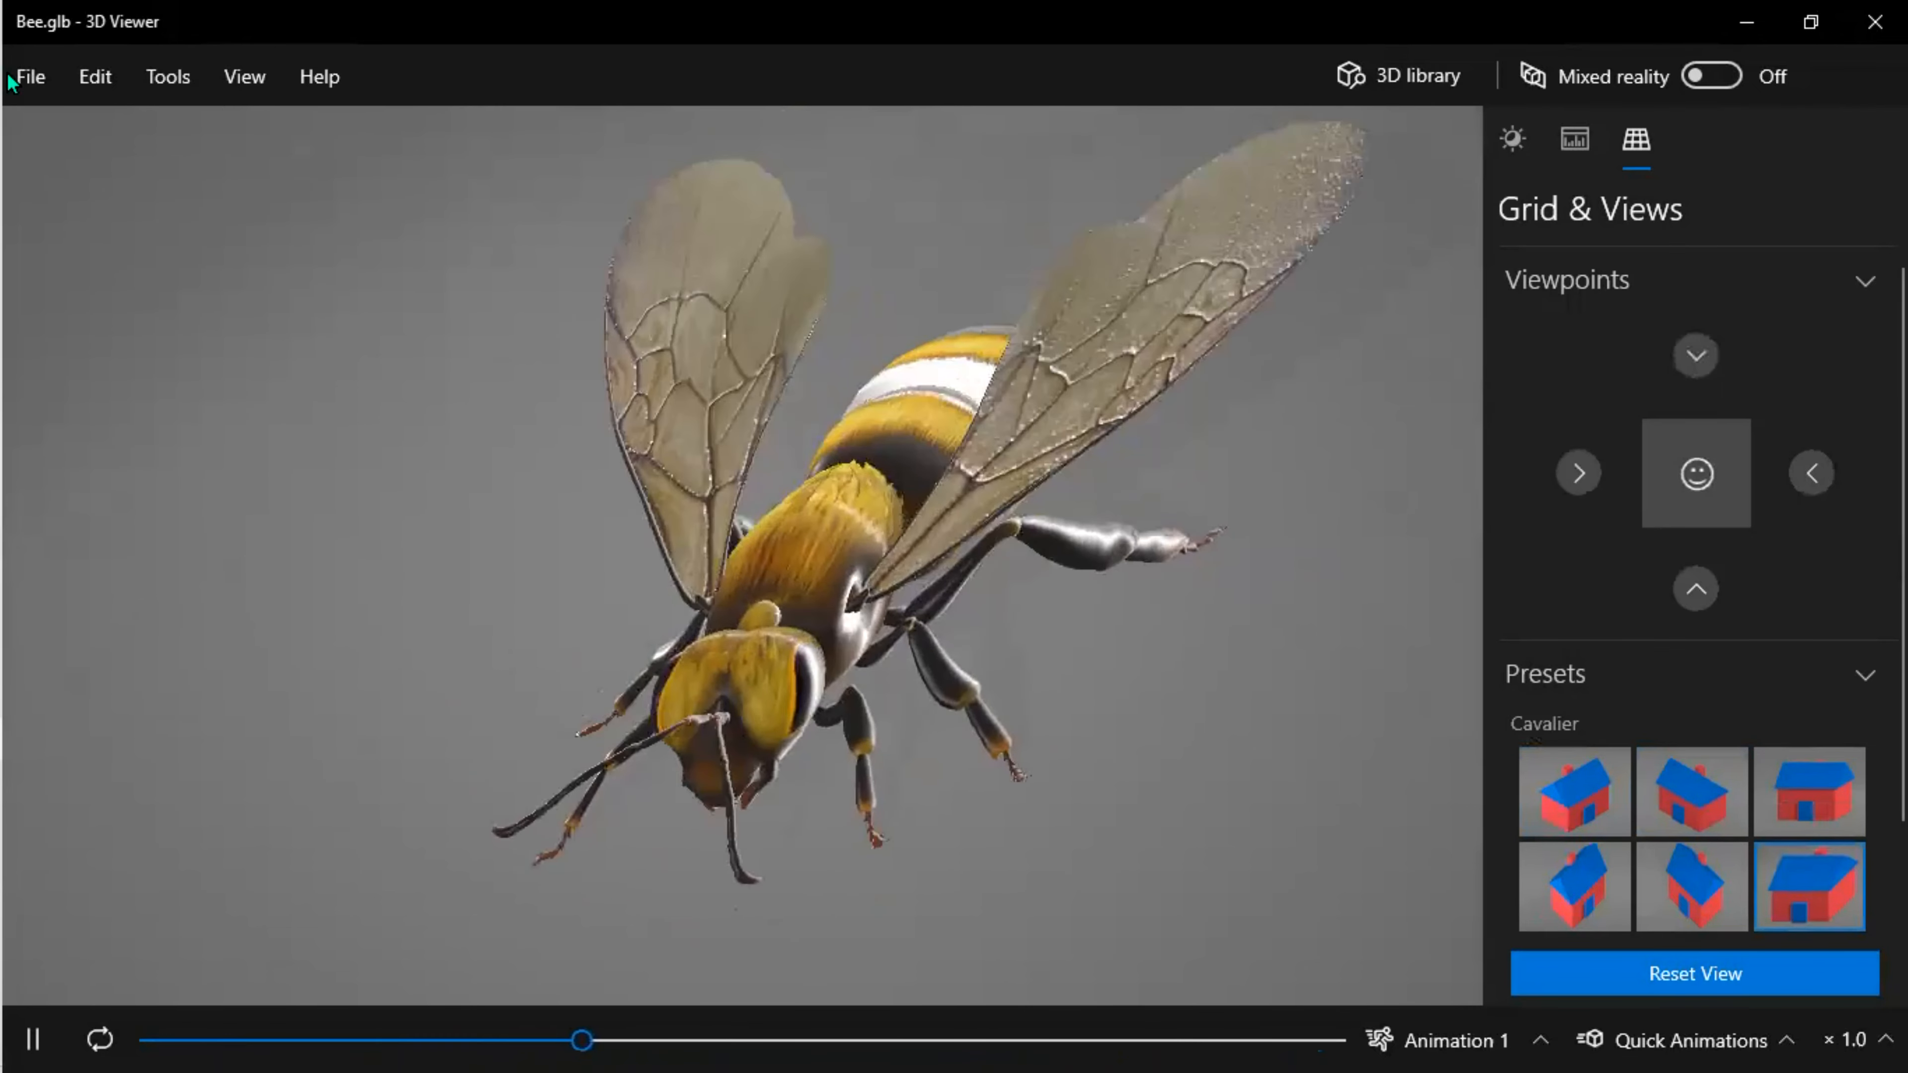
left_click(28, 75)
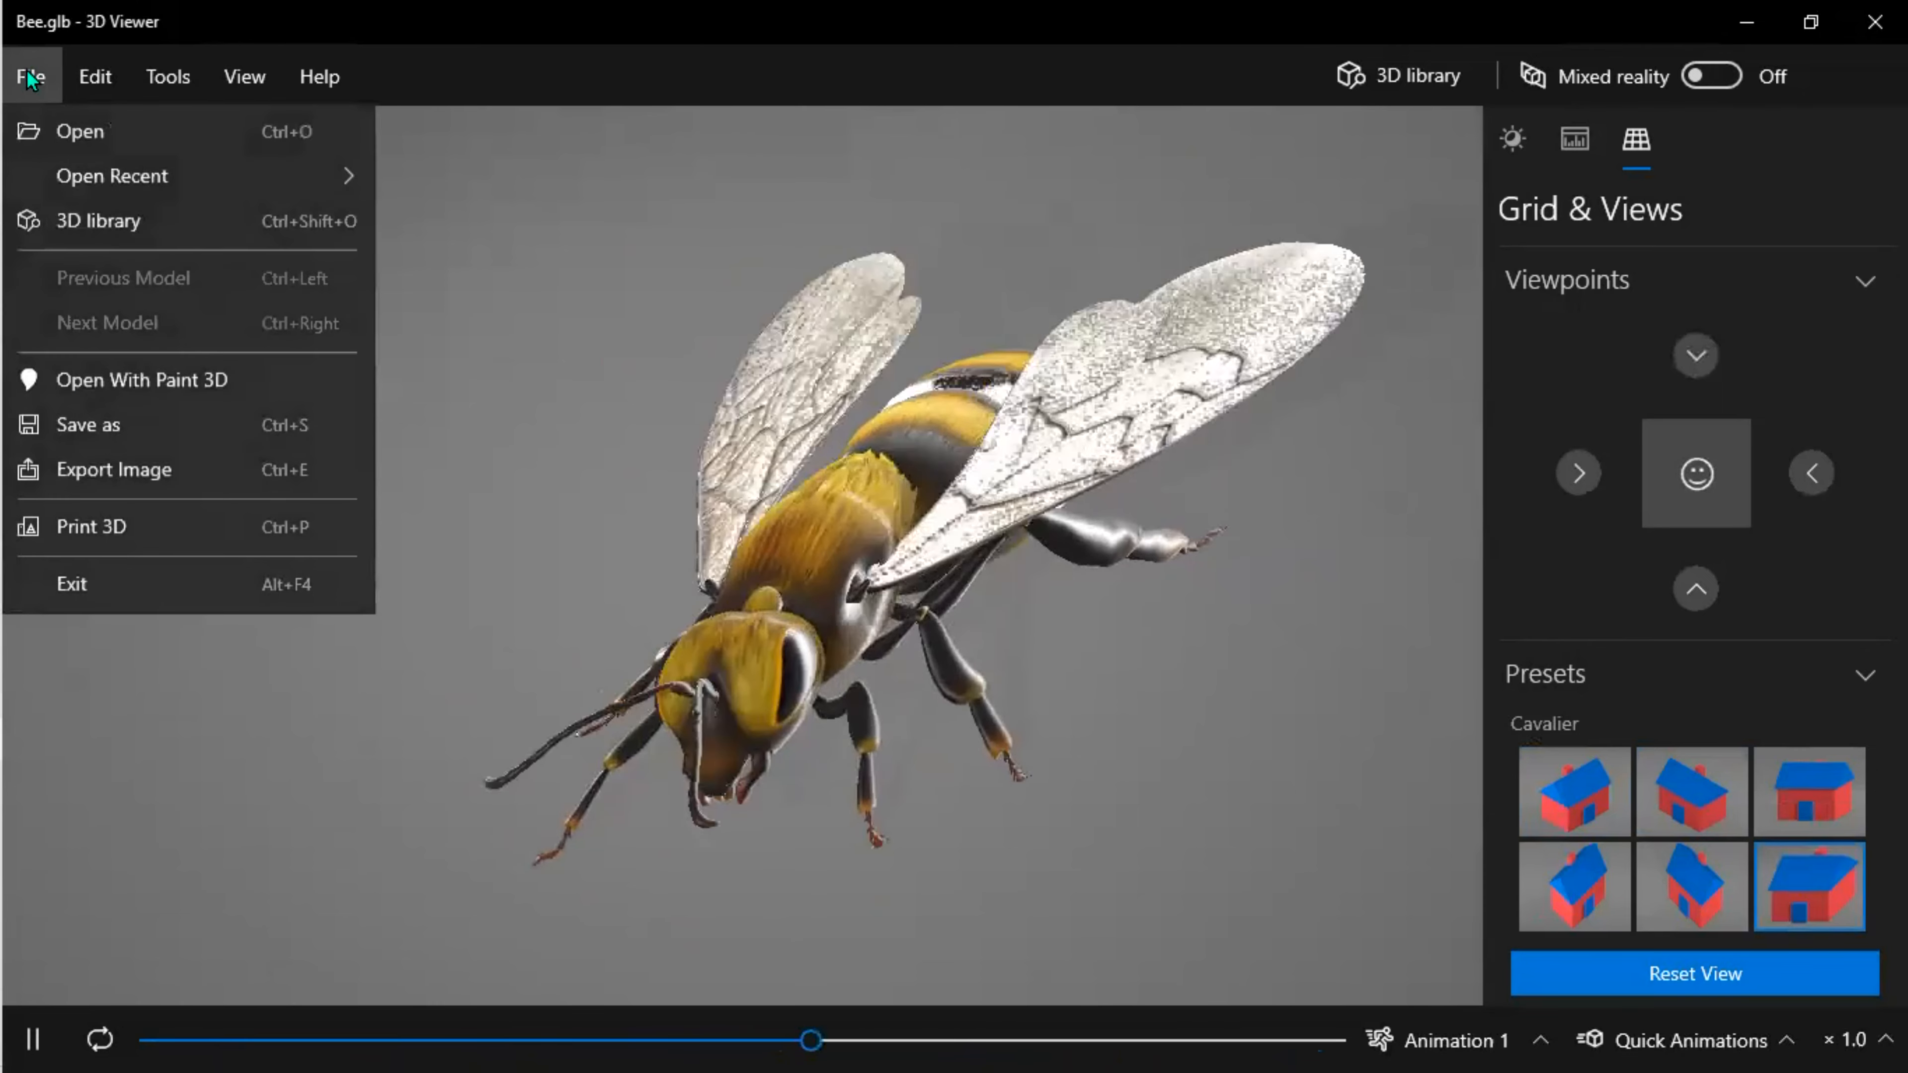
left_click(94, 76)
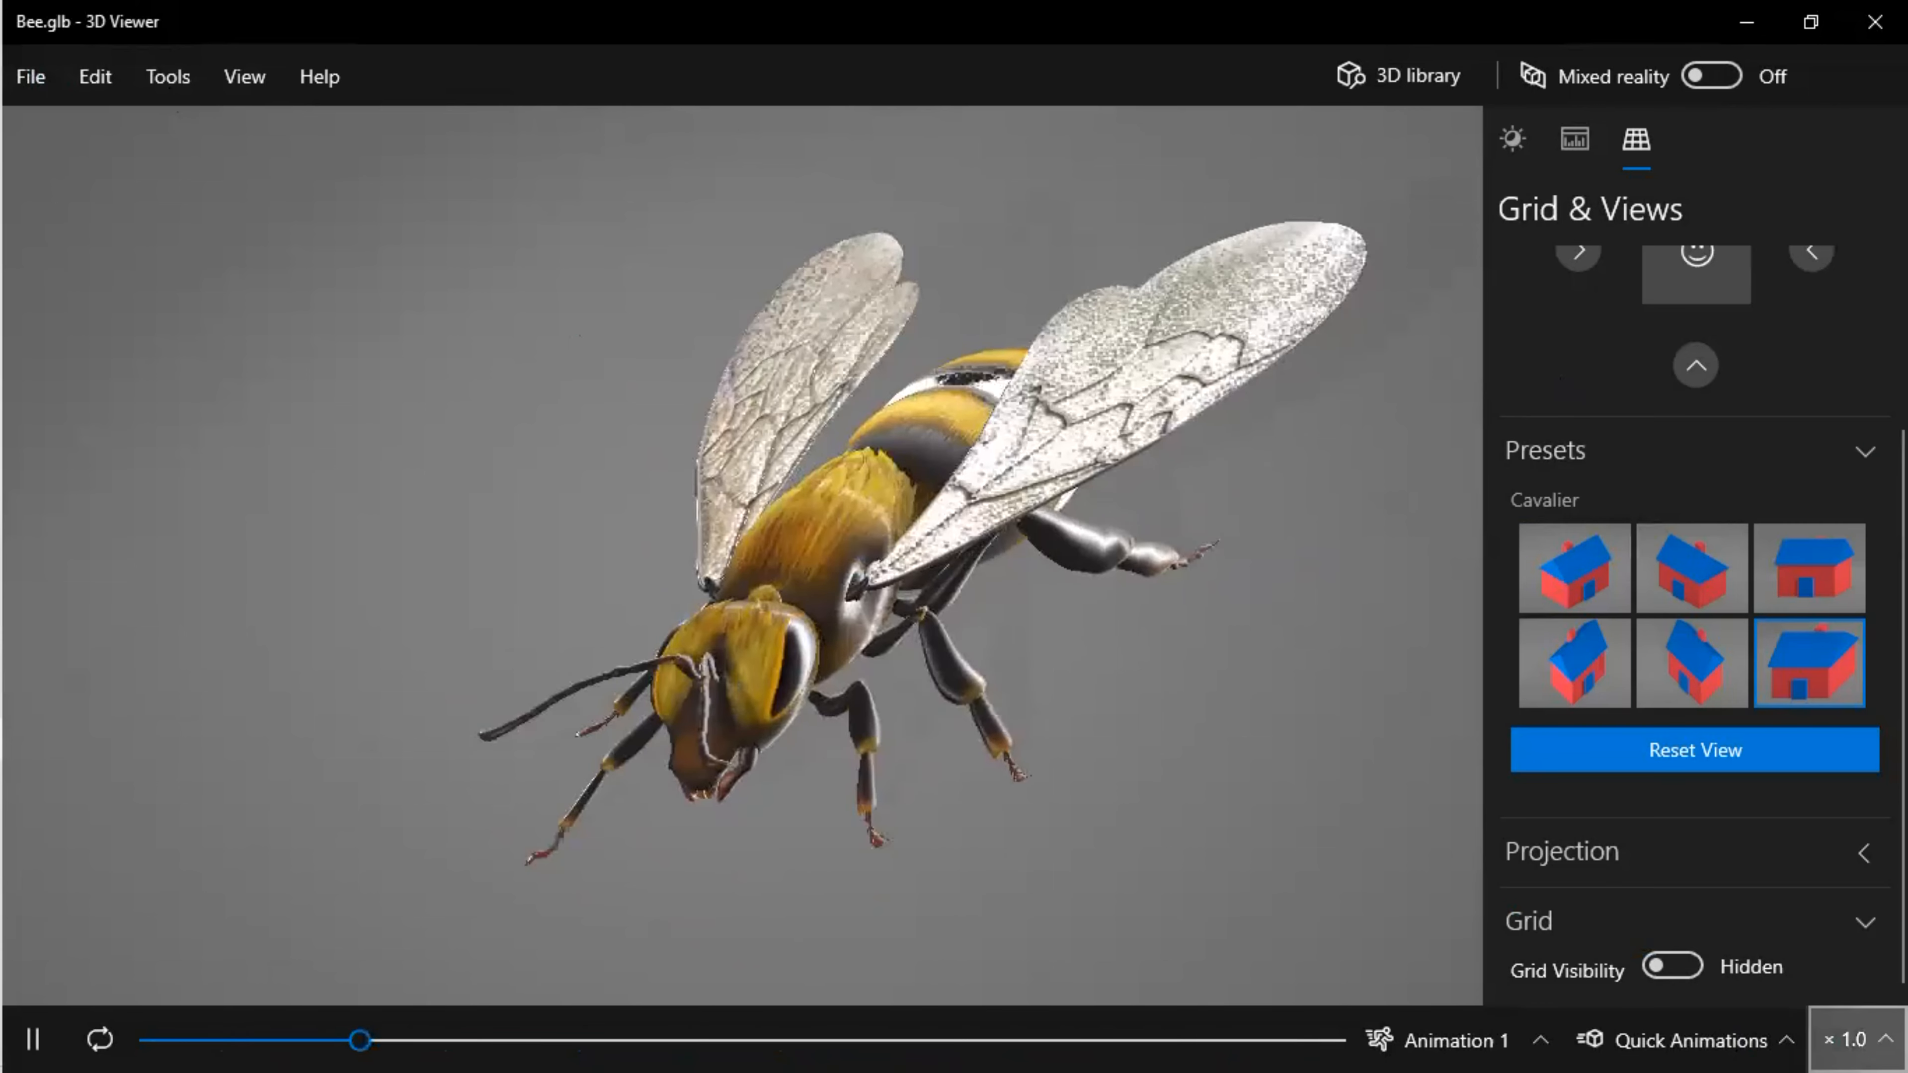
Slow the bee's animation playback to ×0.5 speed.
left_click(1850, 1039)
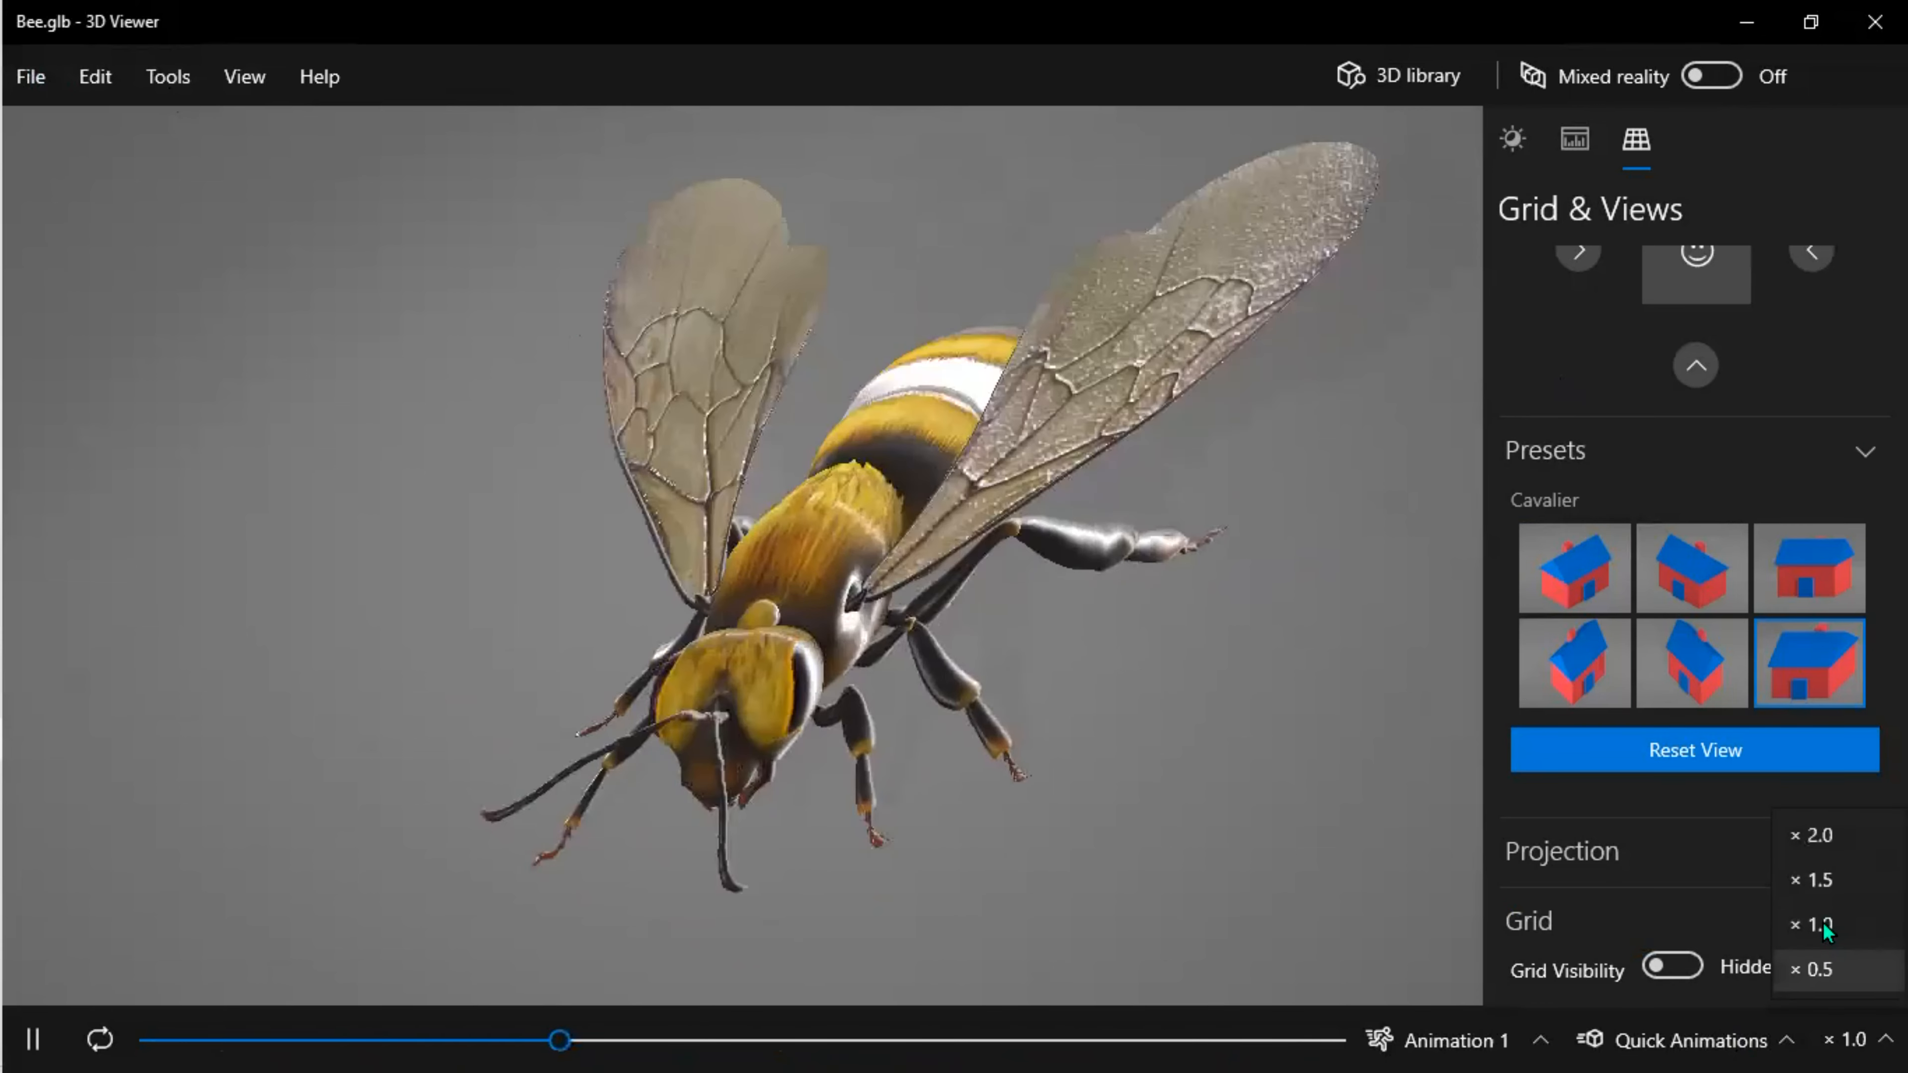
left_click(1813, 970)
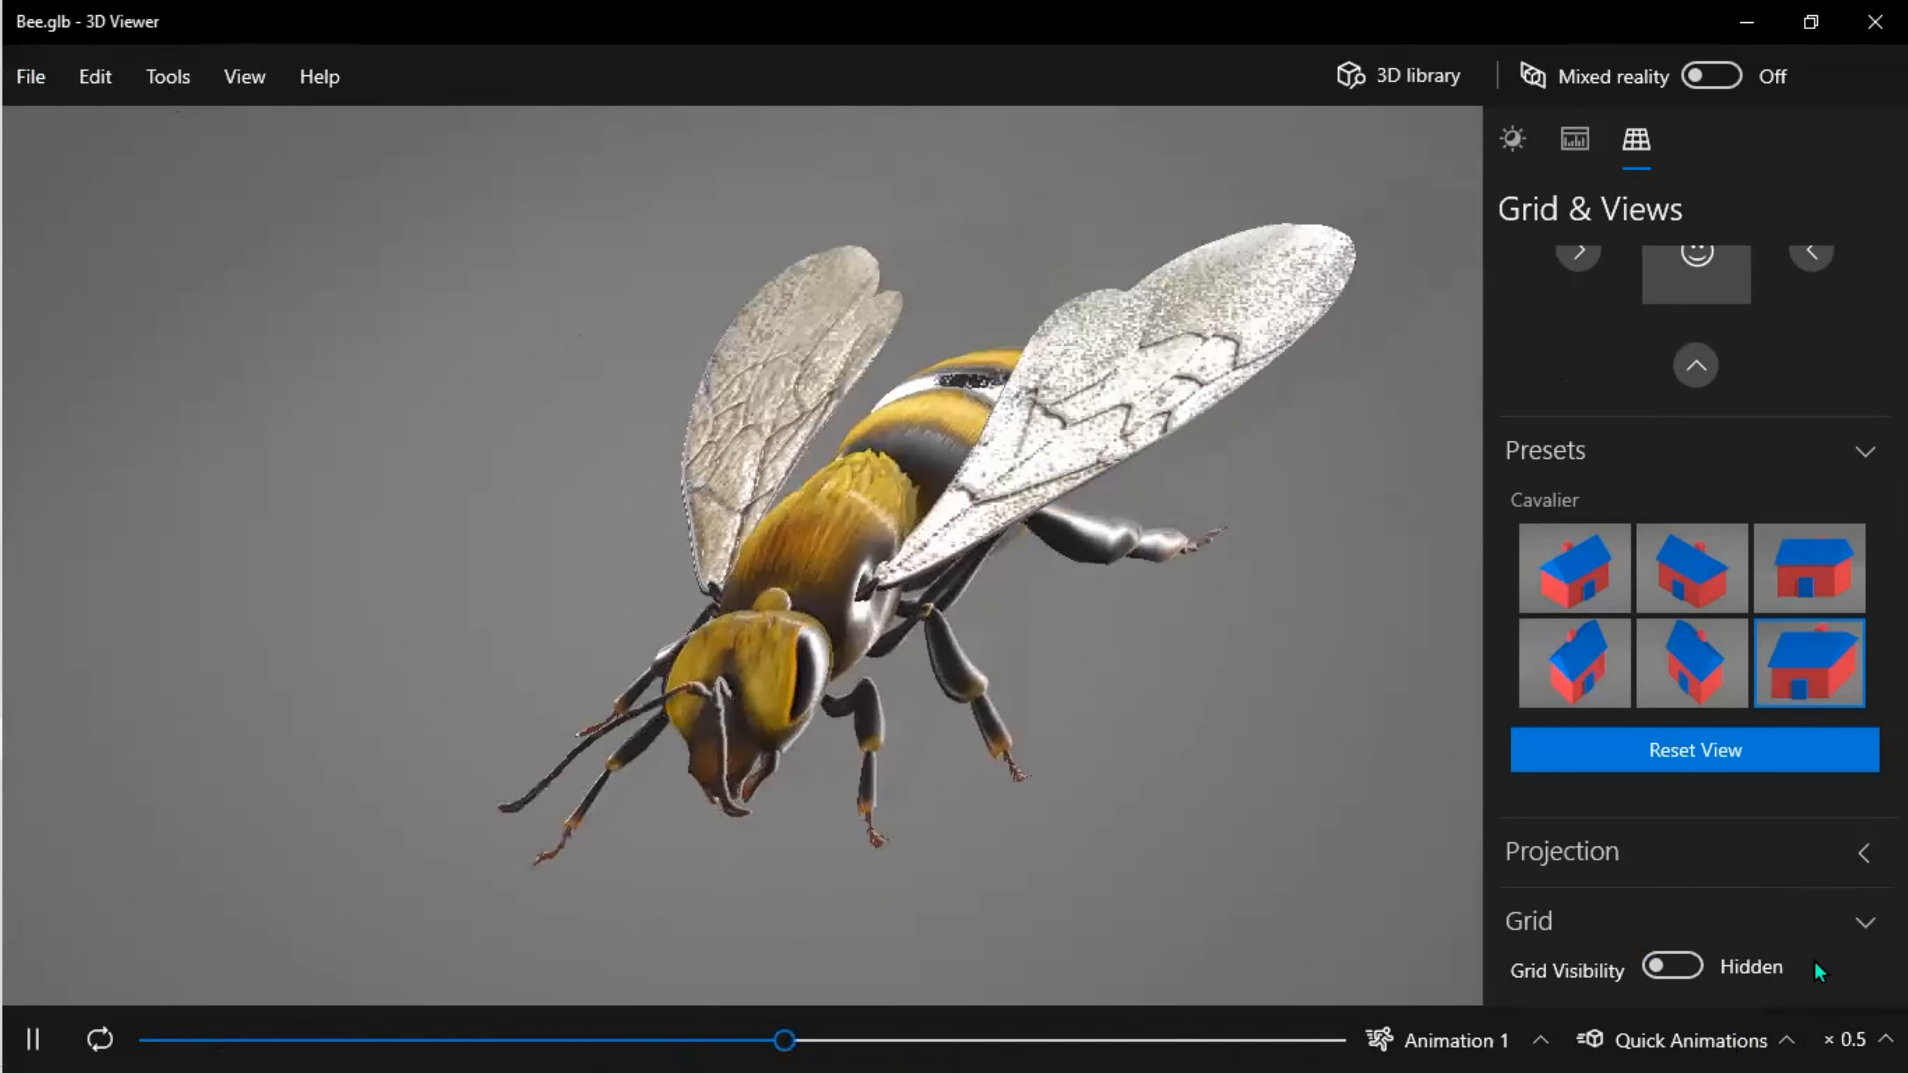